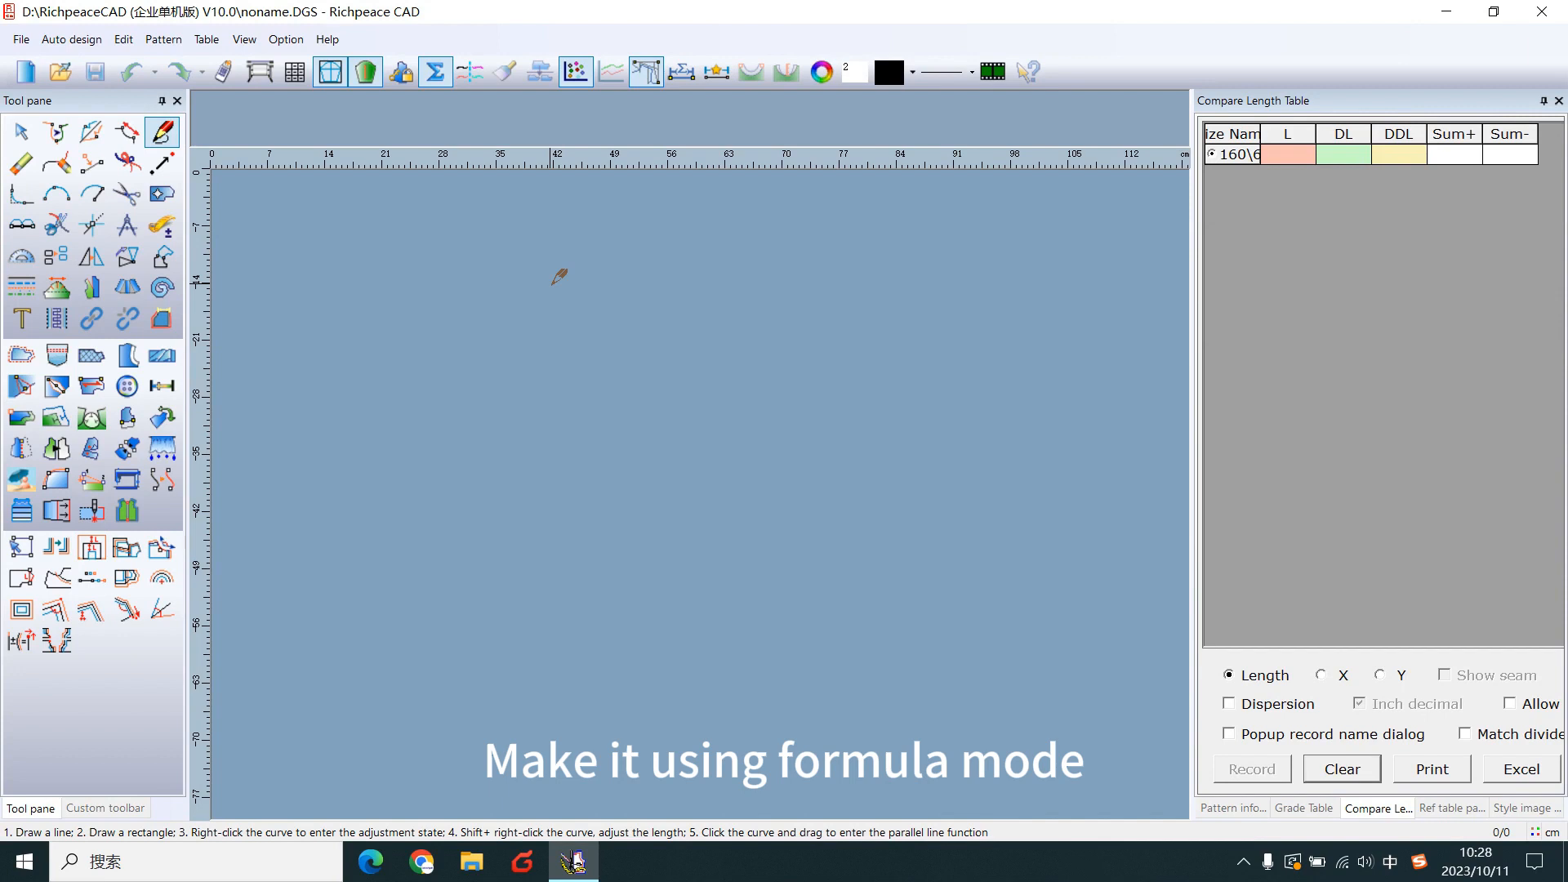
{"action": "mouse_move", "coordinate": [435, 70]}
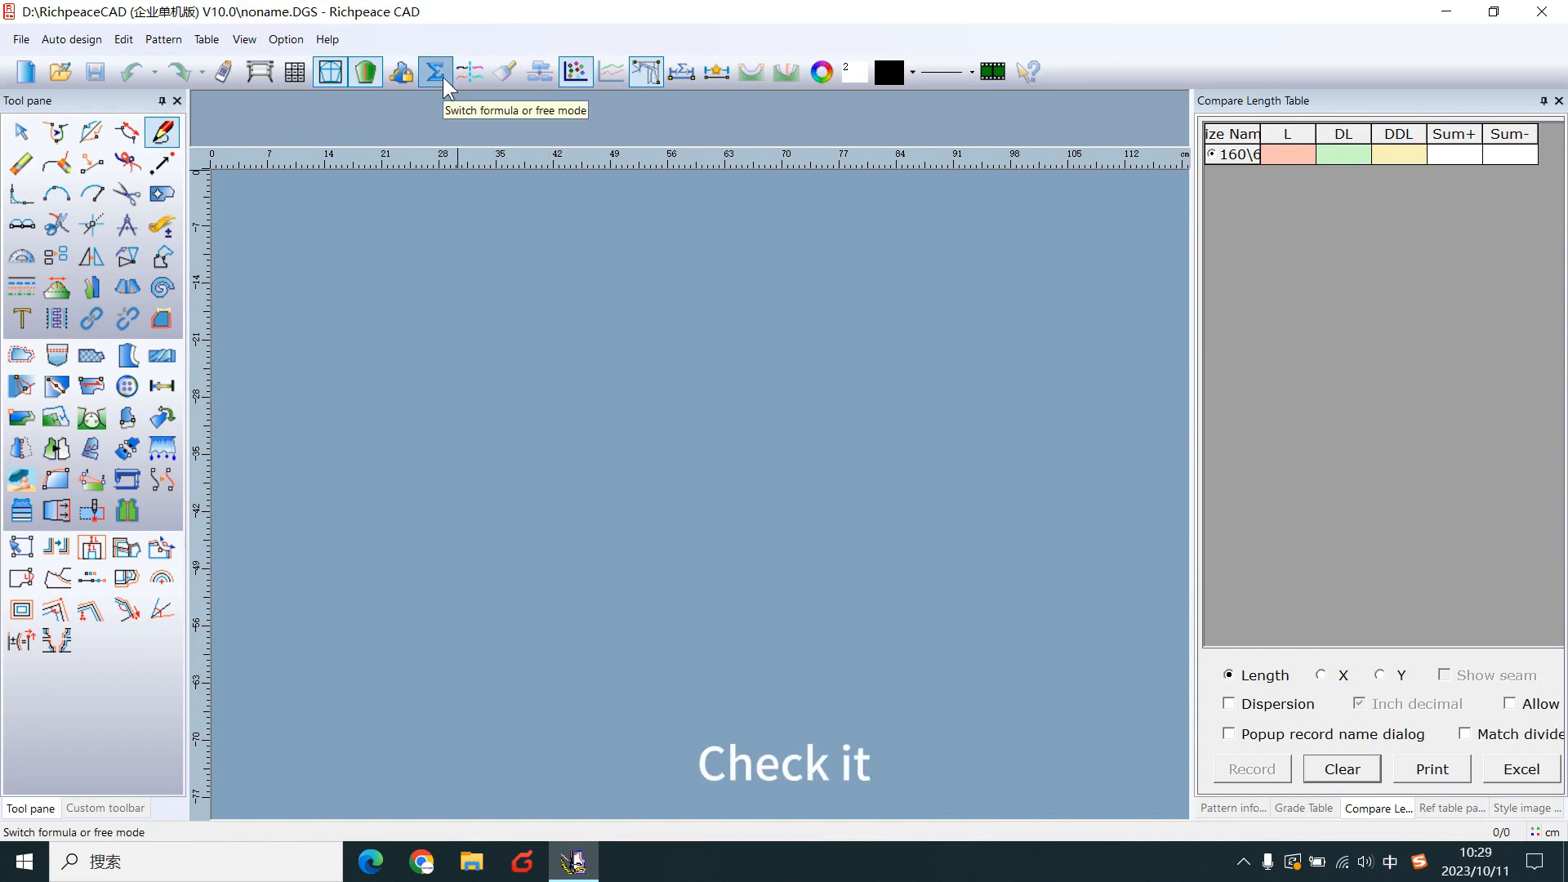
- Confirm formula mode, then keep cm with 0.001 precision in System setup's Length Unit settings
{"action": "left_click", "coordinate": [434, 70]}
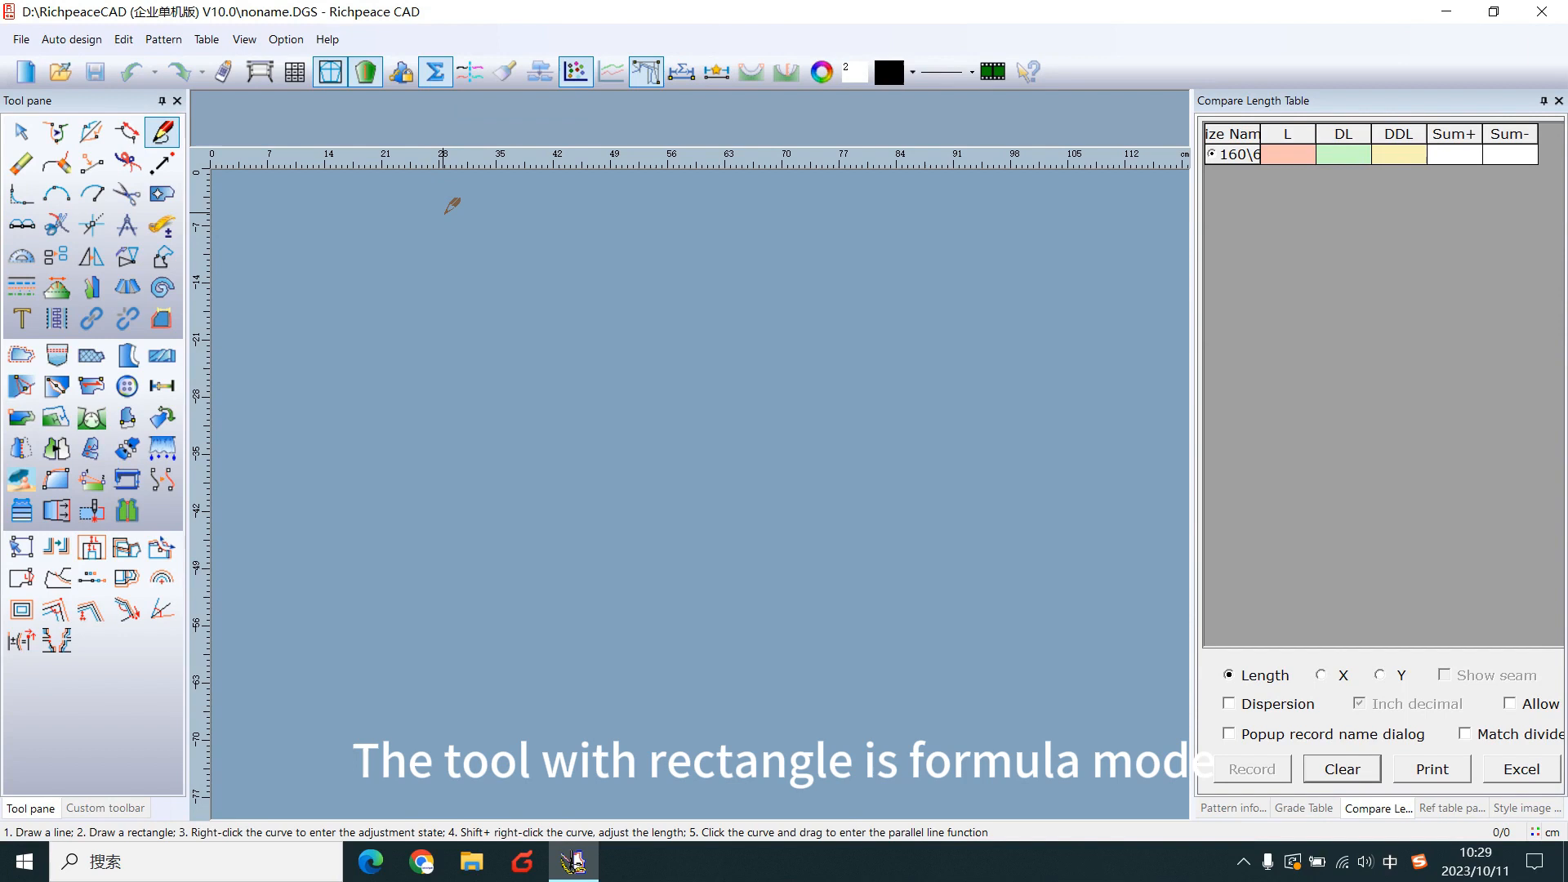
{"action": "mouse_move", "coordinate": [503, 137]}
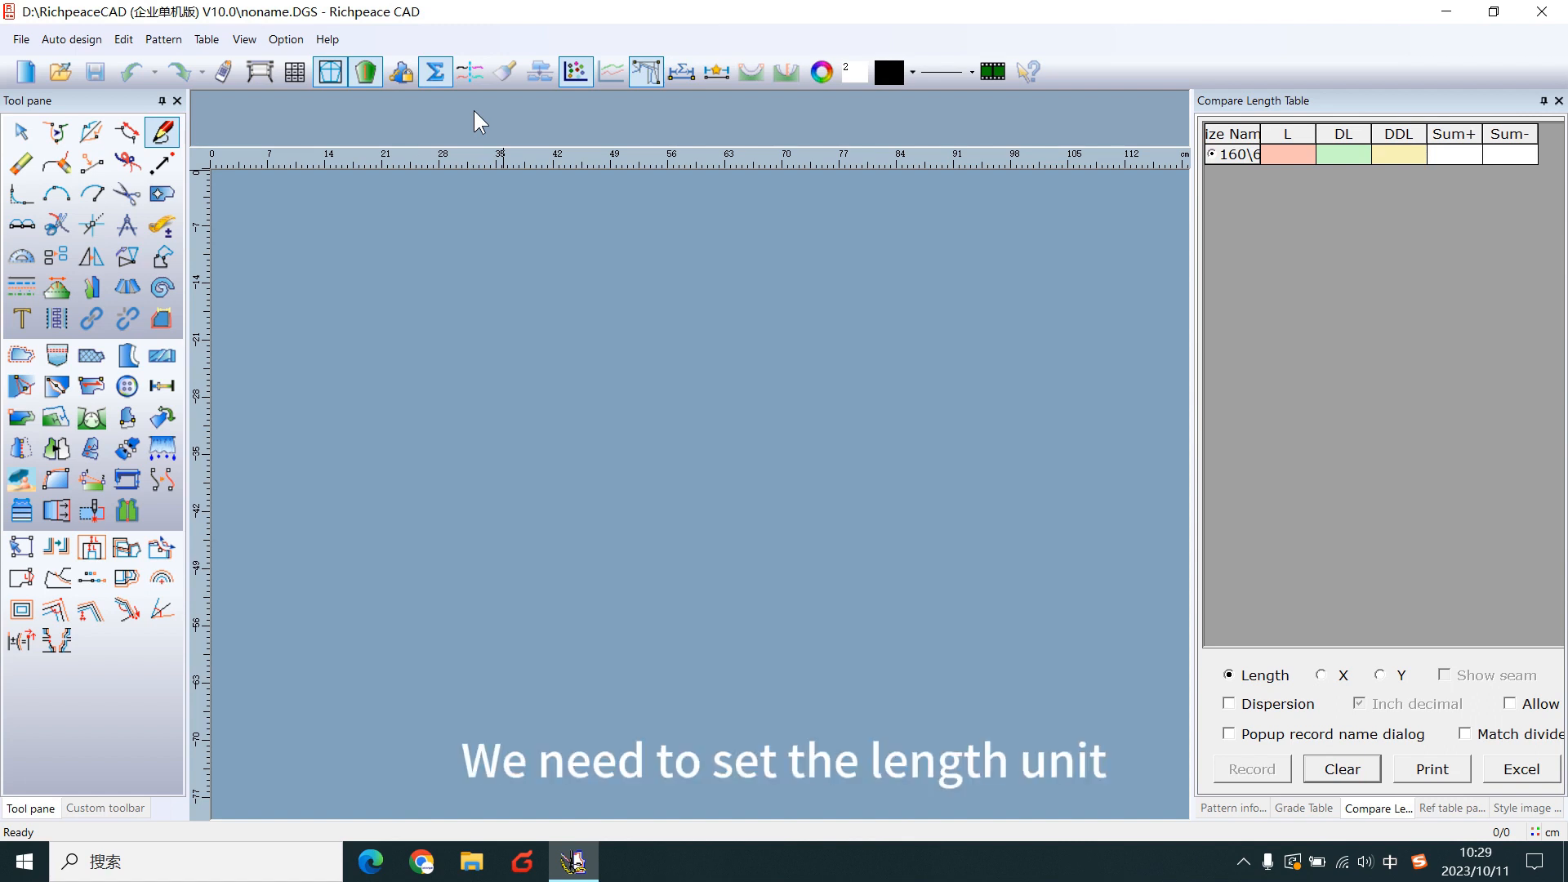
{"action": "left_click", "coordinate": [284, 39]}
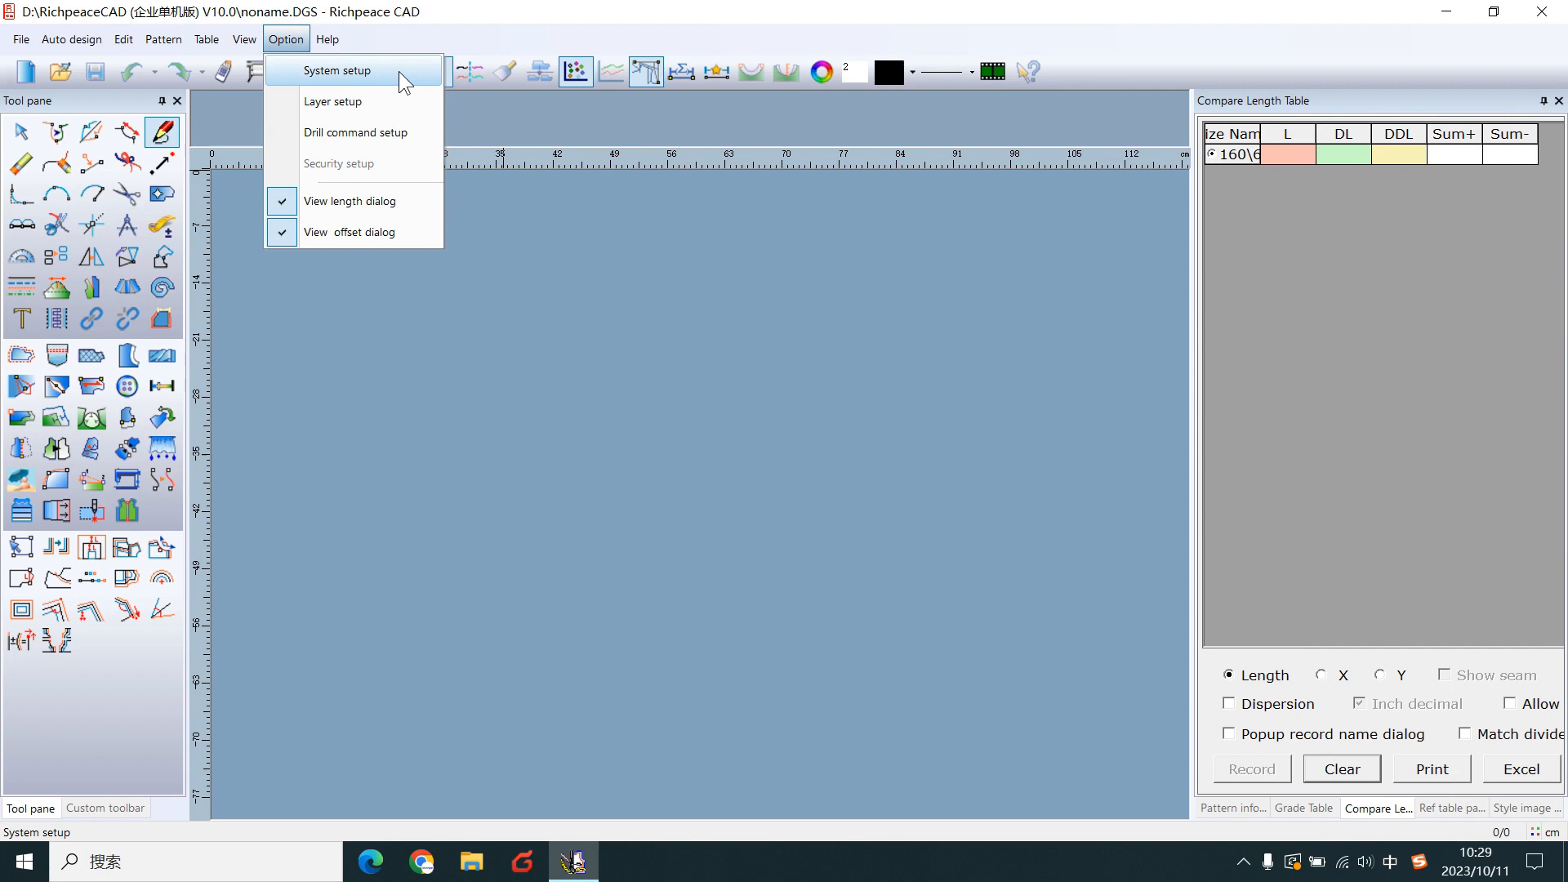
{"action": "left_click", "coordinate": [338, 71]}
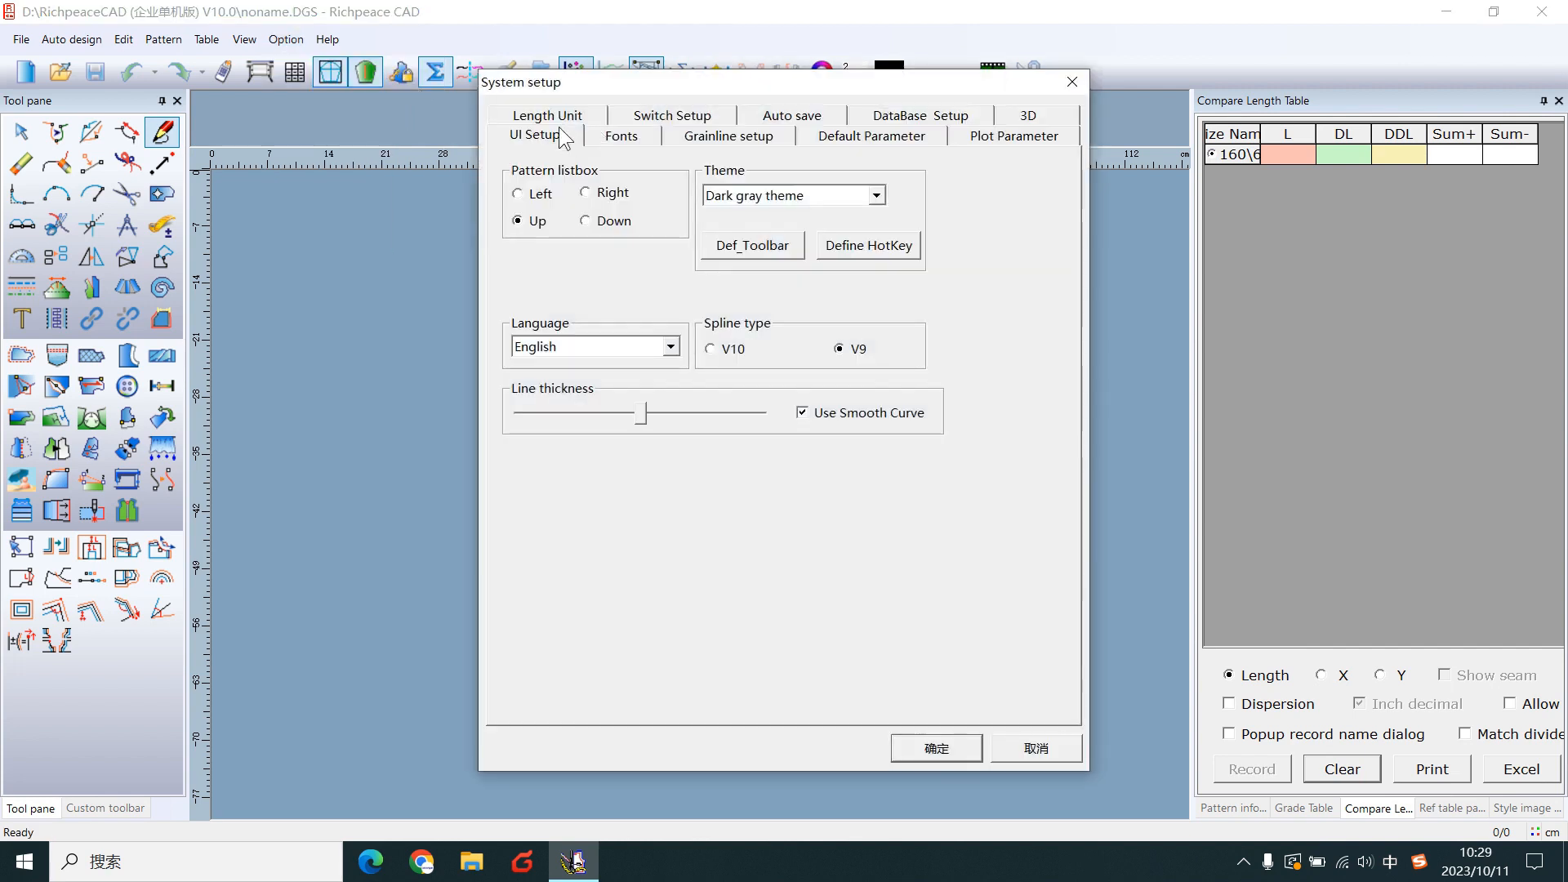
{"action": "left_click", "coordinate": [546, 115]}
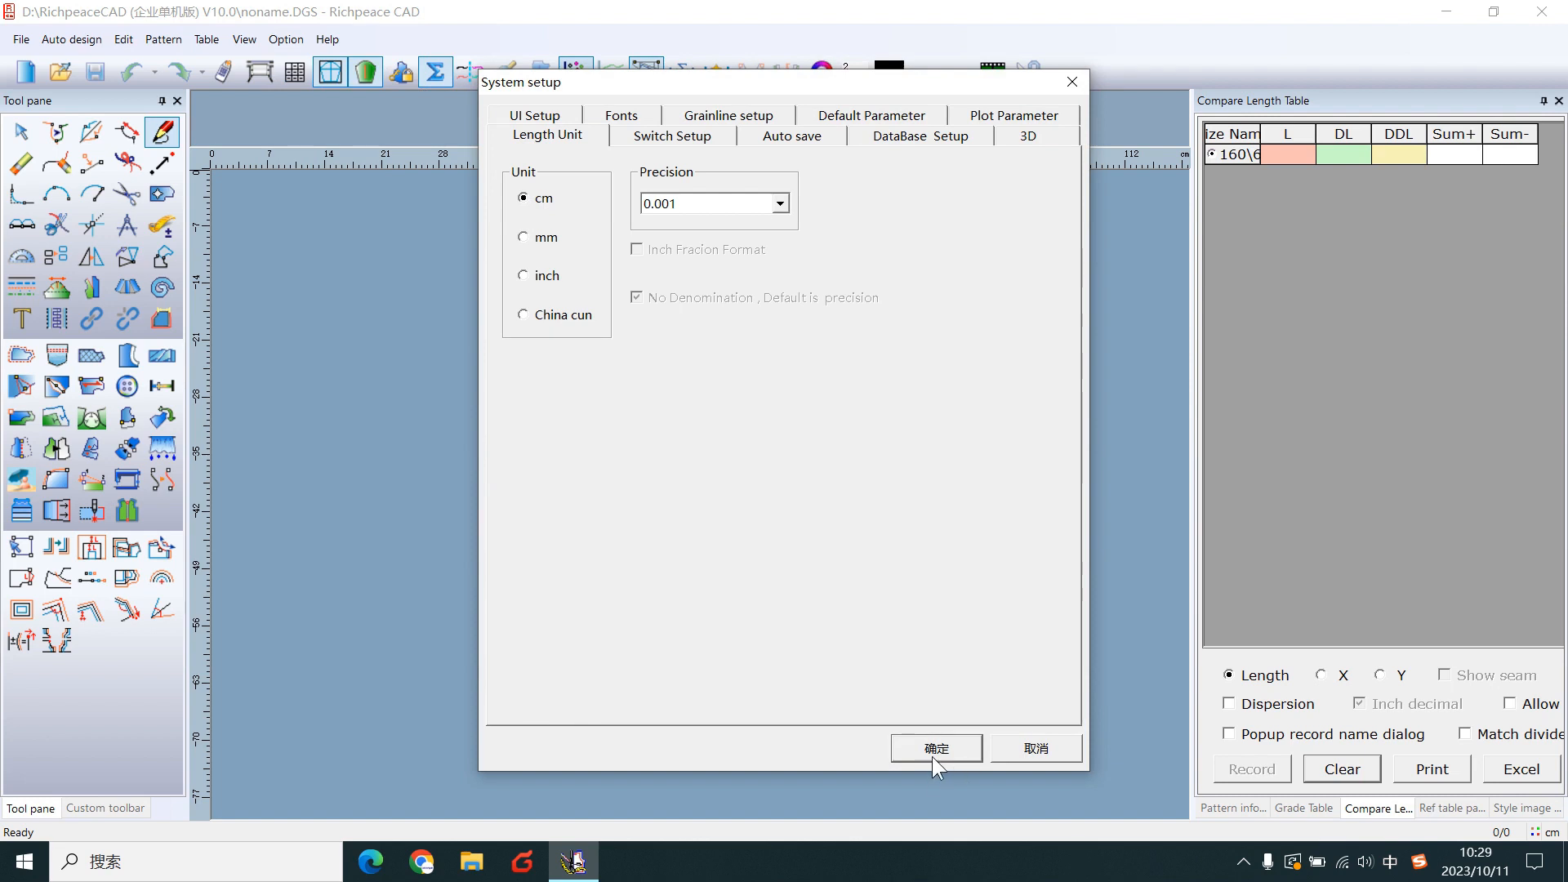
{"action": "left_click", "coordinate": [934, 747]}
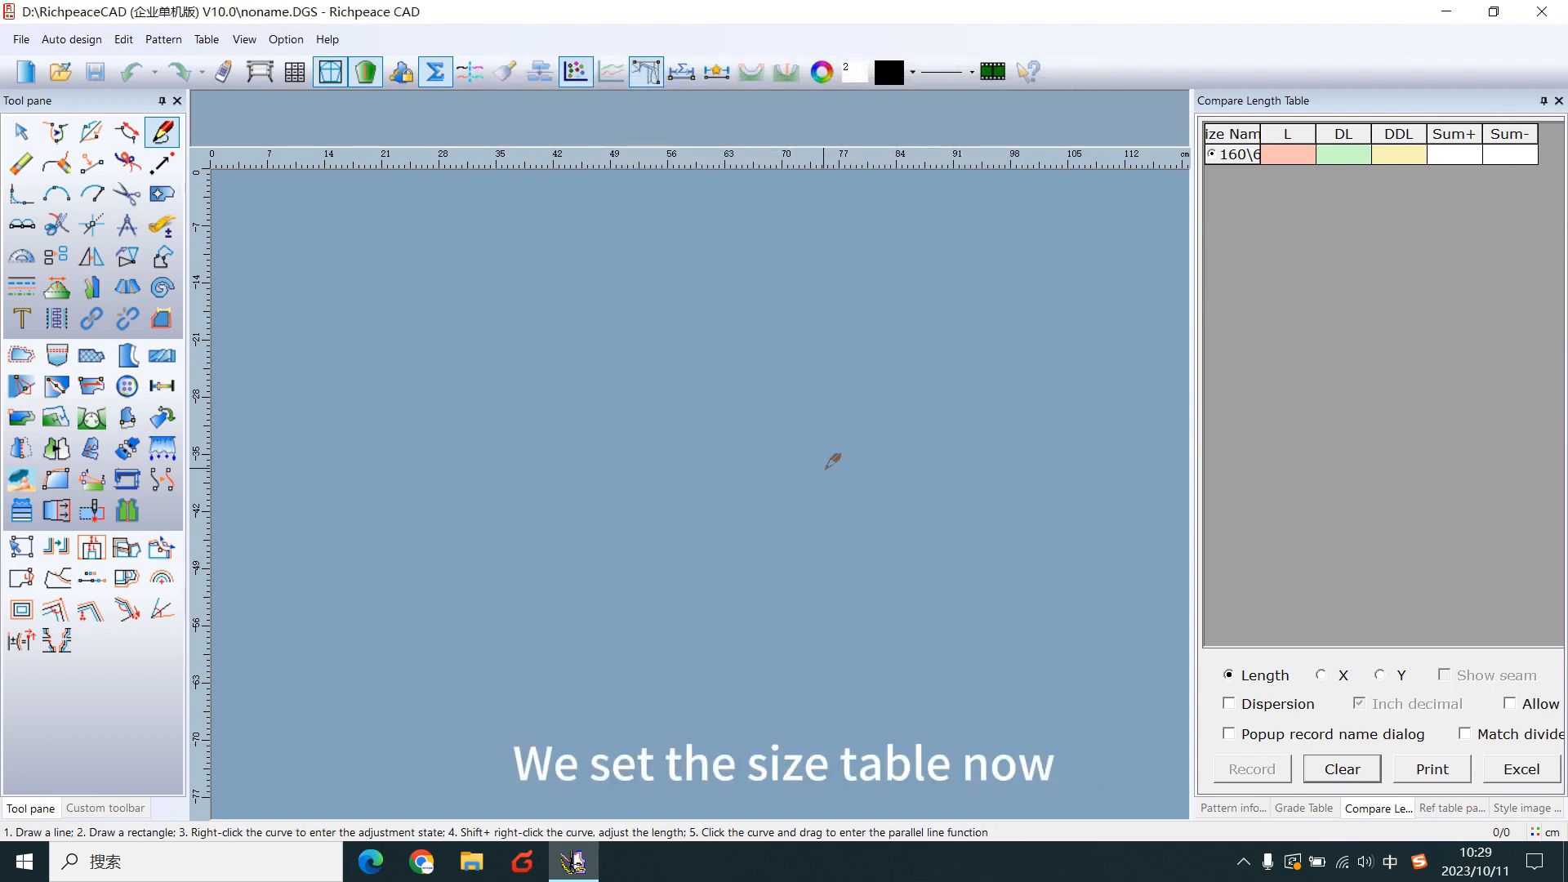
{"action": "mouse_move", "coordinate": [294, 70]}
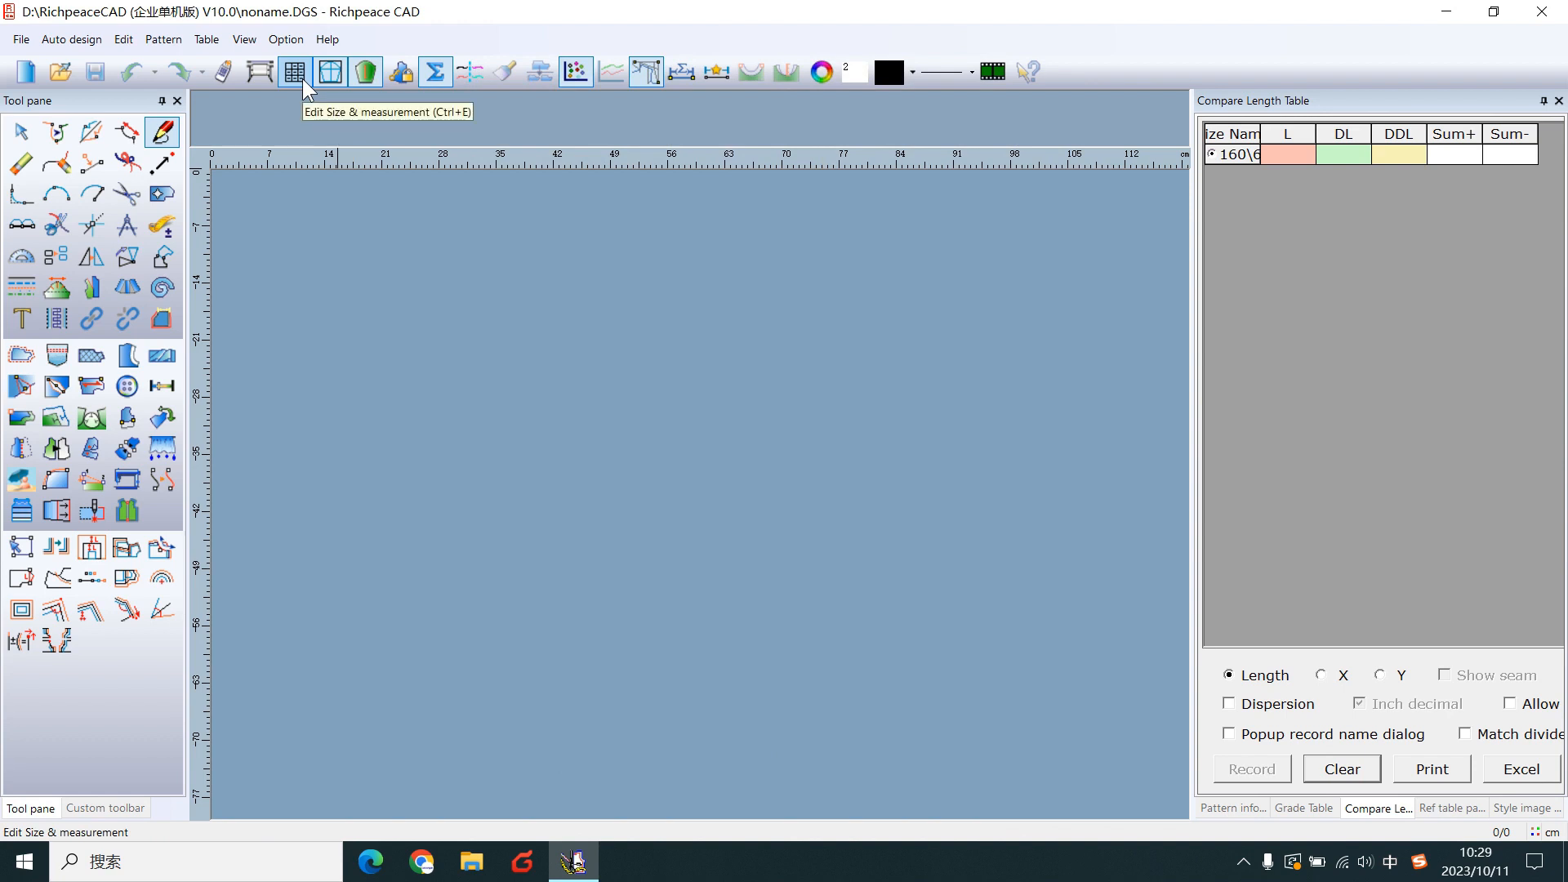
- Enter base size 160 and a length row of 100 in the size table
{"action": "left_click", "coordinate": [330, 71]}
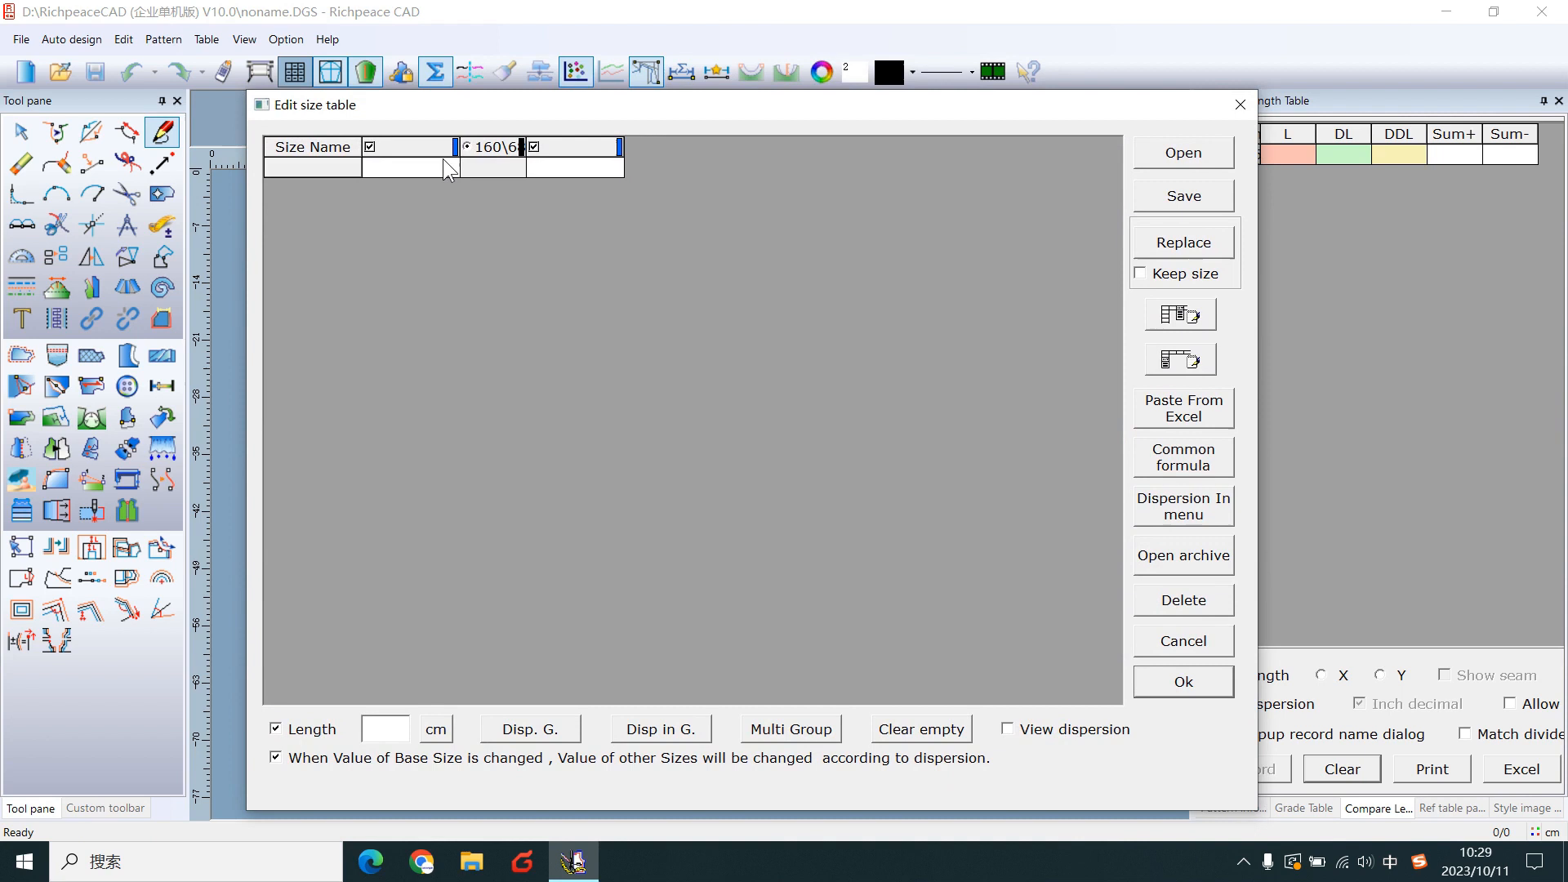
{"action": "left_click", "coordinate": [310, 168]}
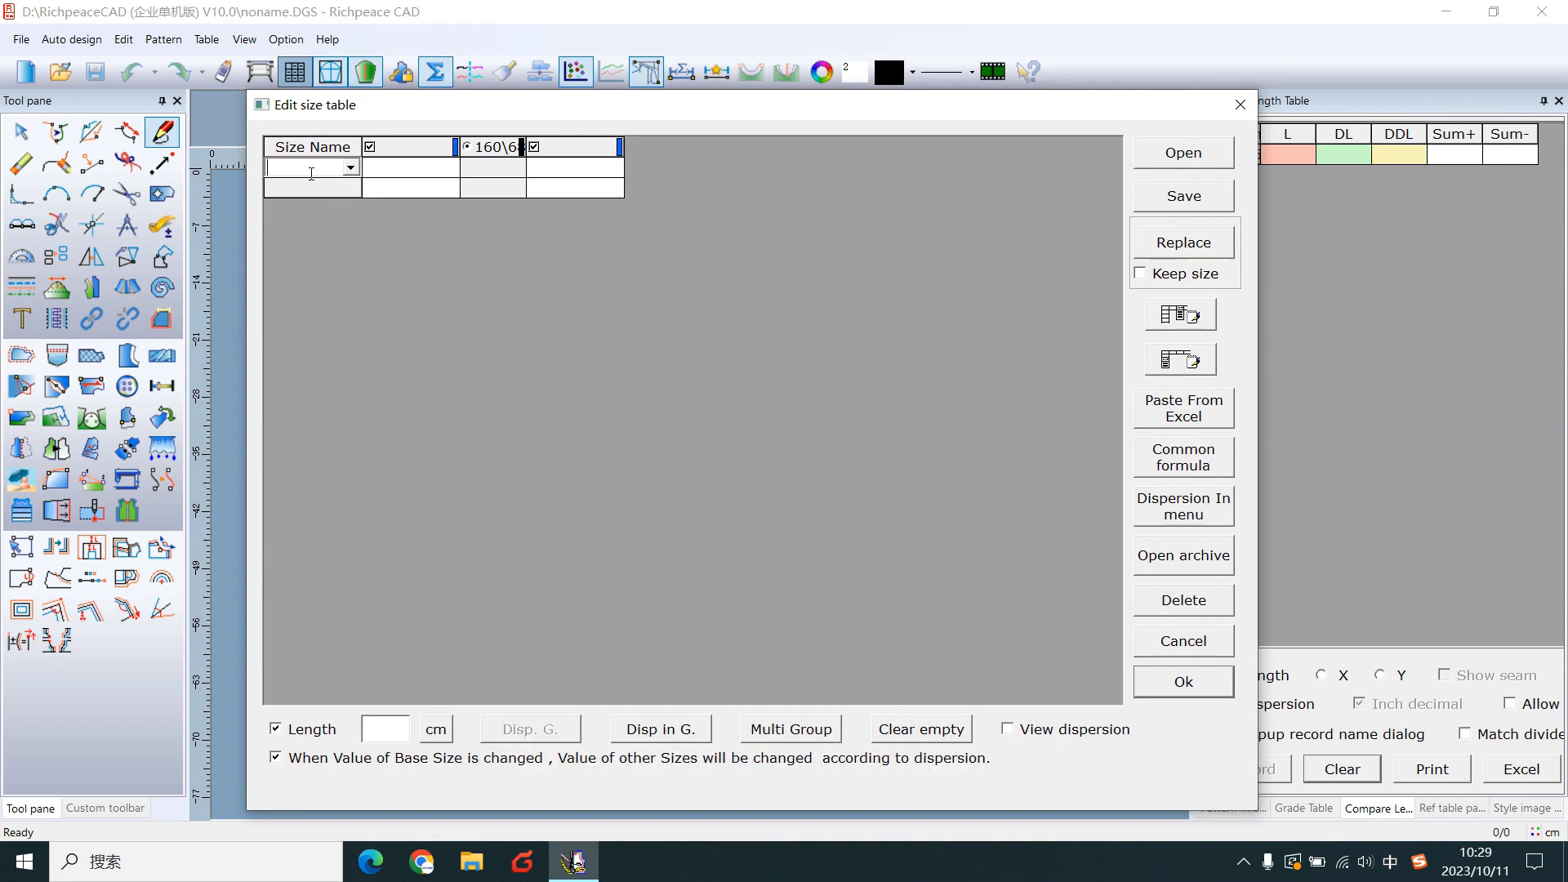
{"action": "mouse_move", "coordinate": [492, 157]}
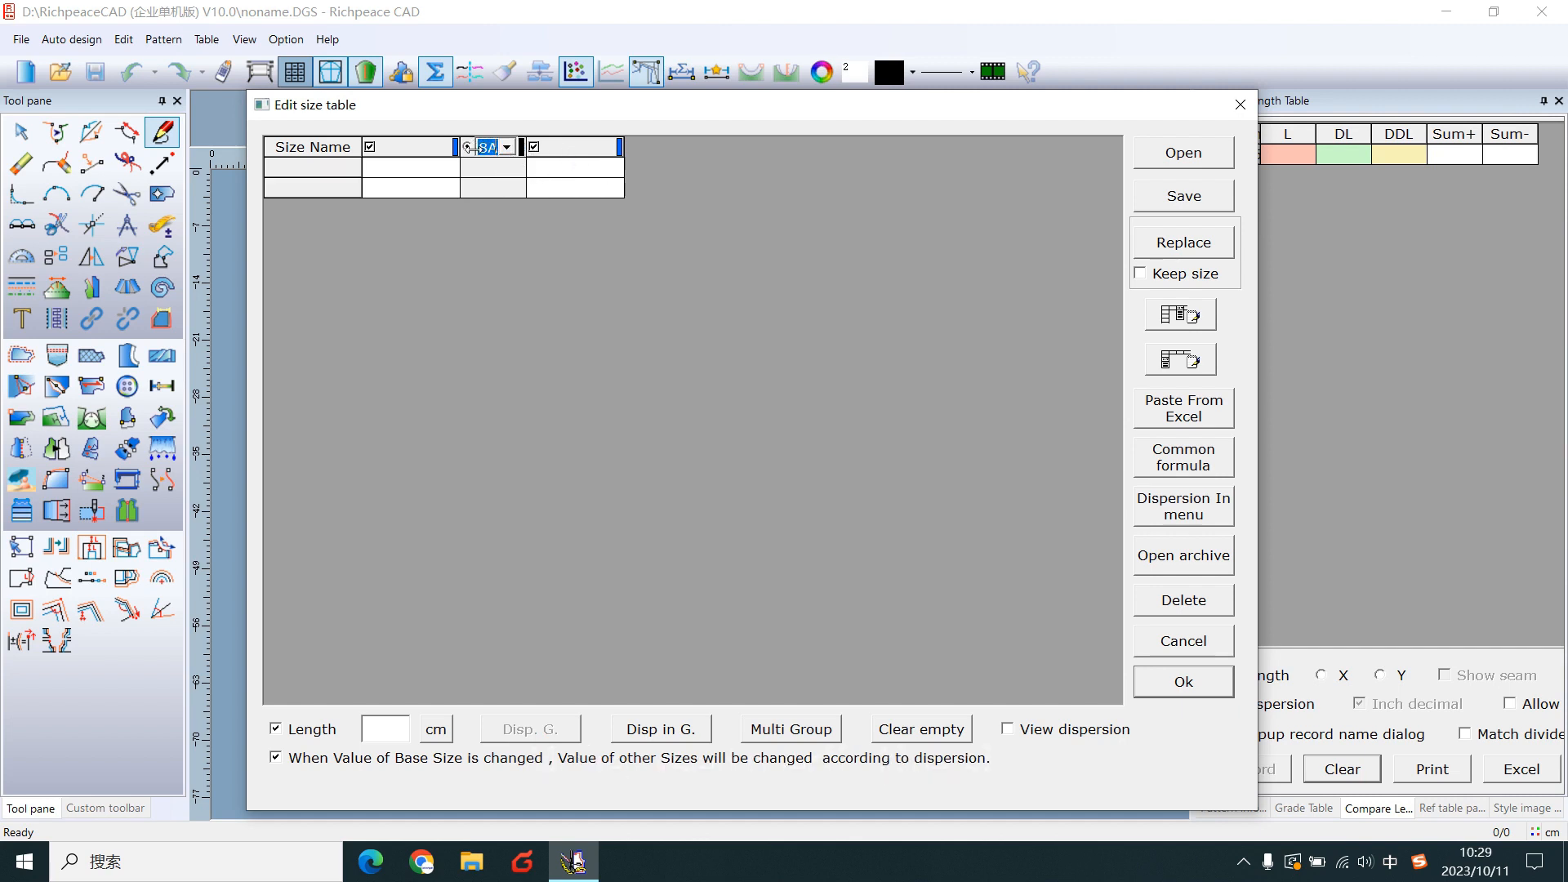
{"action": "type", "text": "160\\6"}
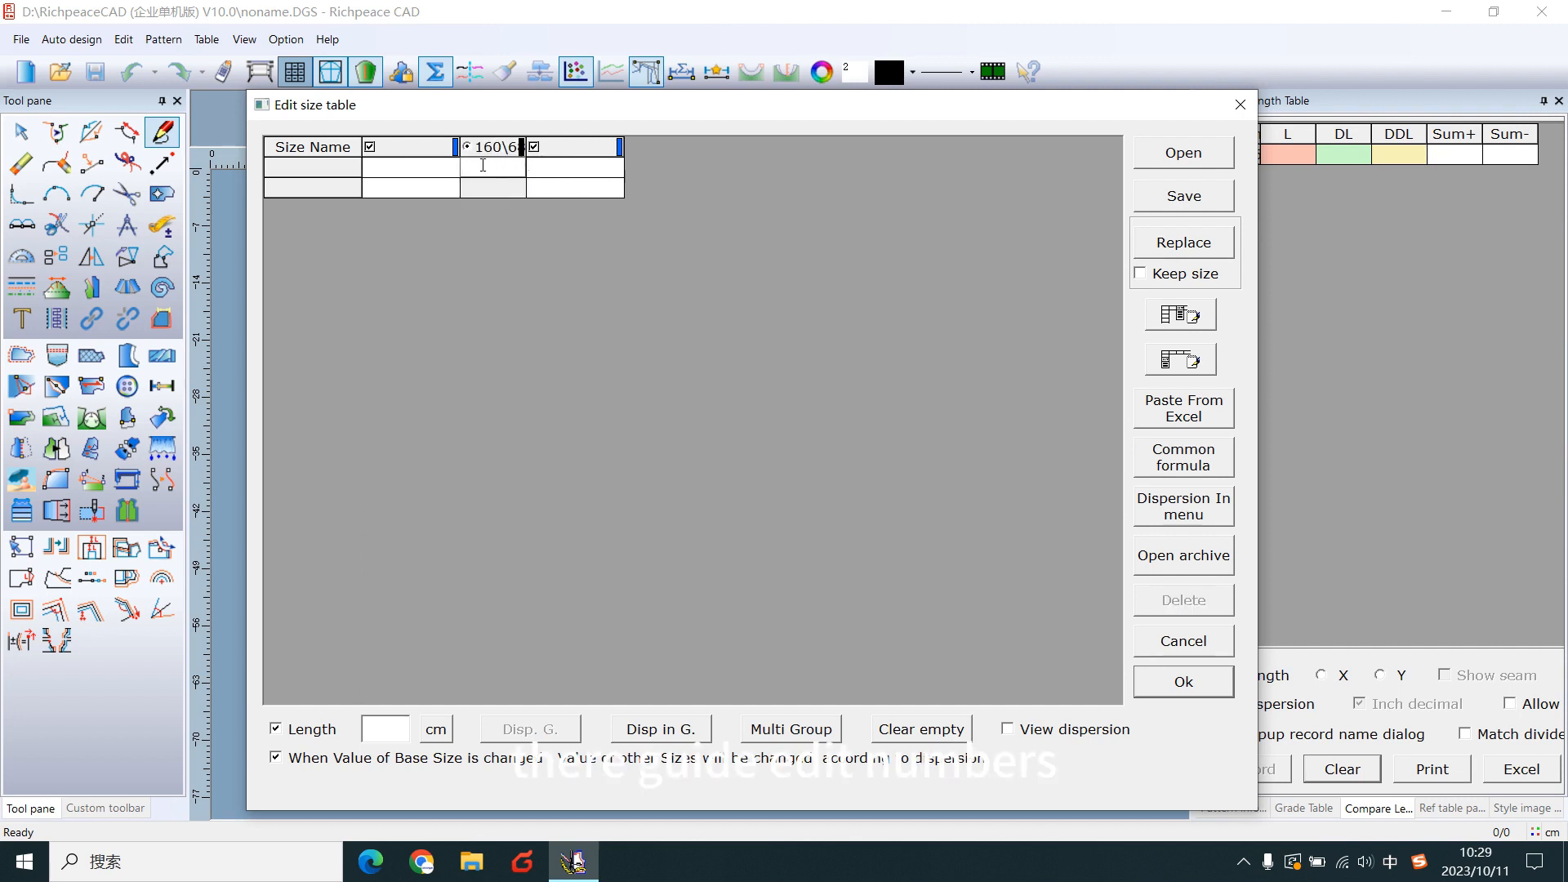
{"action": "left_click", "coordinate": [311, 167]}
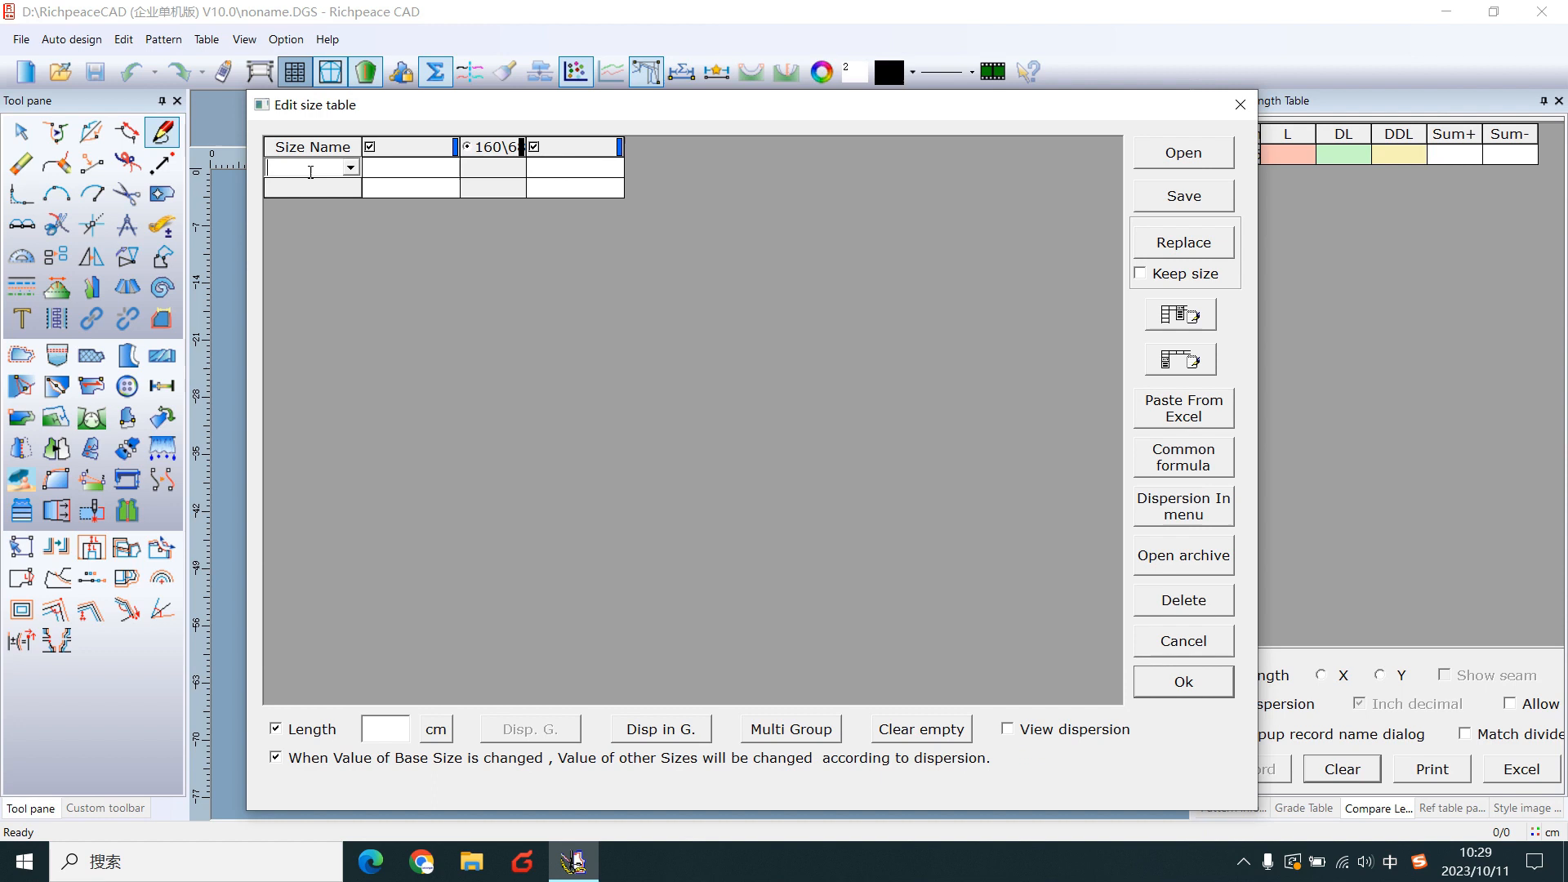
{"action": "type", "text": "length"}
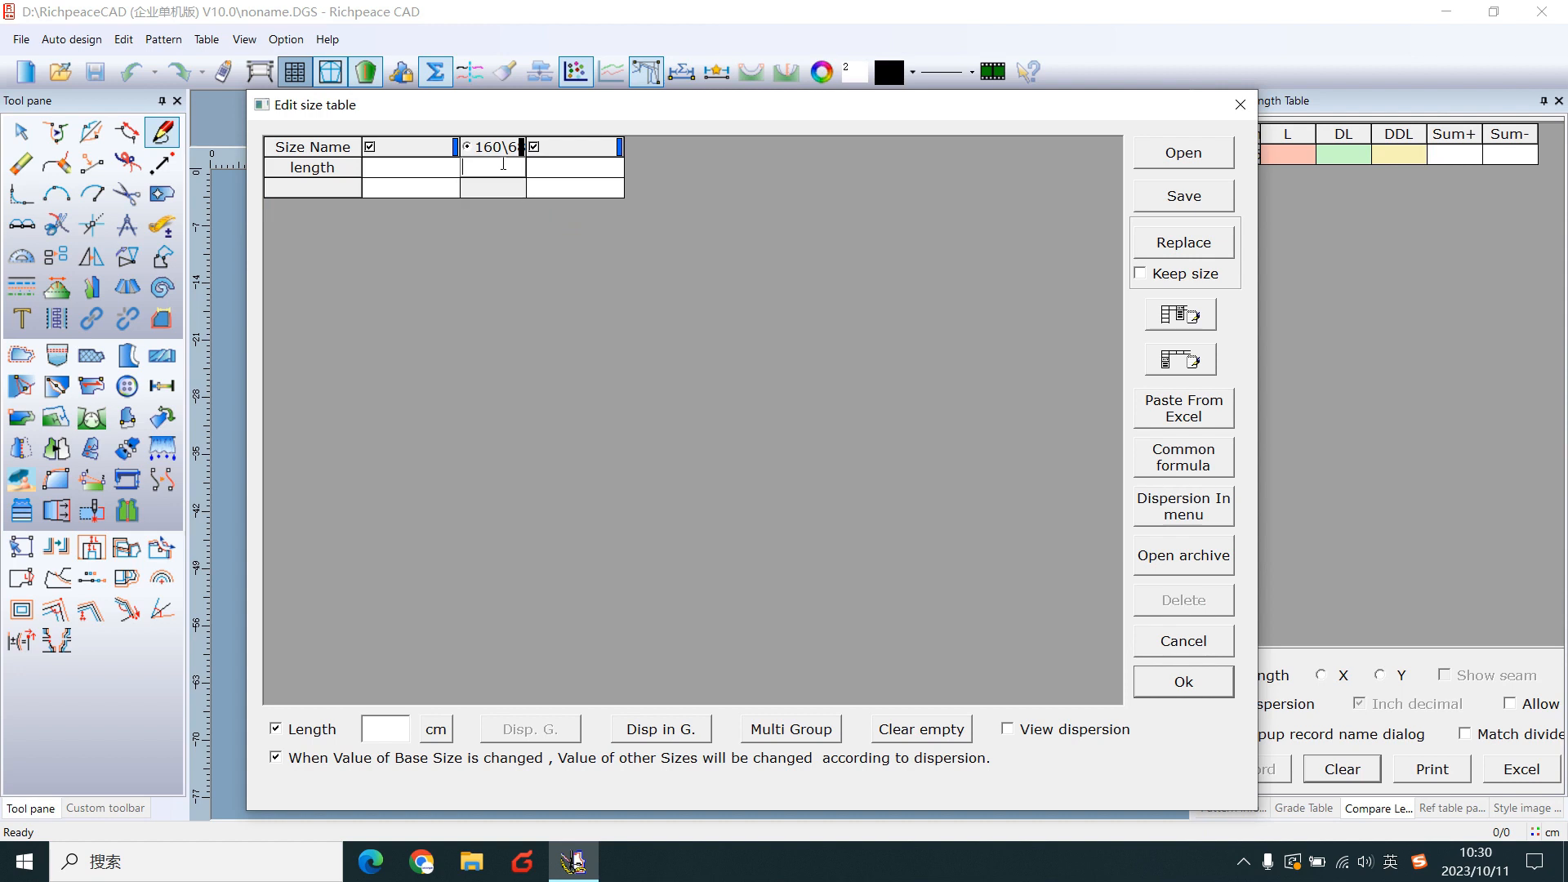
{"action": "type", "text": "100"}
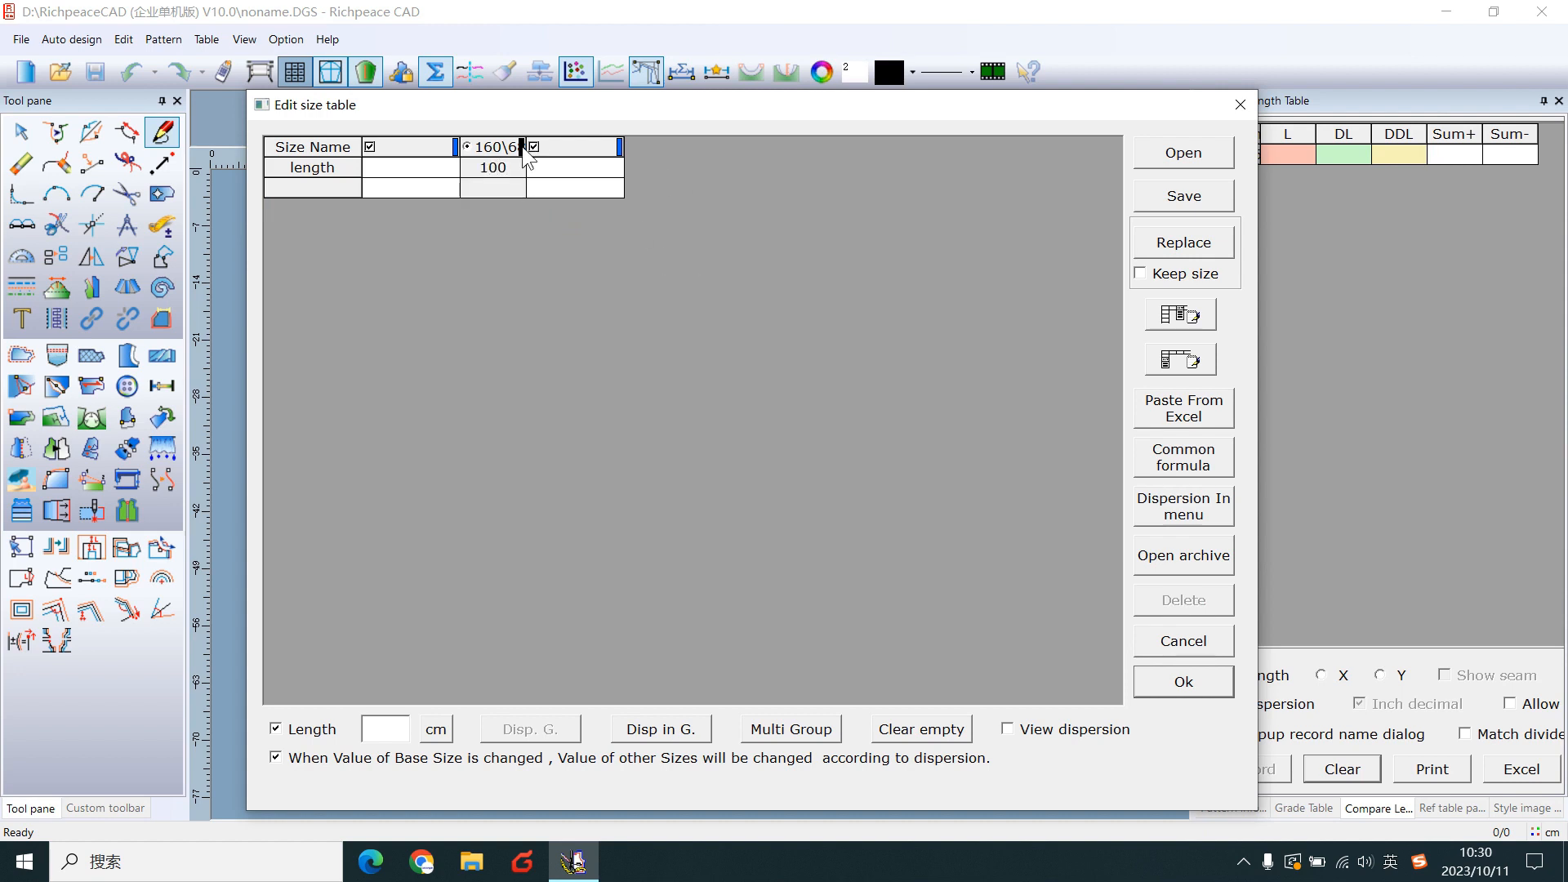
{"action": "mouse_move", "coordinate": [679, 178]}
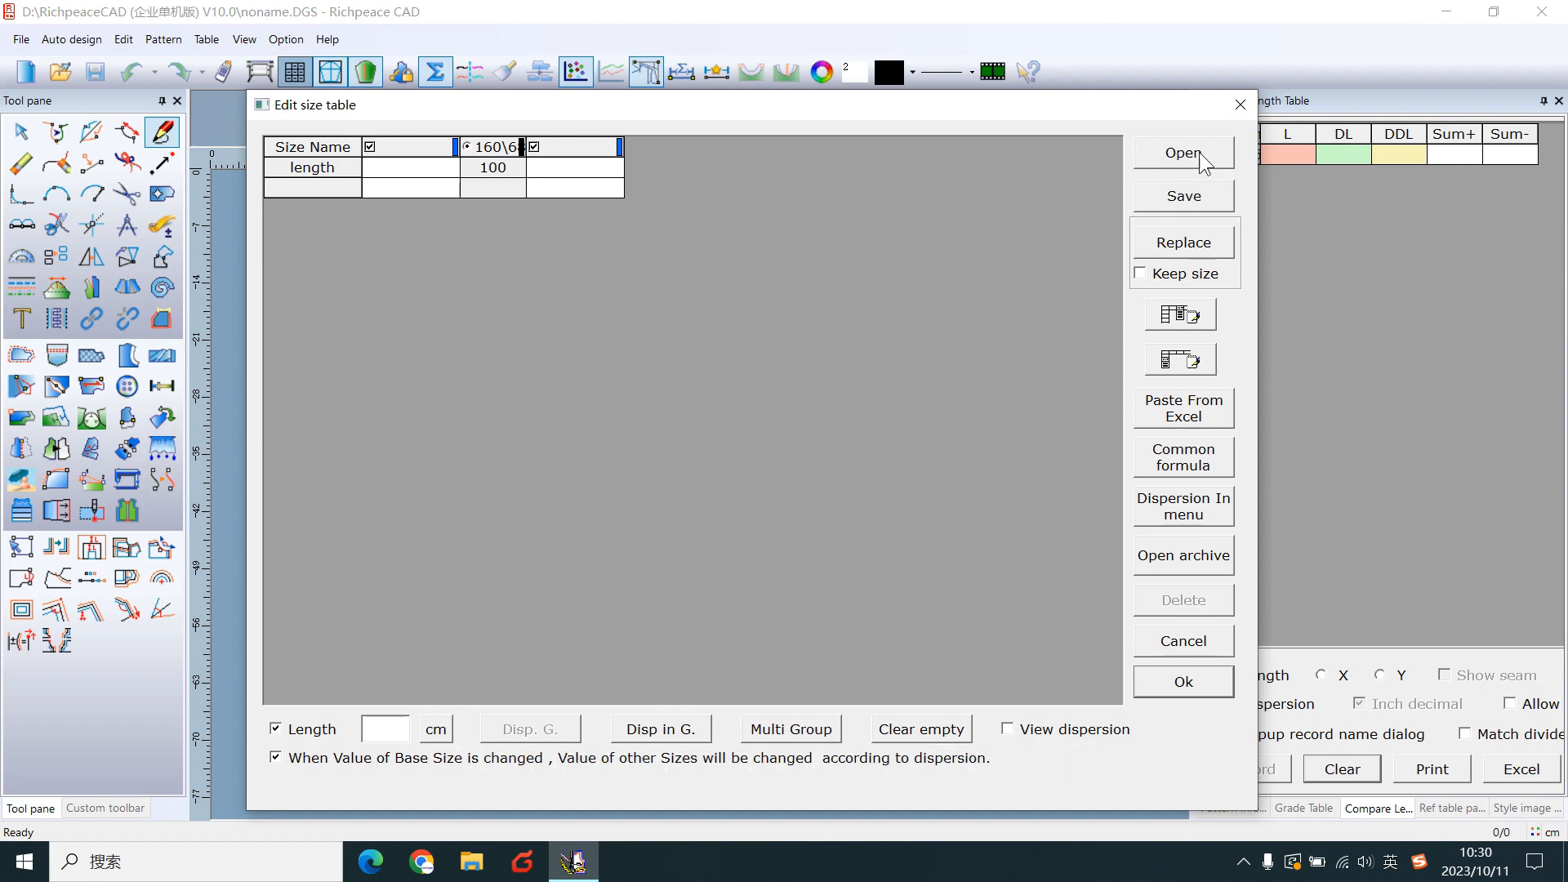
- Import the saved Excel size file and accept the loaded trouser measurements
{"action": "left_click", "coordinate": [1183, 153]}
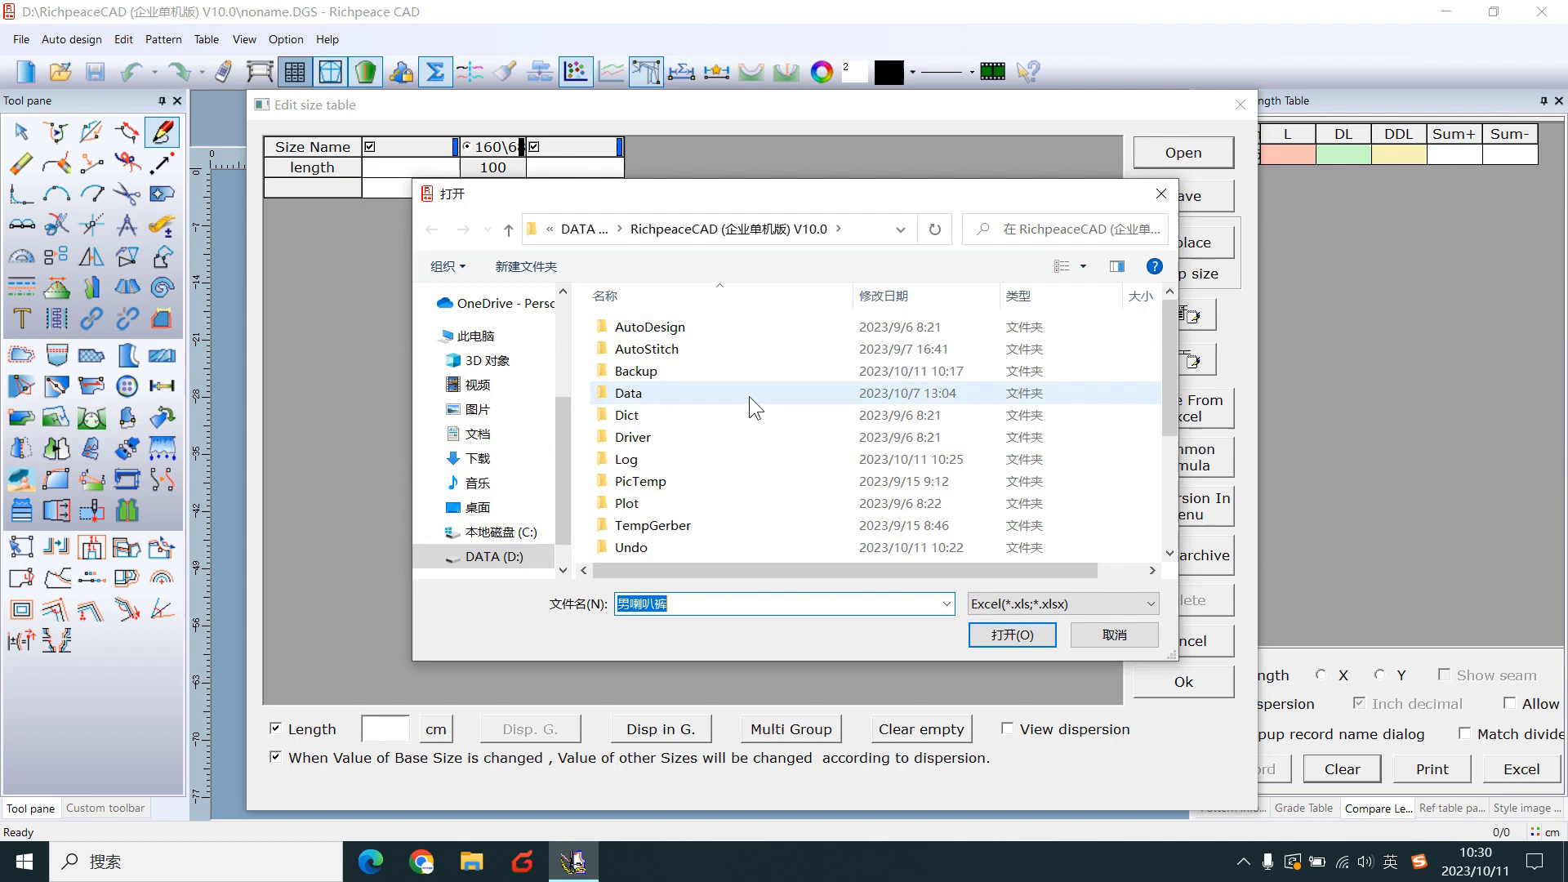
{"action": "left_click", "coordinate": [659, 507]}
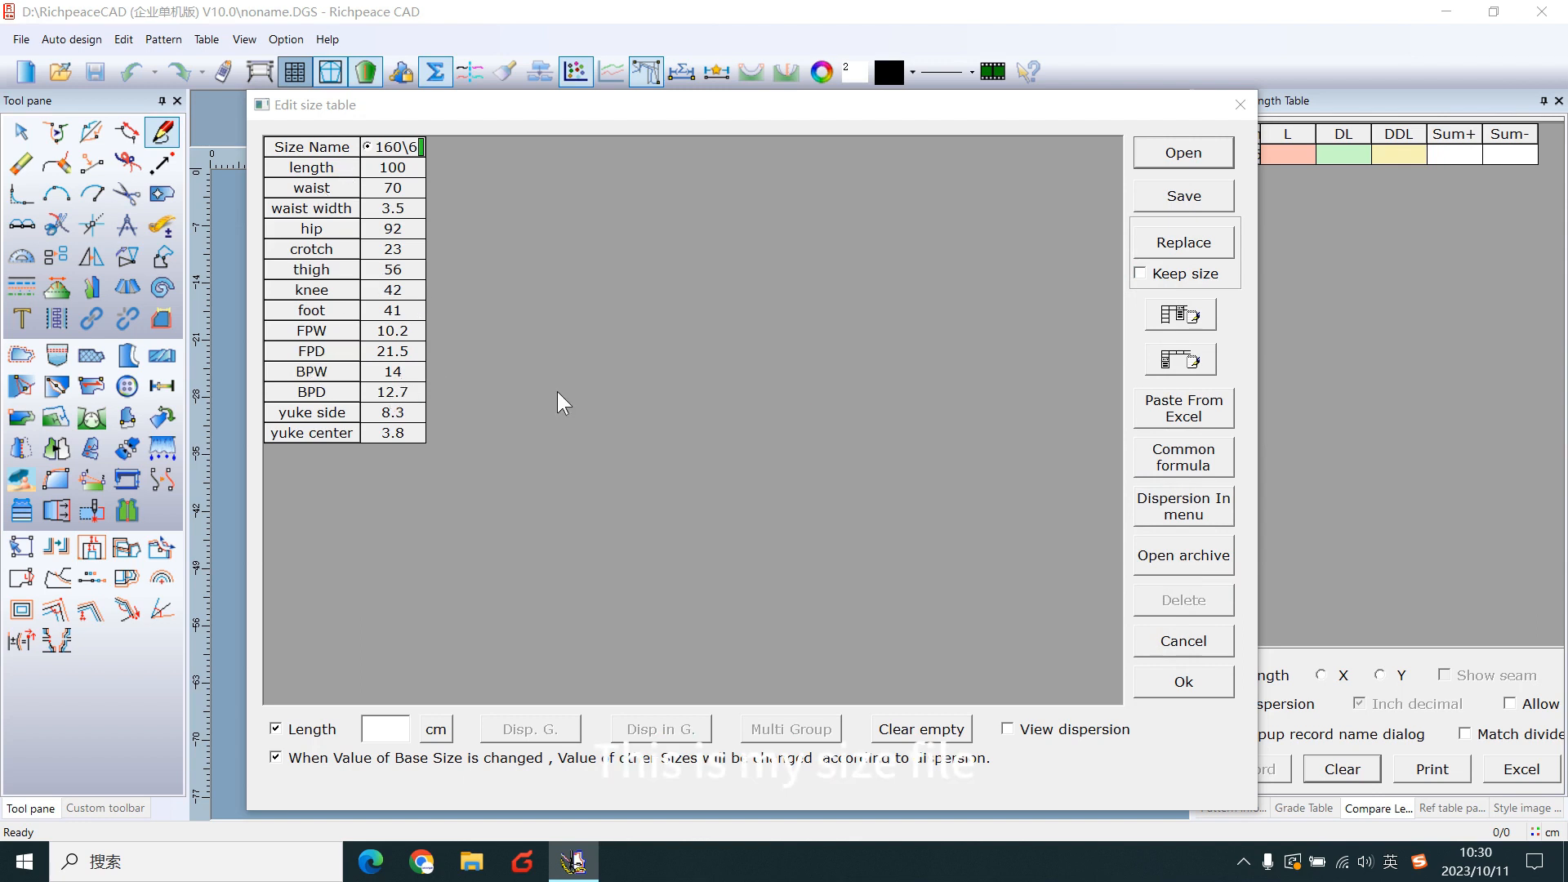
{"action": "left_click", "coordinate": [1183, 681]}
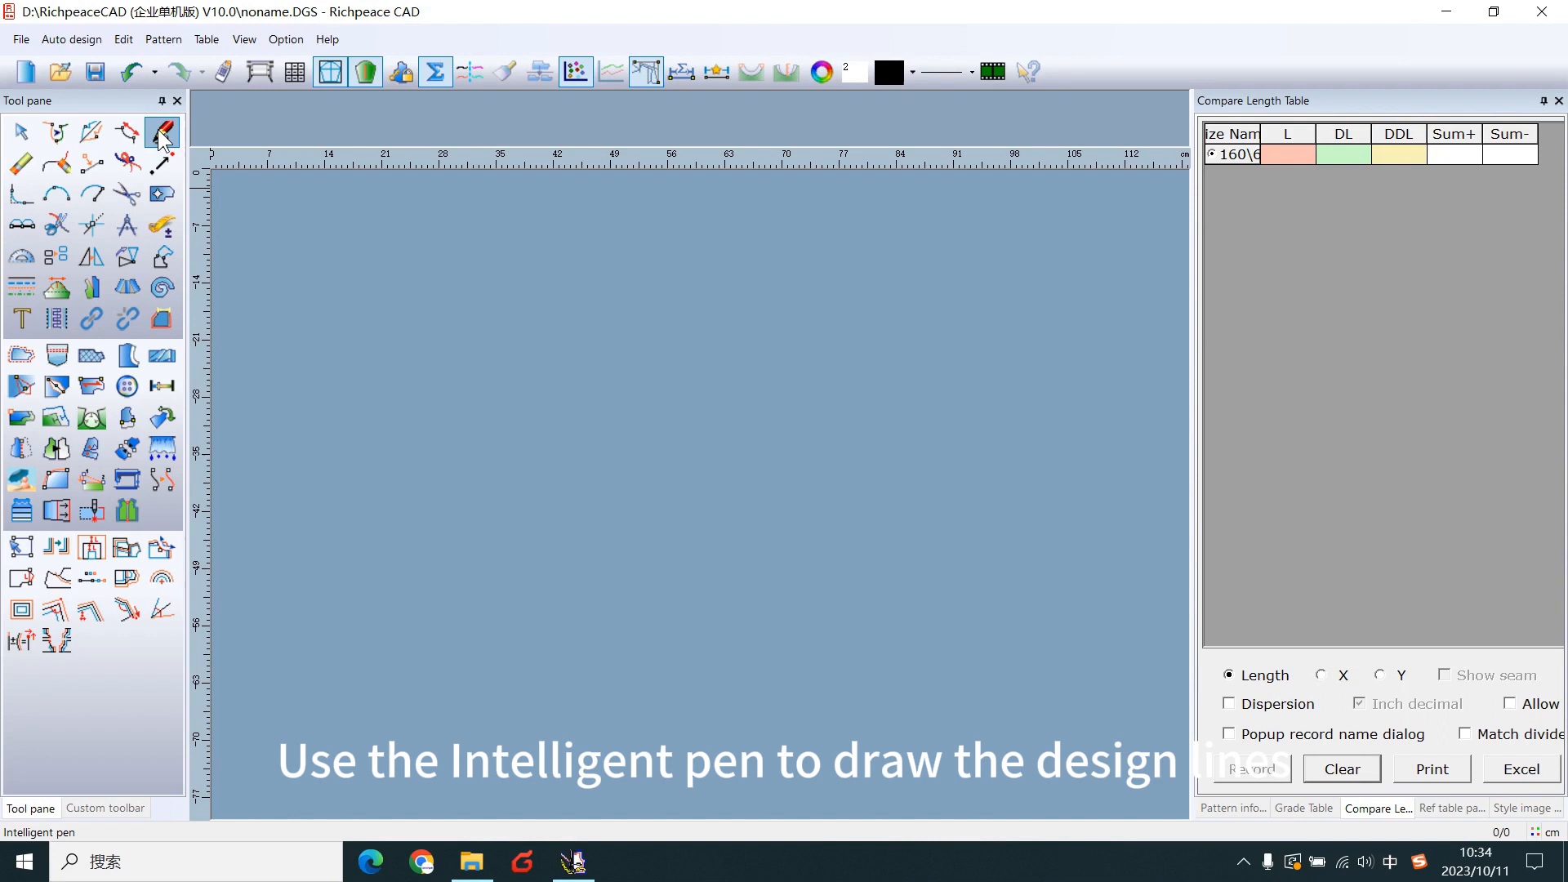
- With the Intelligent pen, draw a vertical line set to the 'length' measurement (100 cm)
{"action": "left_click", "coordinate": [160, 131]}
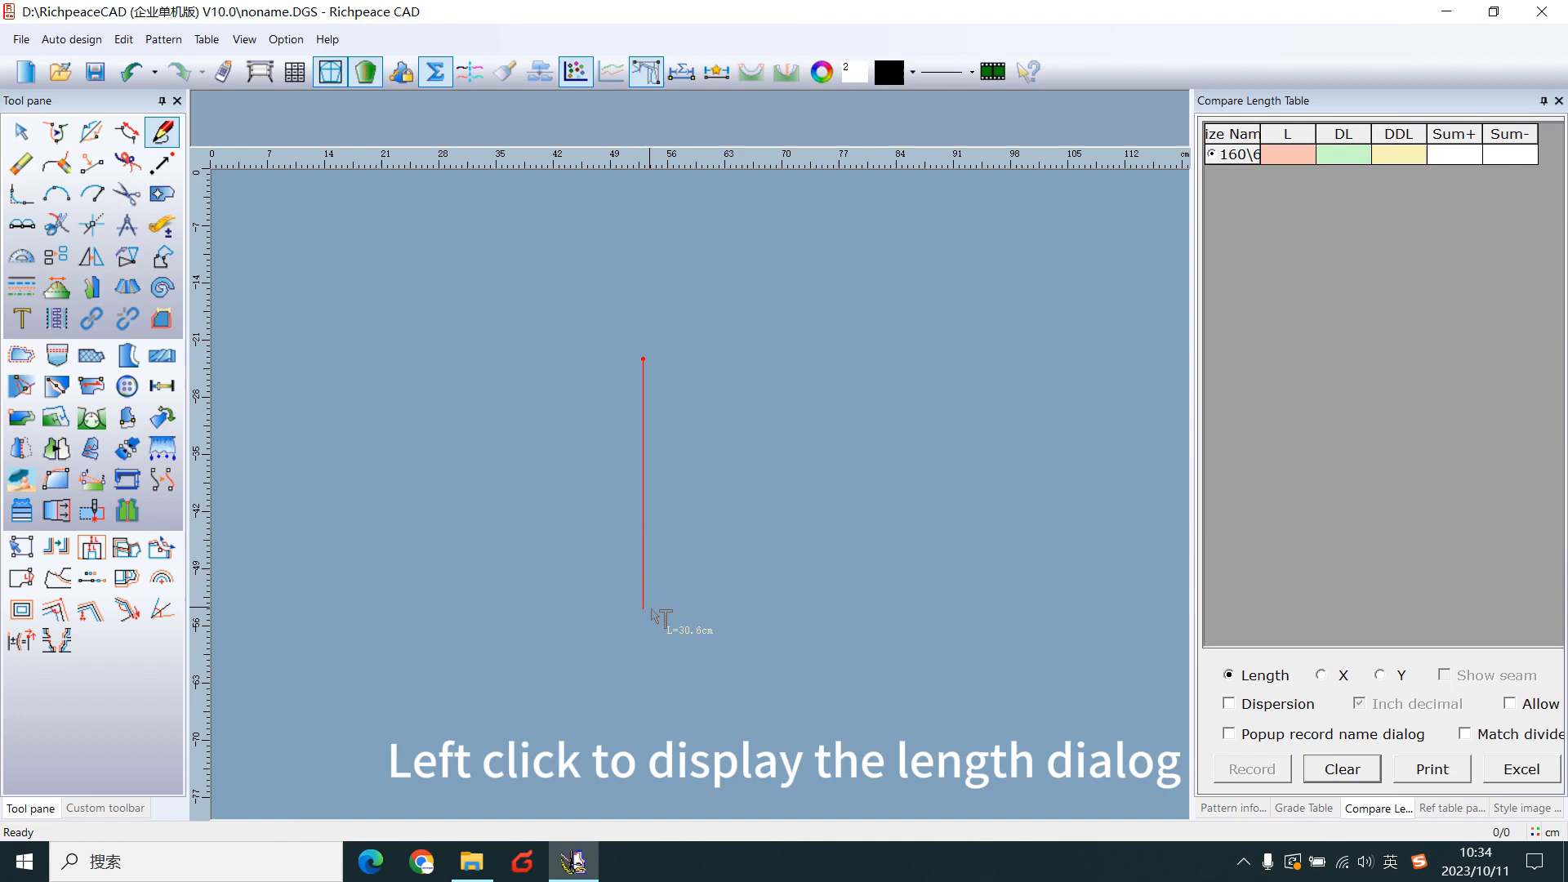
{"action": "left_click", "coordinate": [644, 612]}
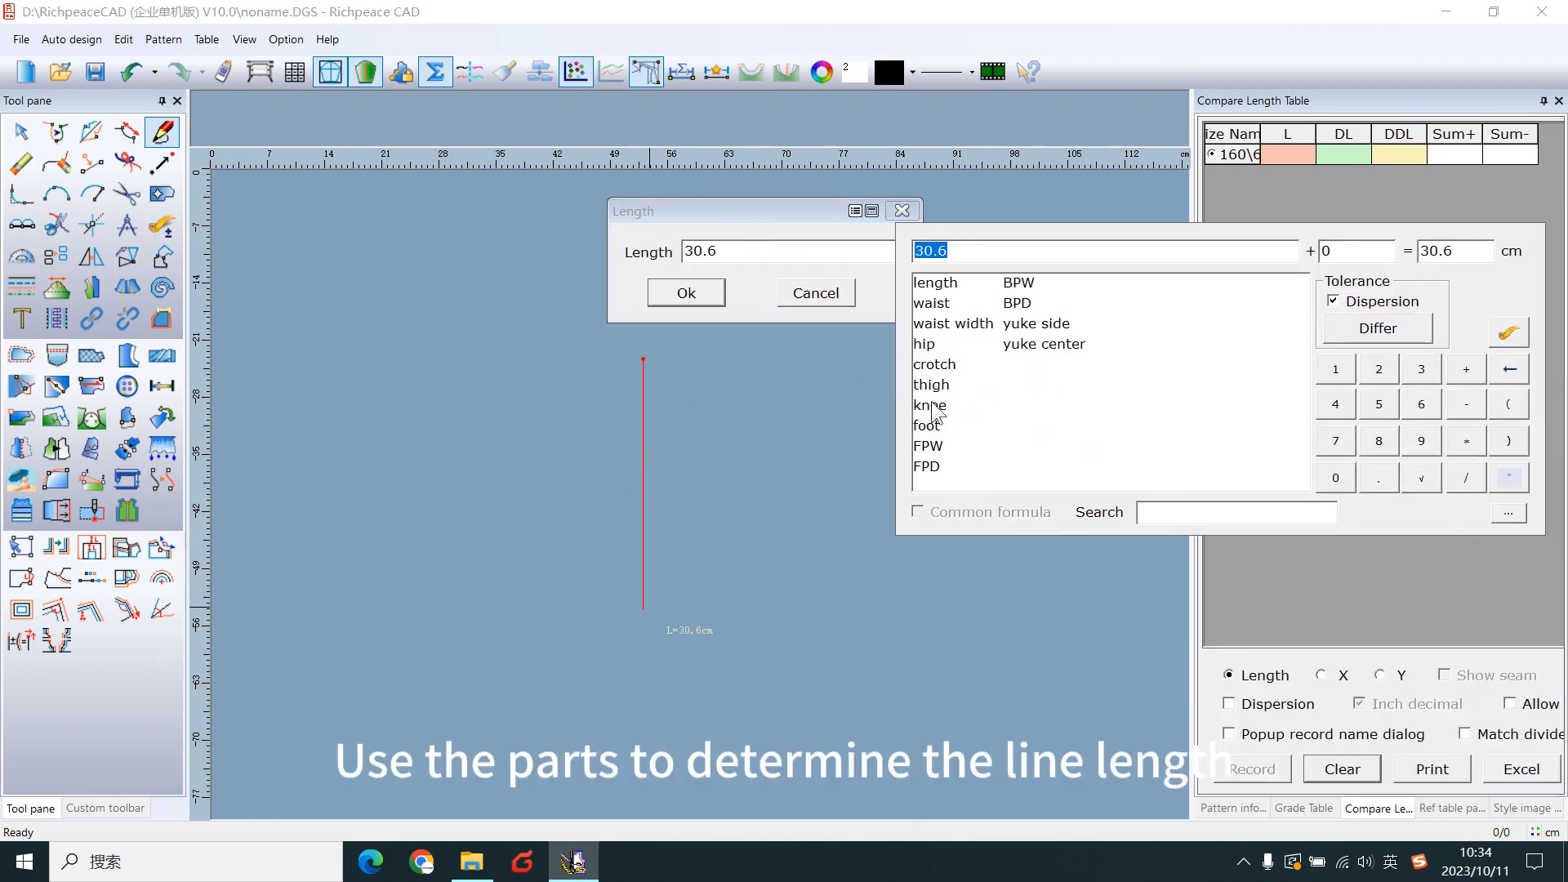
{"action": "mouse_move", "coordinate": [938, 312]}
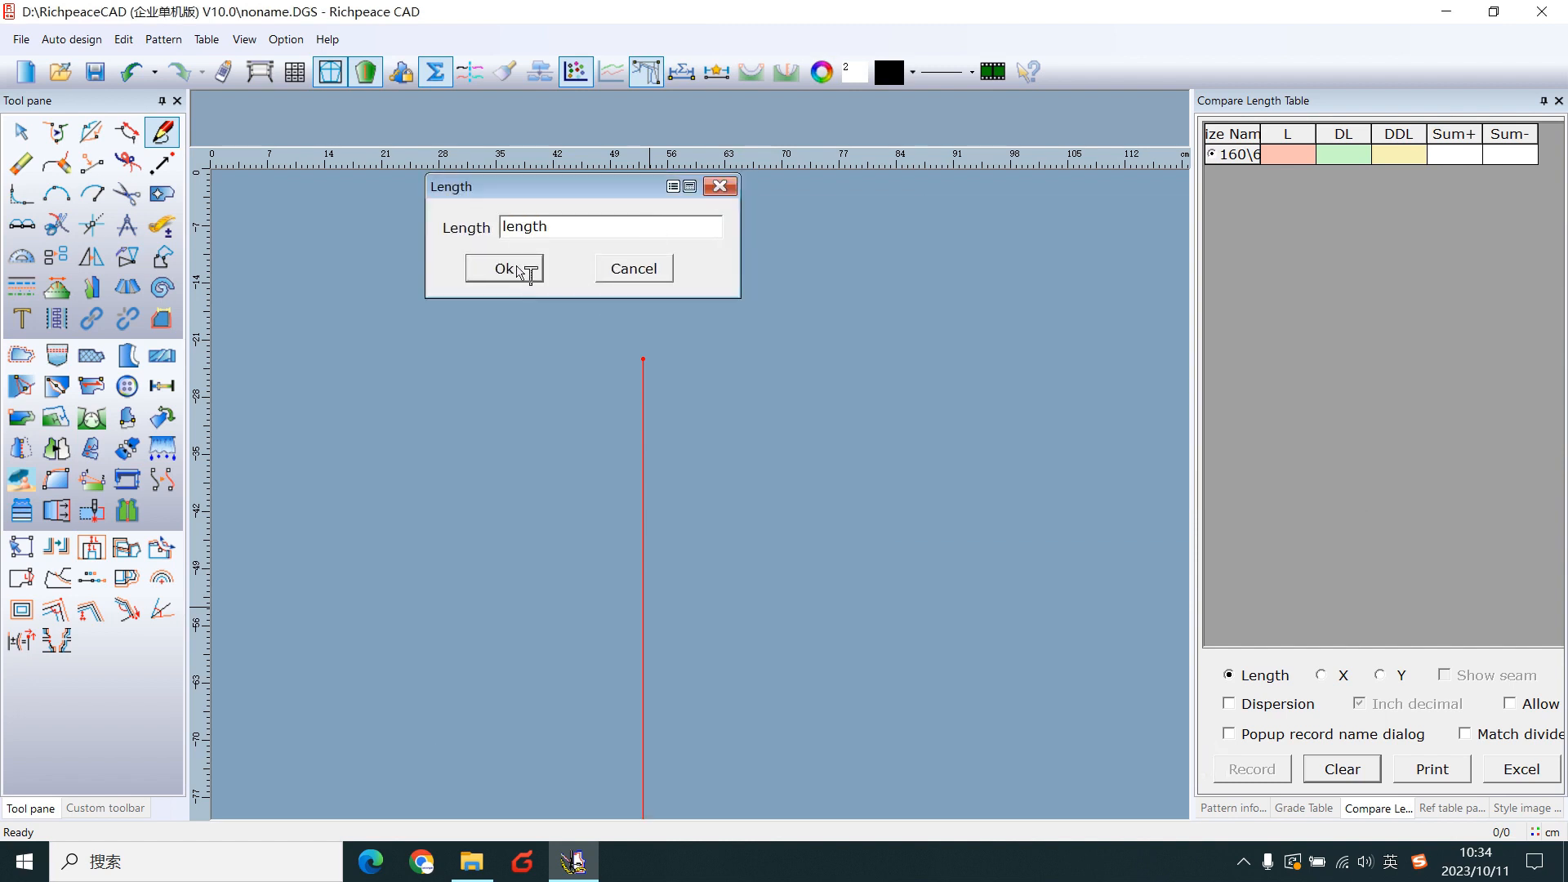
{"action": "left_click", "coordinate": [505, 268]}
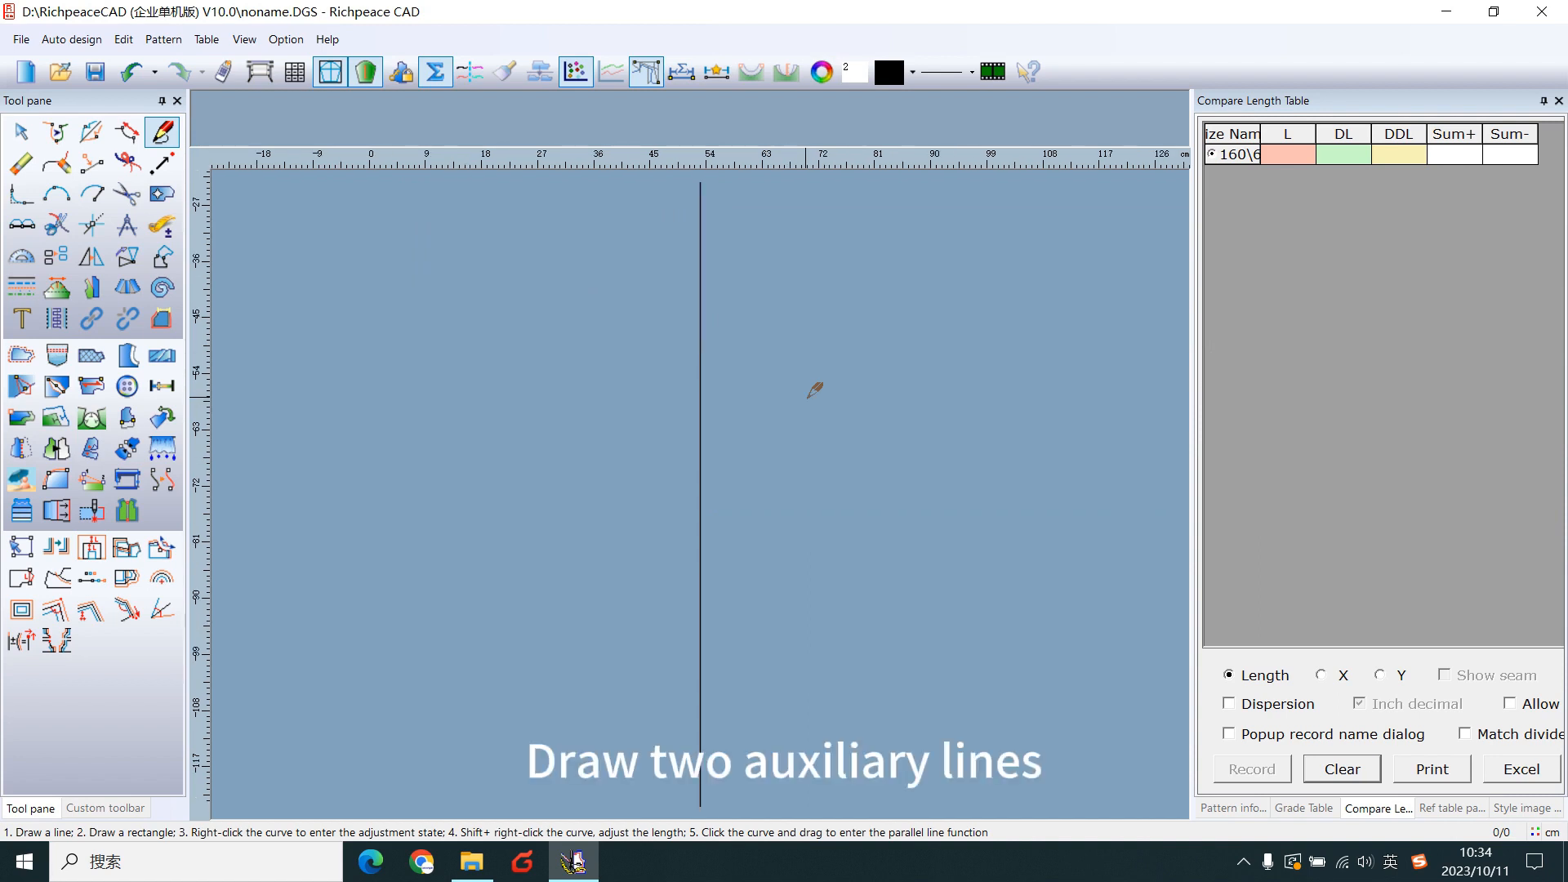
{"action": "mouse_move", "coordinate": [716, 186]}
{"action": "type", "text": "60"}
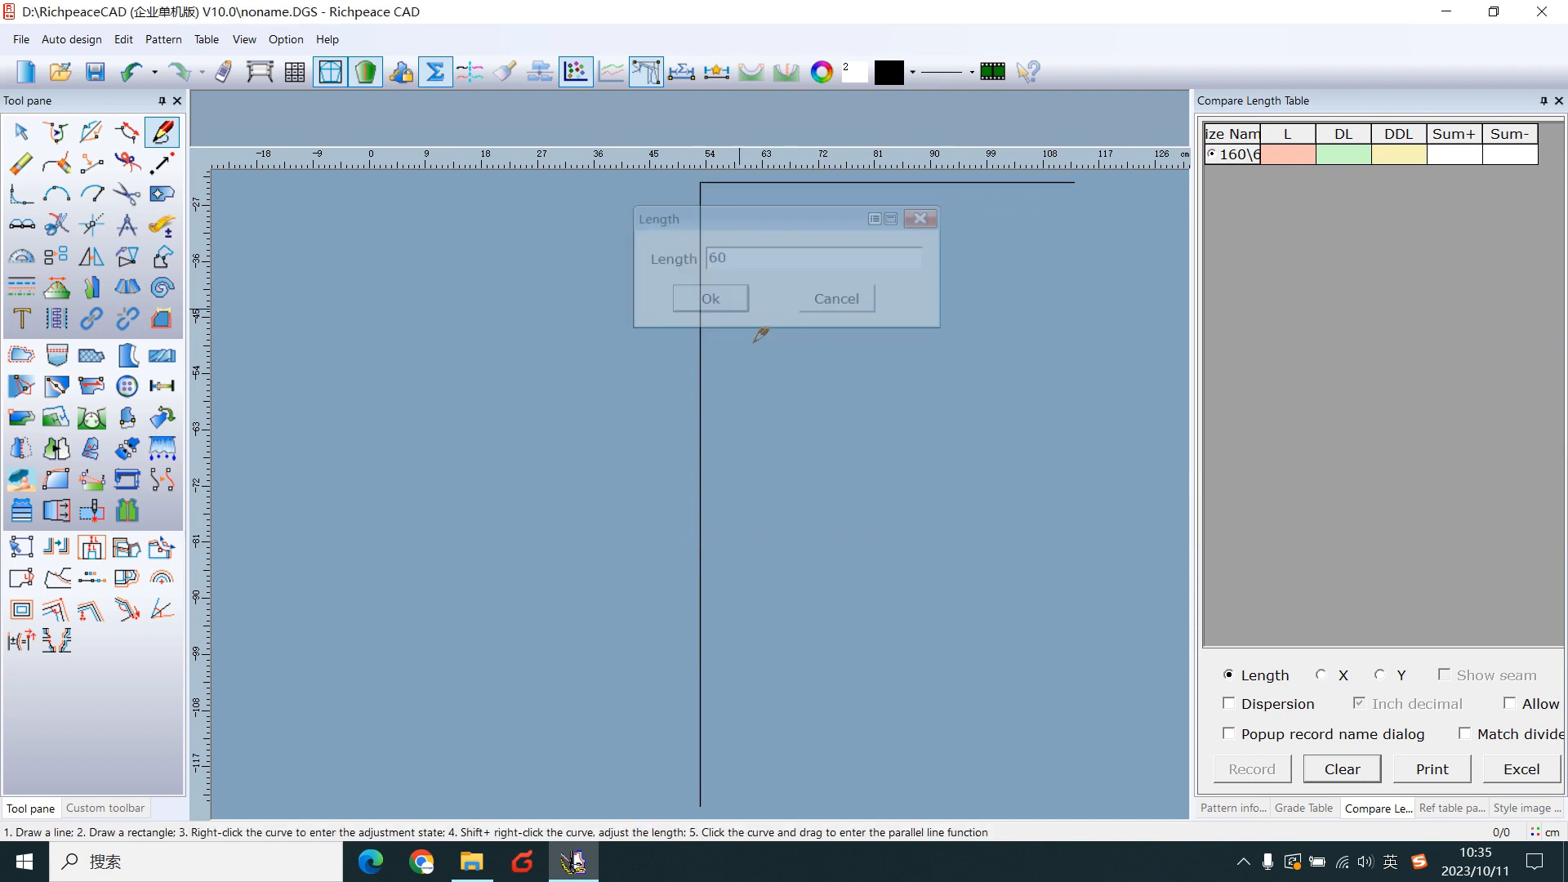
- Add 60 cm horizontal lines at both ends and enter the crotch measurement as offset
{"action": "left_click", "coordinate": [707, 297]}
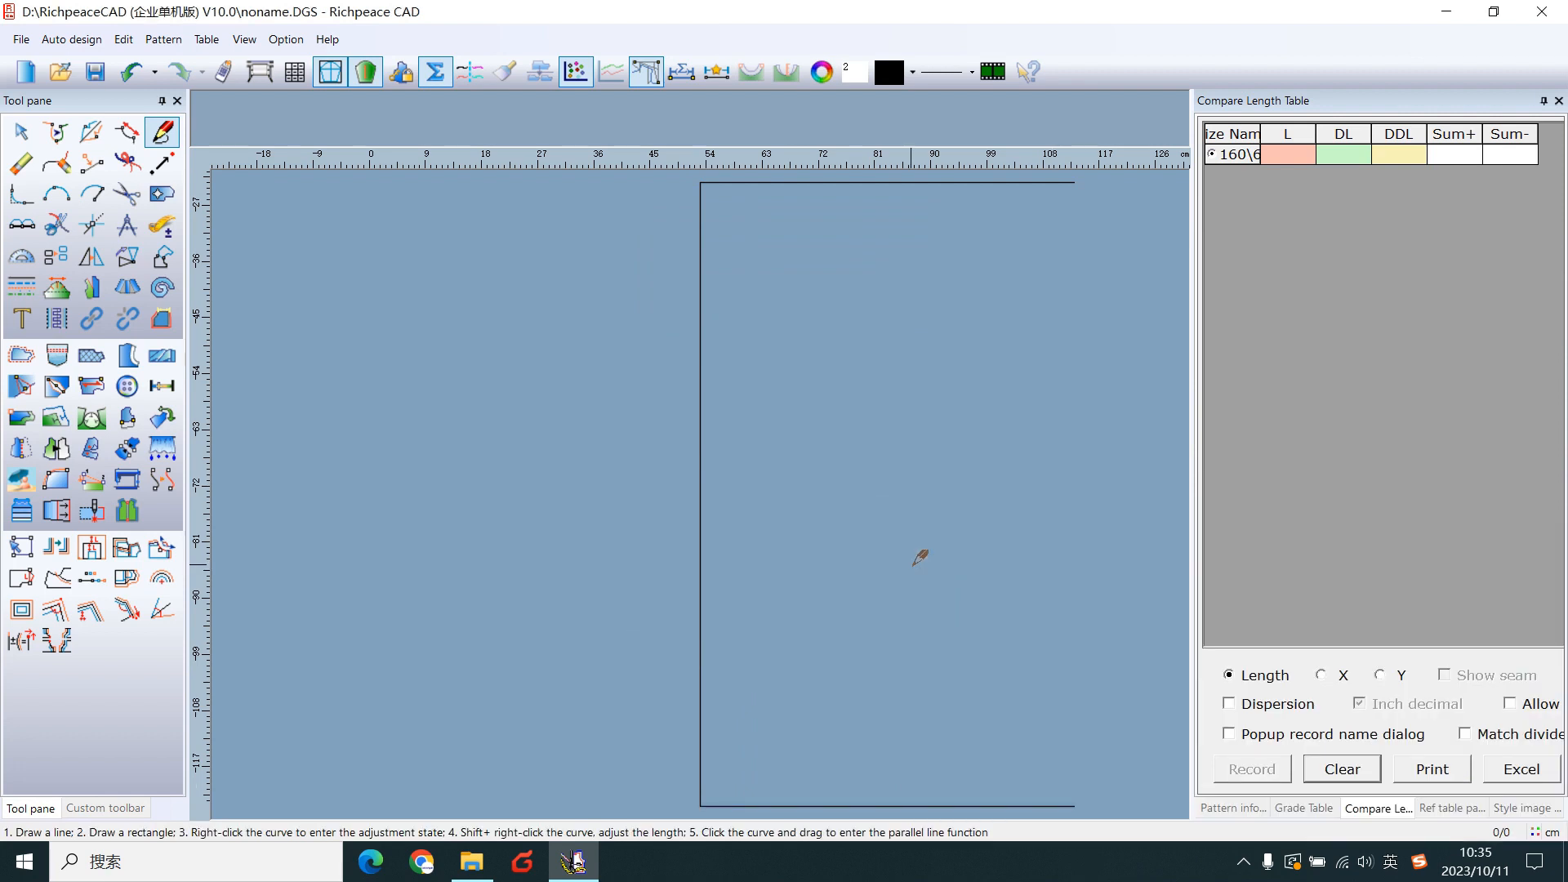
{"action": "left_click", "coordinate": [918, 181]}
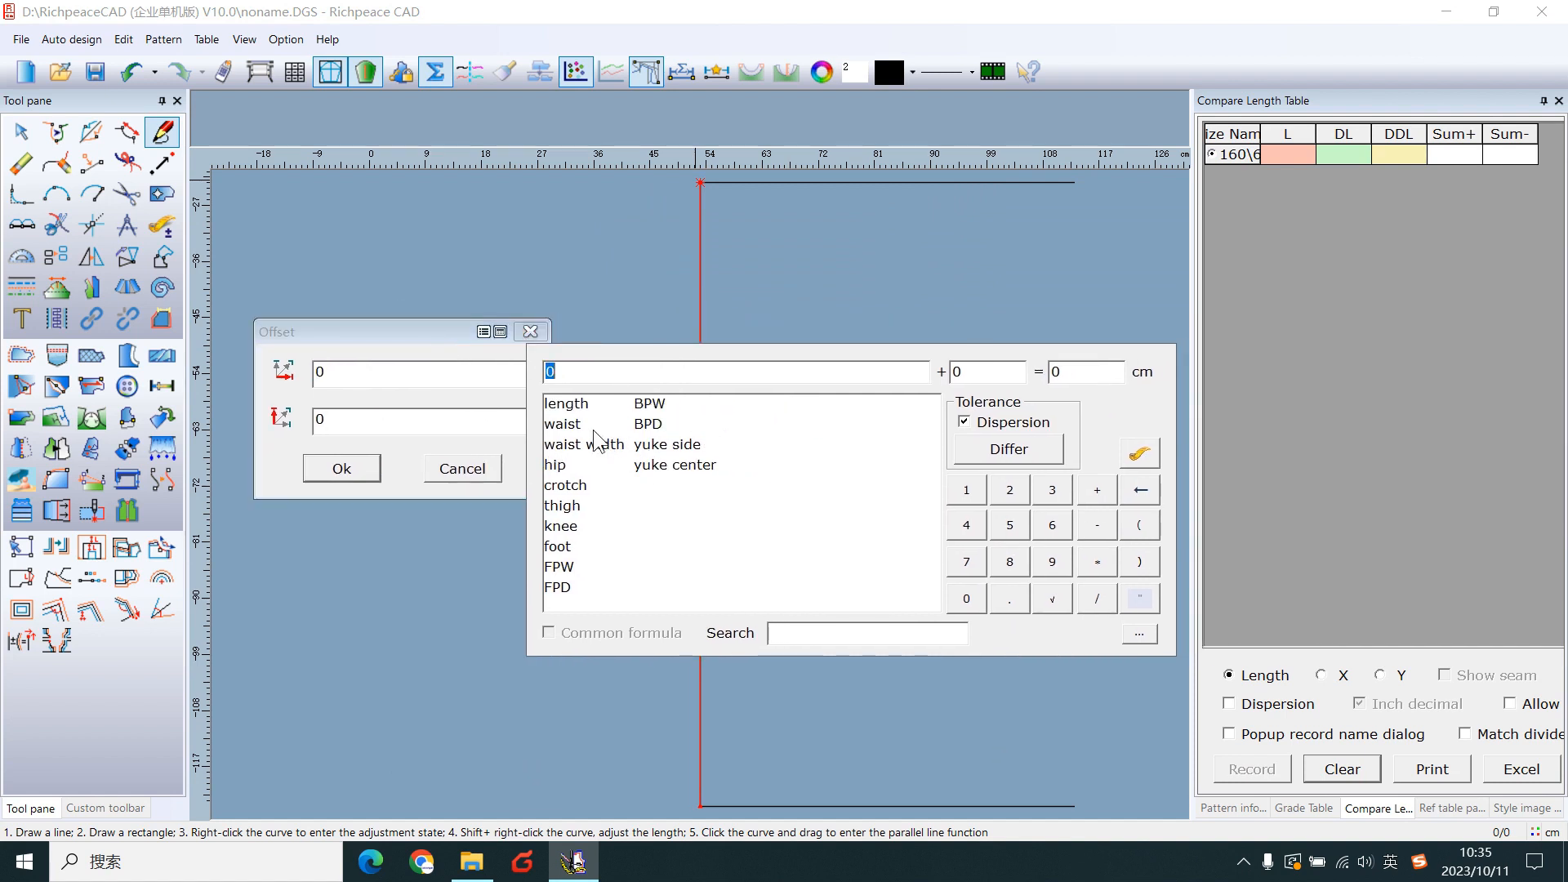
{"action": "left_click", "coordinate": [565, 485]}
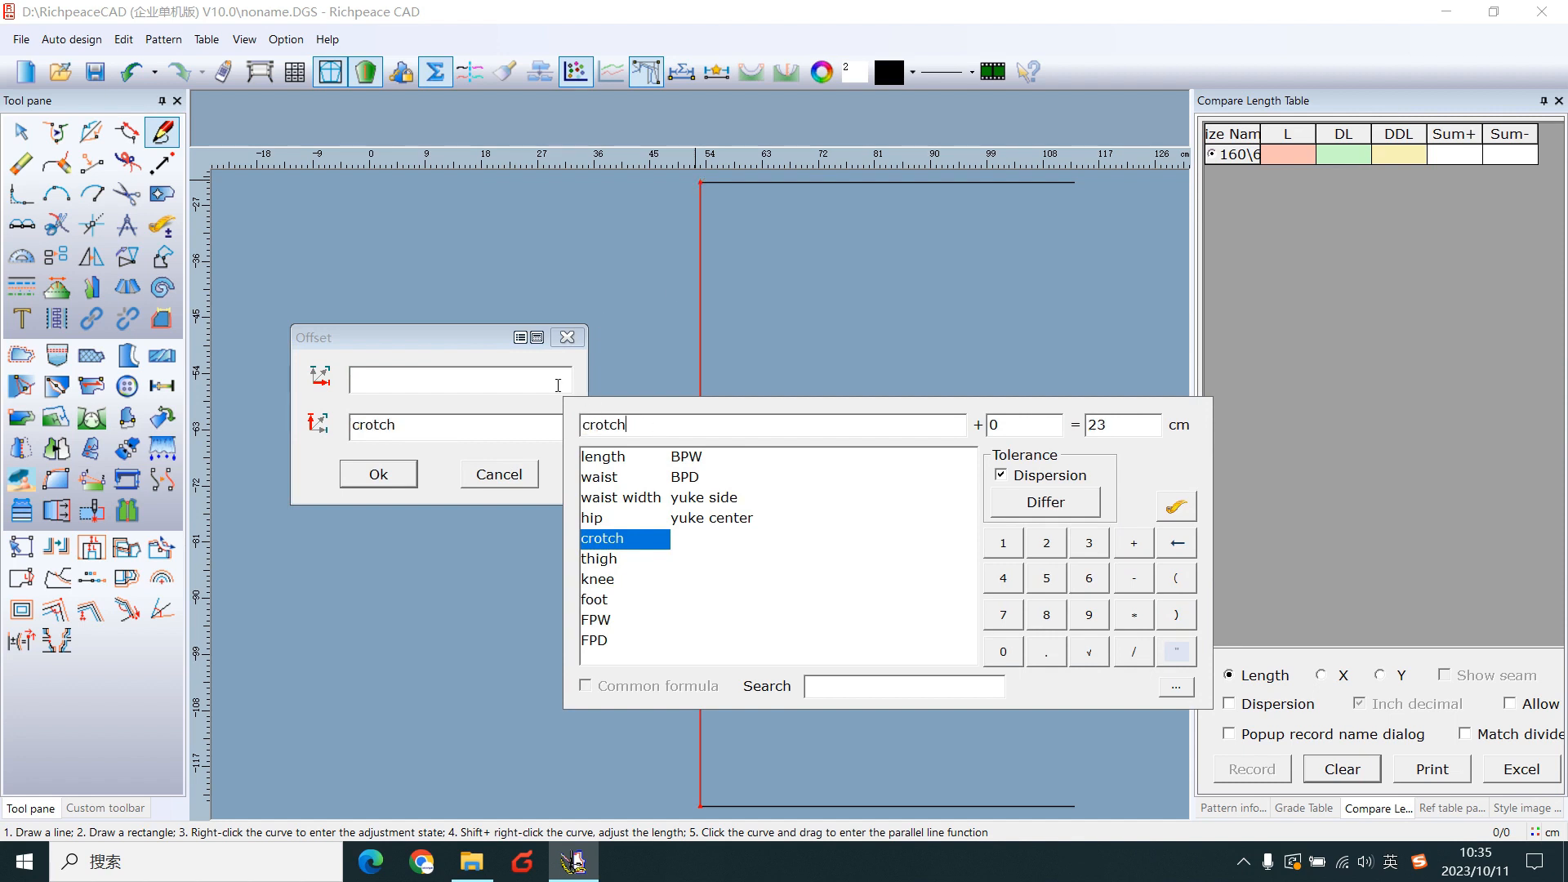
{"action": "mouse_move", "coordinate": [684, 358]}
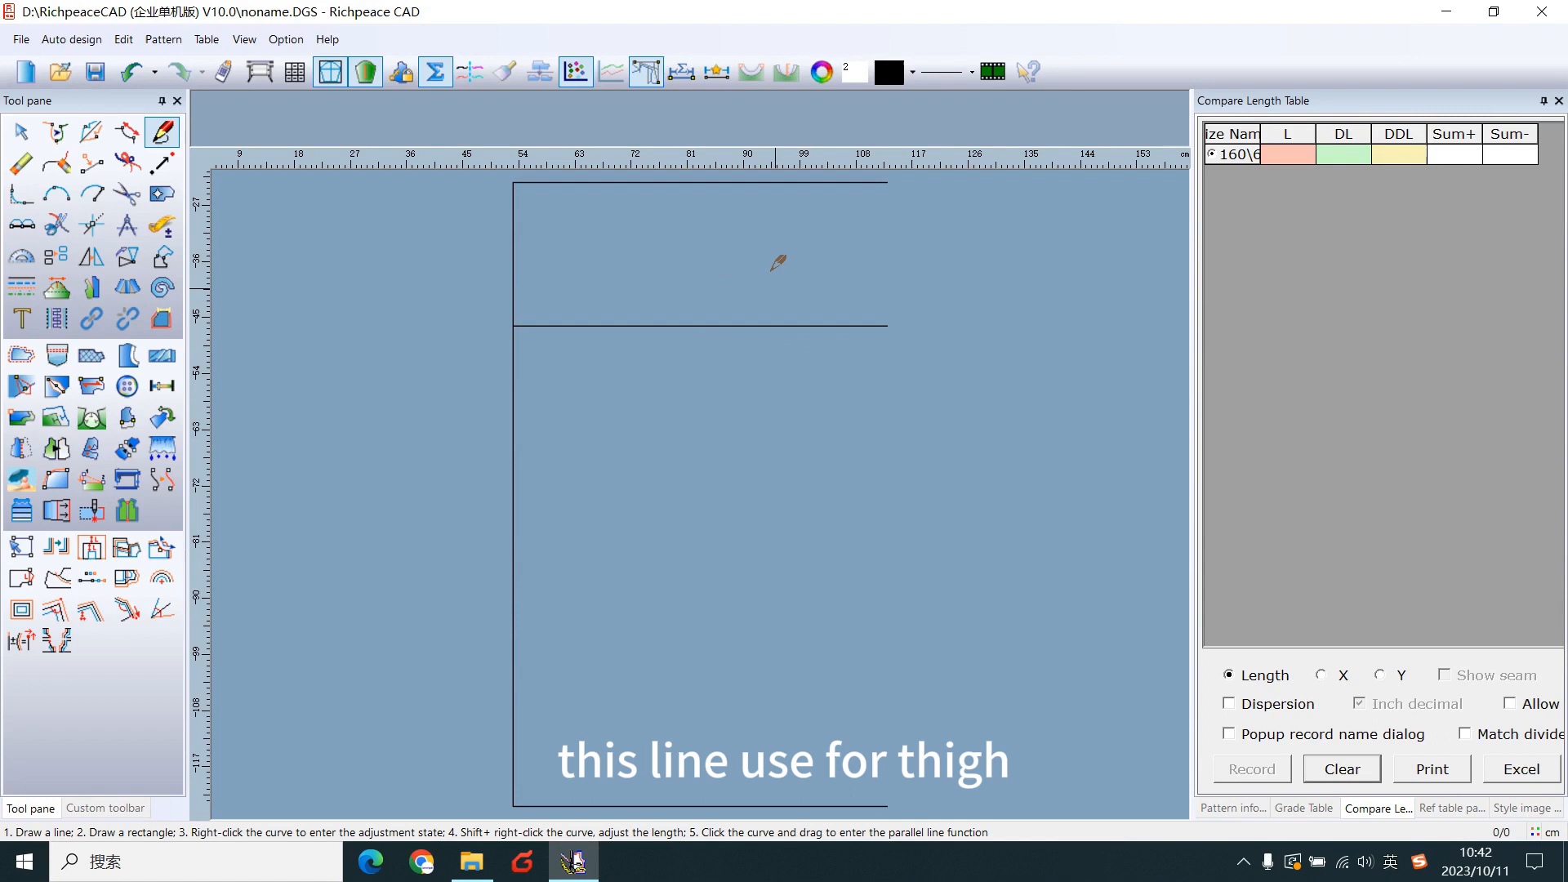
{"action": "mouse_move", "coordinate": [719, 380]}
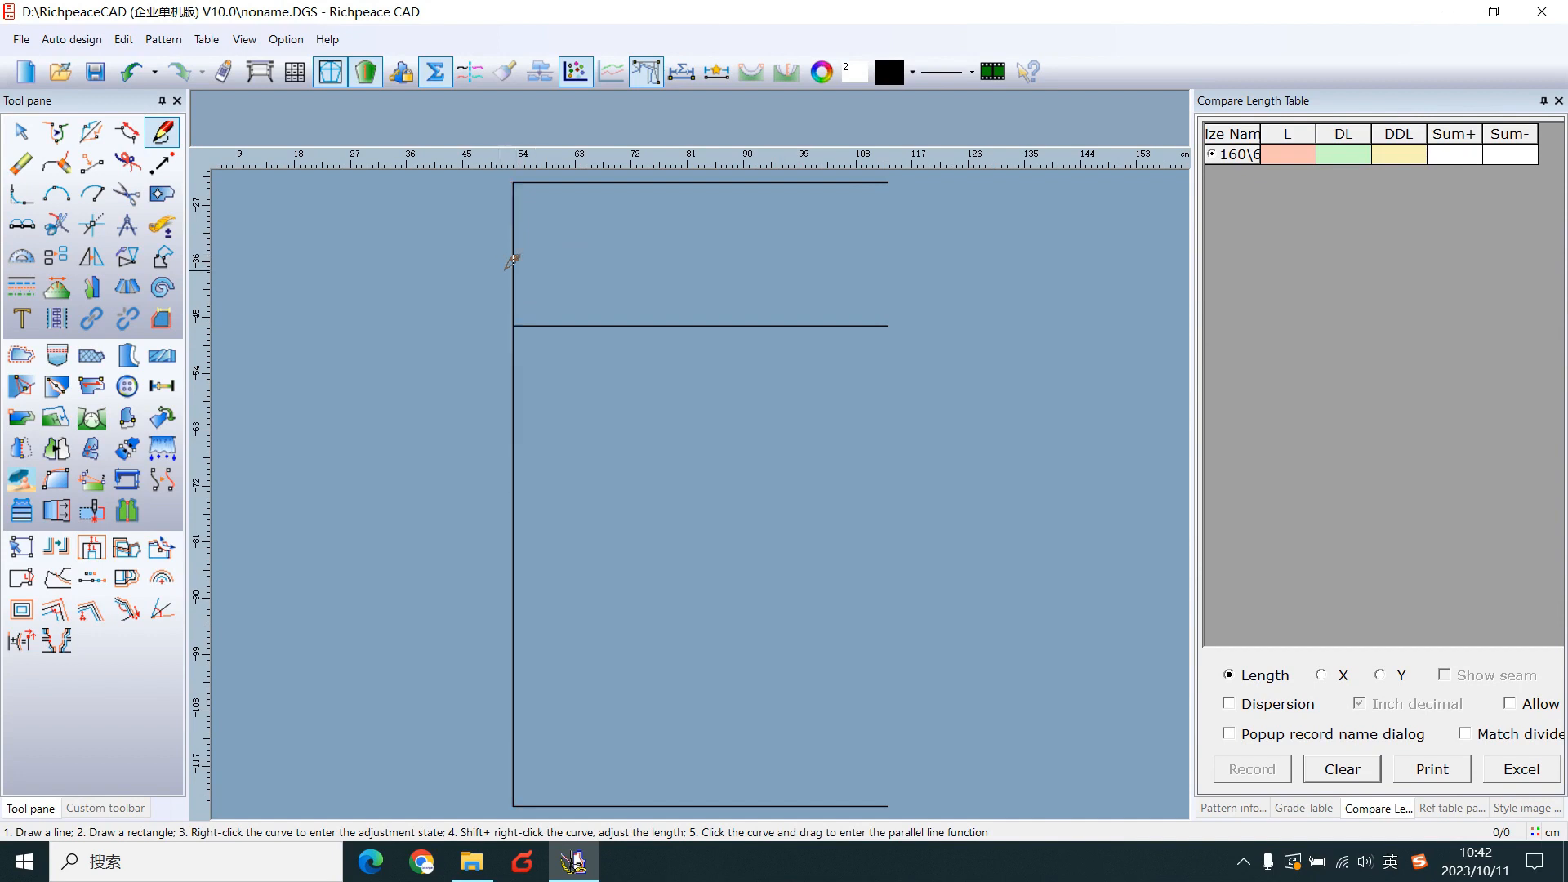
- Use the Divider to split the side edge between thigh line and top corner into thirds
{"action": "left_click", "coordinate": [20, 226]}
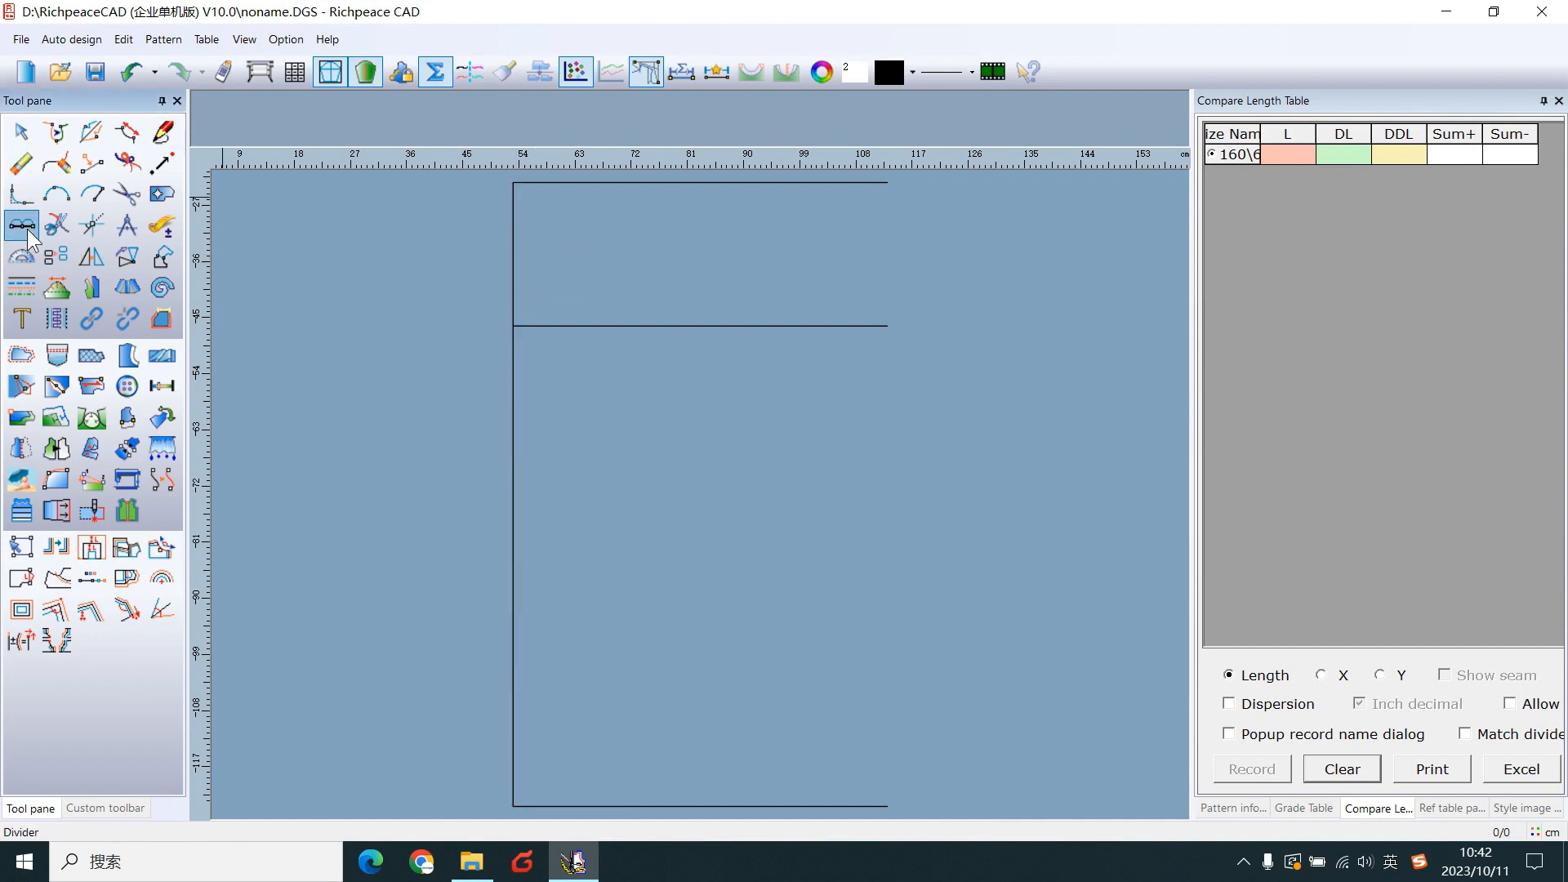
{"action": "left_click", "coordinate": [21, 224]}
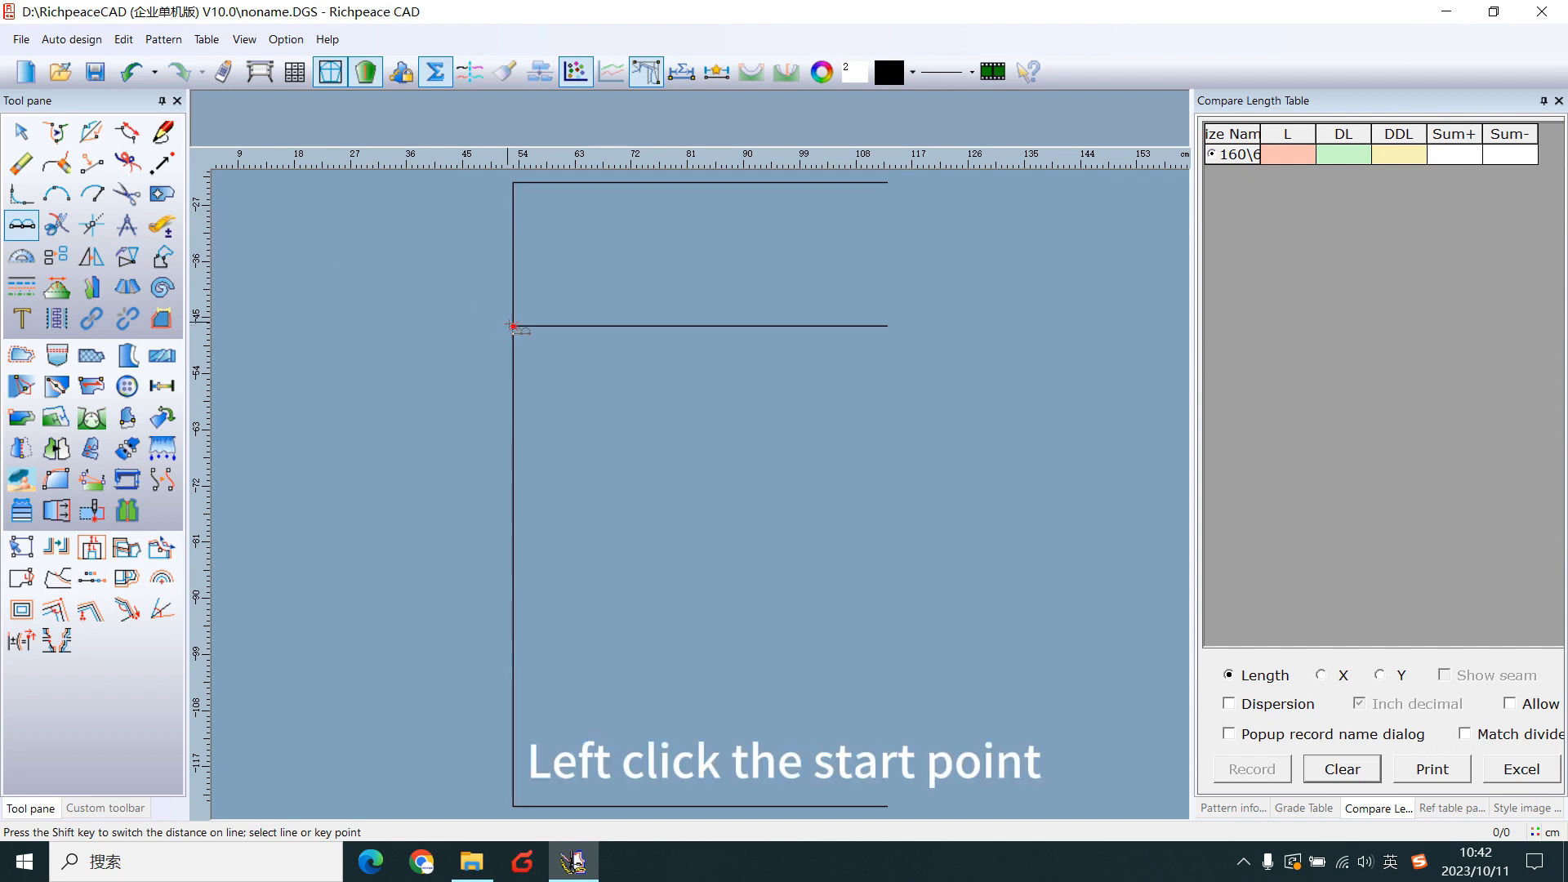
{"action": "left_click", "coordinate": [511, 326]}
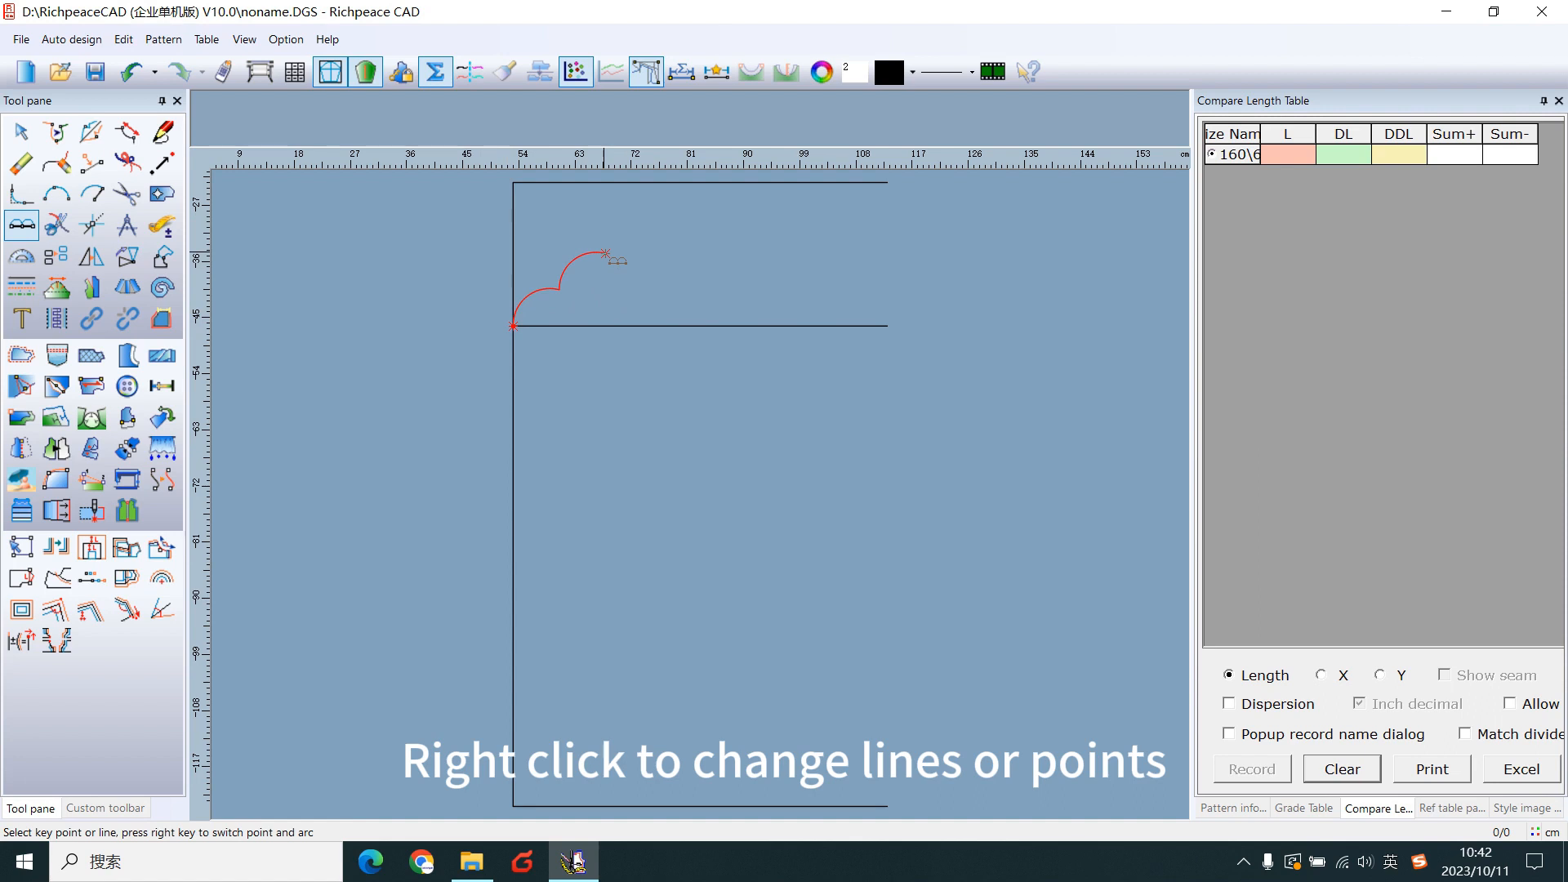
{"action": "right_click", "coordinate": [559, 289]}
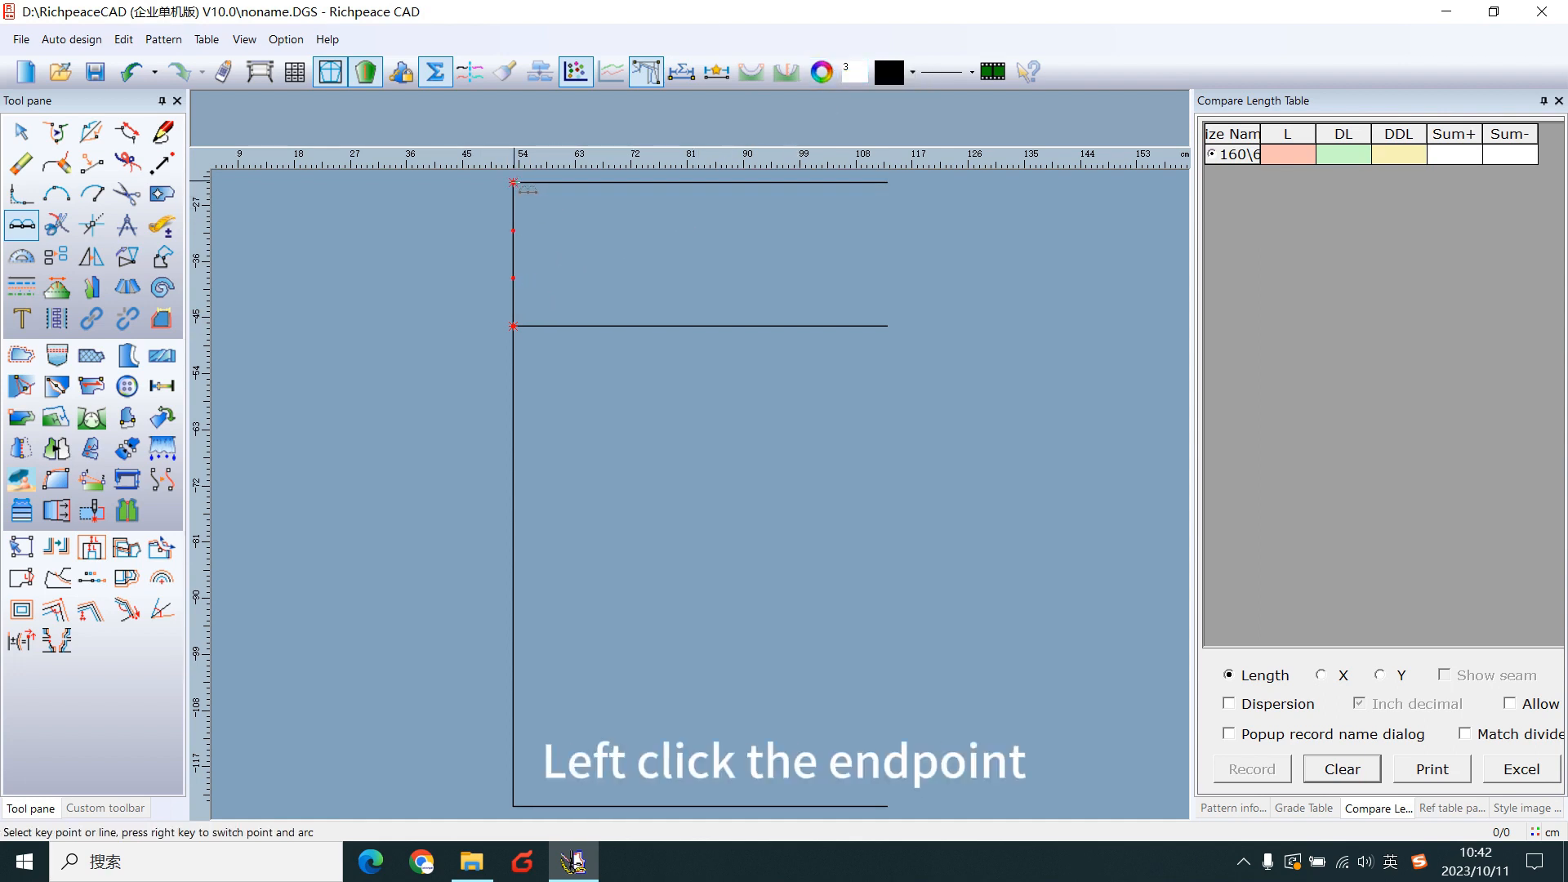
{"action": "left_click", "coordinate": [513, 182]}
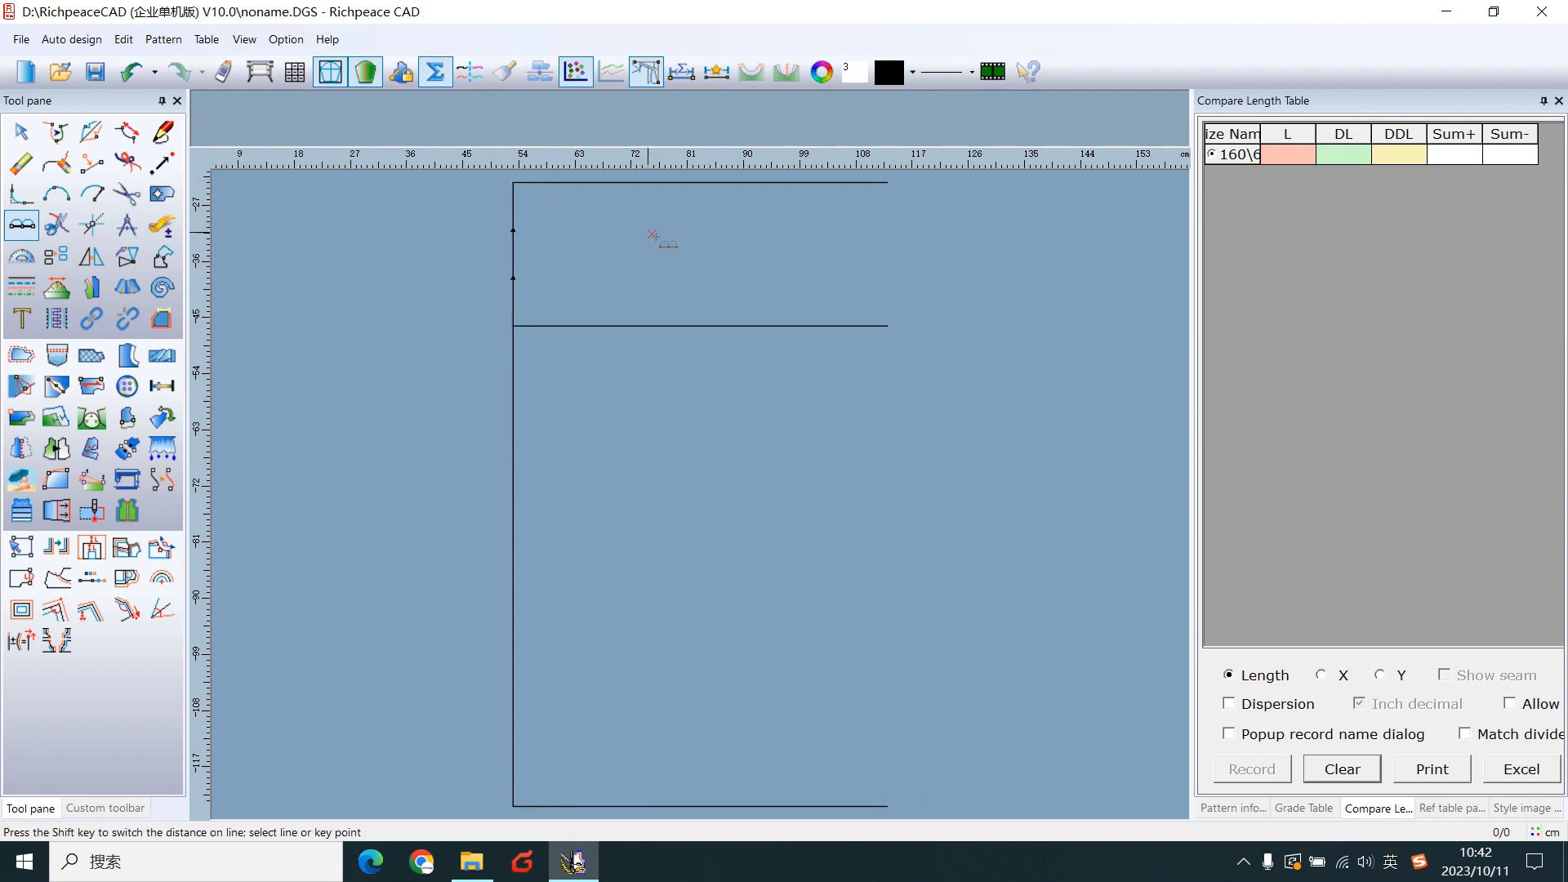
{"action": "left_click", "coordinate": [162, 130]}
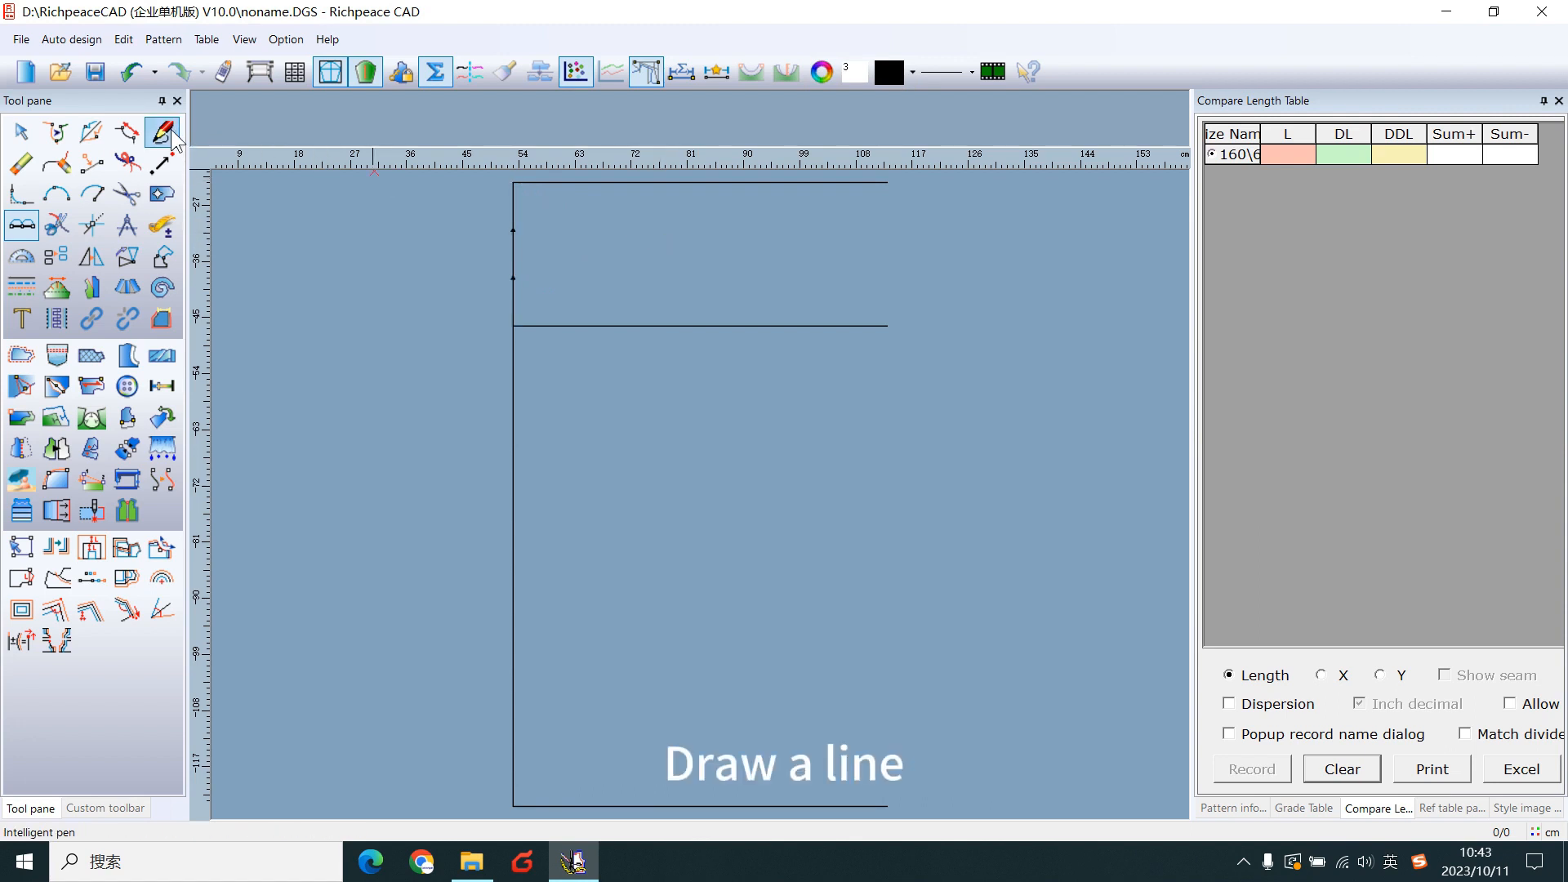
- Draw a 60 cm hip line at the lower mark and a vertical at hip/4−0.5 from the thigh line
{"action": "left_click", "coordinate": [613, 277]}
{"action": "type", "text": "60"}
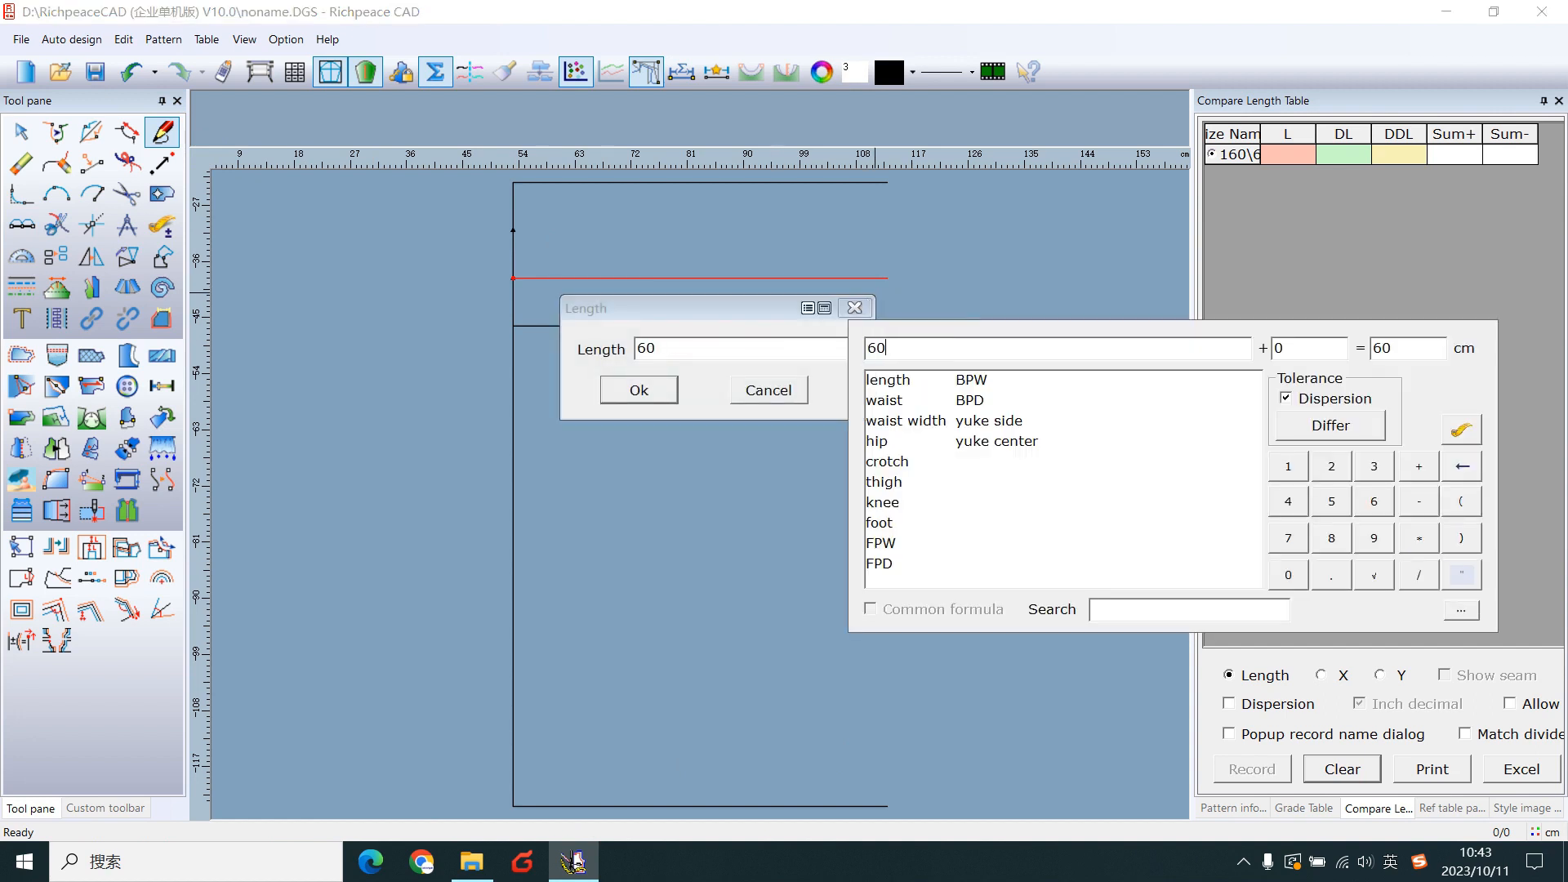
{"action": "left_click", "coordinate": [637, 389]}
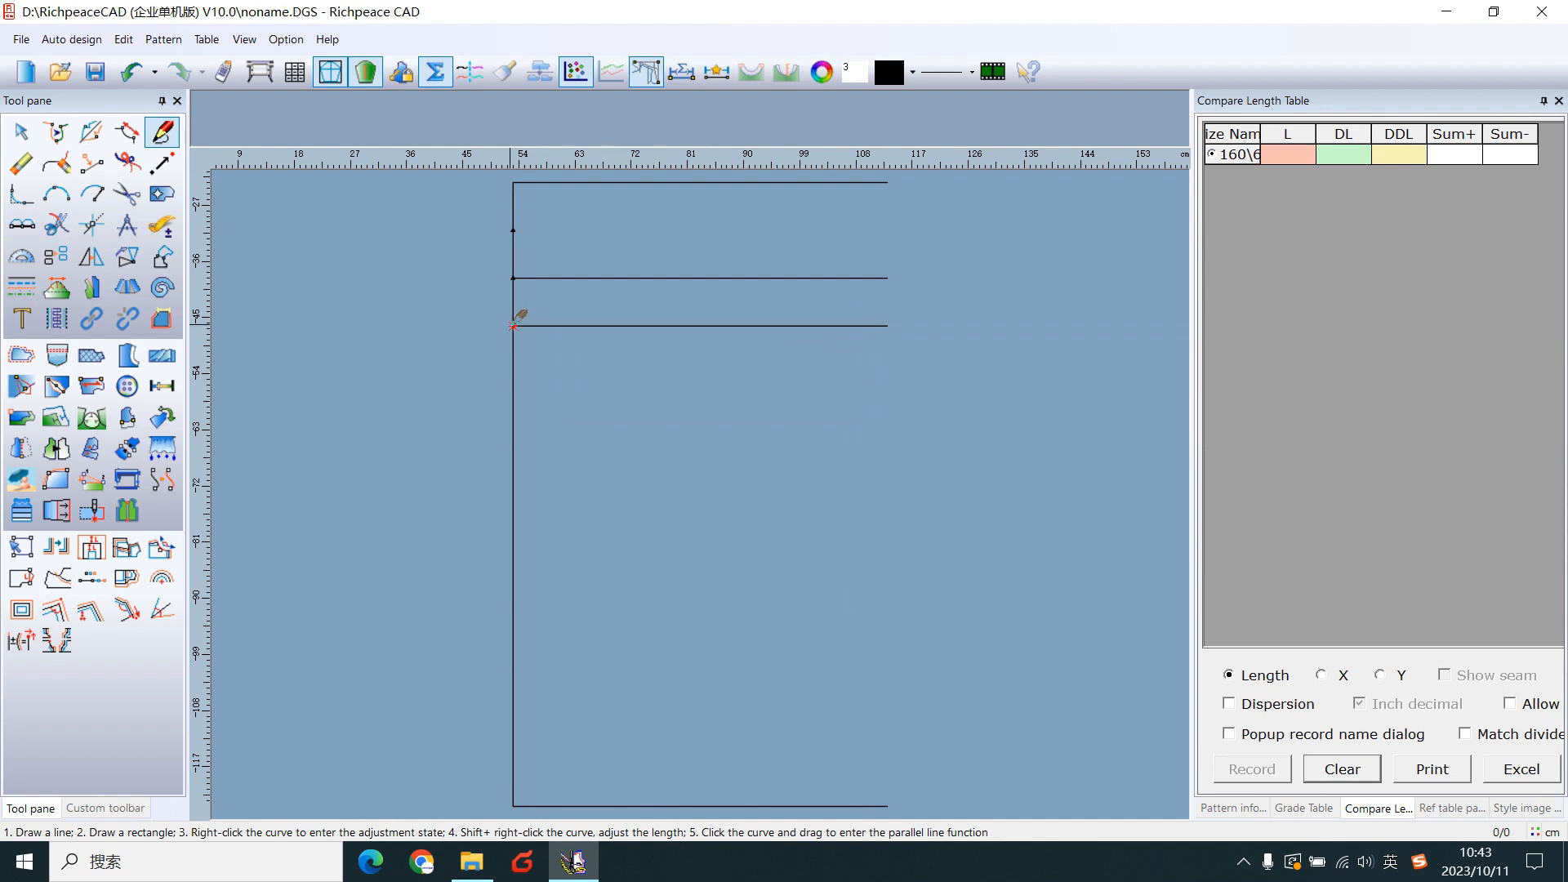
{"action": "left_click", "coordinate": [515, 327]}
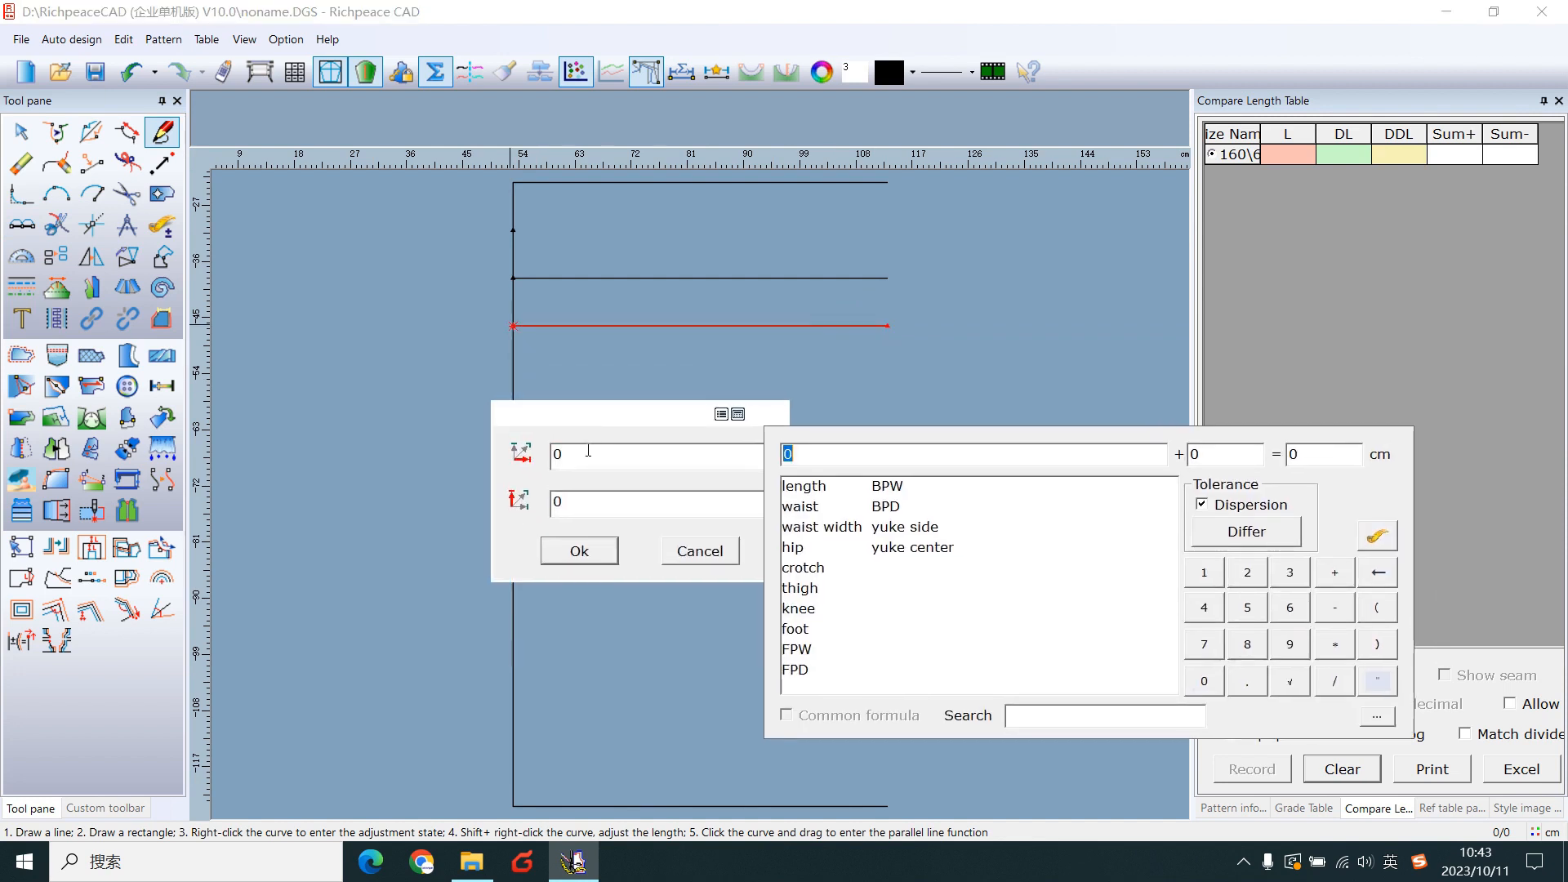
{"action": "left_click", "coordinate": [793, 547]}
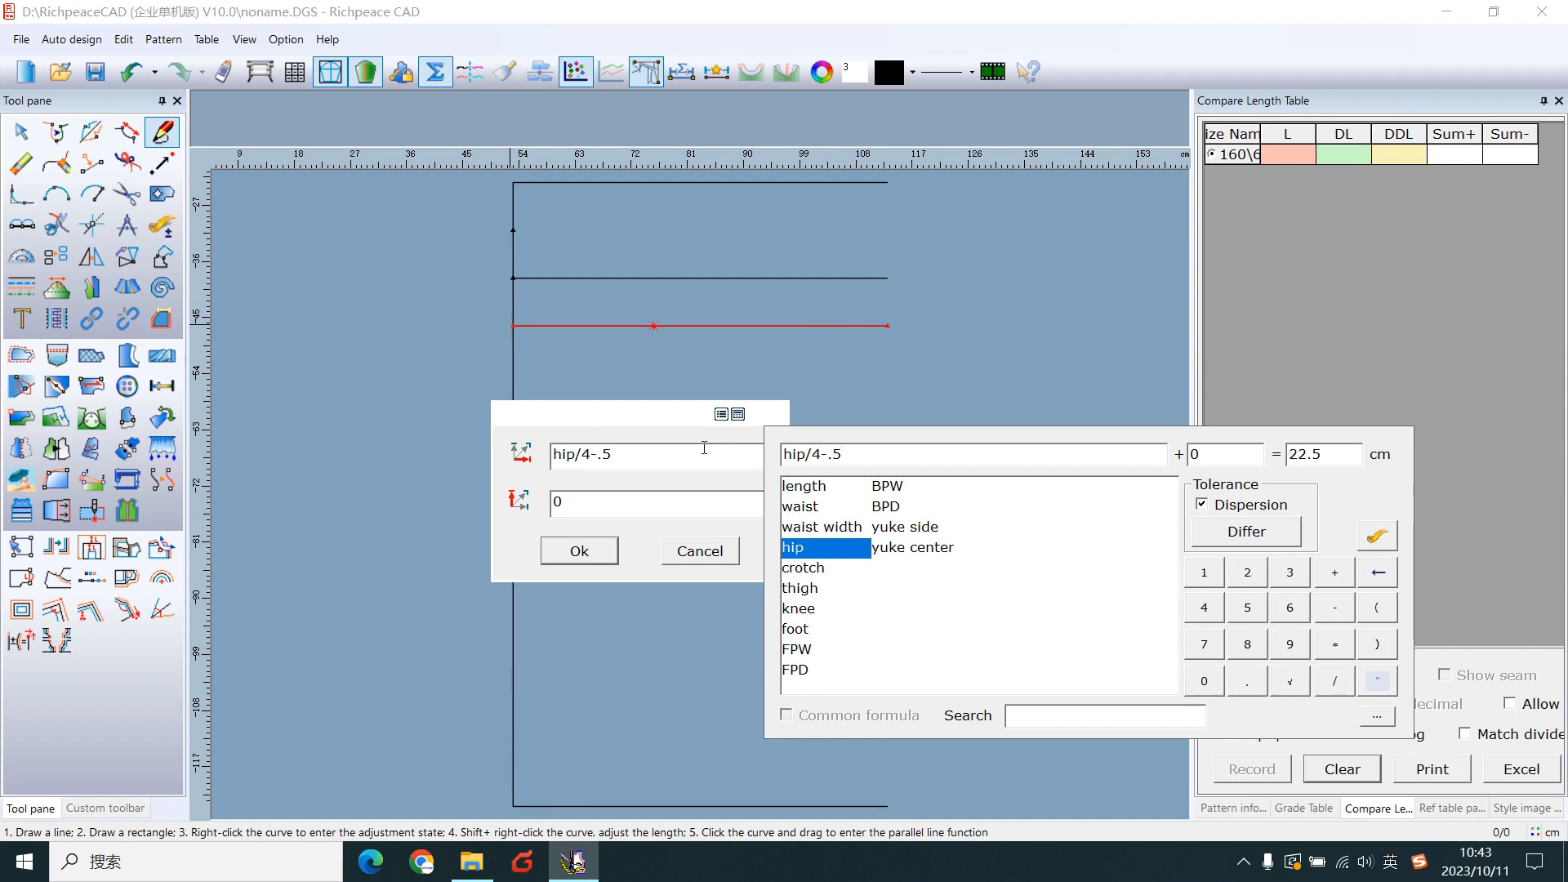
{"action": "left_click", "coordinate": [579, 550]}
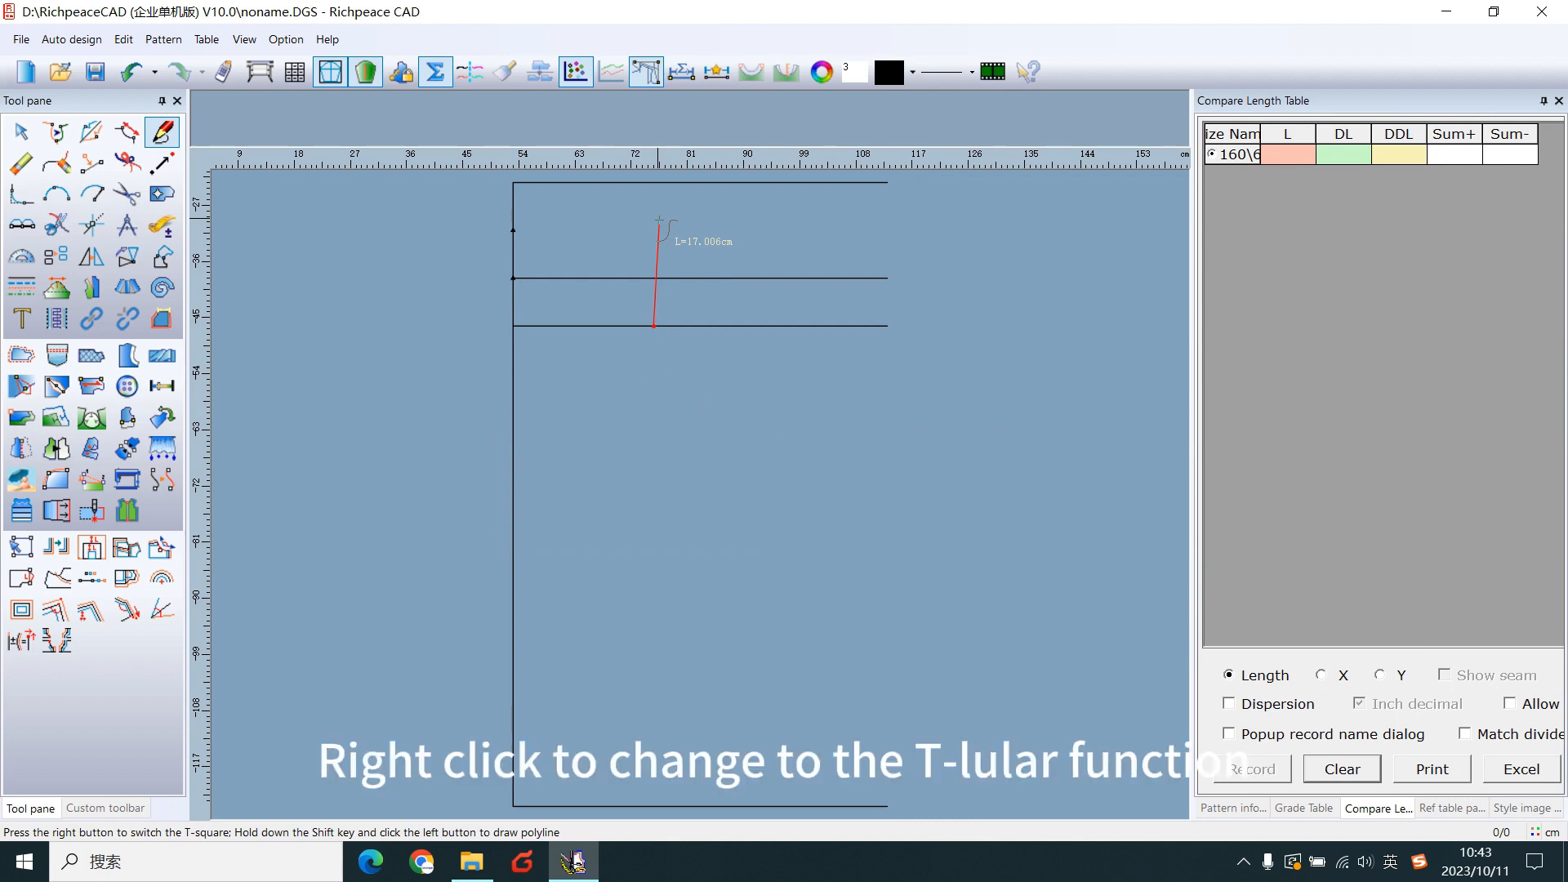
{"action": "right_click", "coordinate": [656, 230]}
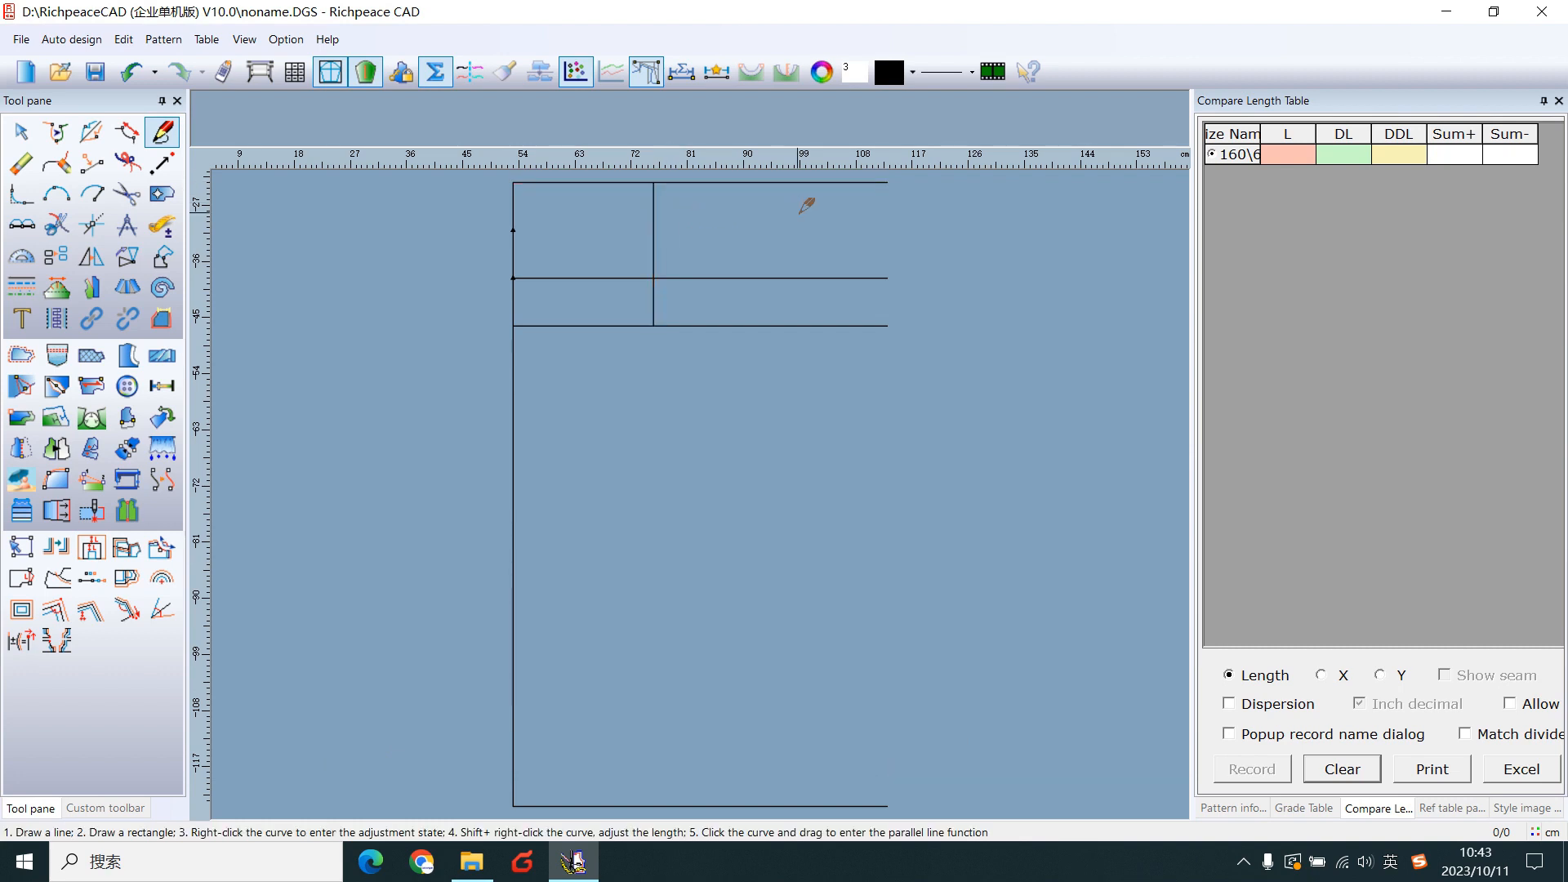
{"action": "mouse_move", "coordinate": [727, 338]}
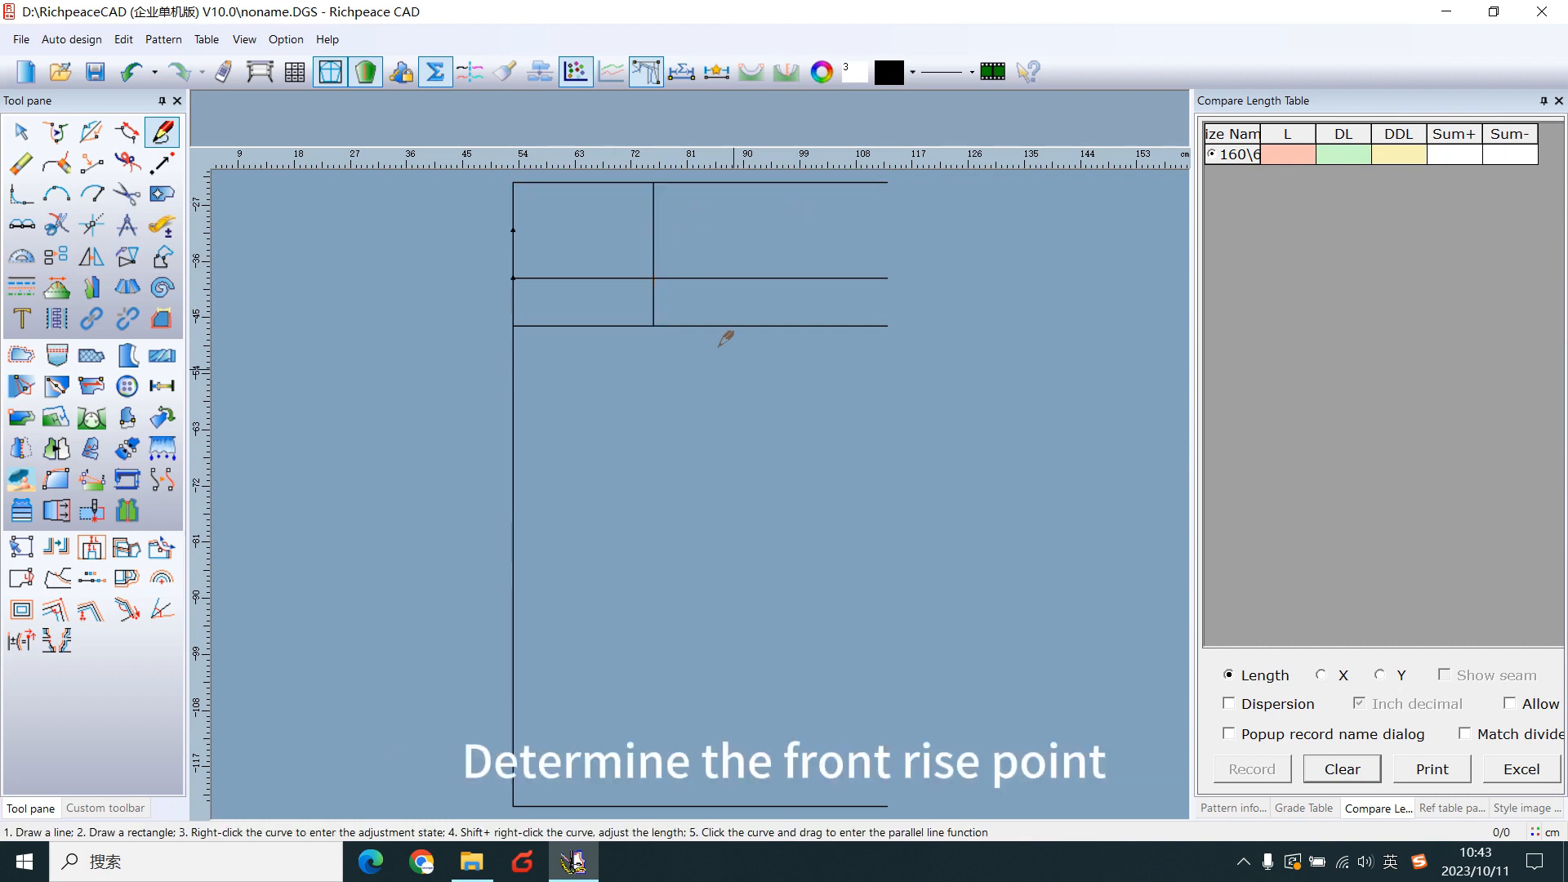
- Mark the crotch point at a hip/30 offset from the vertical line's bottom
{"action": "left_click", "coordinate": [652, 325]}
{"action": "type", "text": "hip/30"}
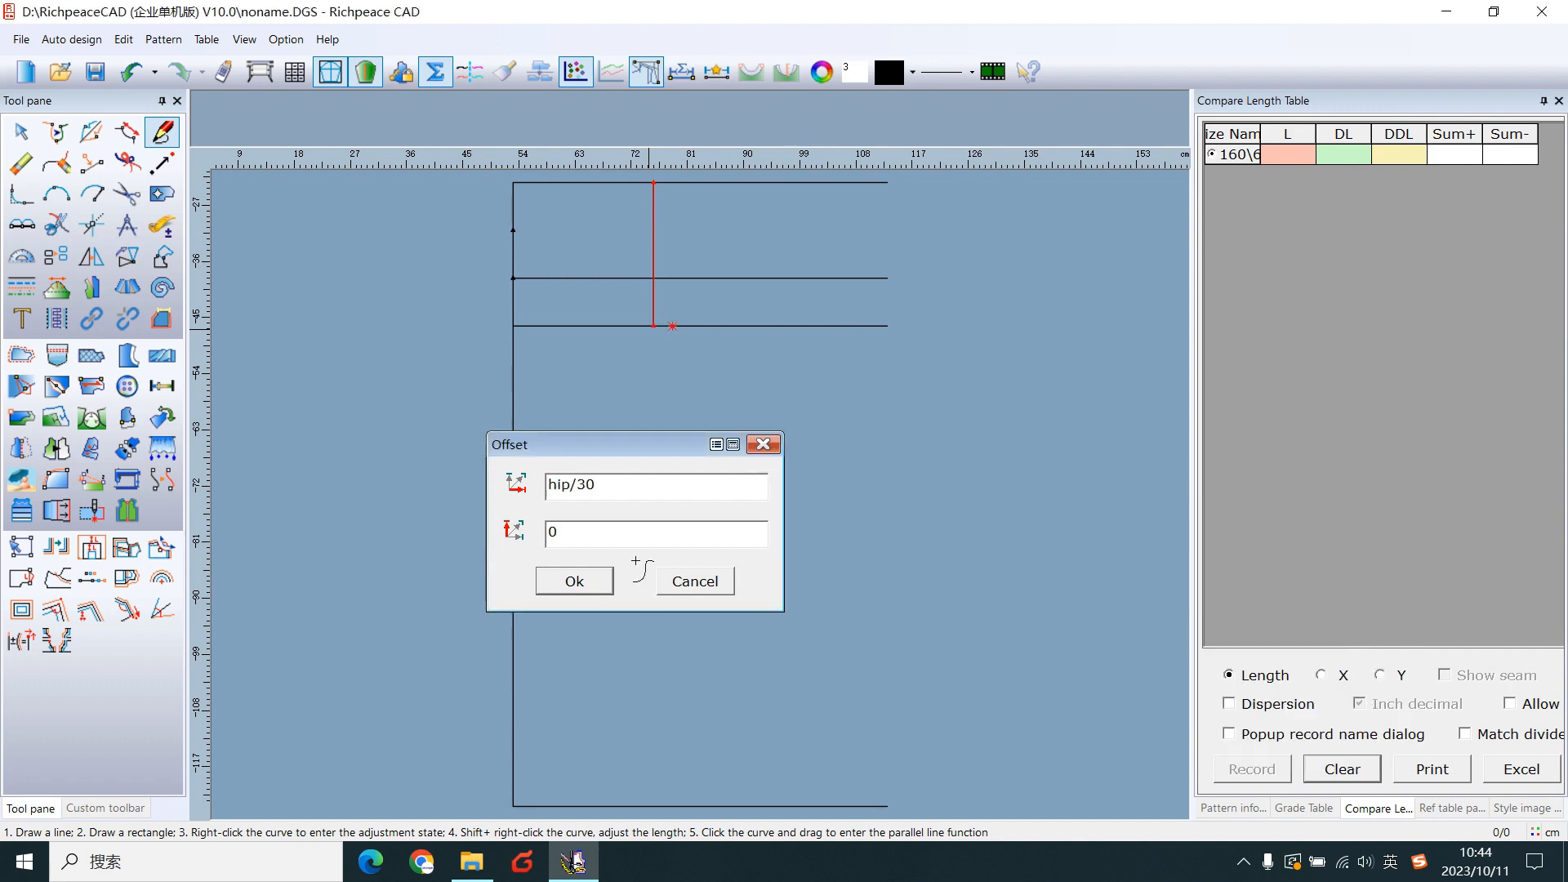
{"action": "left_click", "coordinate": [574, 580]}
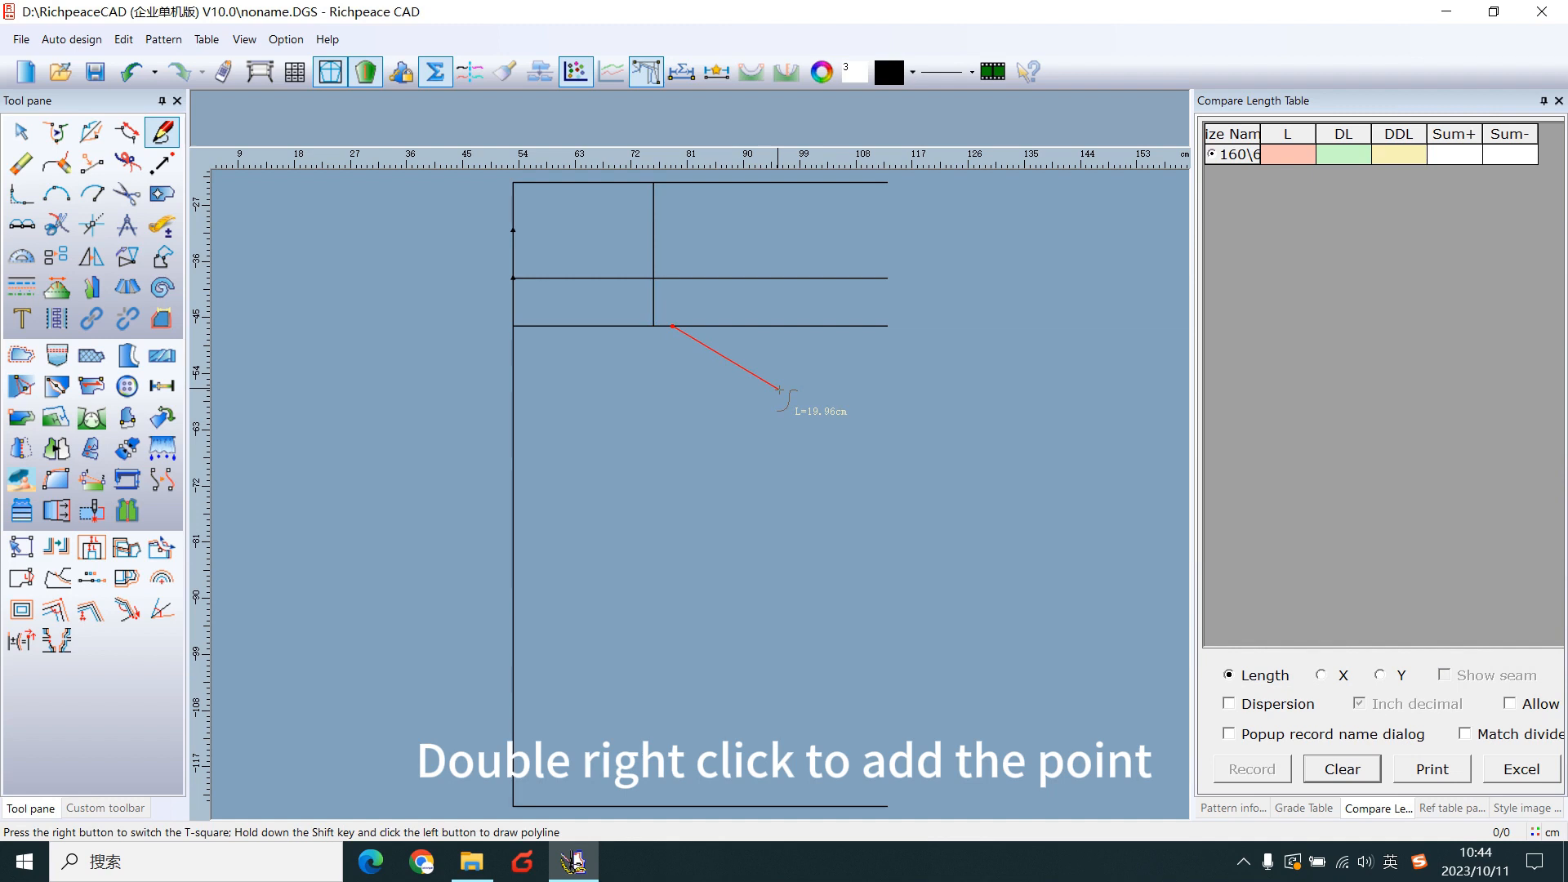
{"action": "right_click", "coordinate": [787, 381]}
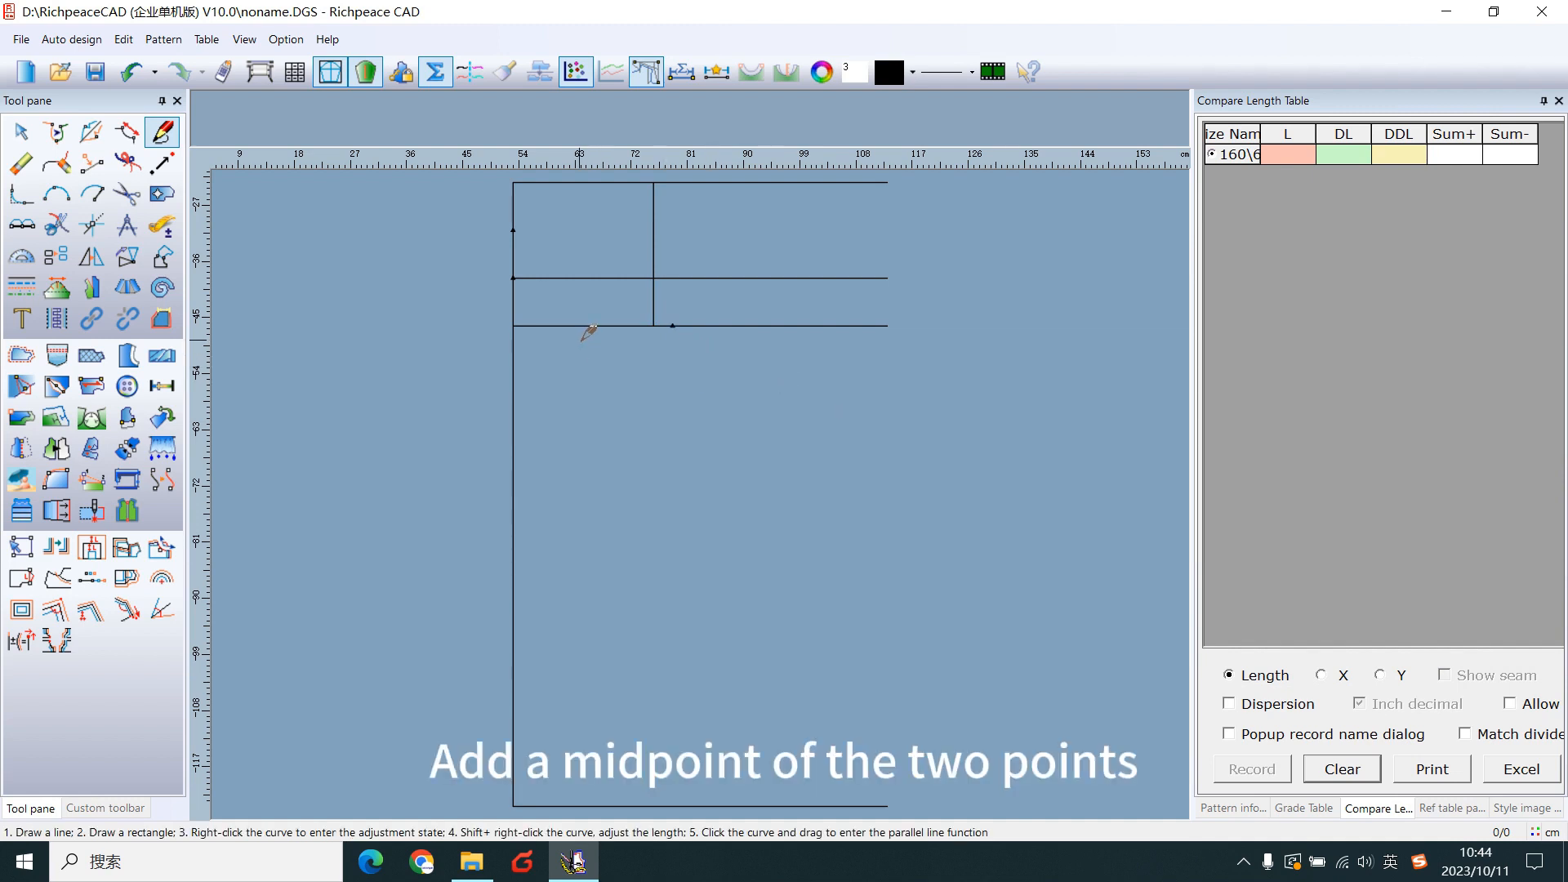
{"action": "mouse_move", "coordinate": [678, 304]}
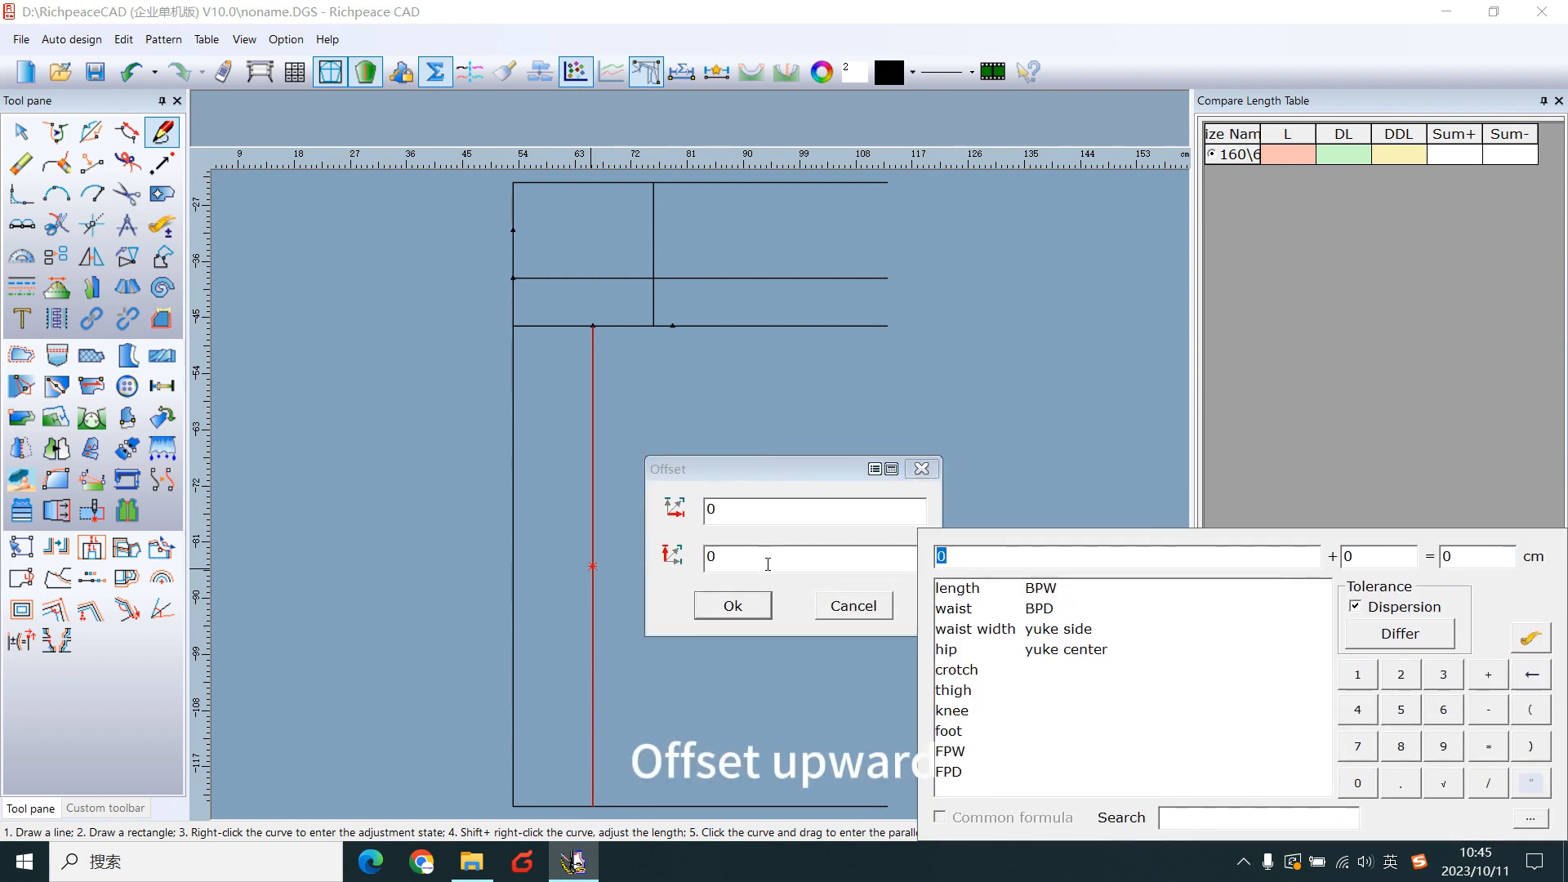
- Raise the knee point 3.5 cm and draw the knee line of length knee/2−1
{"action": "type", "text": "3.5"}
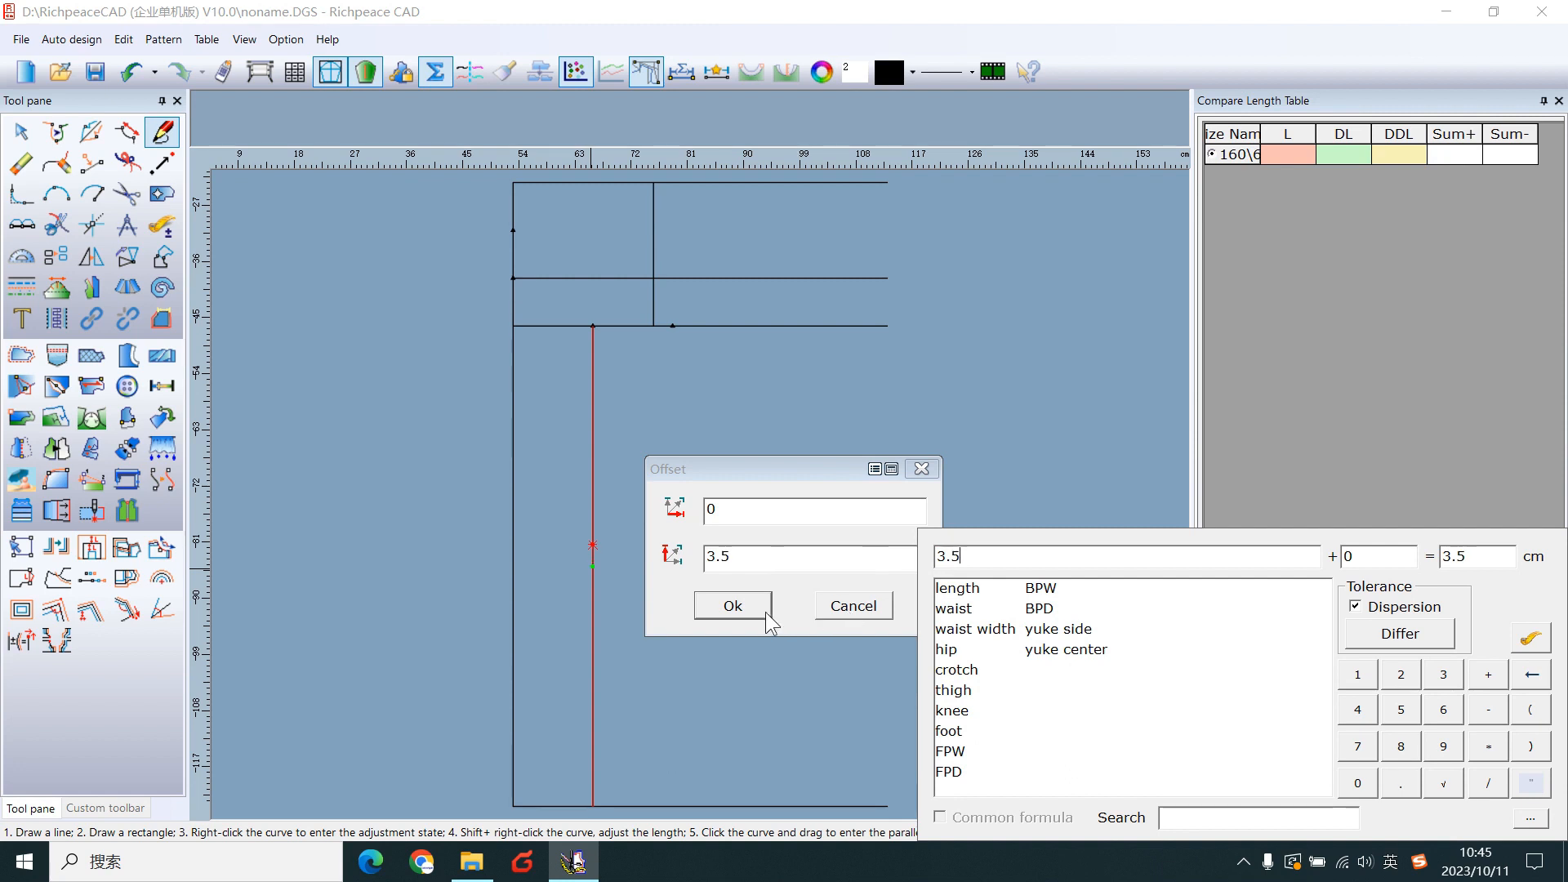
{"action": "left_click", "coordinate": [731, 604]}
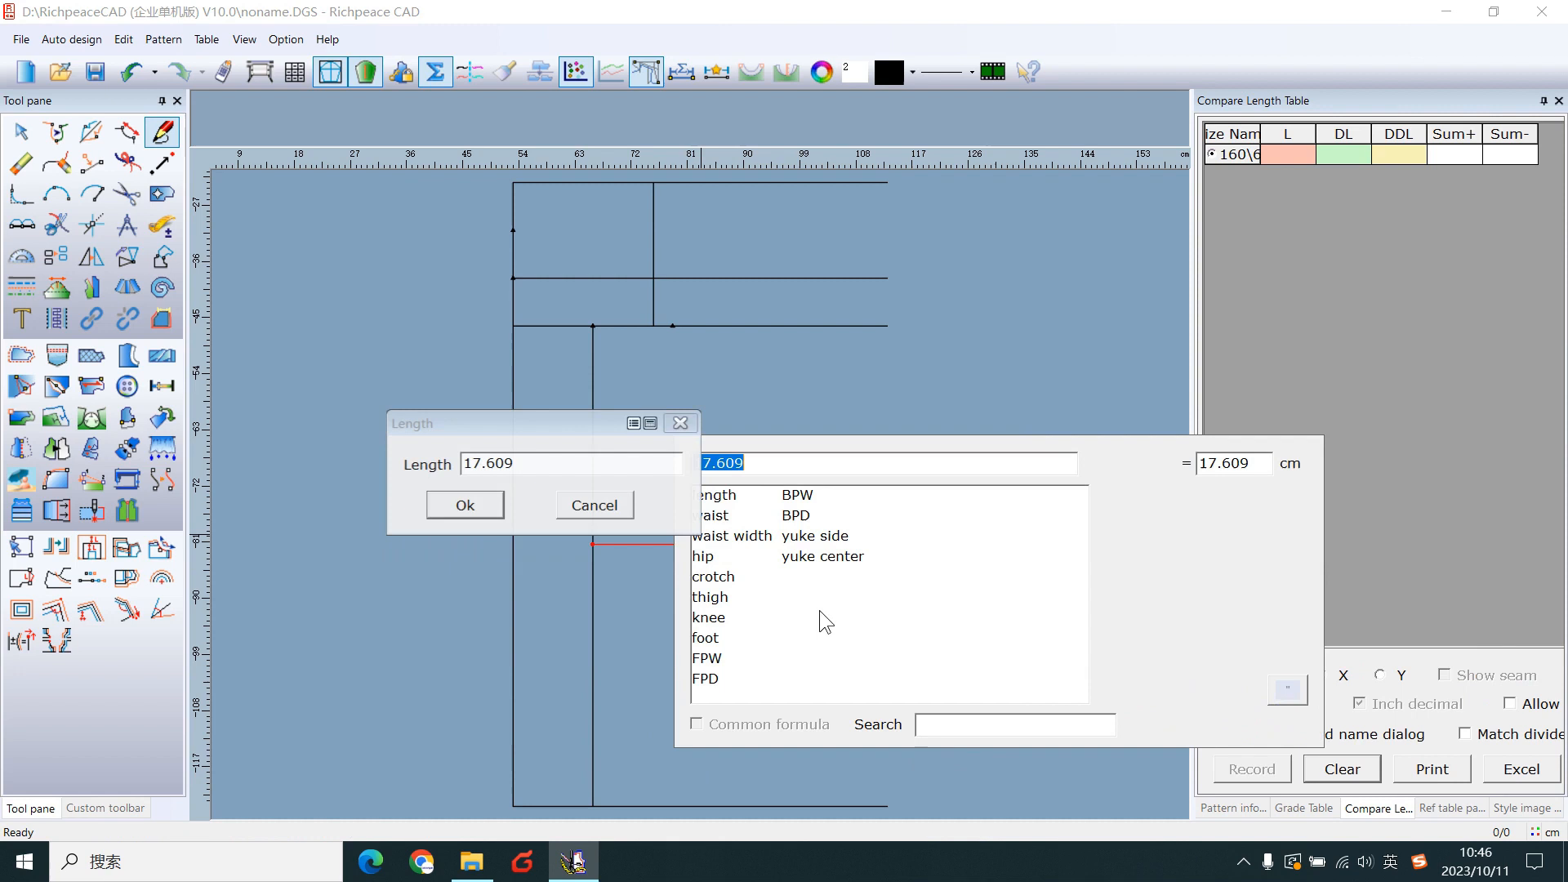
{"action": "left_click", "coordinate": [708, 618]}
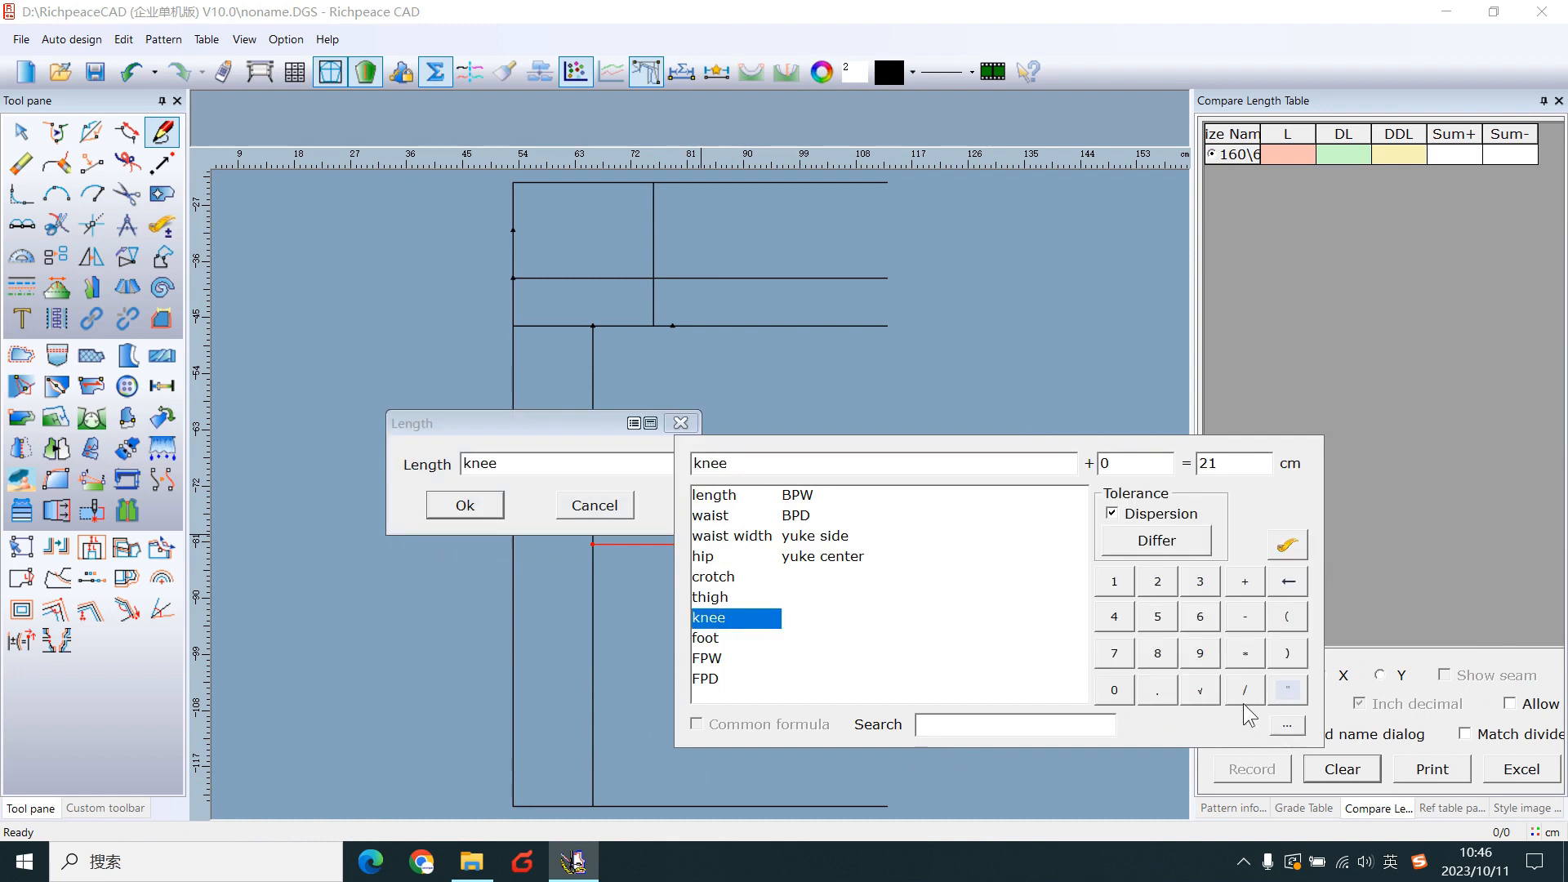
{"action": "type", "text": "/2-1"}
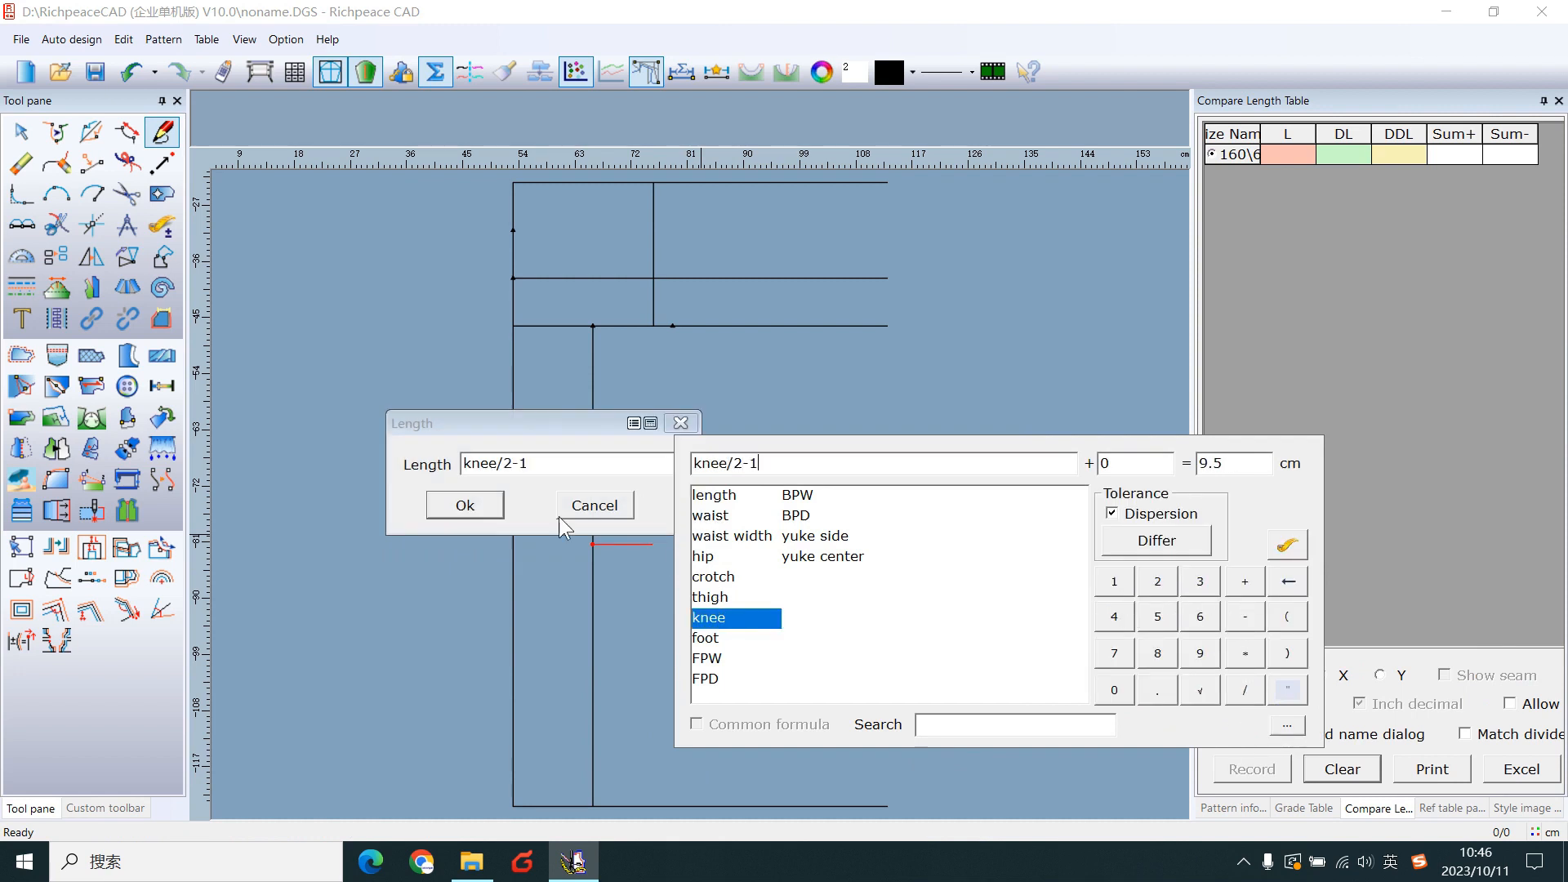
{"action": "left_click", "coordinate": [463, 505]}
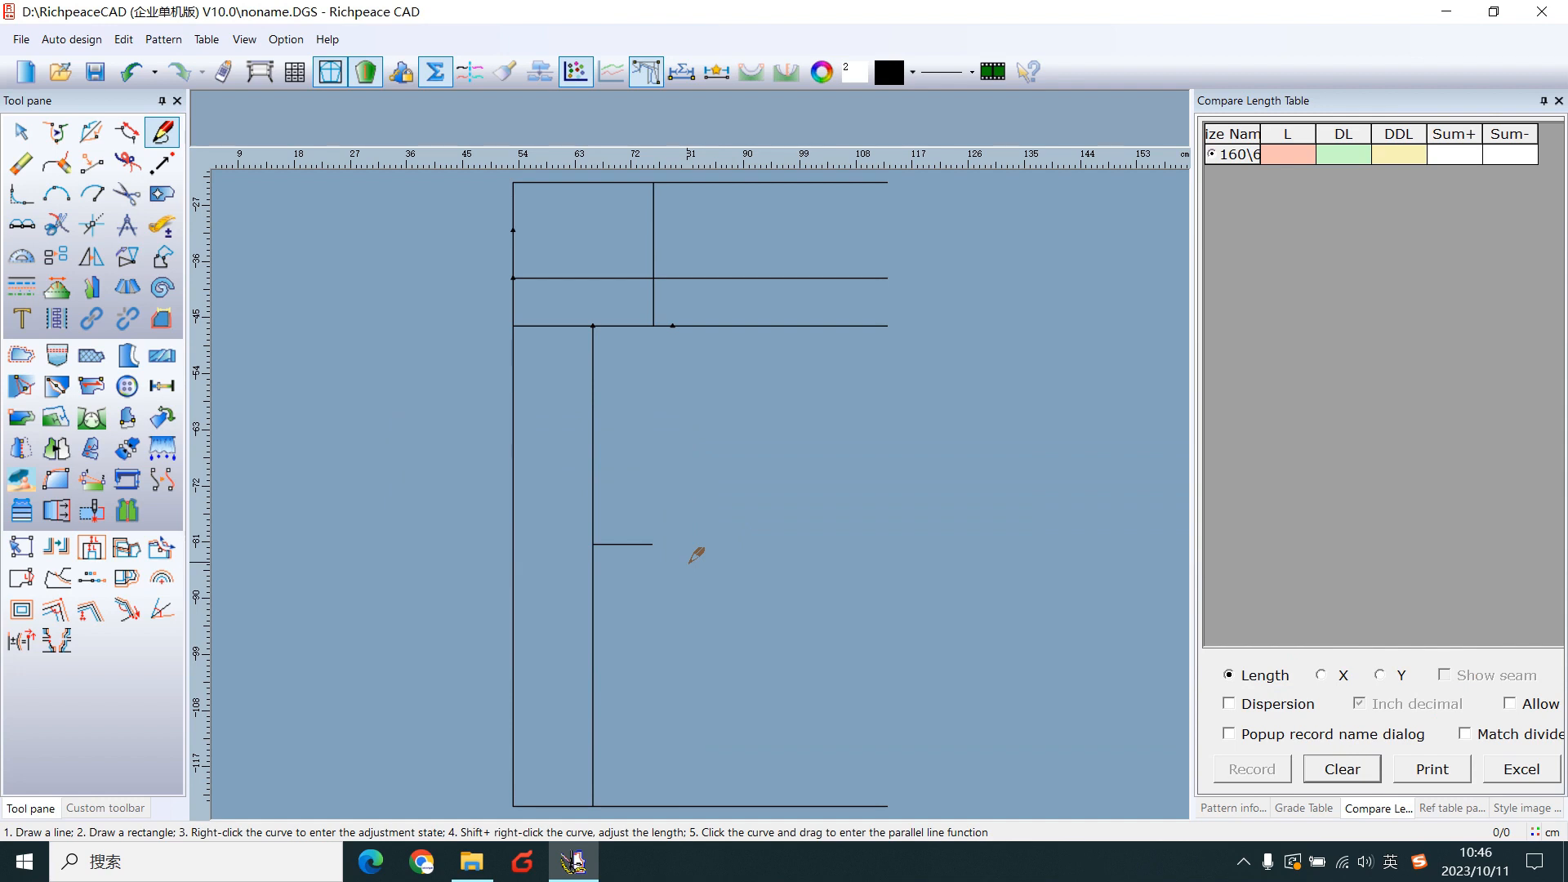
{"action": "mouse_move", "coordinate": [600, 806]}
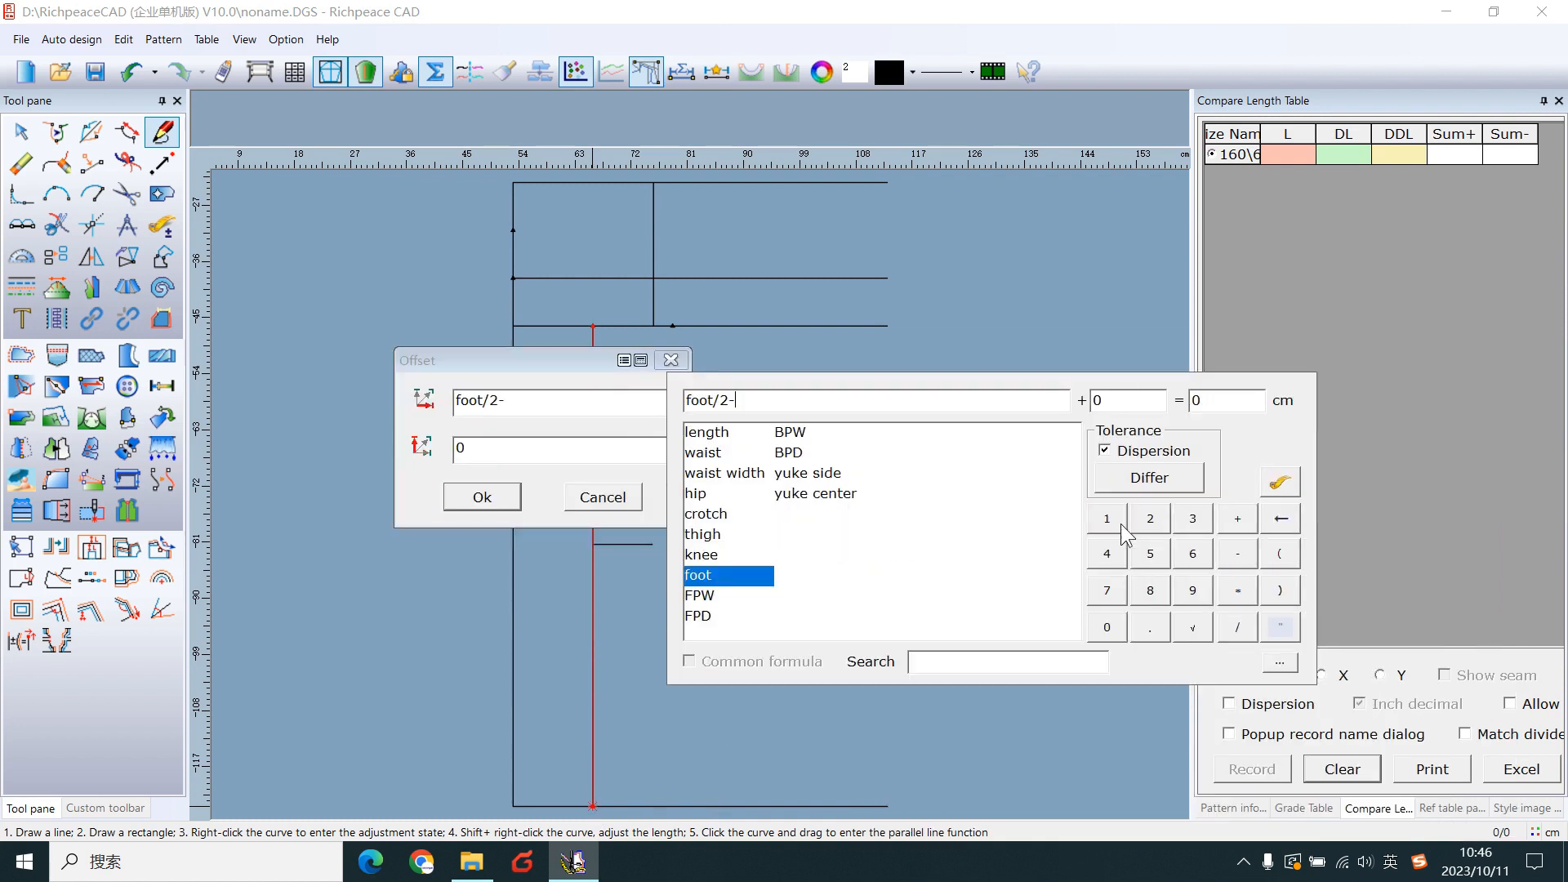
- Mark the hem point at foot/2−1 and pick the crease line as mirror axis
{"action": "left_click", "coordinate": [1106, 517]}
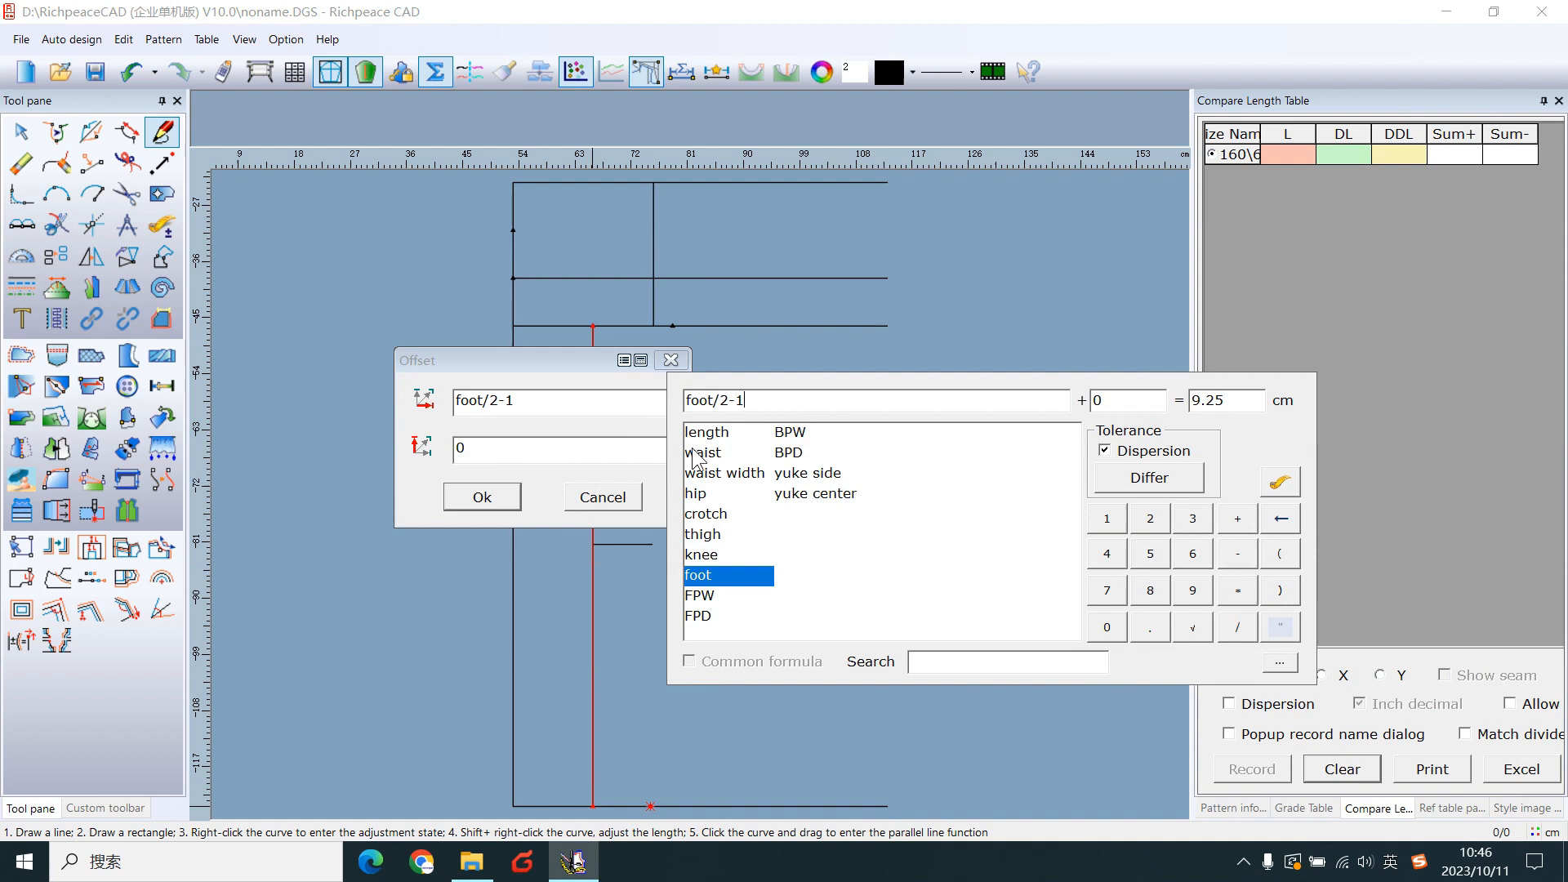
{"action": "left_click", "coordinate": [480, 497]}
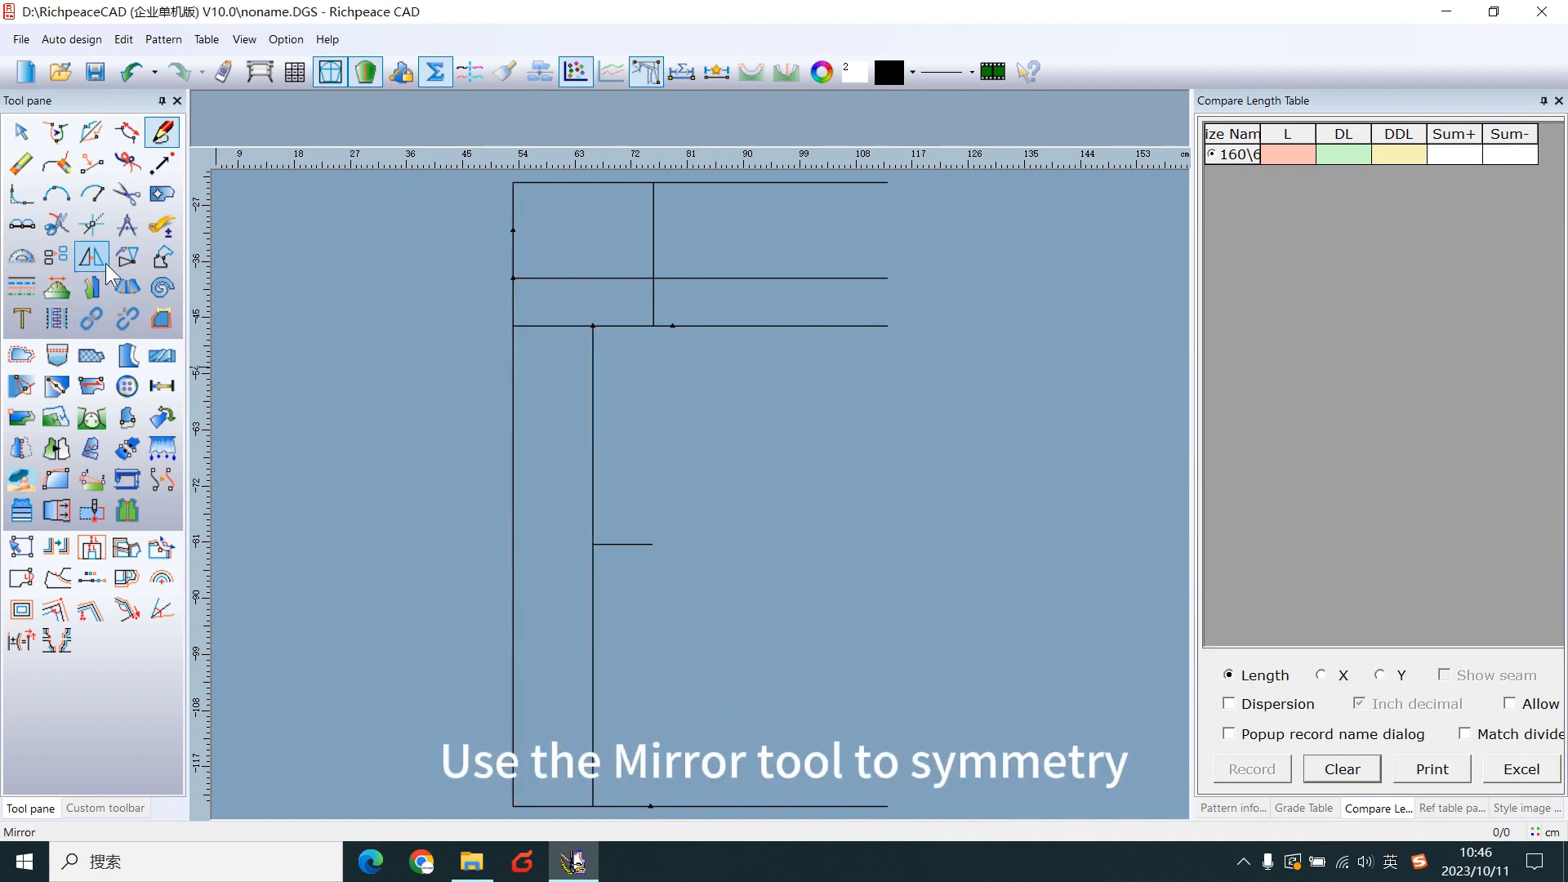
{"action": "mouse_move", "coordinate": [91, 258]}
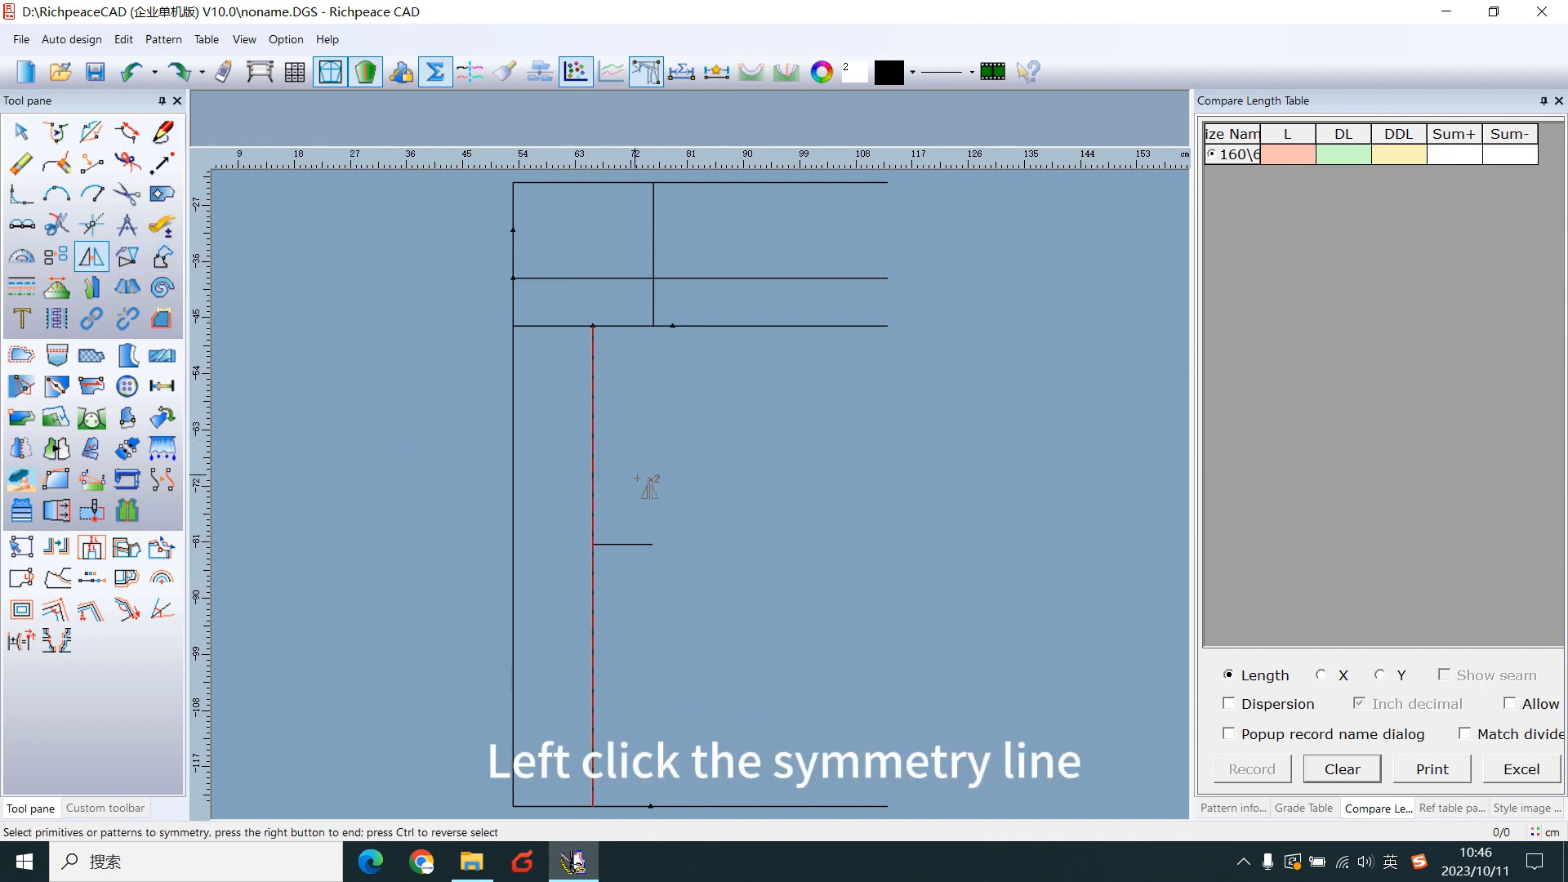
{"action": "left_click", "coordinate": [593, 547]}
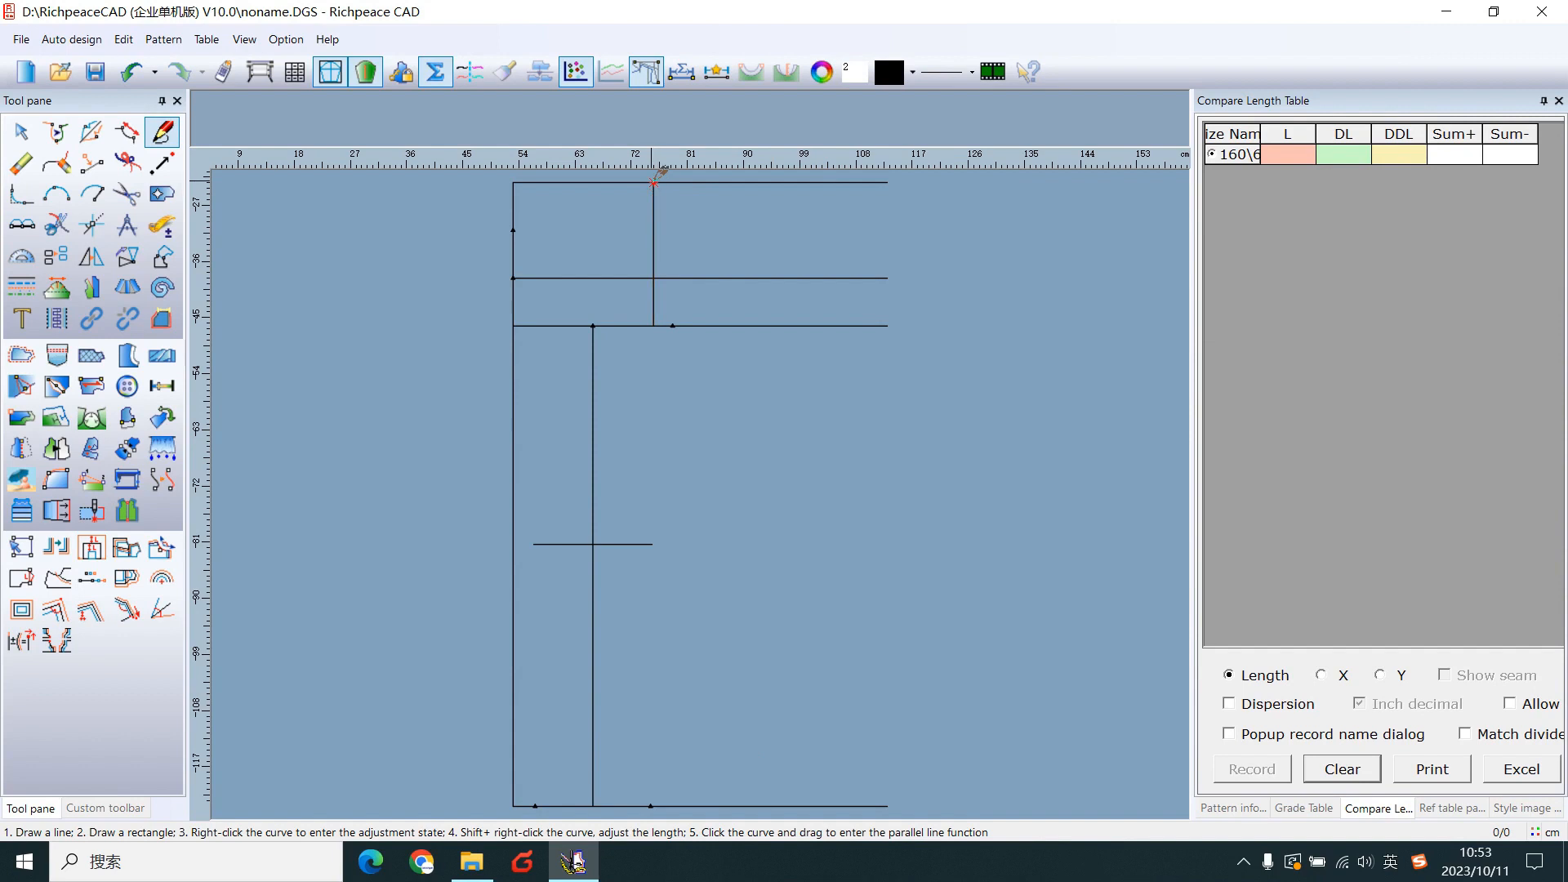
- Offset the front waist 1.2 cm inward and set the waist point at waist/4−1
{"action": "left_click", "coordinate": [653, 183]}
{"action": "type", "text": "-"}
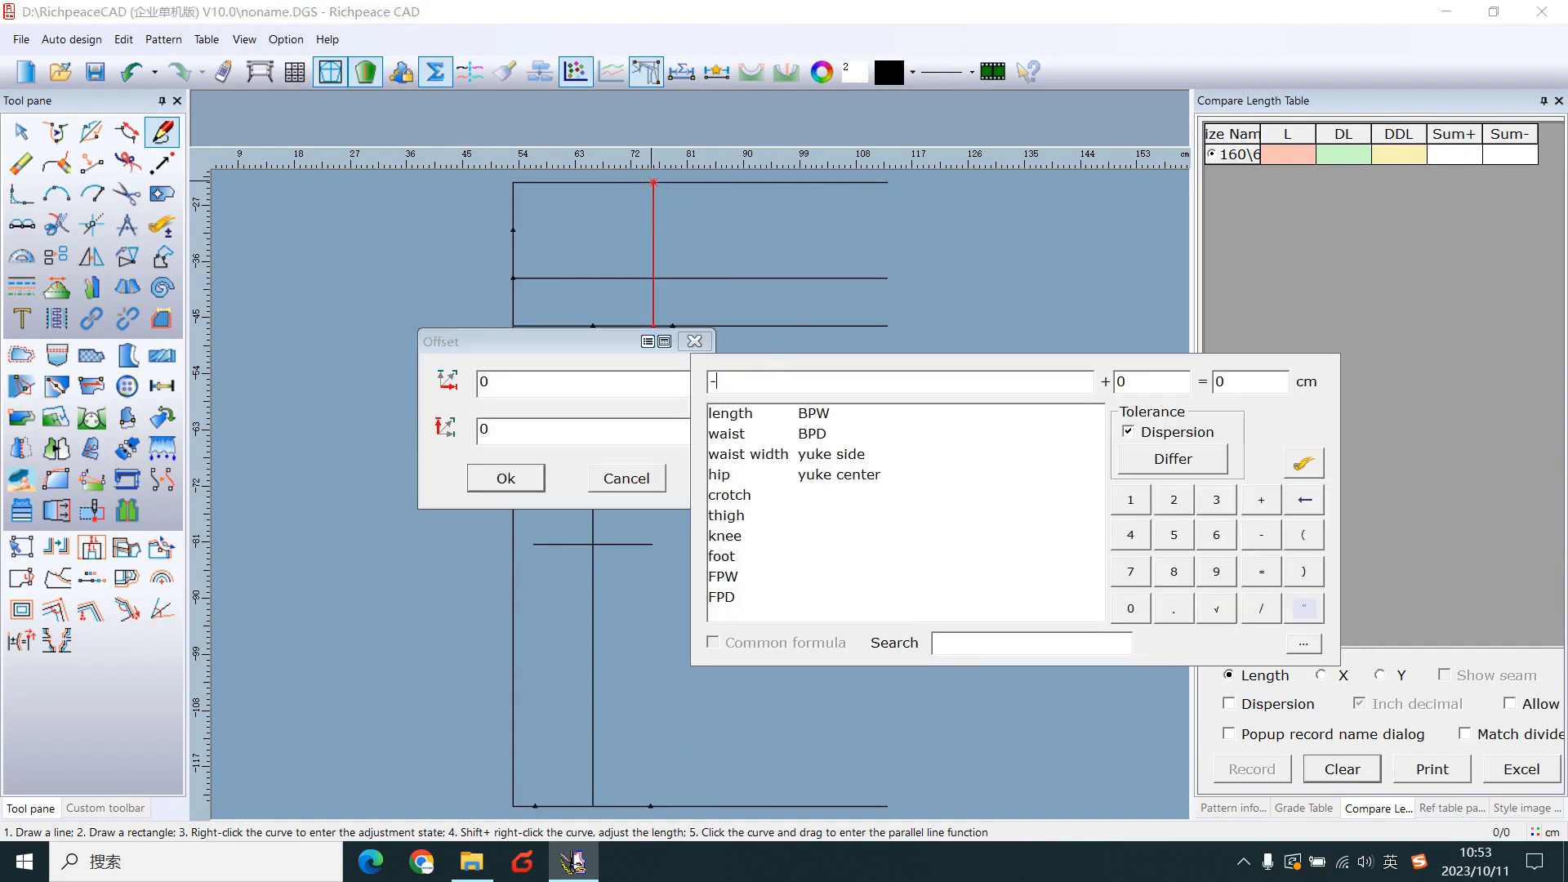
{"action": "type", "text": "1.2"}
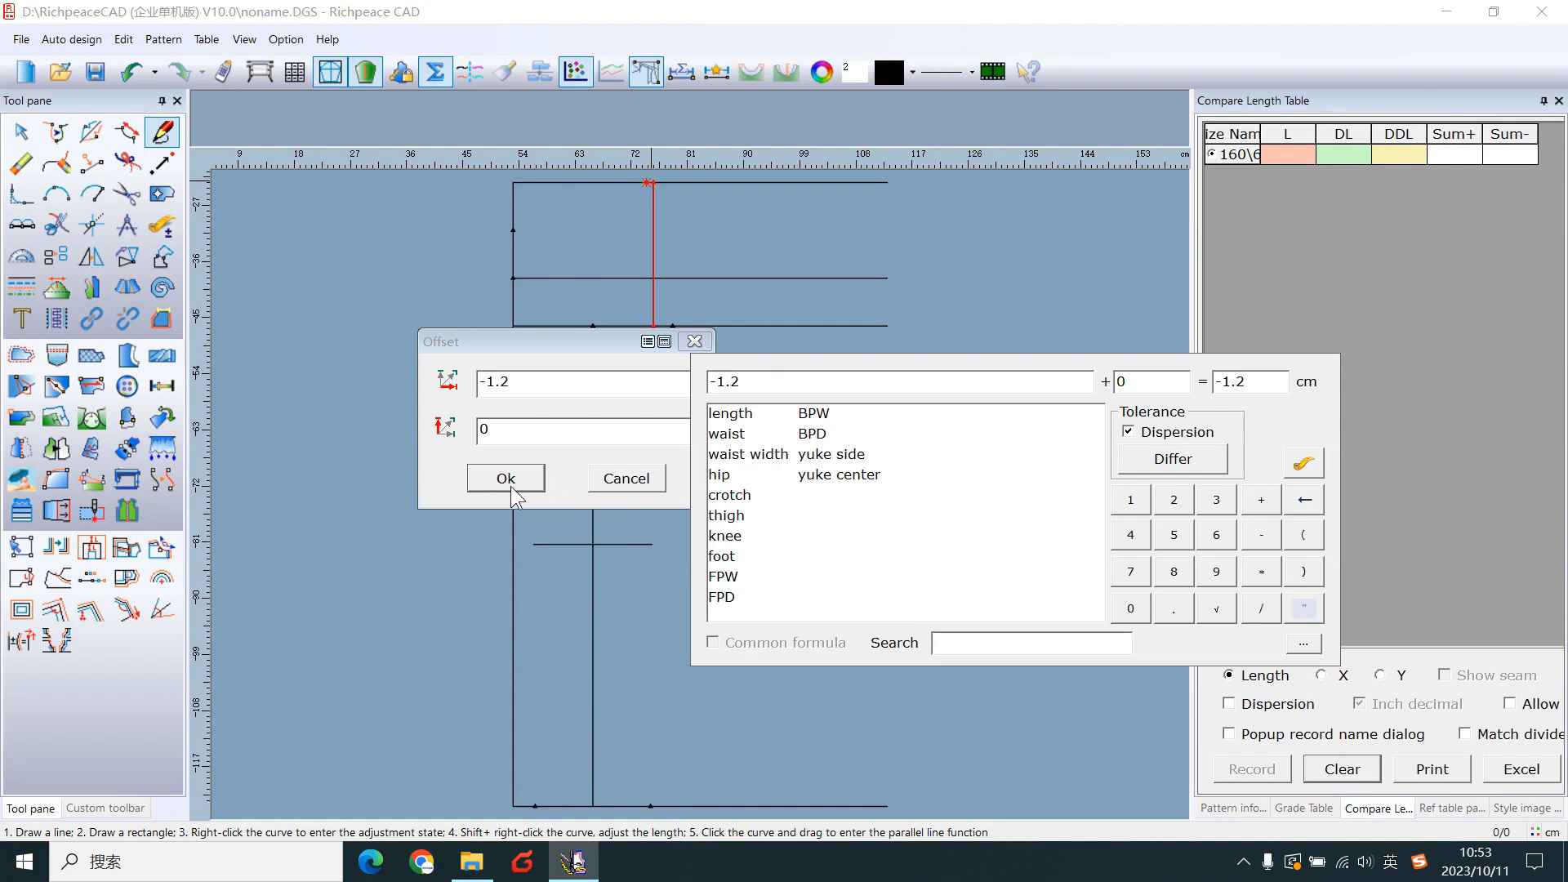
{"action": "left_click", "coordinate": [505, 477]}
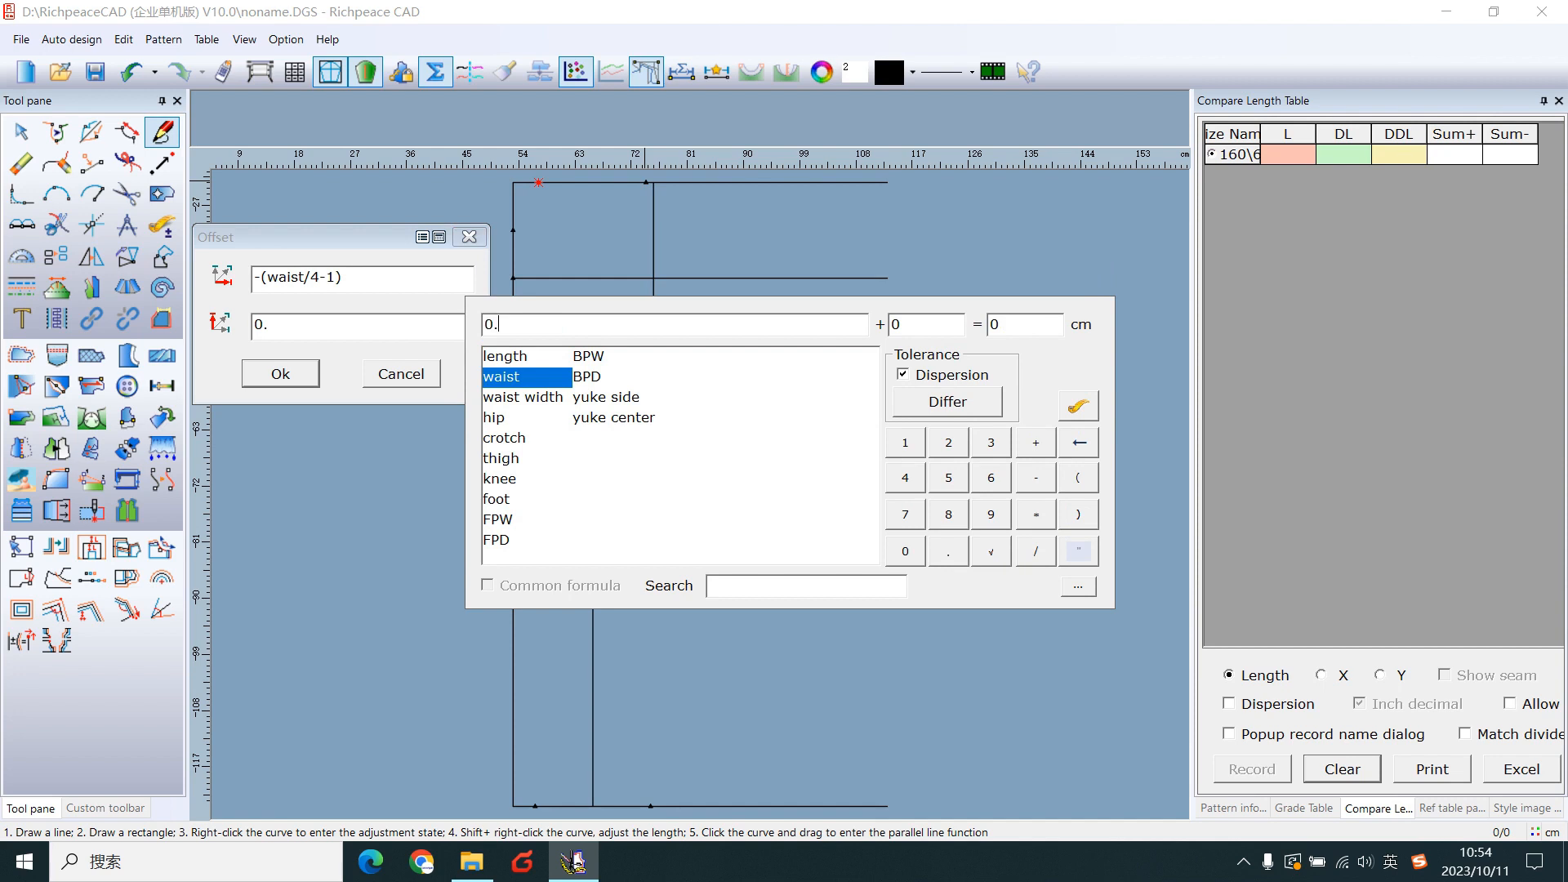
{"action": "left_click", "coordinate": [280, 372]}
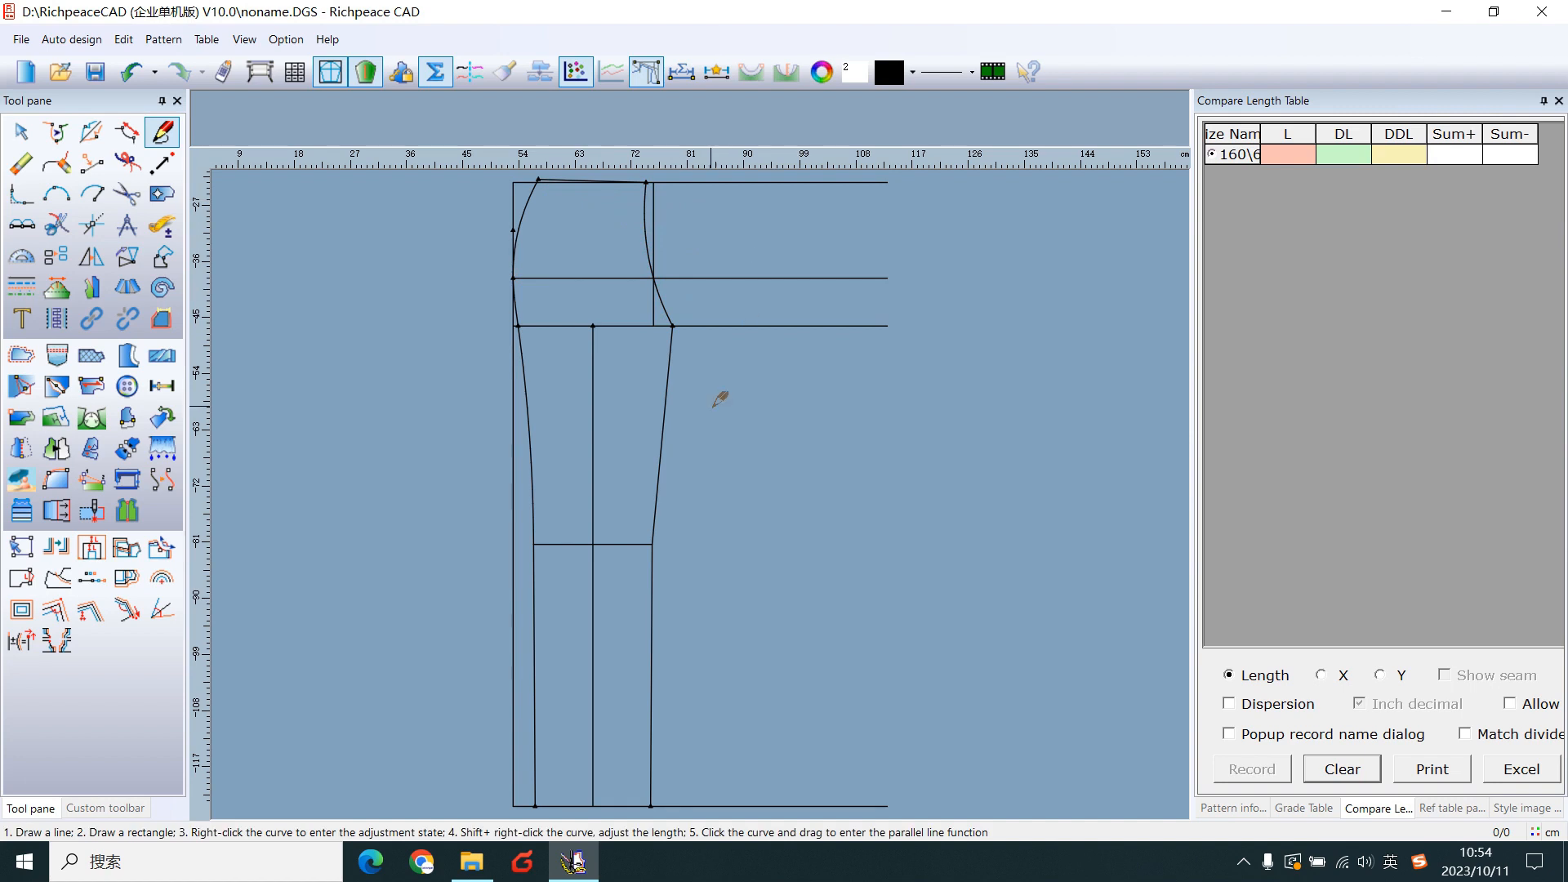
{"action": "mouse_move", "coordinate": [700, 318]}
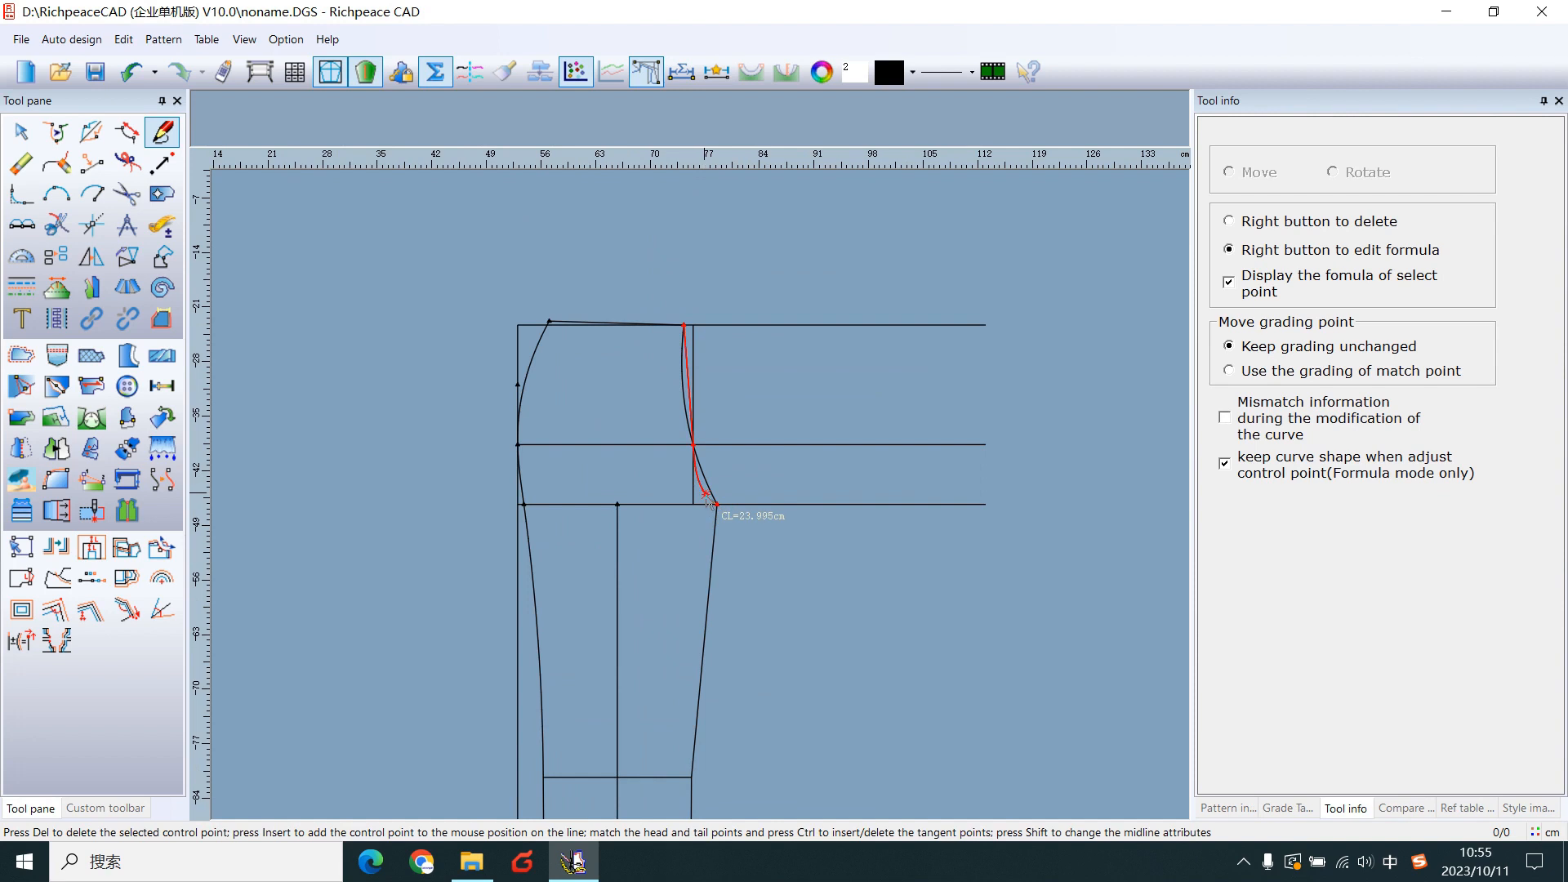
- Smooth the front crotch curve, inseam and side seam with the Adjust tool
{"action": "left_click", "coordinate": [1397, 808]}
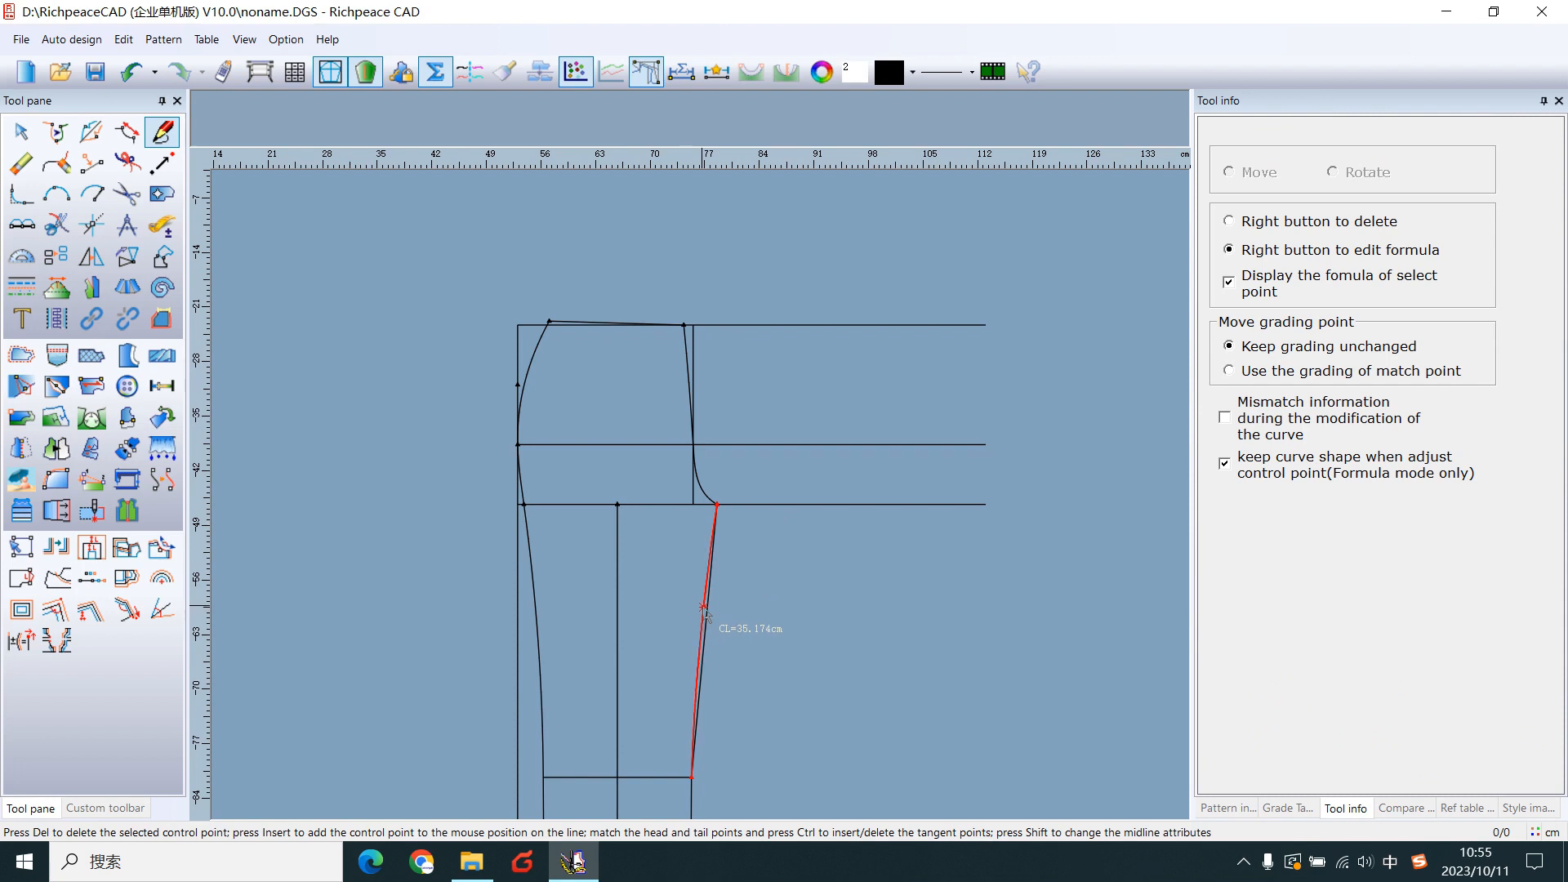
{"action": "left_click", "coordinate": [1377, 807]}
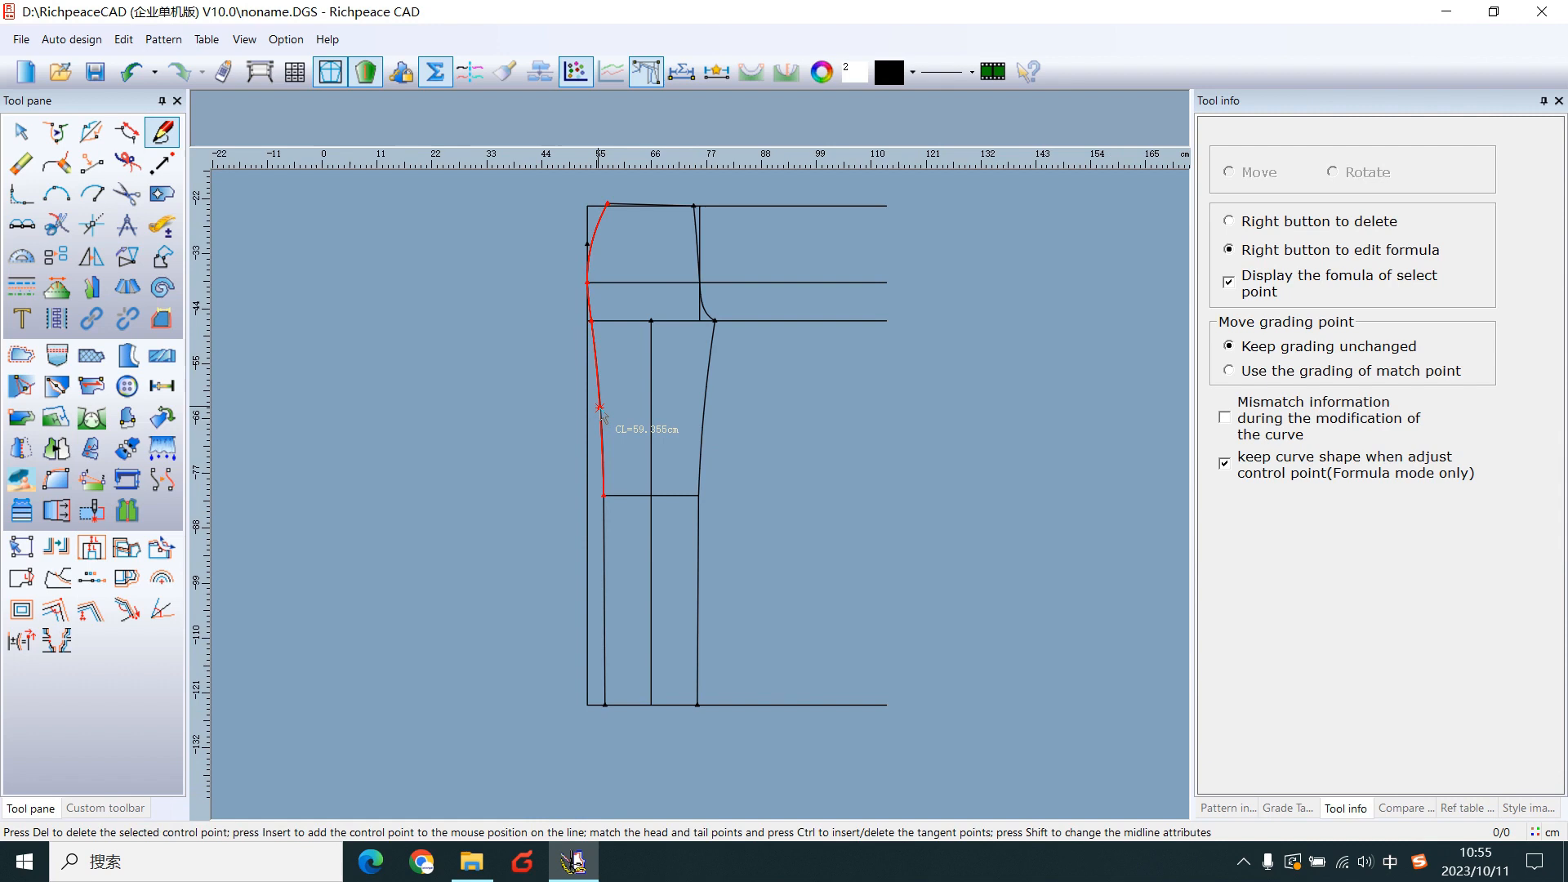
{"action": "left_click", "coordinate": [1378, 809]}
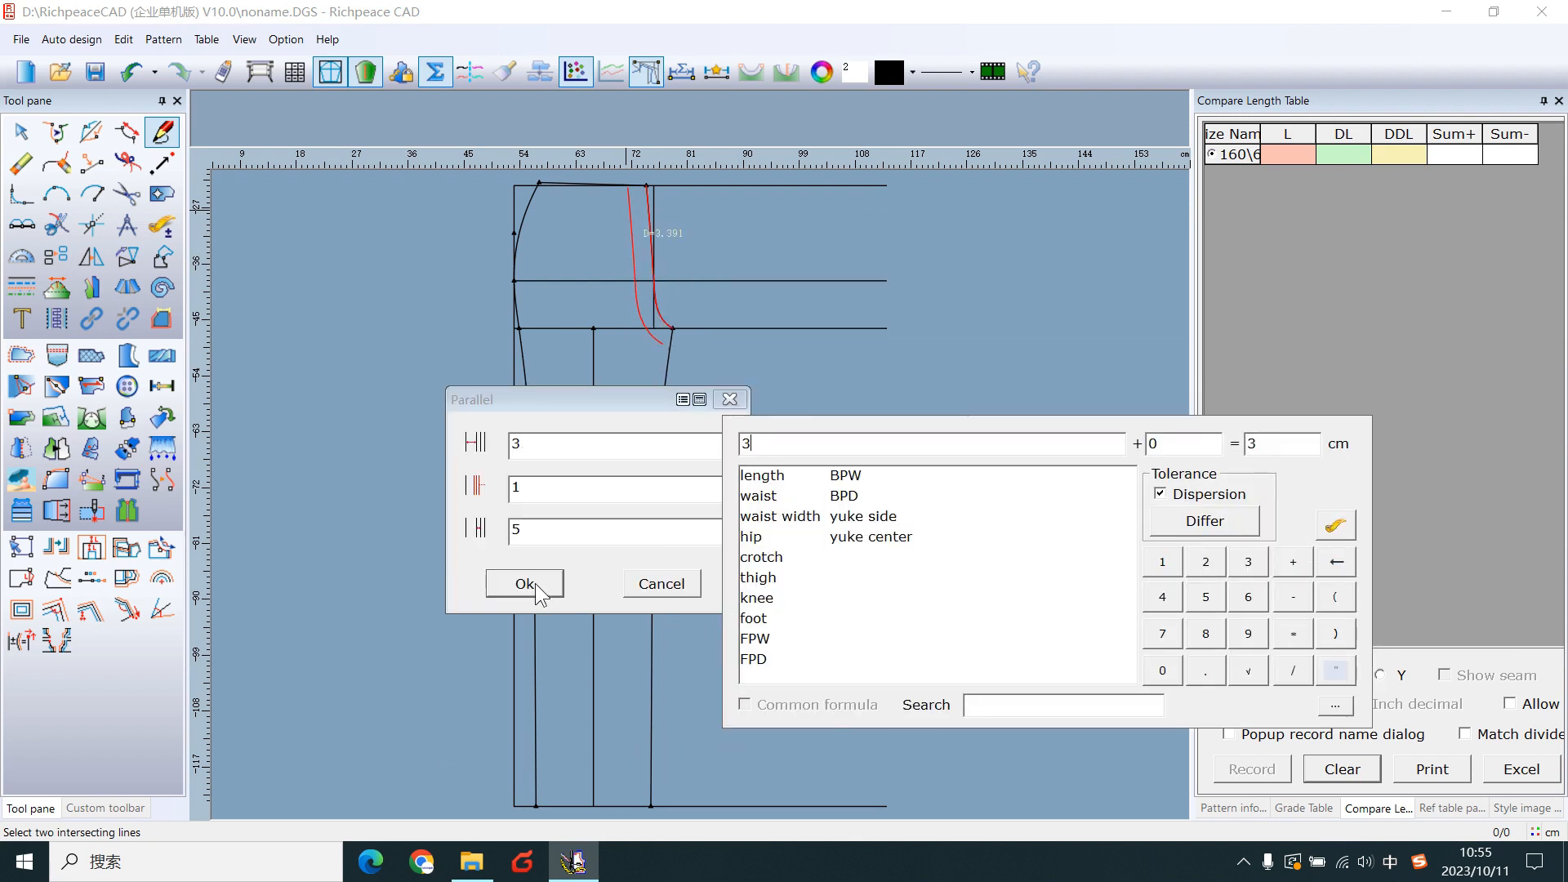
- Offset the crotch seam 3 cm for the fly line and draw a short crossbar at 12.5 cm down
{"action": "left_click", "coordinate": [523, 583]}
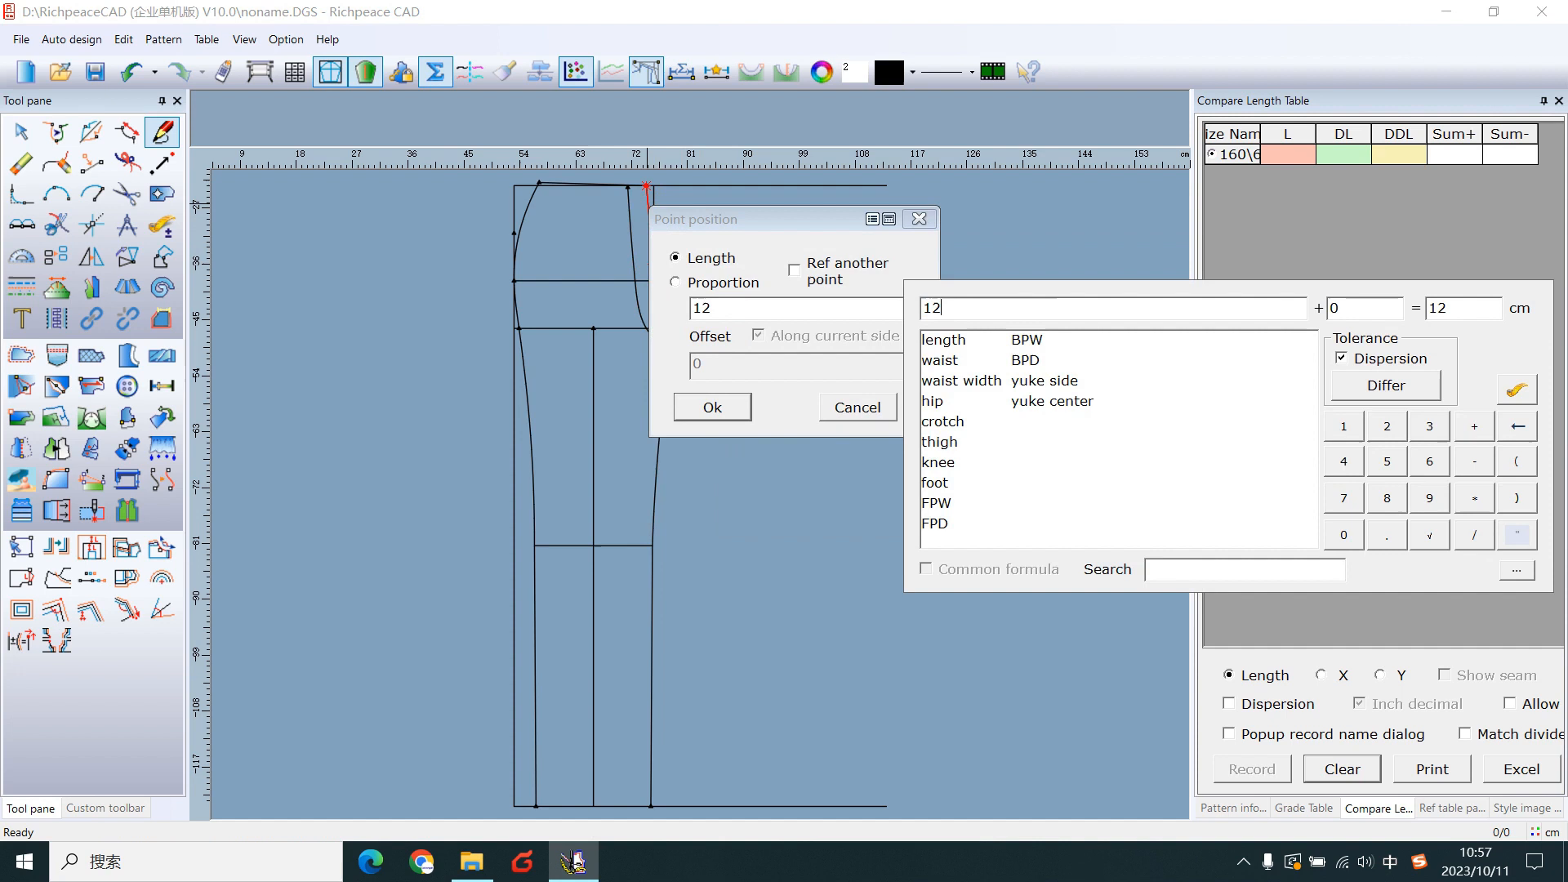
{"action": "left_click_drag", "start_coordinate": [760, 218], "coordinate": [840, 231]}
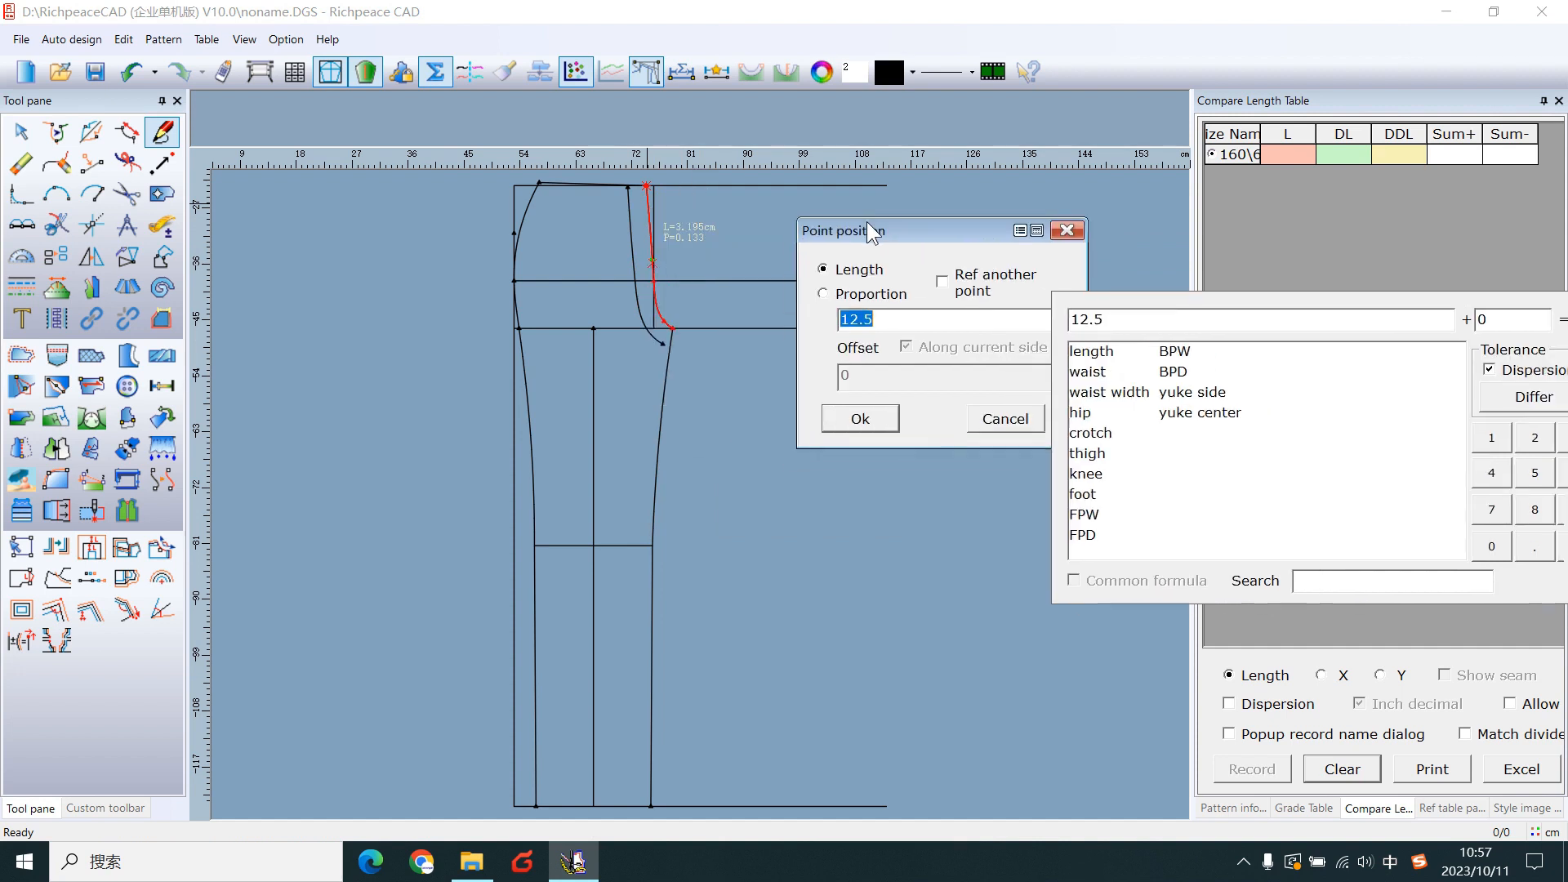
{"action": "left_click", "coordinate": [858, 417]}
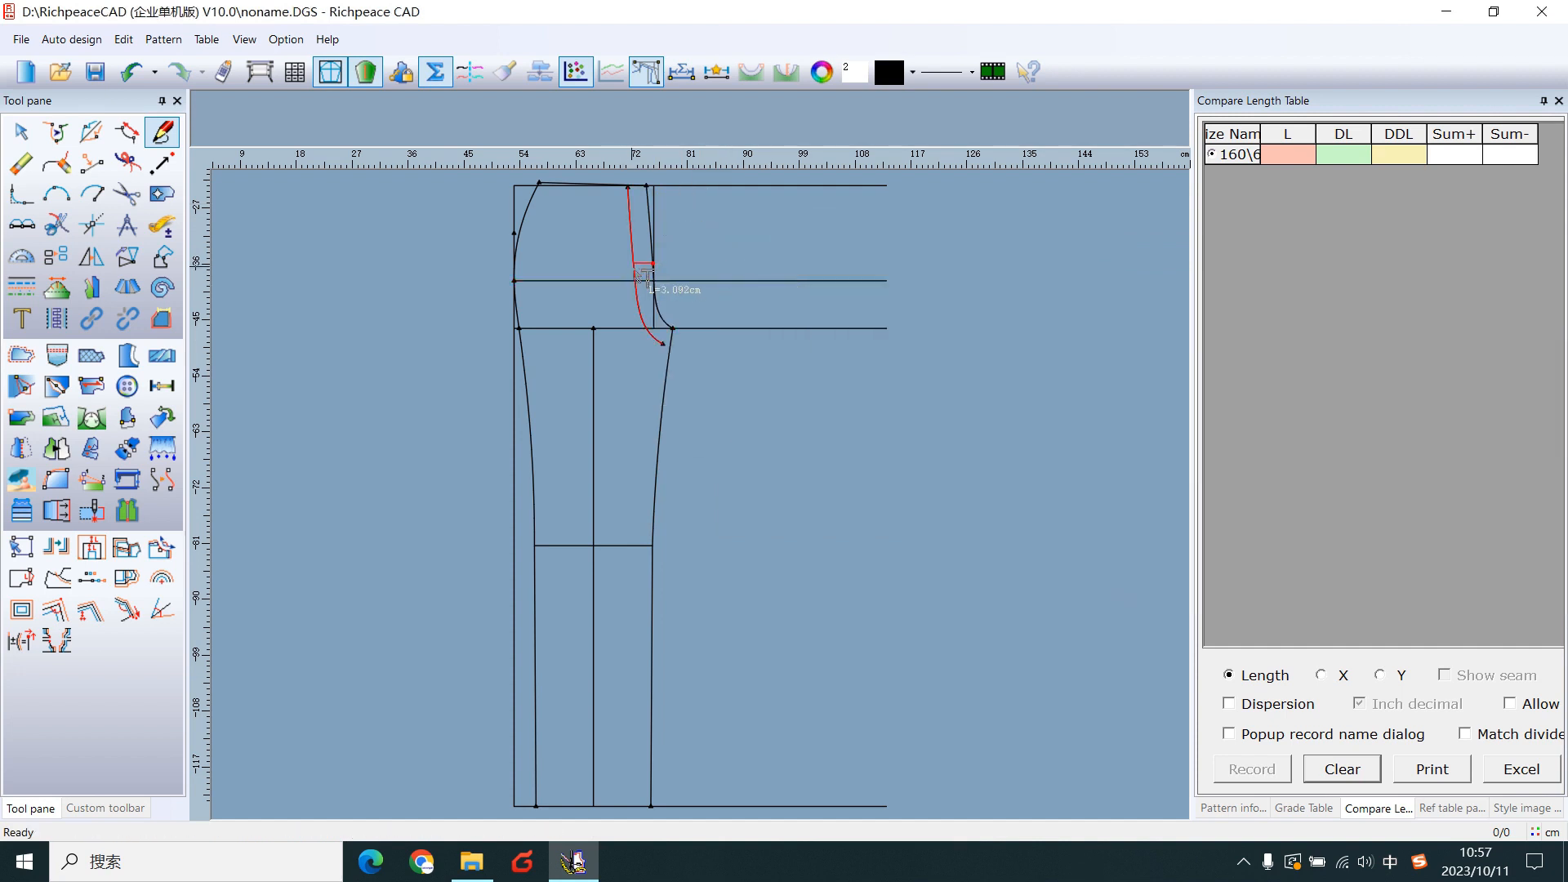
{"action": "left_click", "coordinate": [56, 192]}
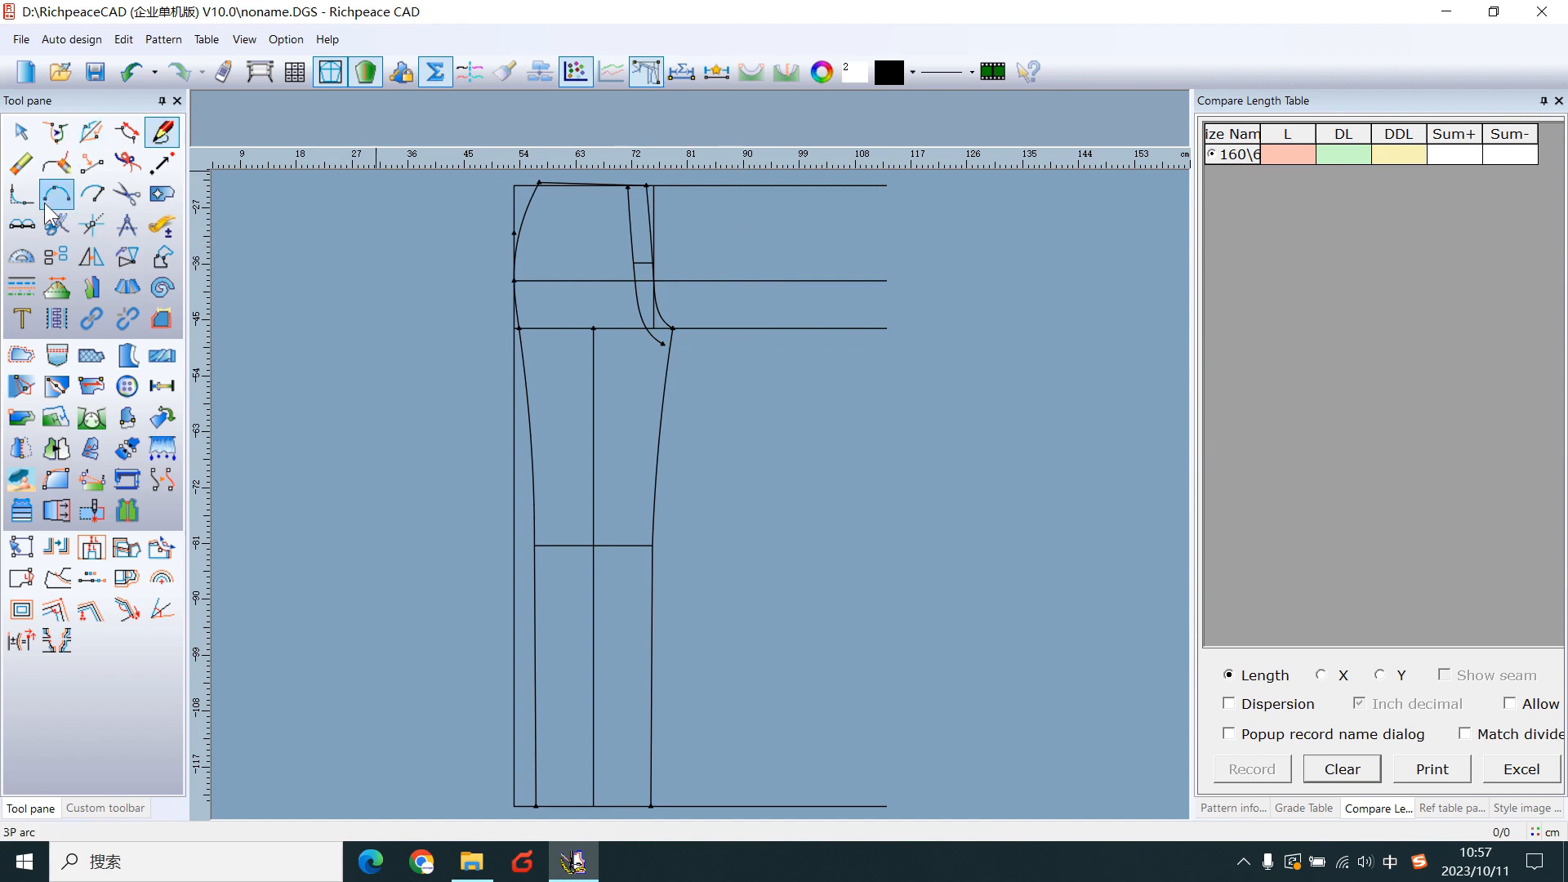
{"action": "mouse_move", "coordinate": [21, 195]}
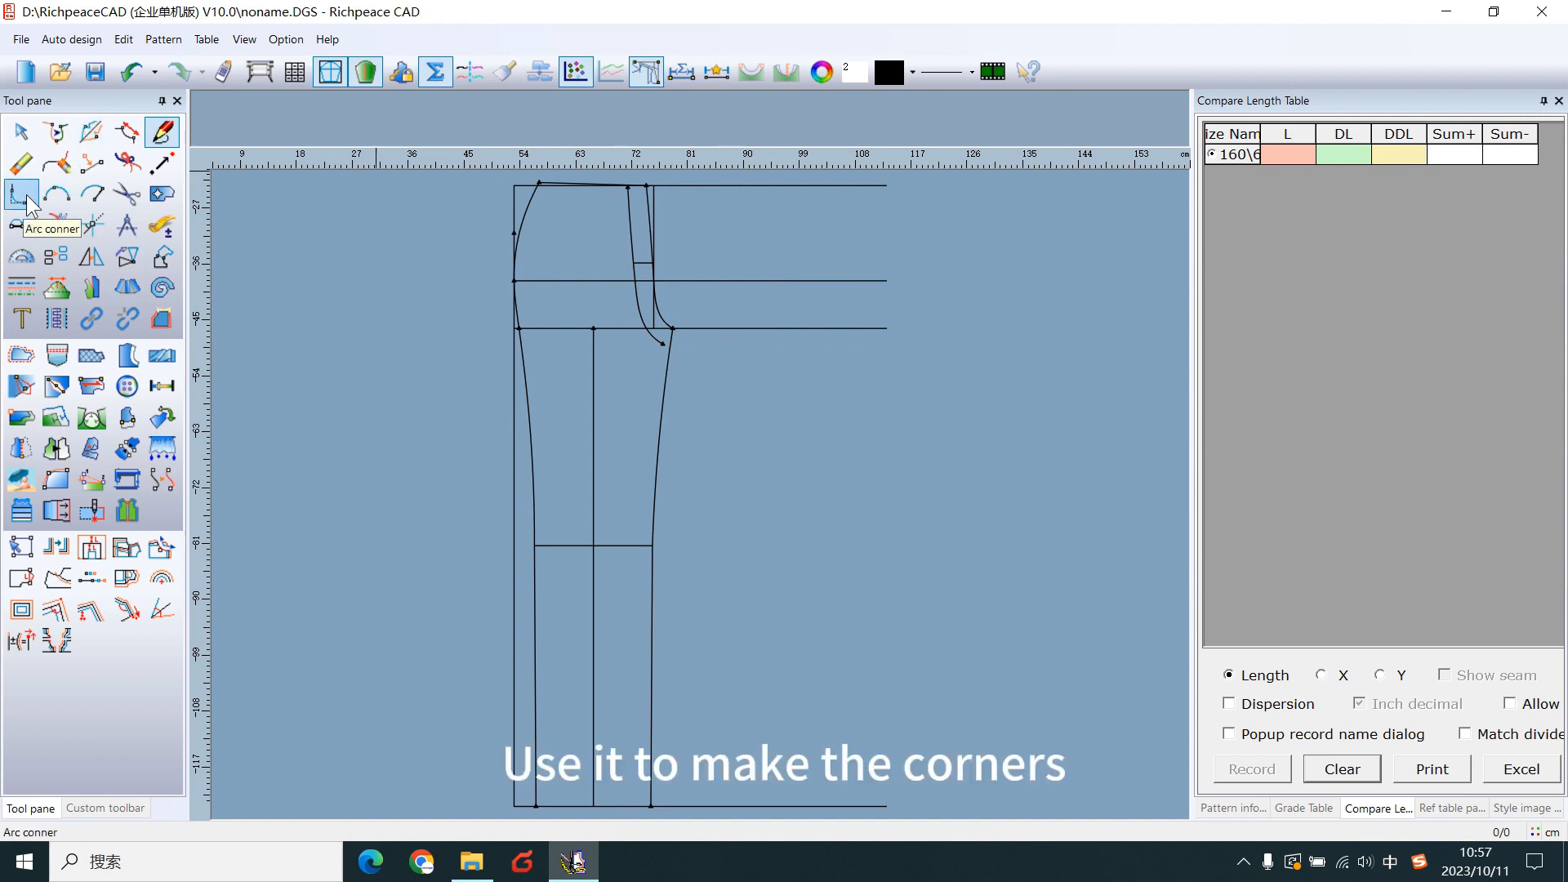
- Round the lower fly corner with the Arc corner tool, accepting the default distances
{"action": "left_click", "coordinate": [21, 194]}
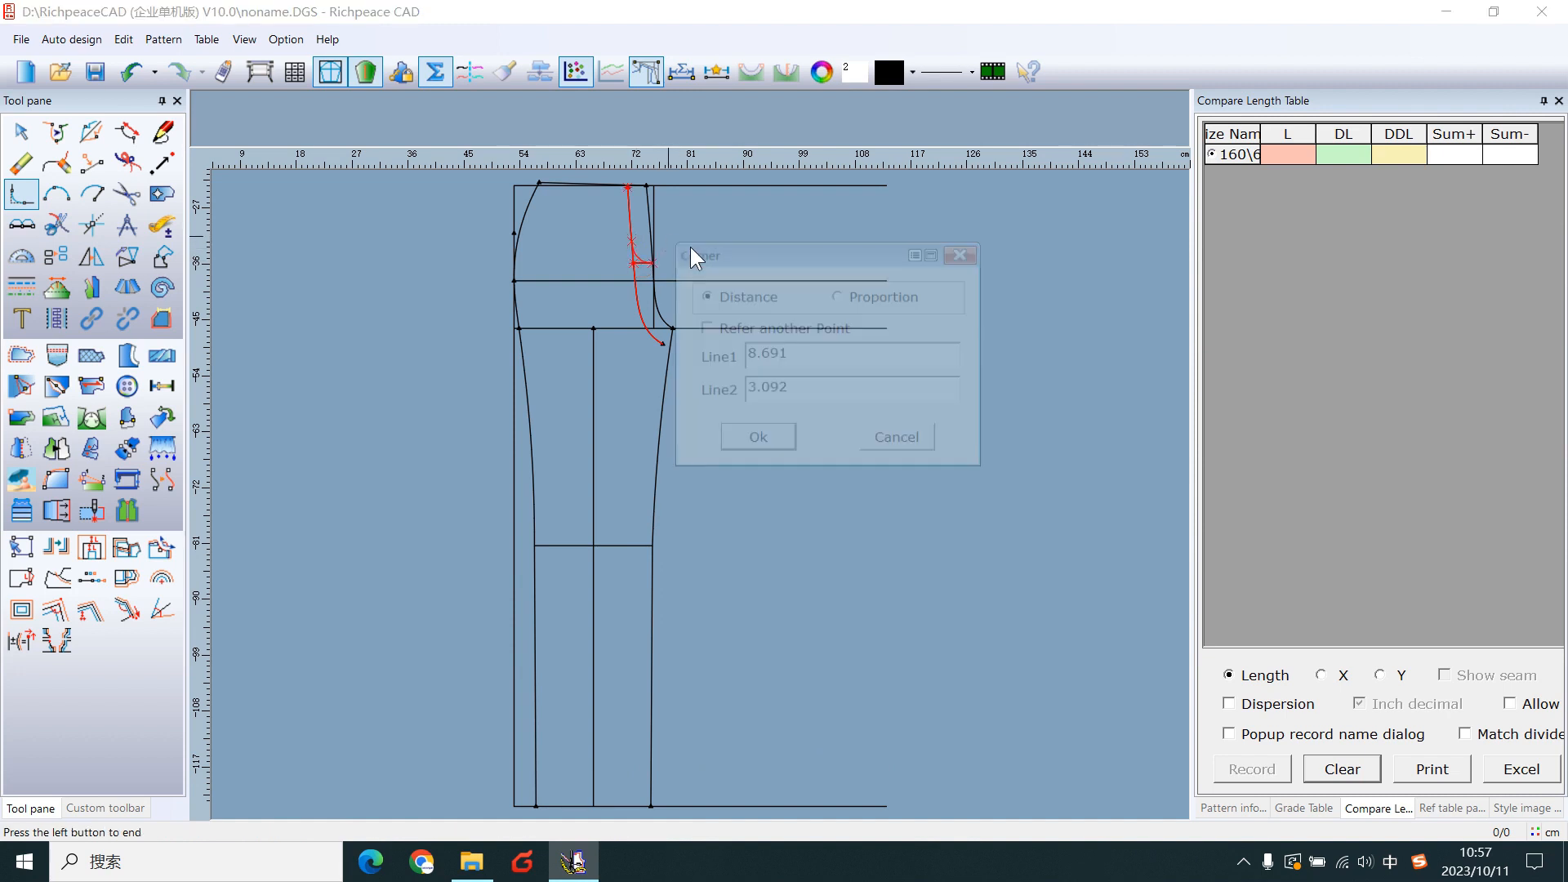
{"action": "left_click", "coordinate": [757, 437]}
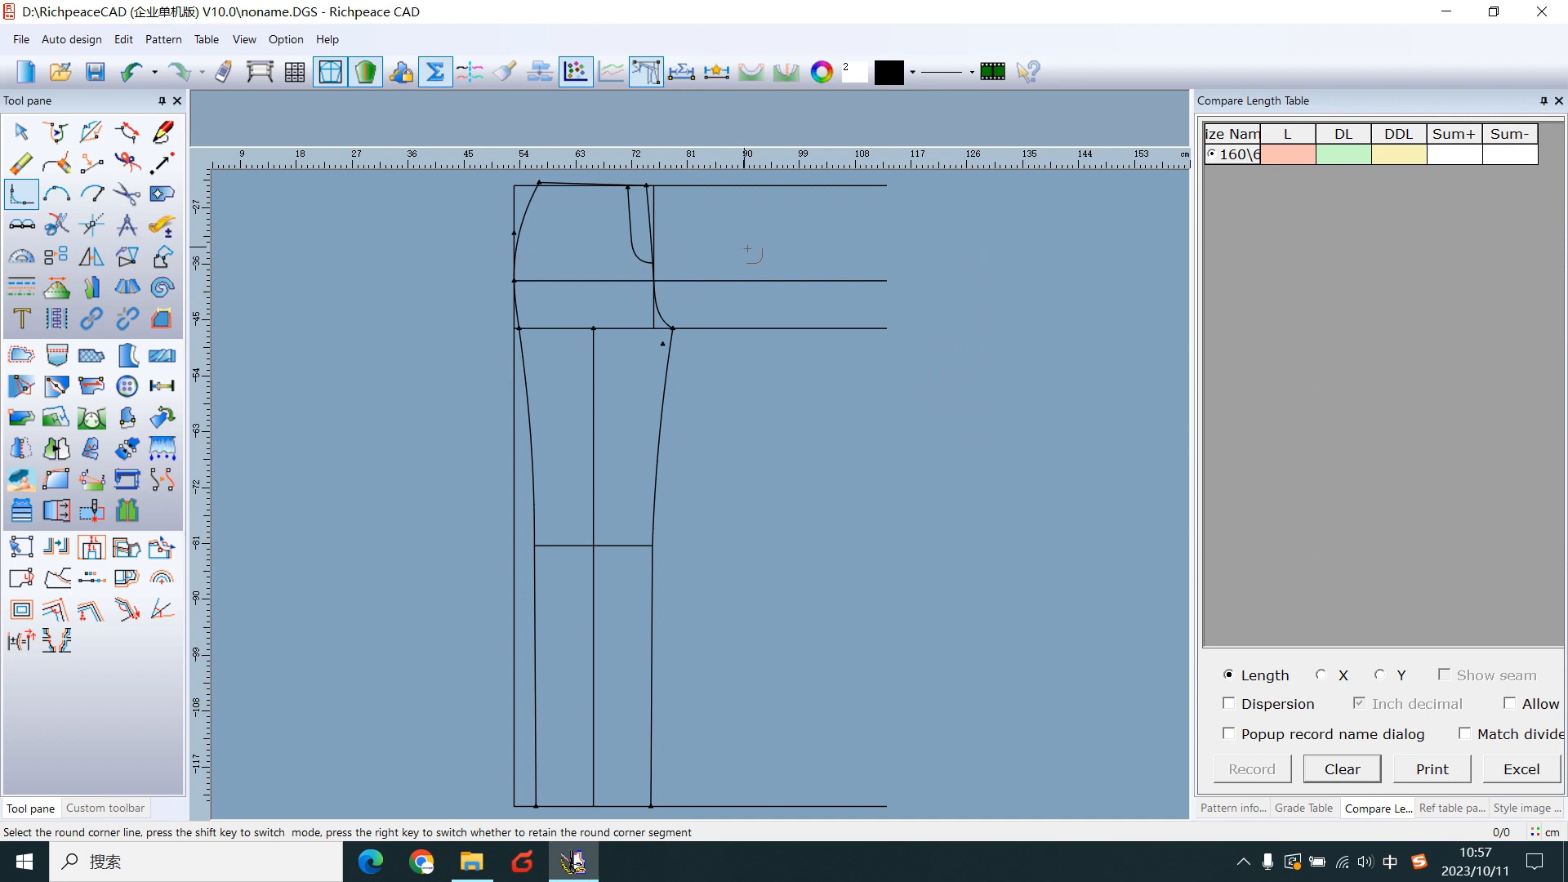
{"action": "left_click", "coordinate": [161, 131]}
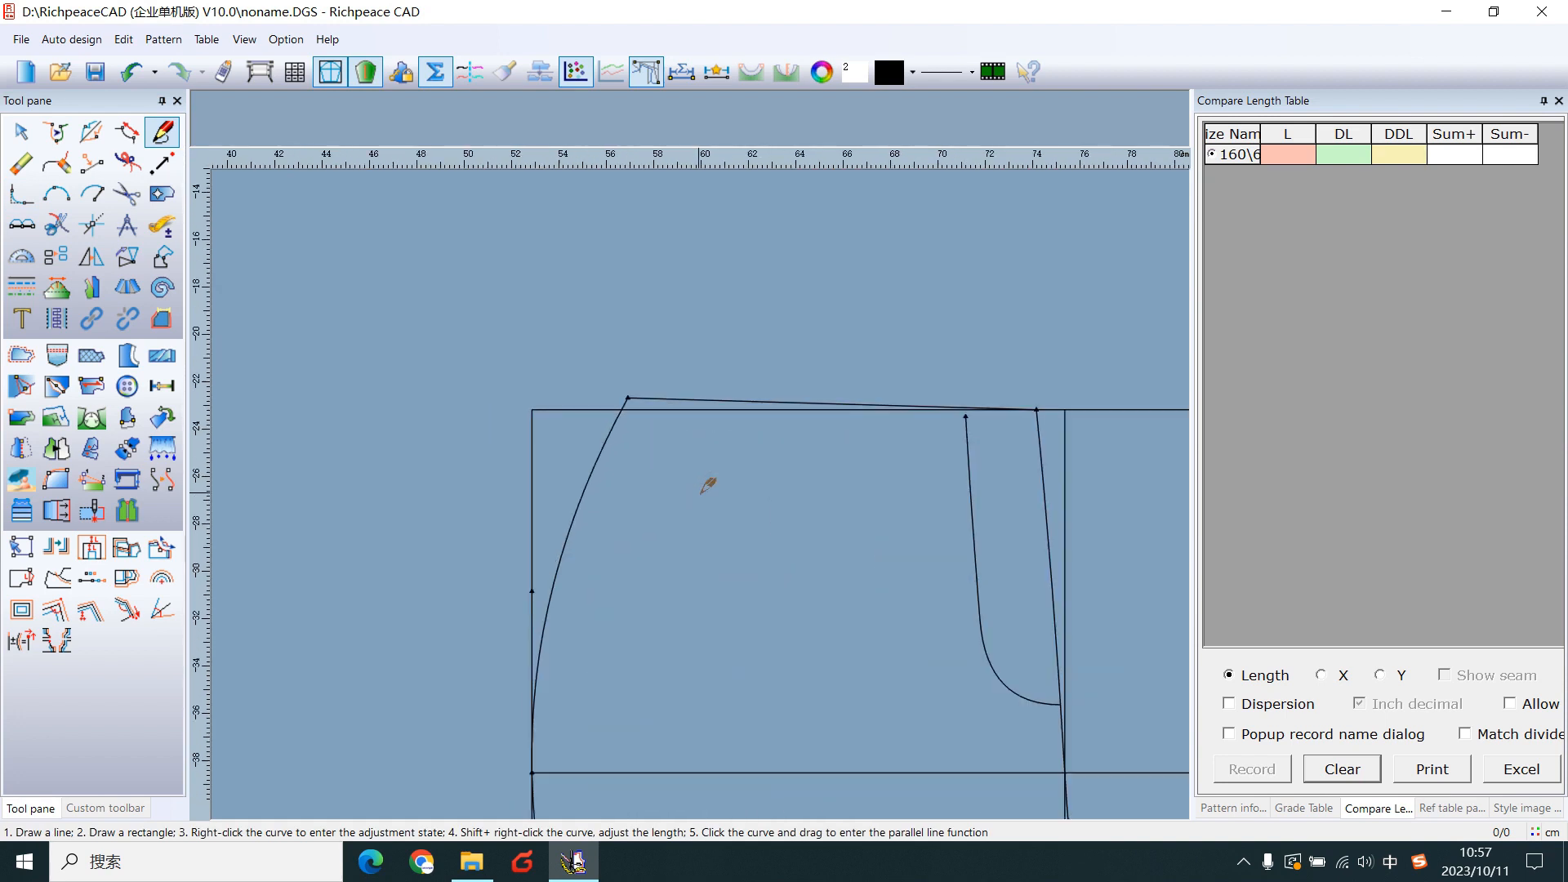
{"action": "mouse_move", "coordinate": [668, 422]}
{"action": "type", "text": "7"}
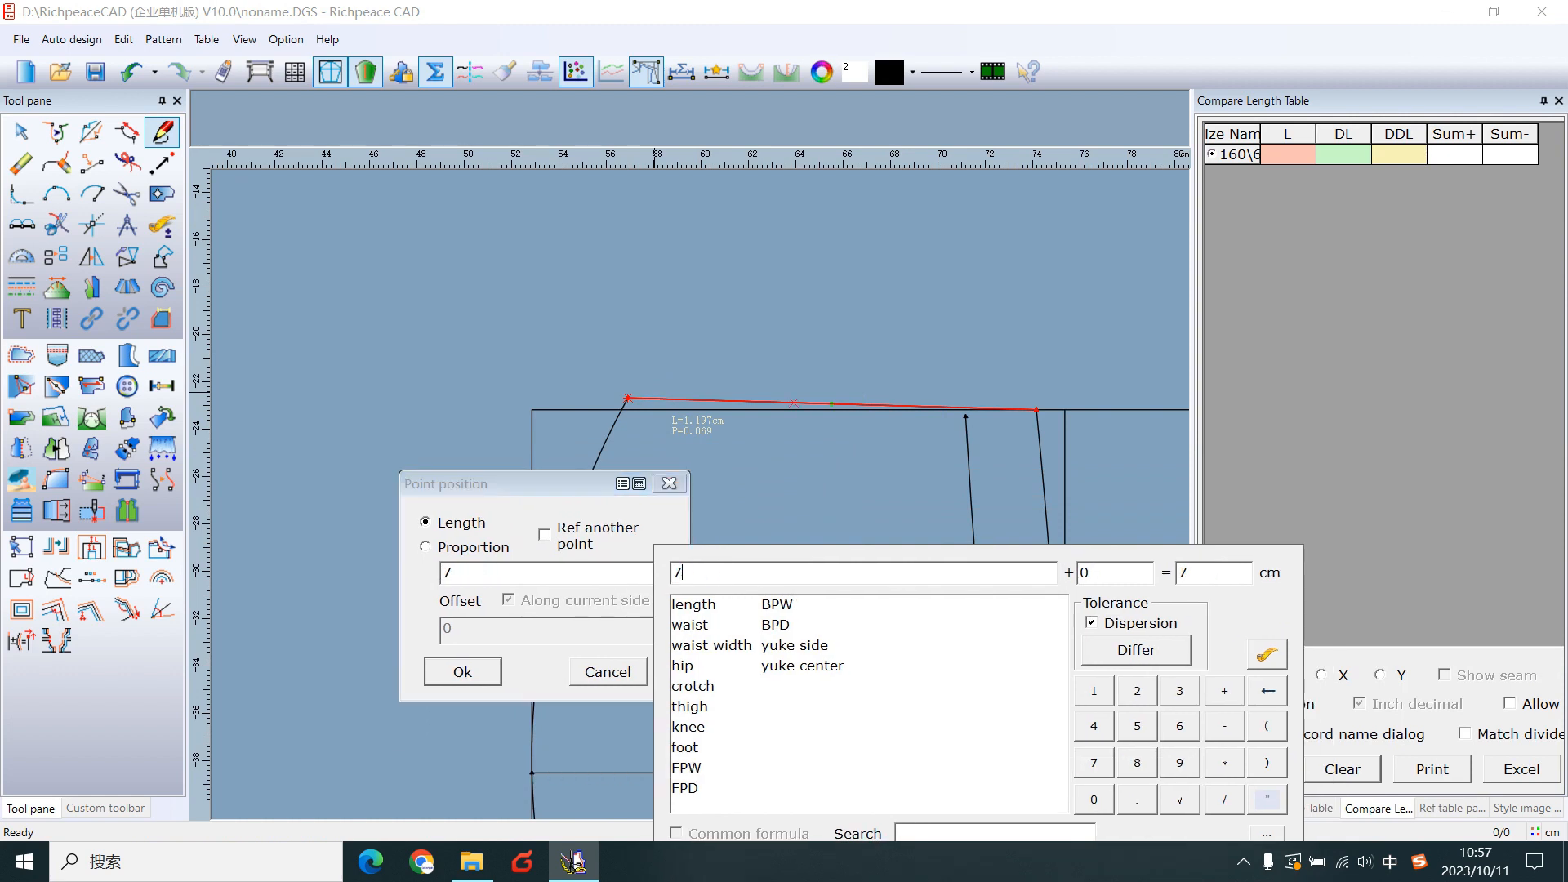
- Draw the pocket opening curve from 7 cm on the waist to 11 cm down the side seam, then a parallel pad curve reshaped smooth
{"action": "left_click", "coordinate": [460, 672]}
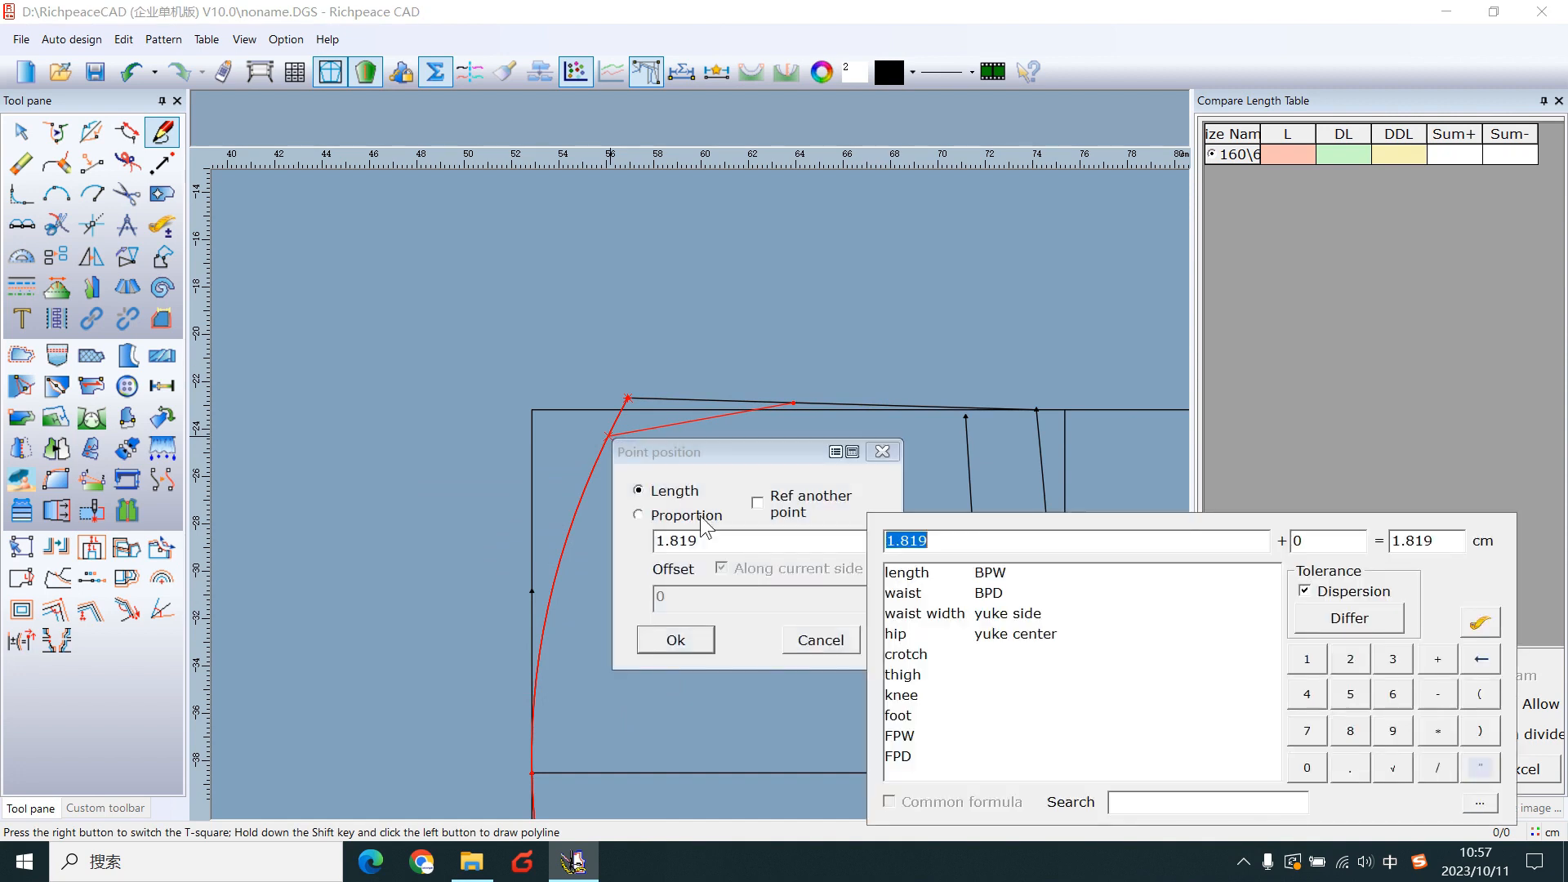
{"action": "type", "text": "11"}
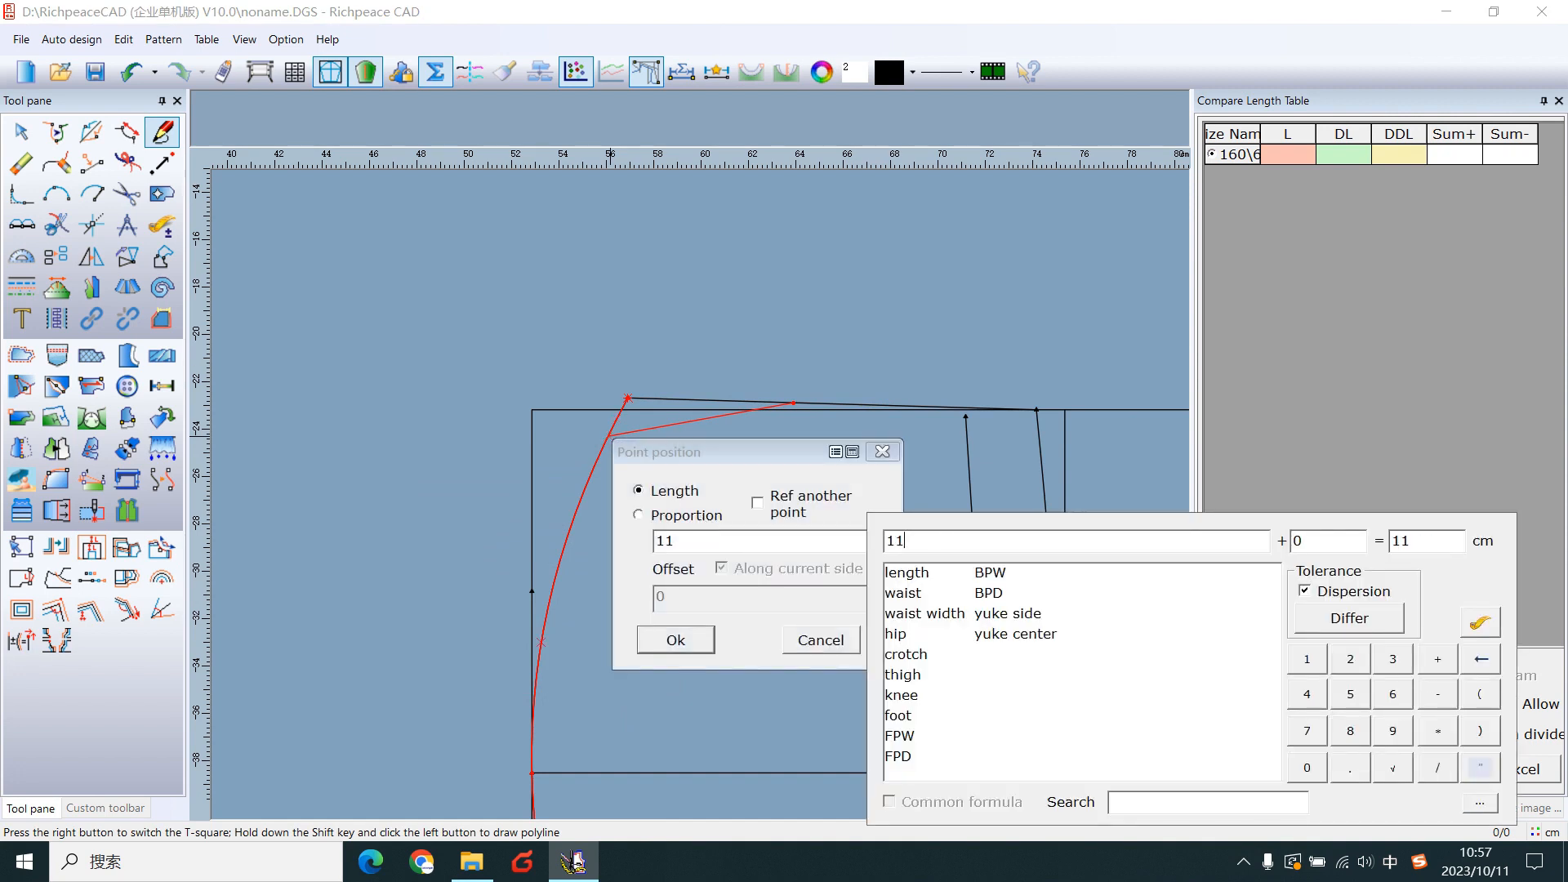
{"action": "left_click", "coordinate": [675, 639]}
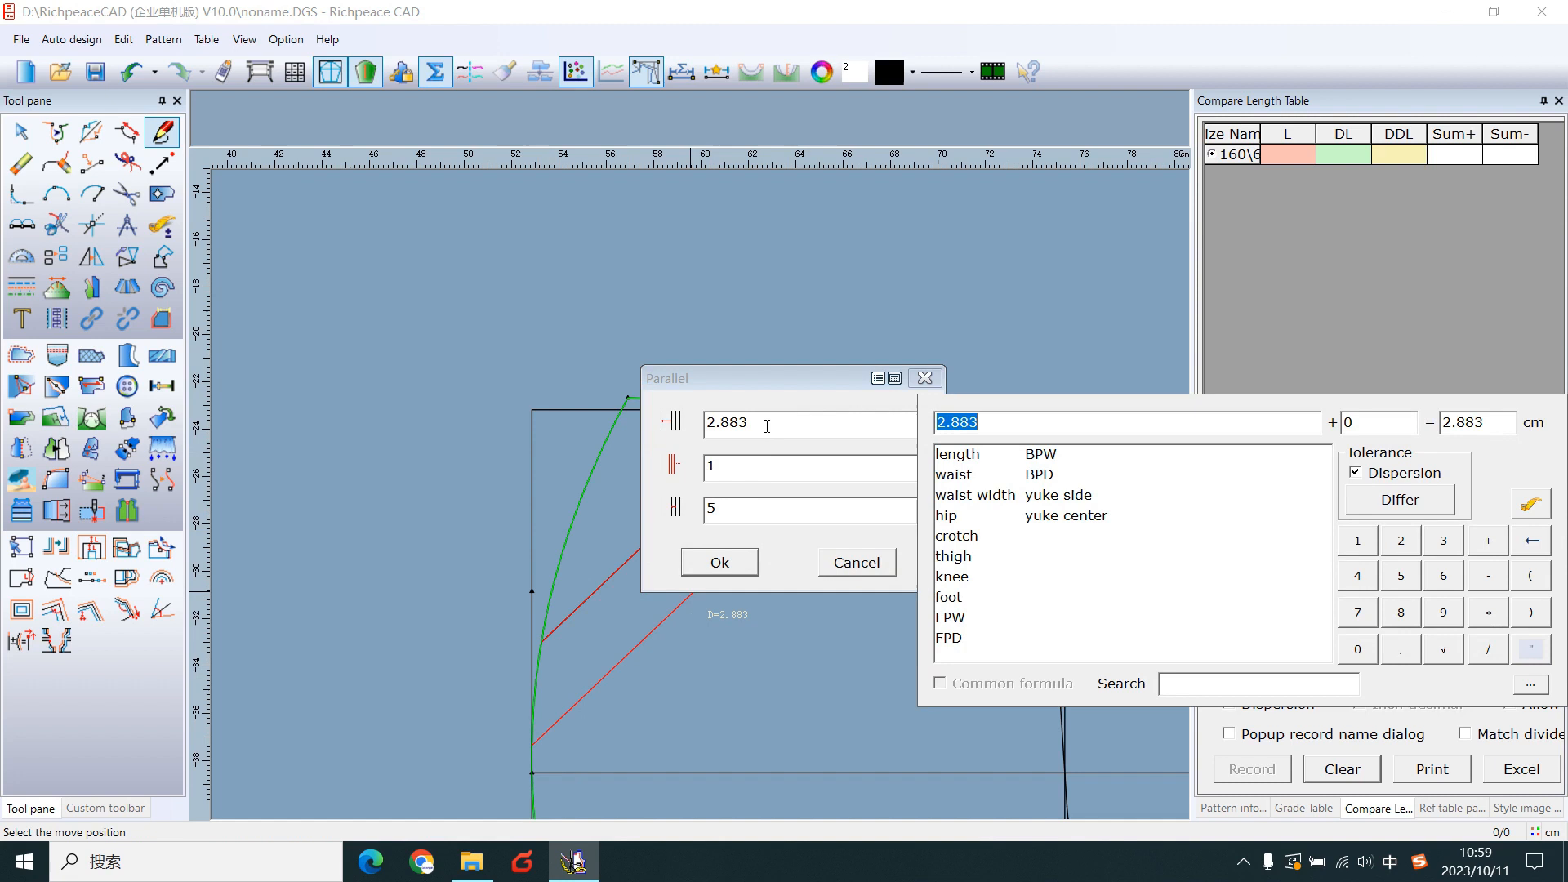
{"action": "left_click", "coordinate": [719, 560]}
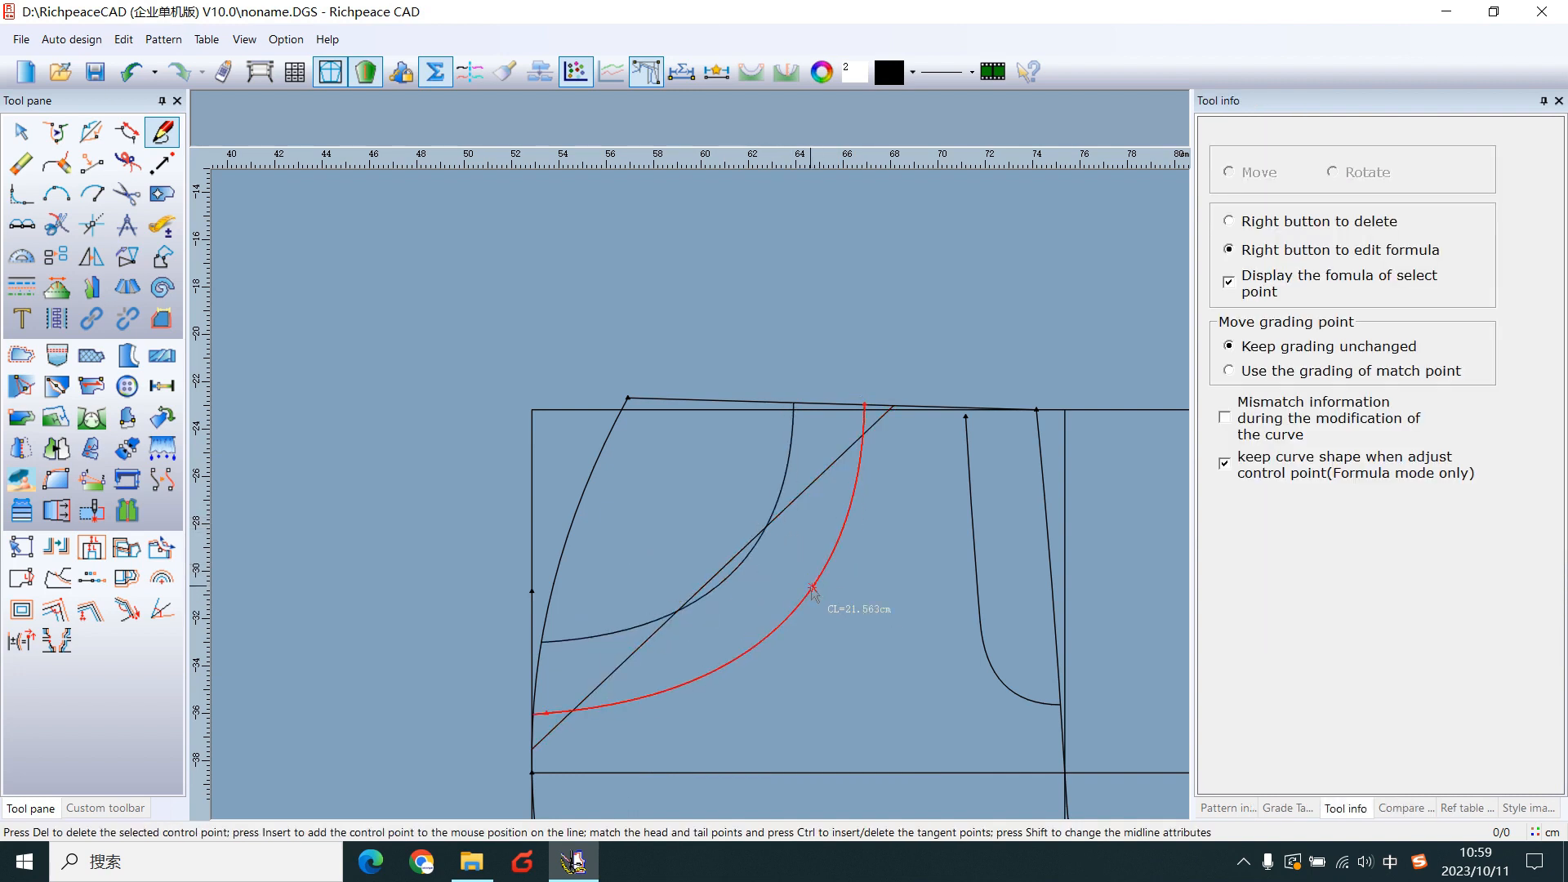
{"action": "left_click", "coordinate": [1378, 807]}
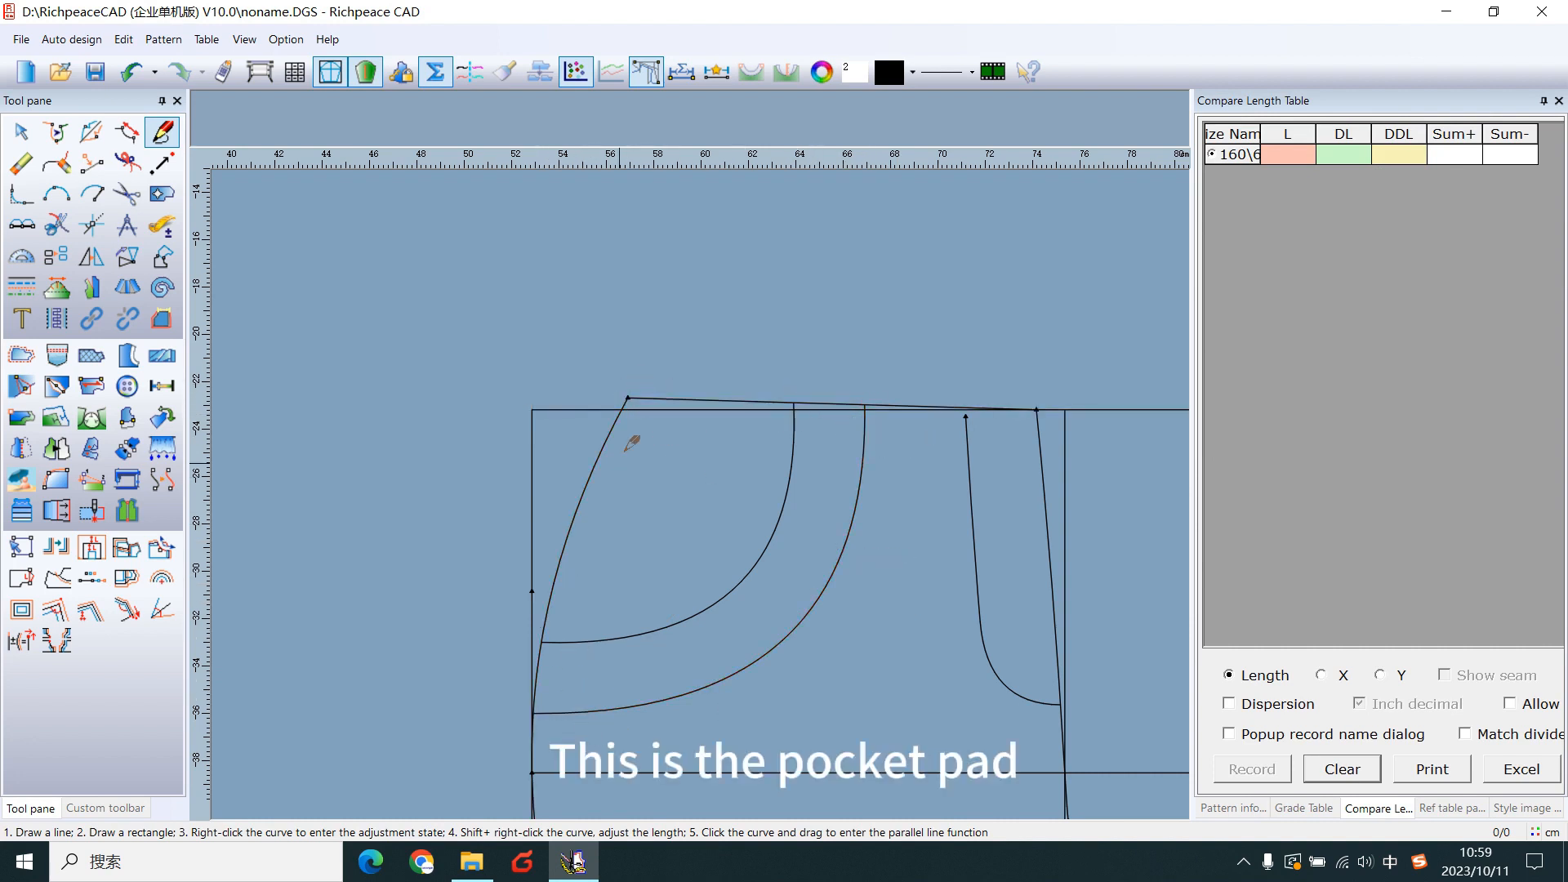
{"action": "mouse_move", "coordinate": [819, 377]}
{"action": "type", "text": "1"}
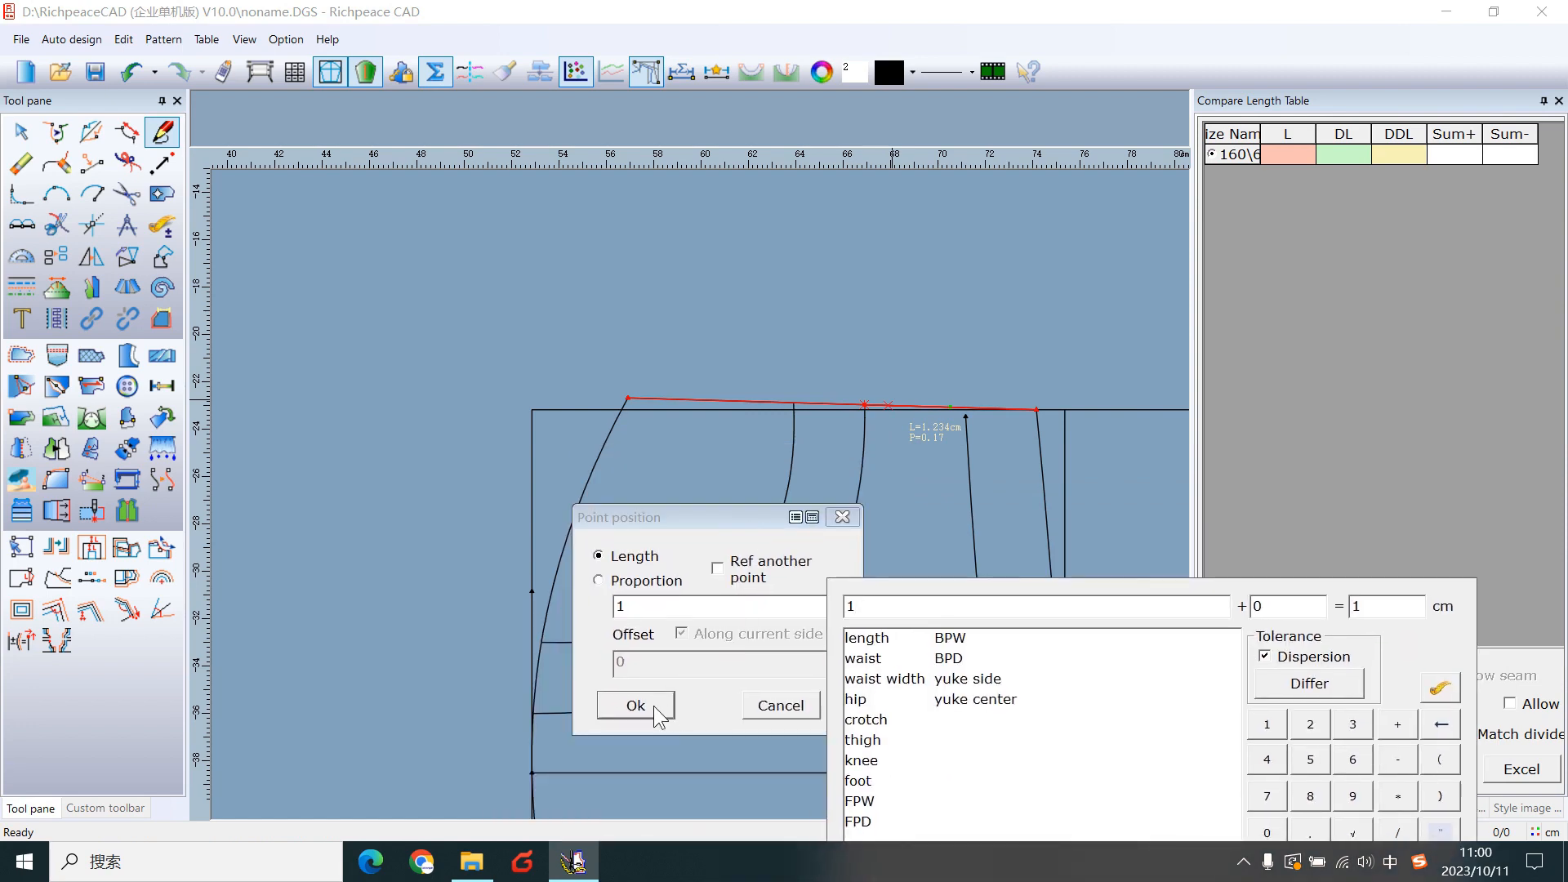
- Draw the pocket bag from 1 cm along the waist down, with a smoothed curved edge to the side seam
{"action": "left_click", "coordinate": [636, 706]}
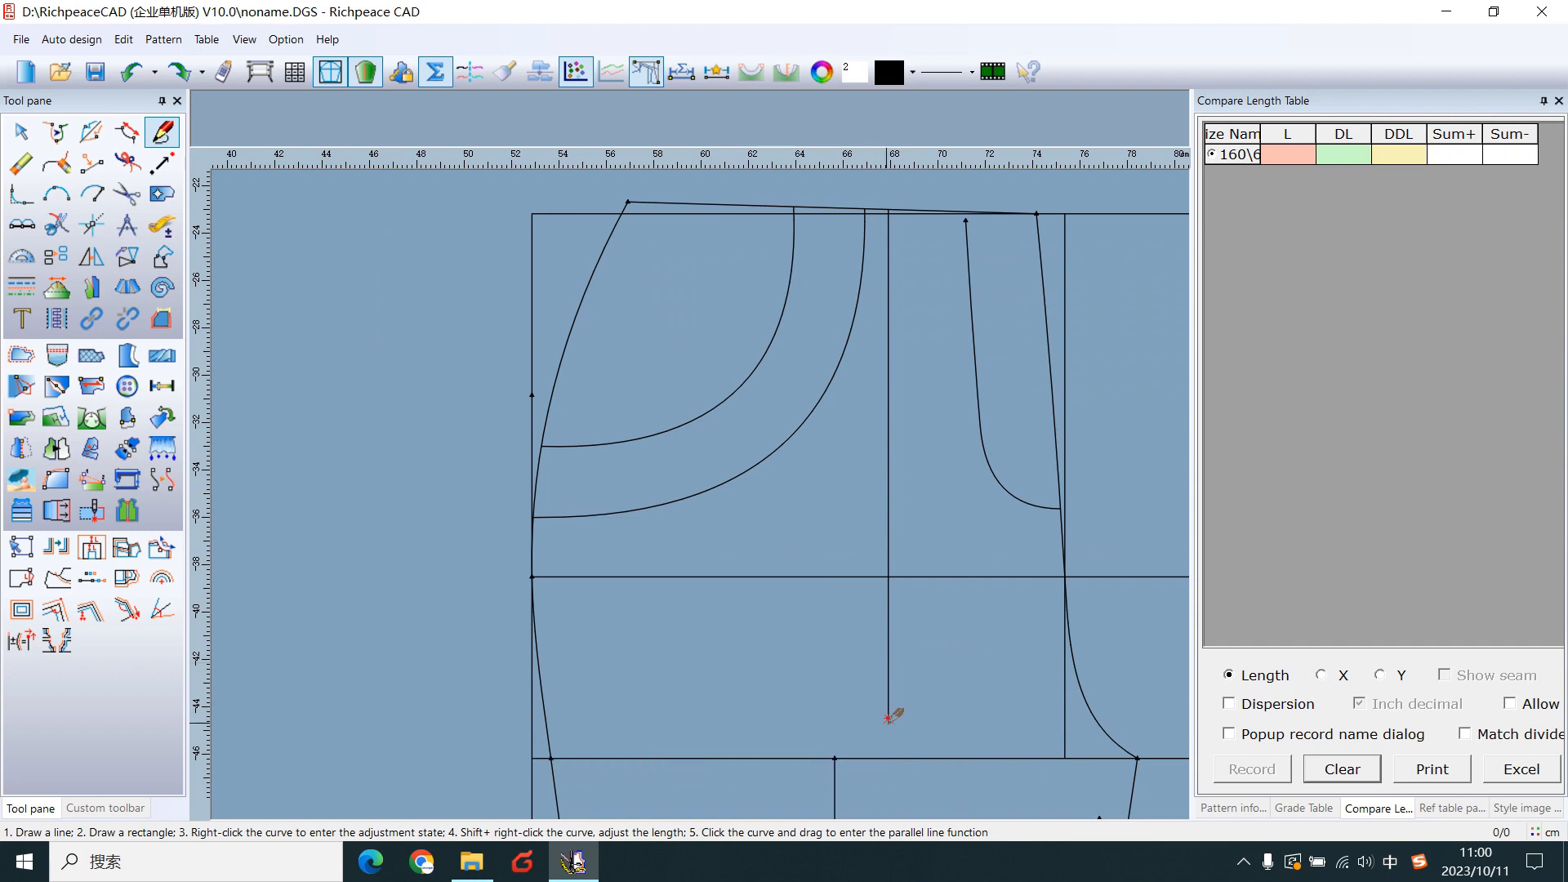
{"action": "left_click", "coordinate": [530, 518]}
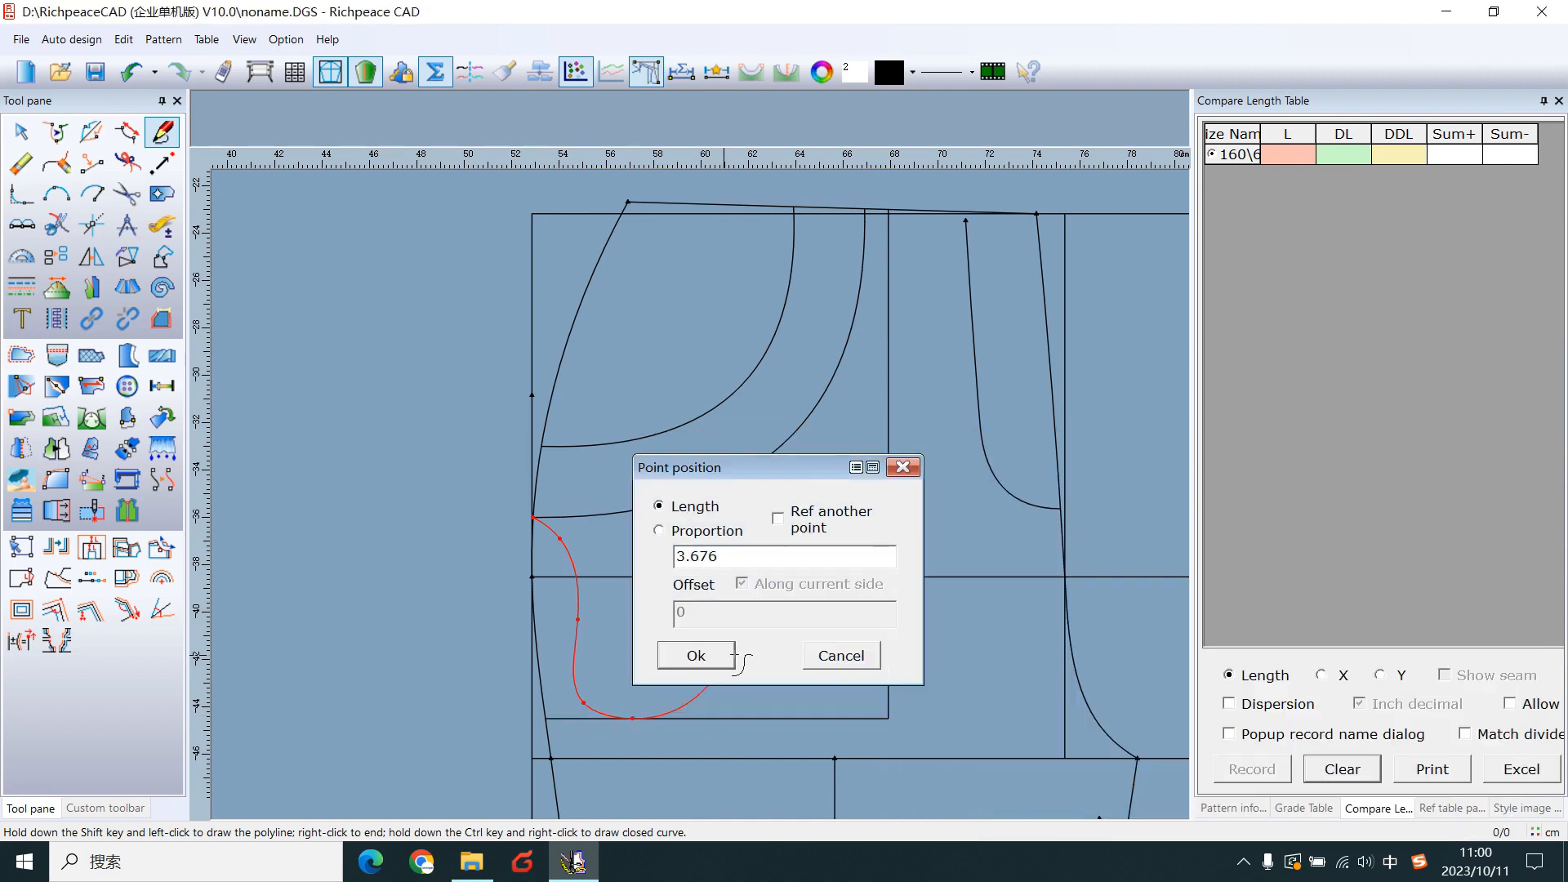
{"action": "left_click", "coordinate": [696, 655]}
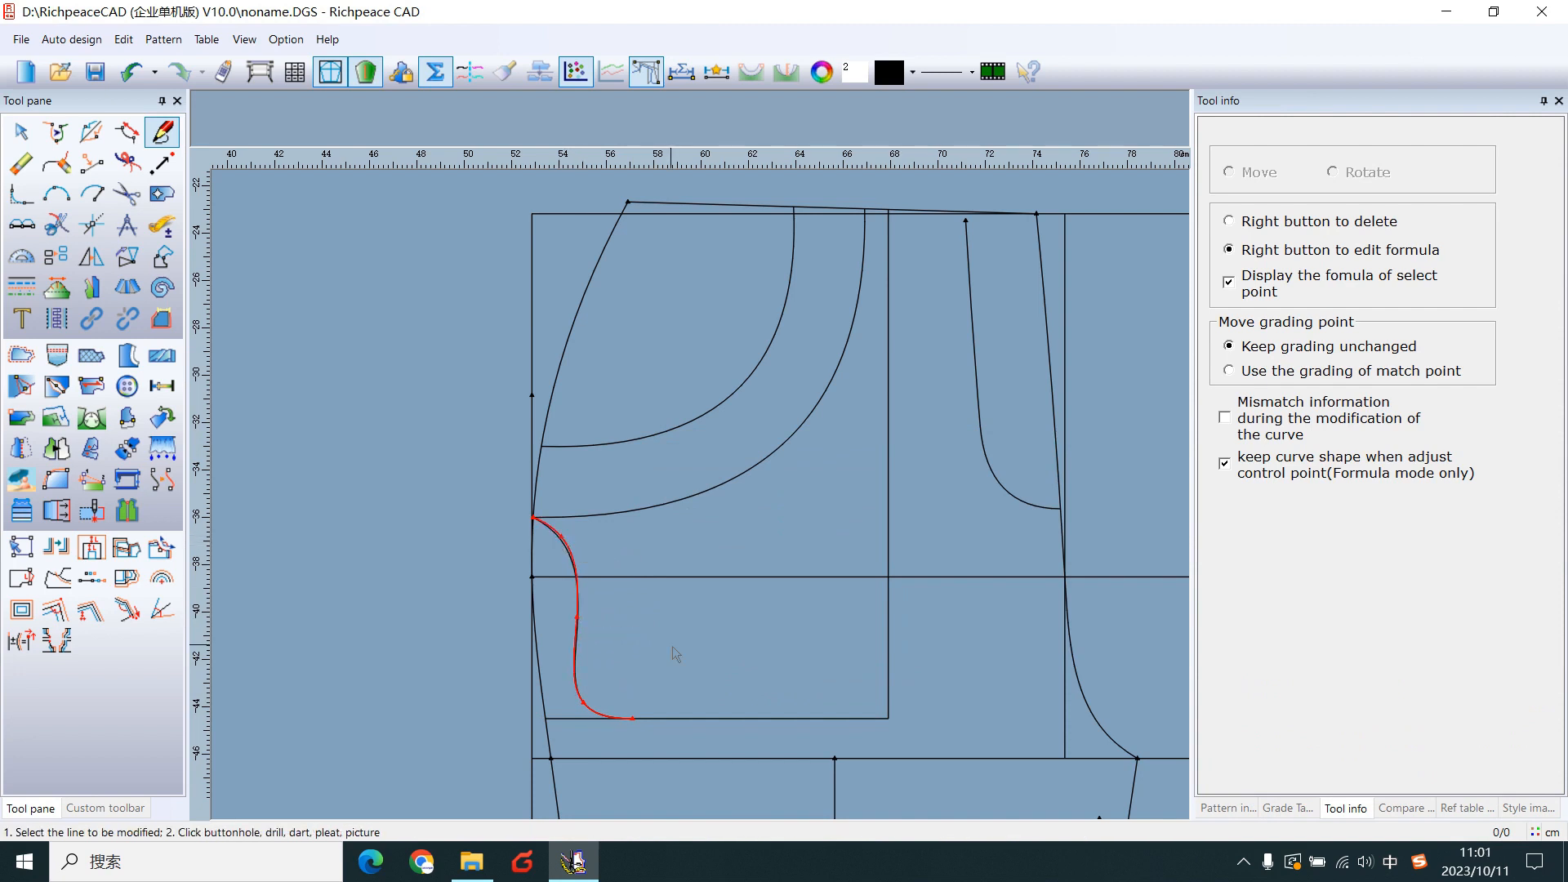
{"action": "left_click", "coordinate": [1379, 807]}
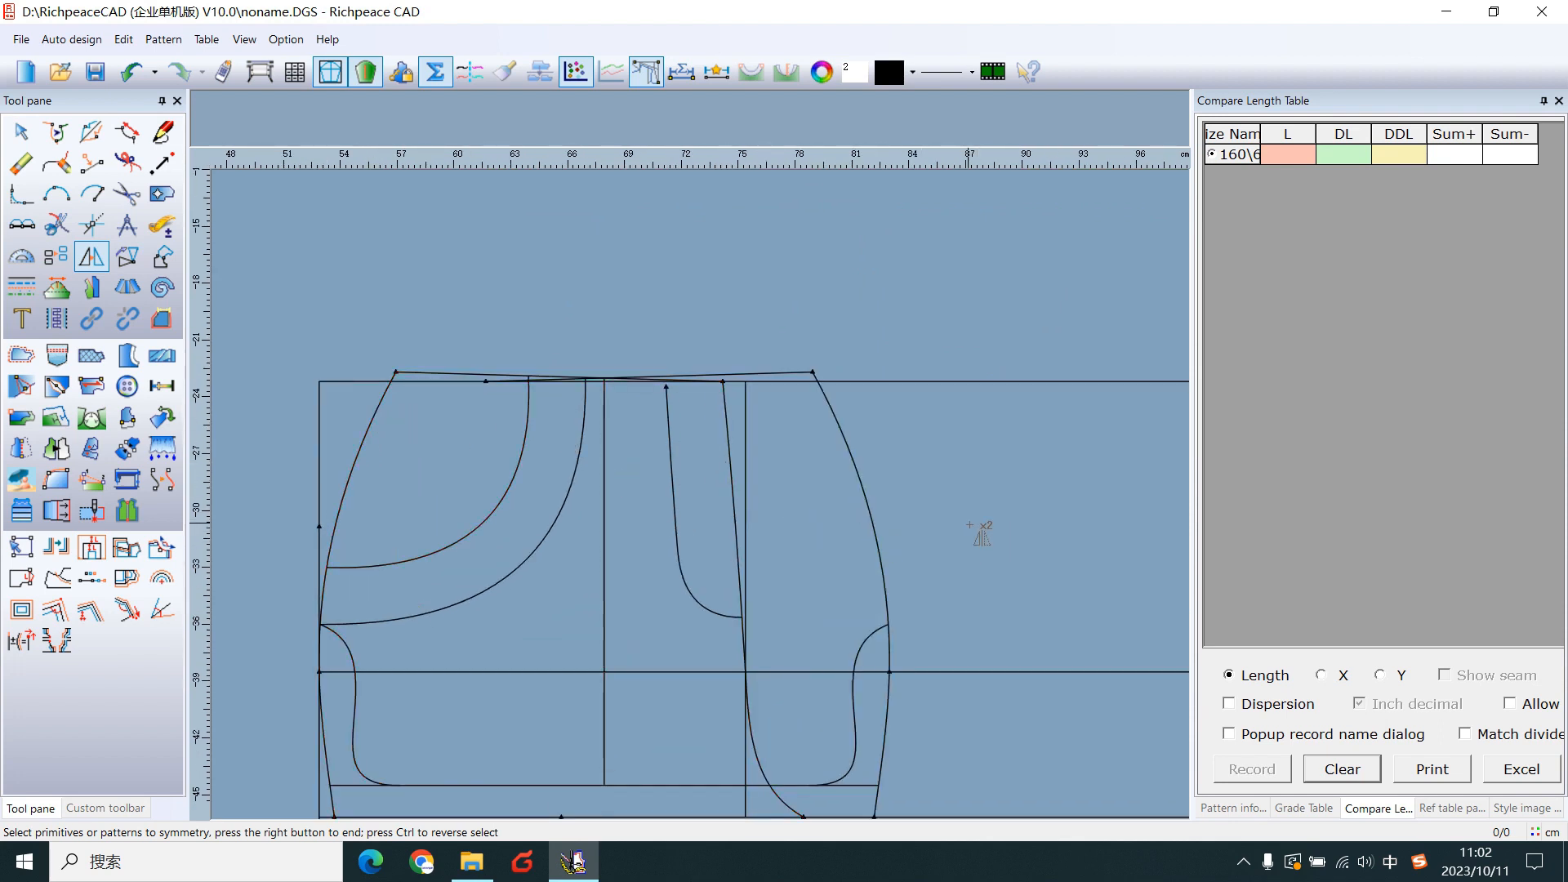
- Mirror the pocket lines and side seam onto the opposite front panel
{"action": "left_click", "coordinate": [161, 131]}
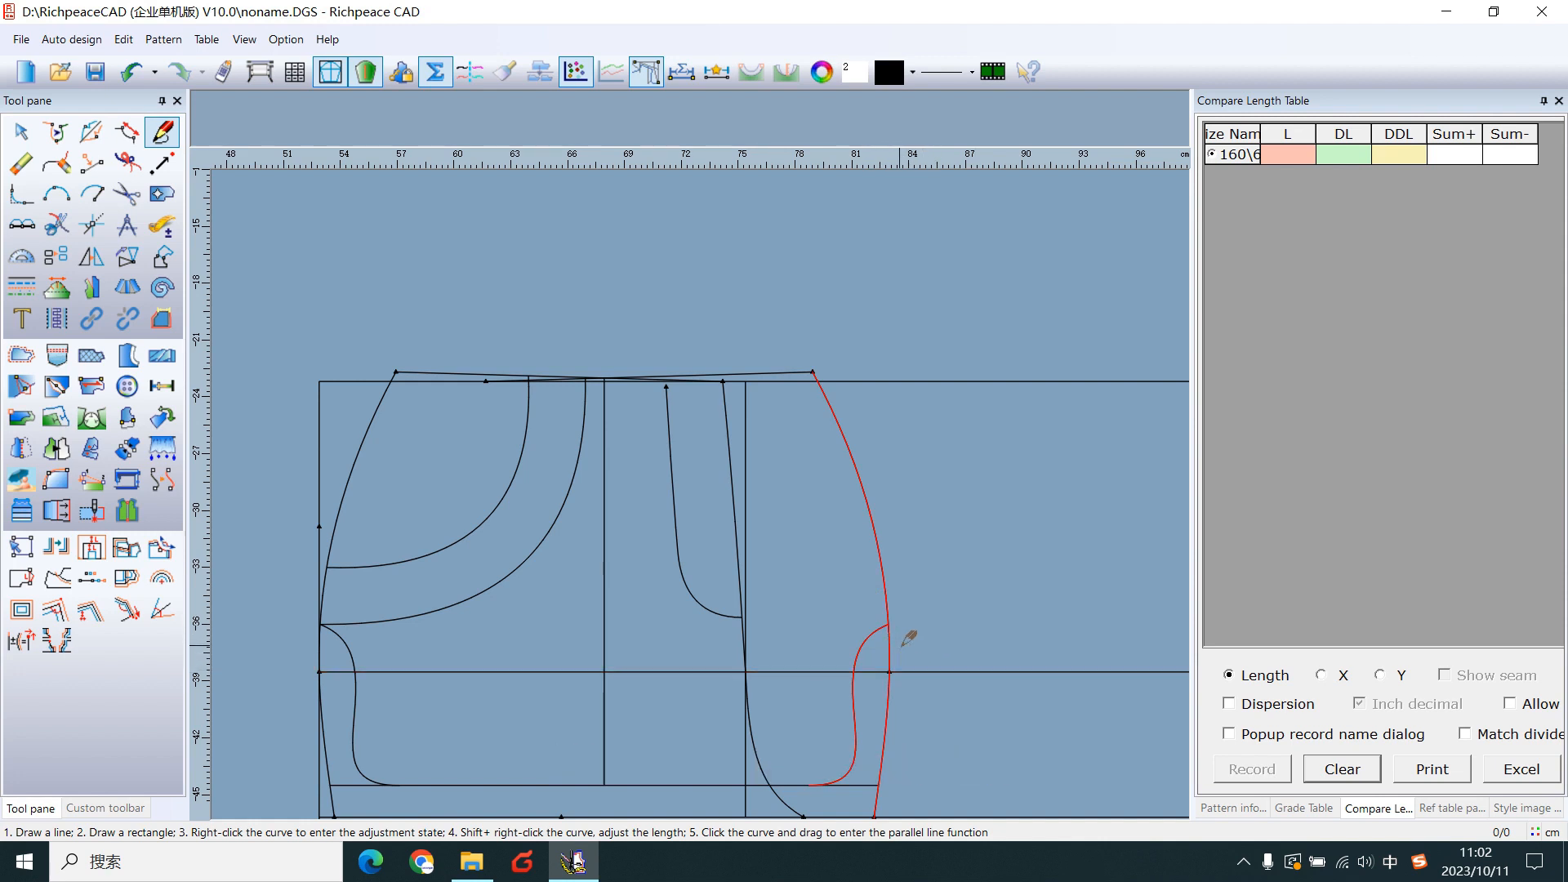
{"action": "mouse_move", "coordinate": [822, 586]}
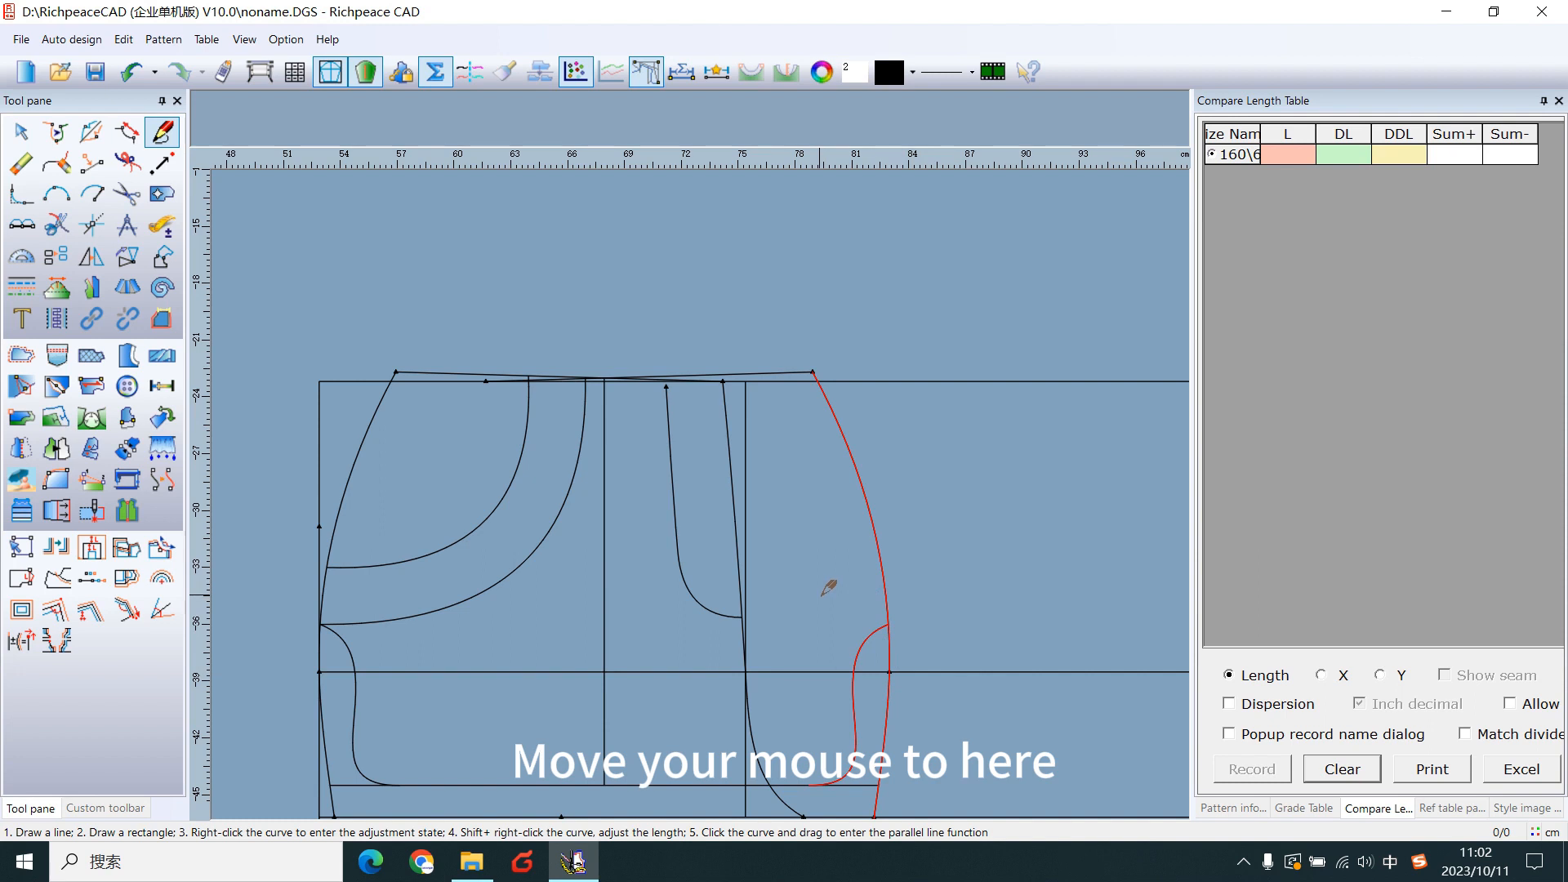
{"action": "mouse_move", "coordinate": [829, 574]}
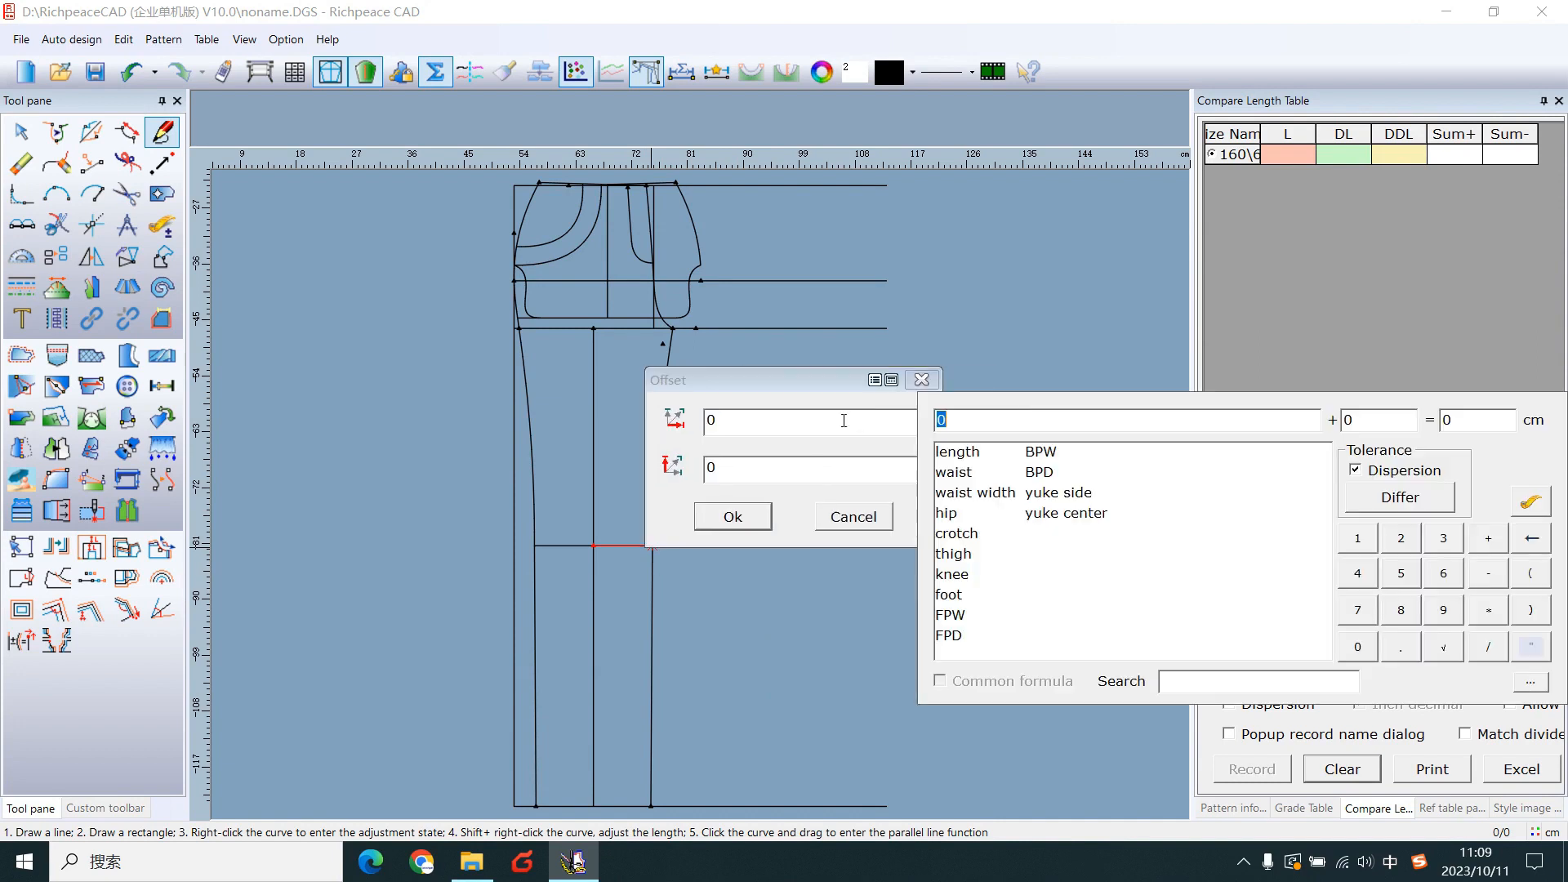
- Place new points offset -3 cm and -4 cm horizontally from the waist reference points
{"action": "left_click", "coordinate": [920, 379]}
{"action": "type", "text": "-3"}
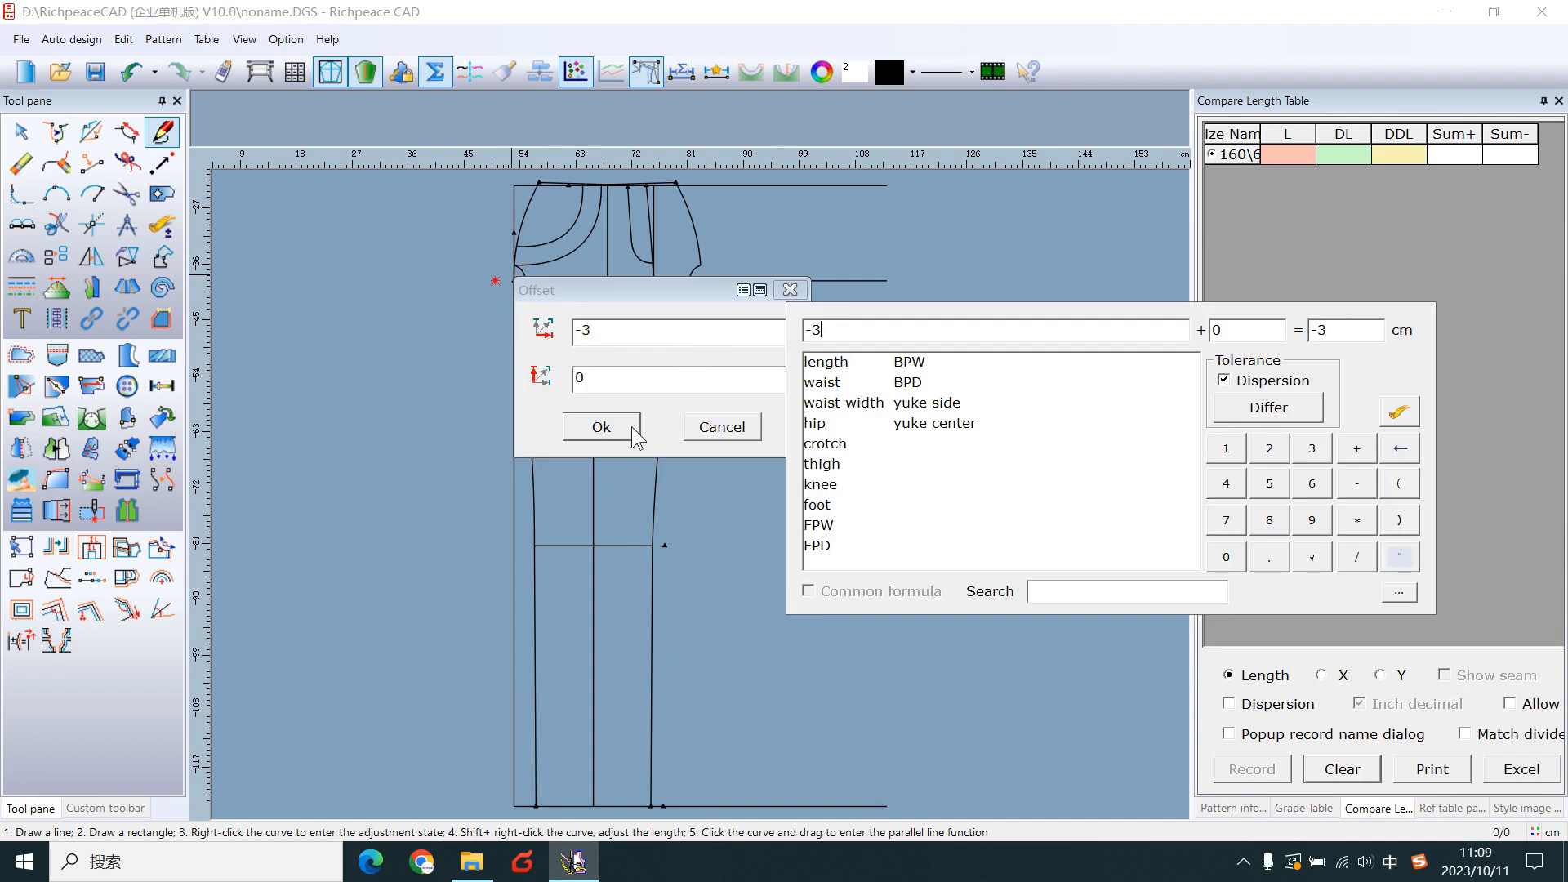
{"action": "left_click", "coordinate": [601, 426]}
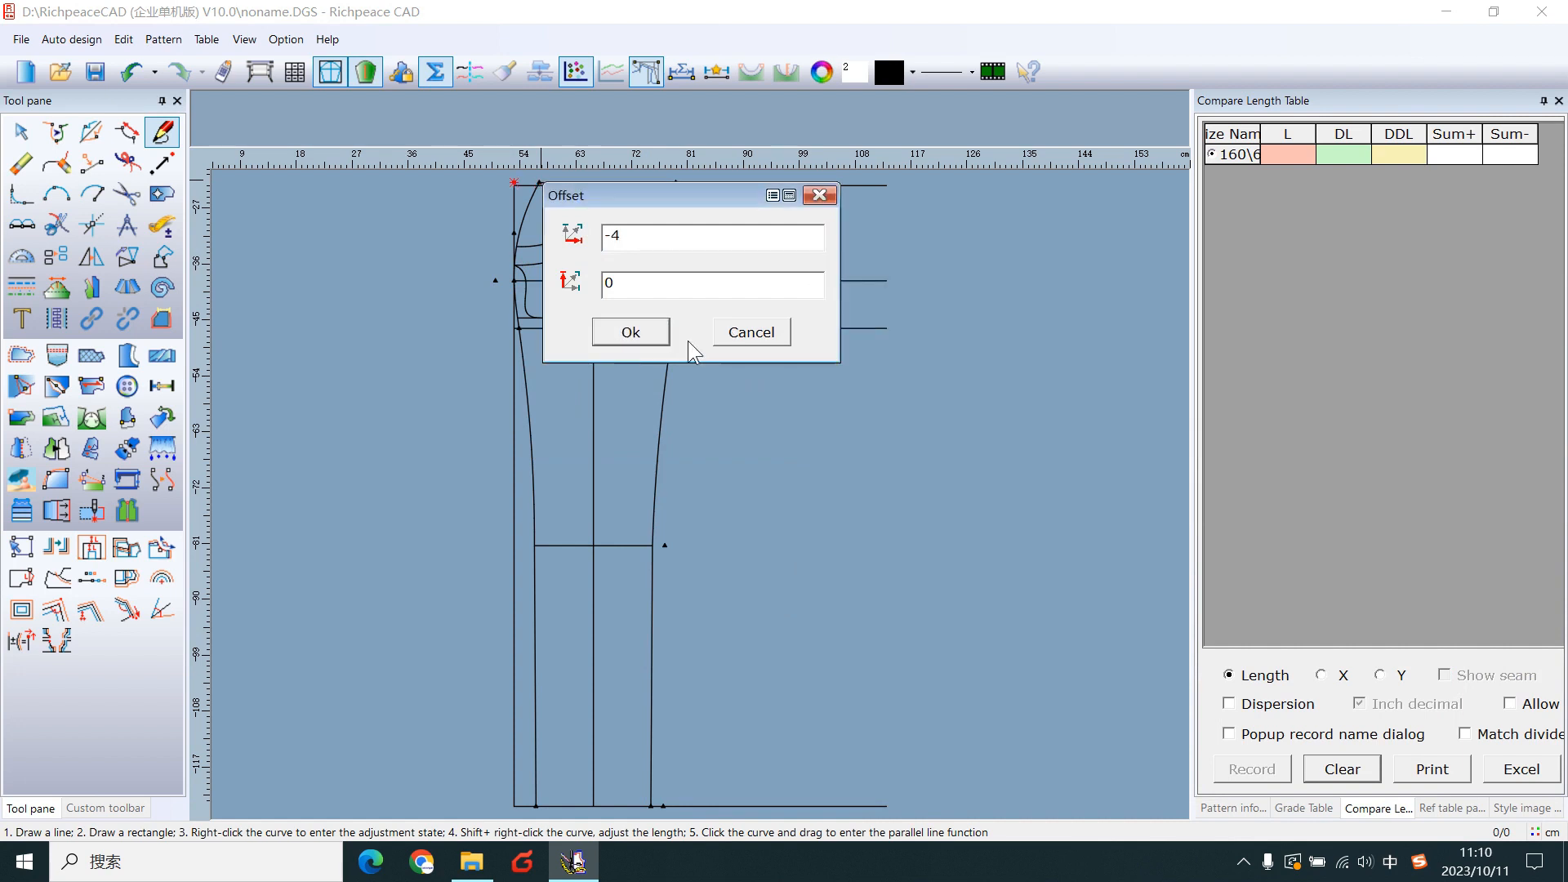
{"action": "left_click", "coordinate": [629, 332]}
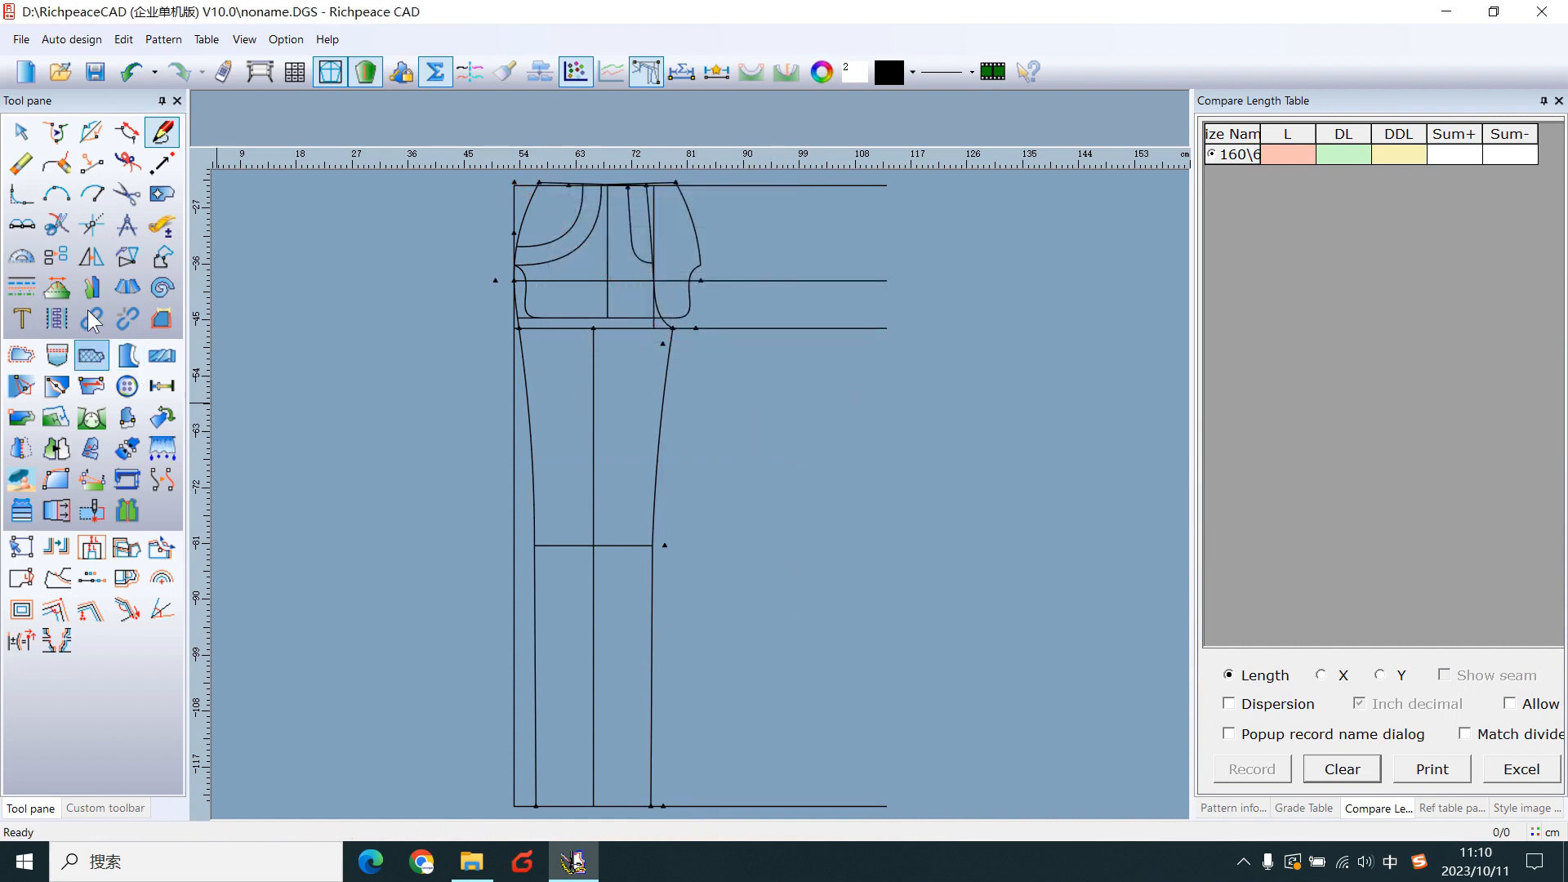
{"action": "left_click", "coordinate": [90, 257]}
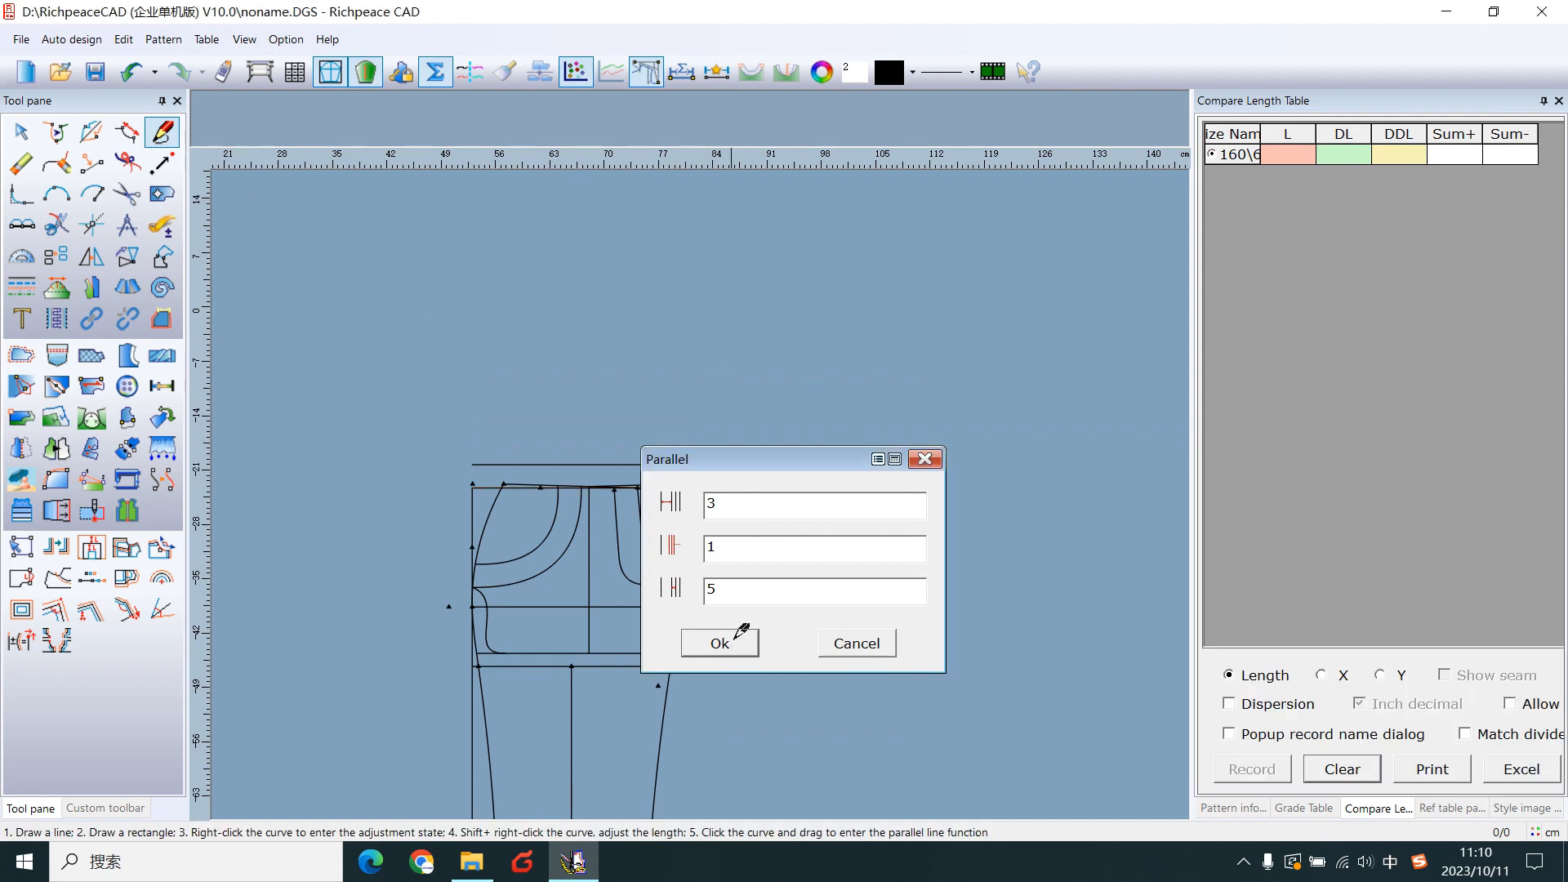
- Add the 3/1/5 parallel guide above the waist, set the waist length to waist/4+1 and place the hip/4+1 point
{"action": "left_click", "coordinate": [718, 642]}
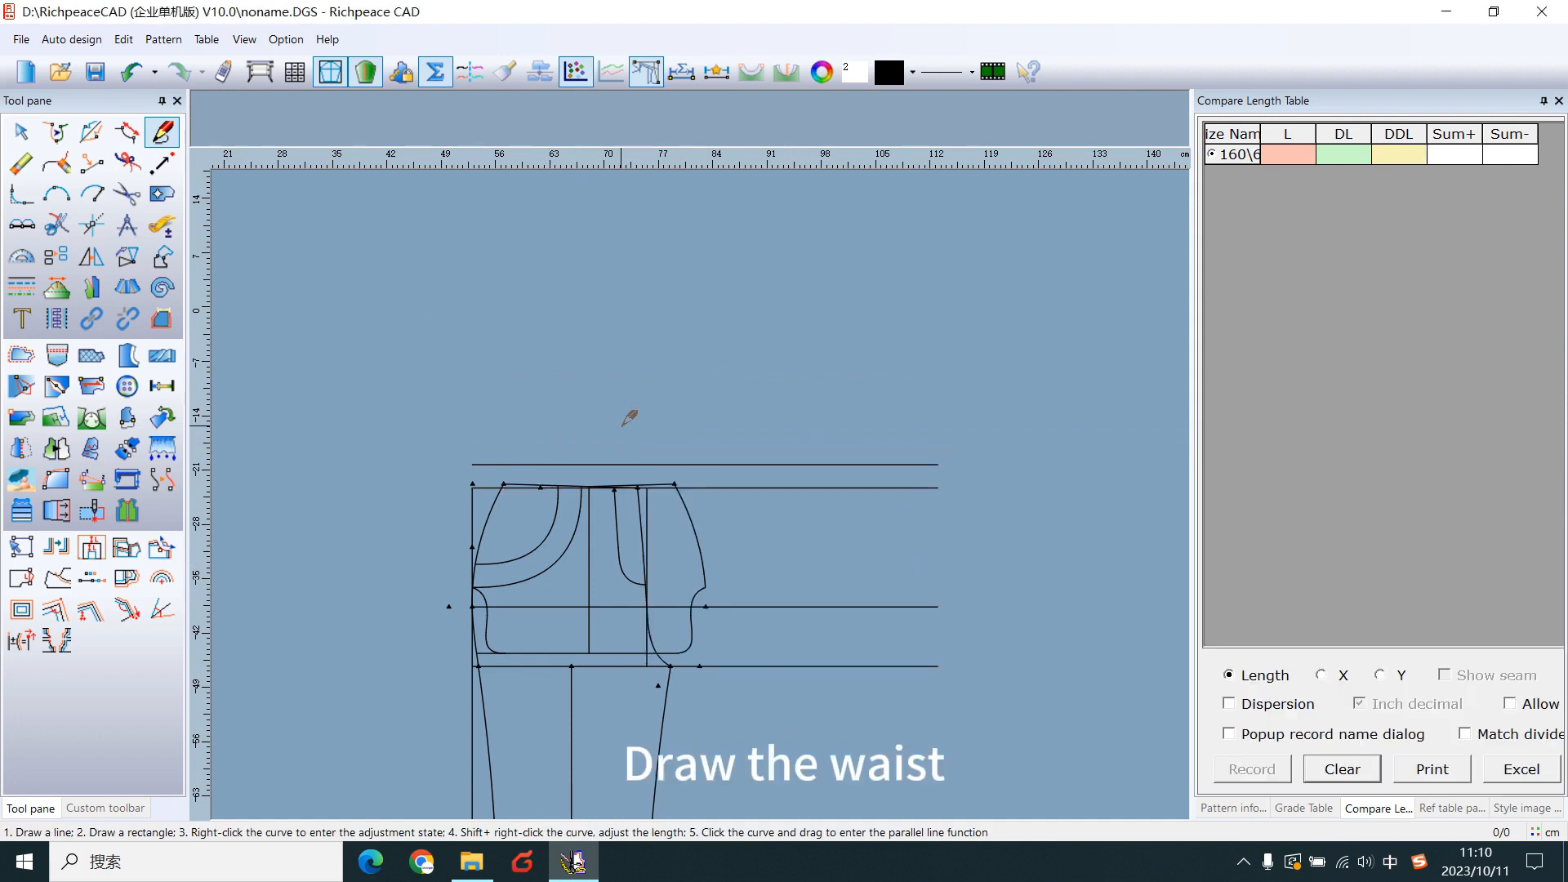
{"action": "mouse_move", "coordinate": [472, 484]}
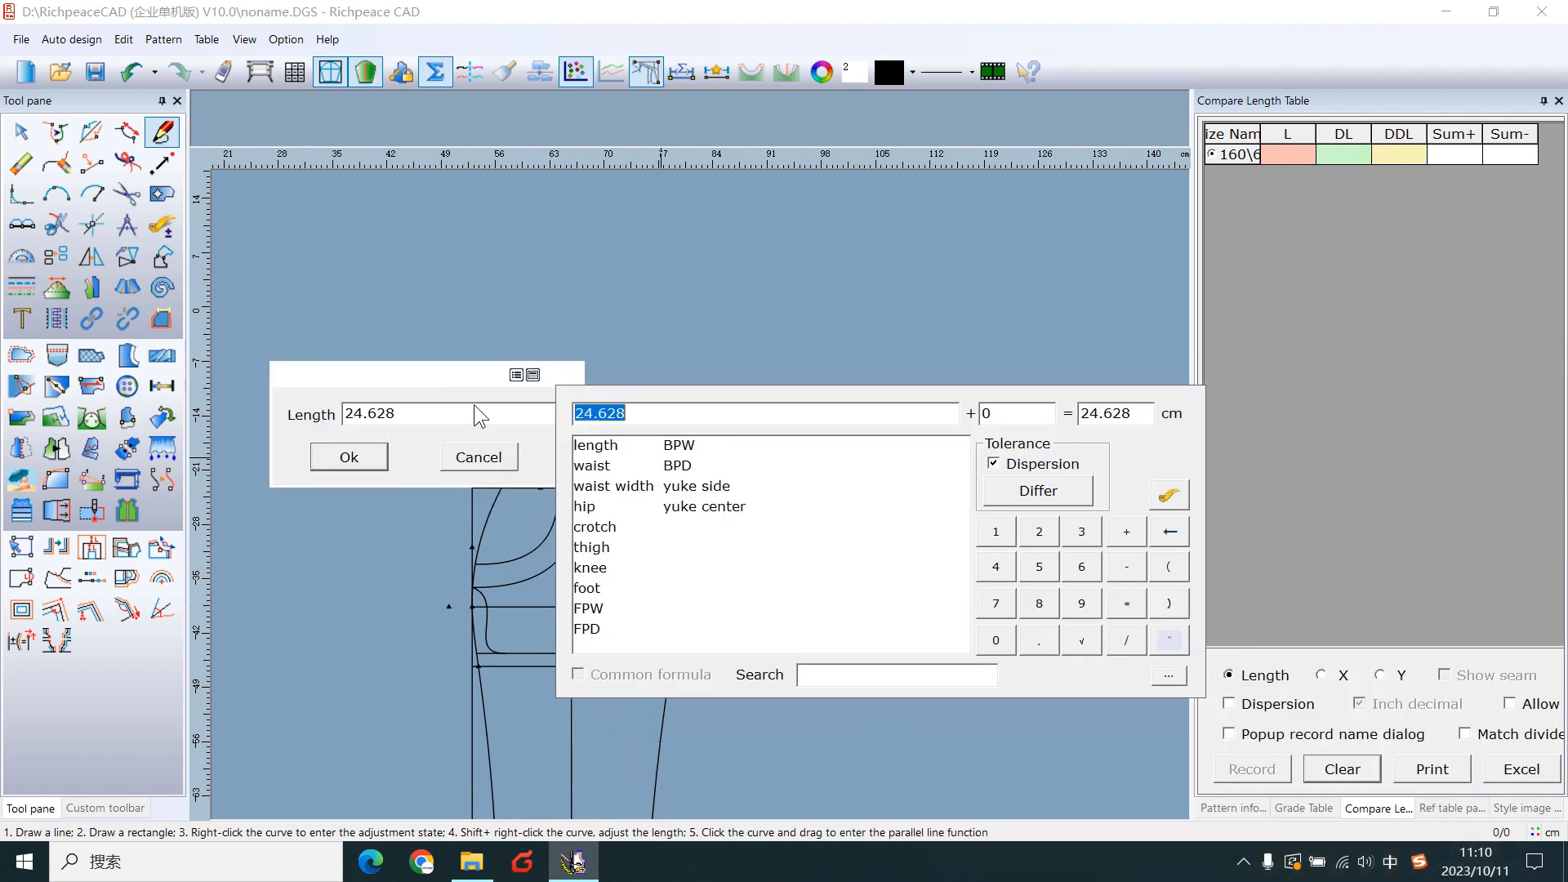
{"action": "left_click", "coordinate": [591, 466]}
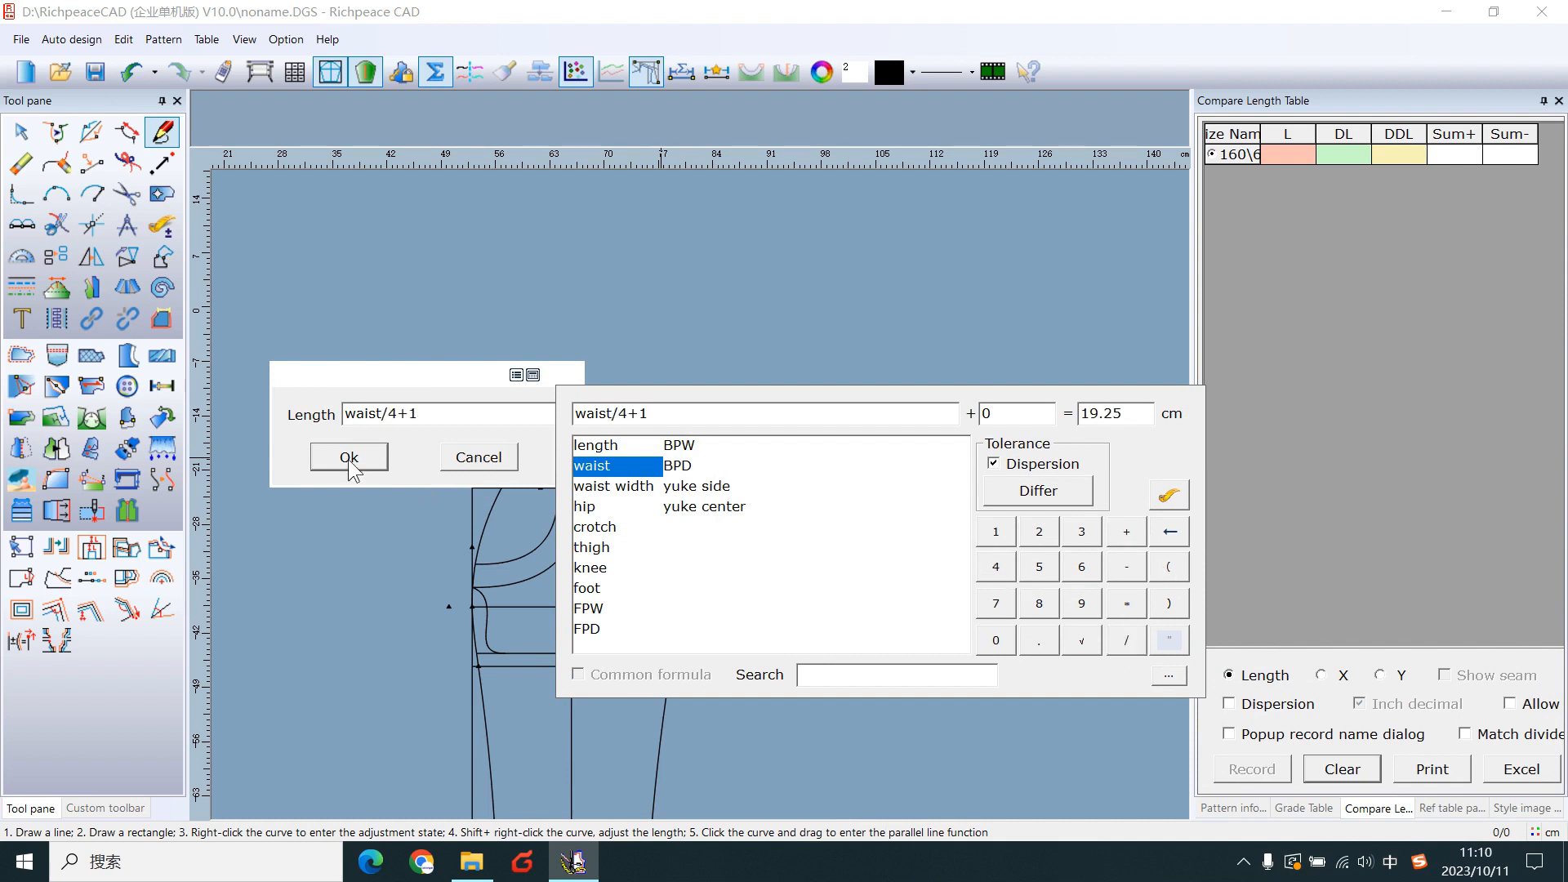
{"action": "left_click", "coordinate": [348, 456]}
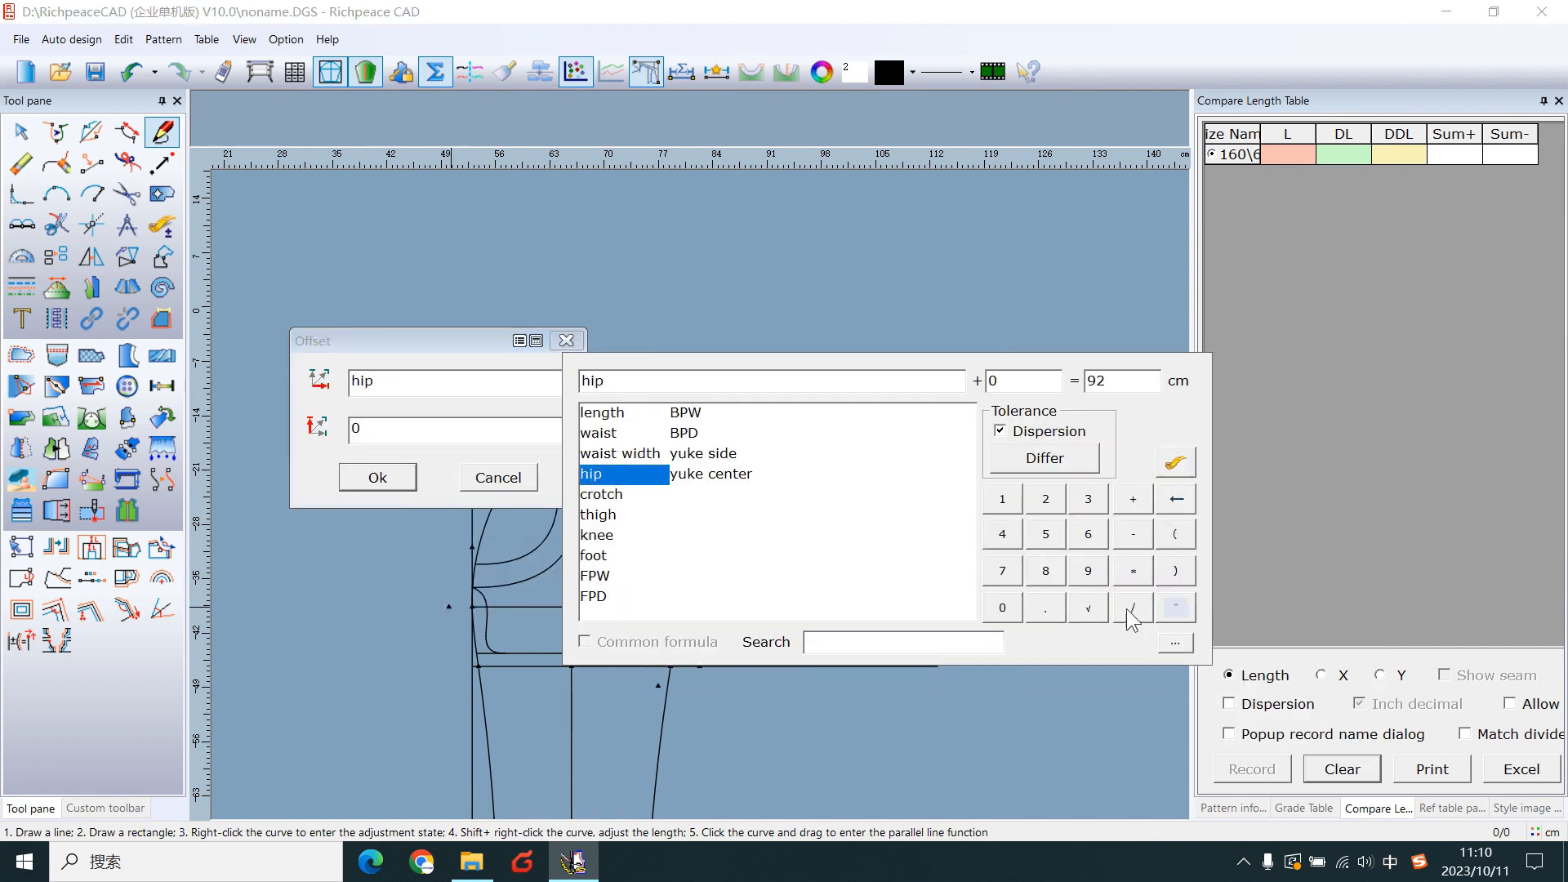
{"action": "type", "text": "/4+1"}
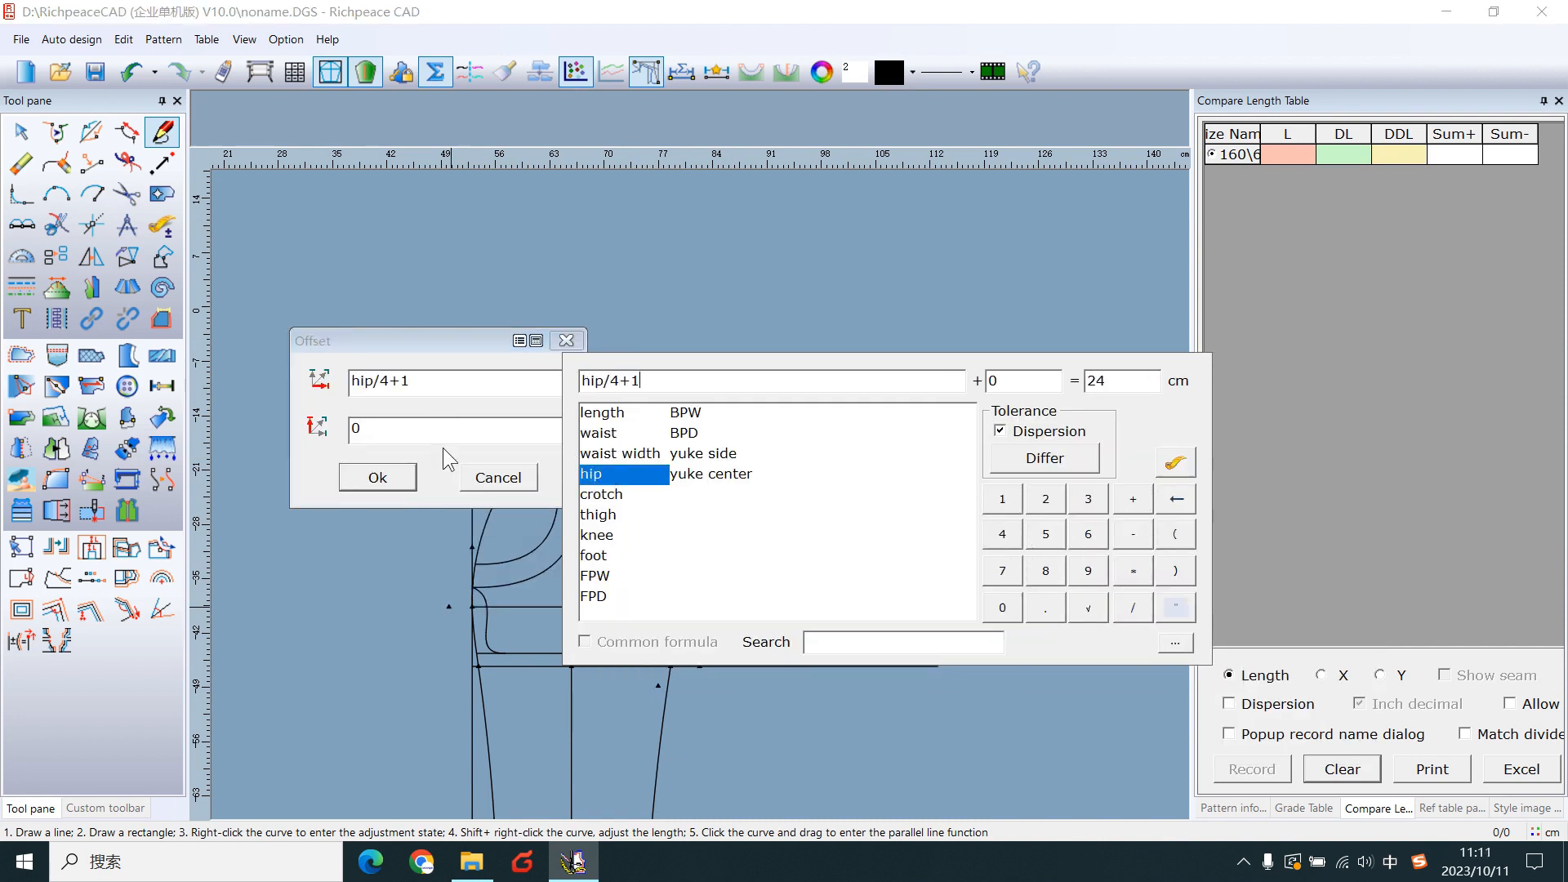
{"action": "left_click", "coordinate": [378, 477]}
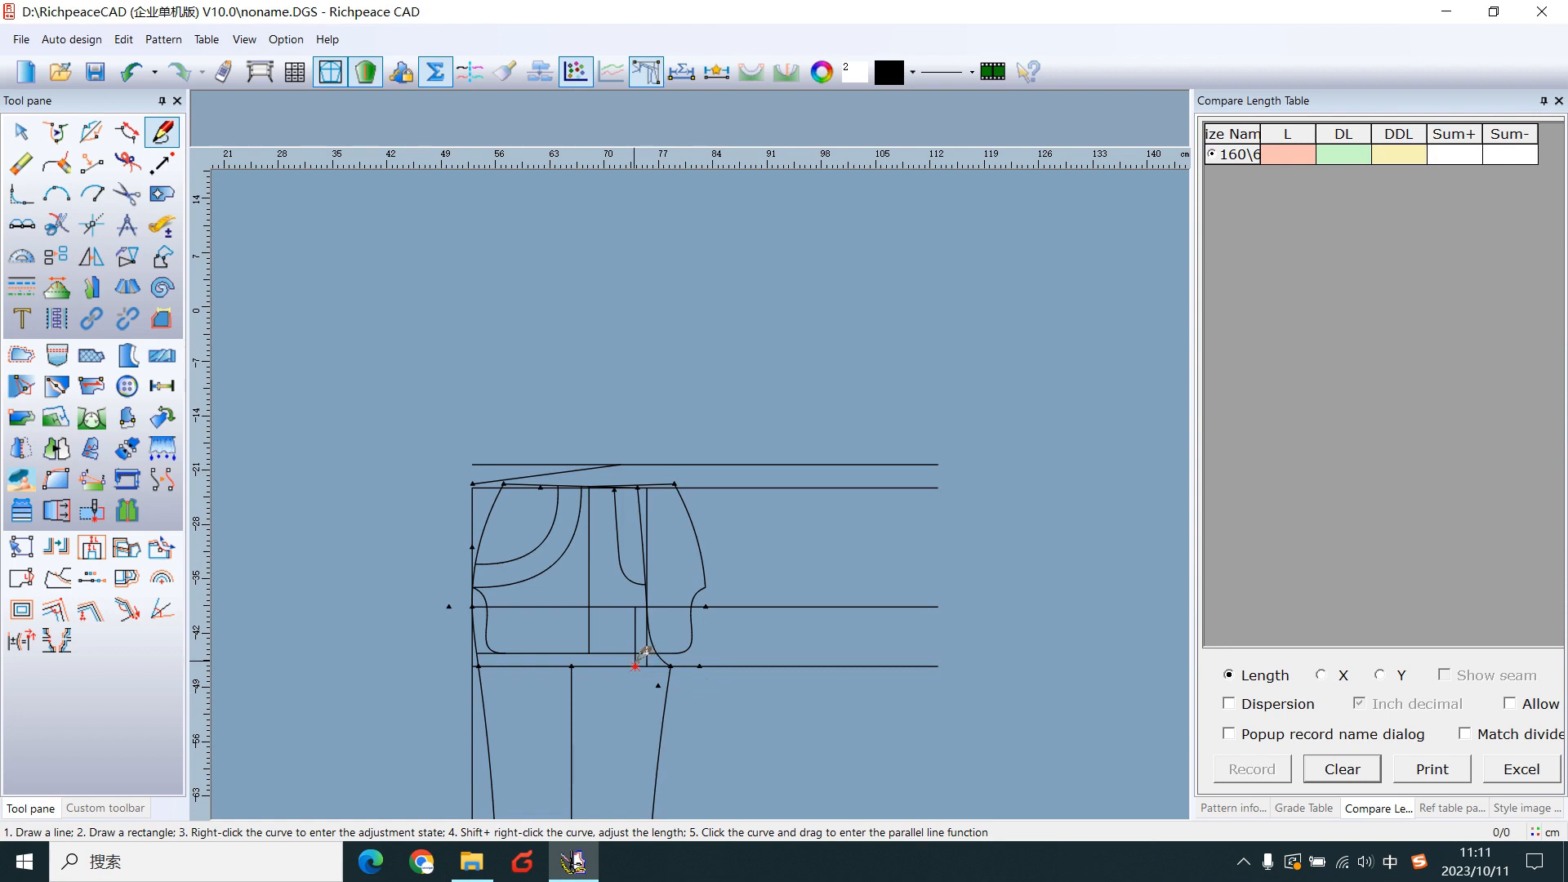
- Place a point offset hip/10 horizontally and -1.2 cm vertically from the crotch reference point
{"action": "left_click", "coordinate": [634, 664]}
{"action": "type", "text": "hip/"}
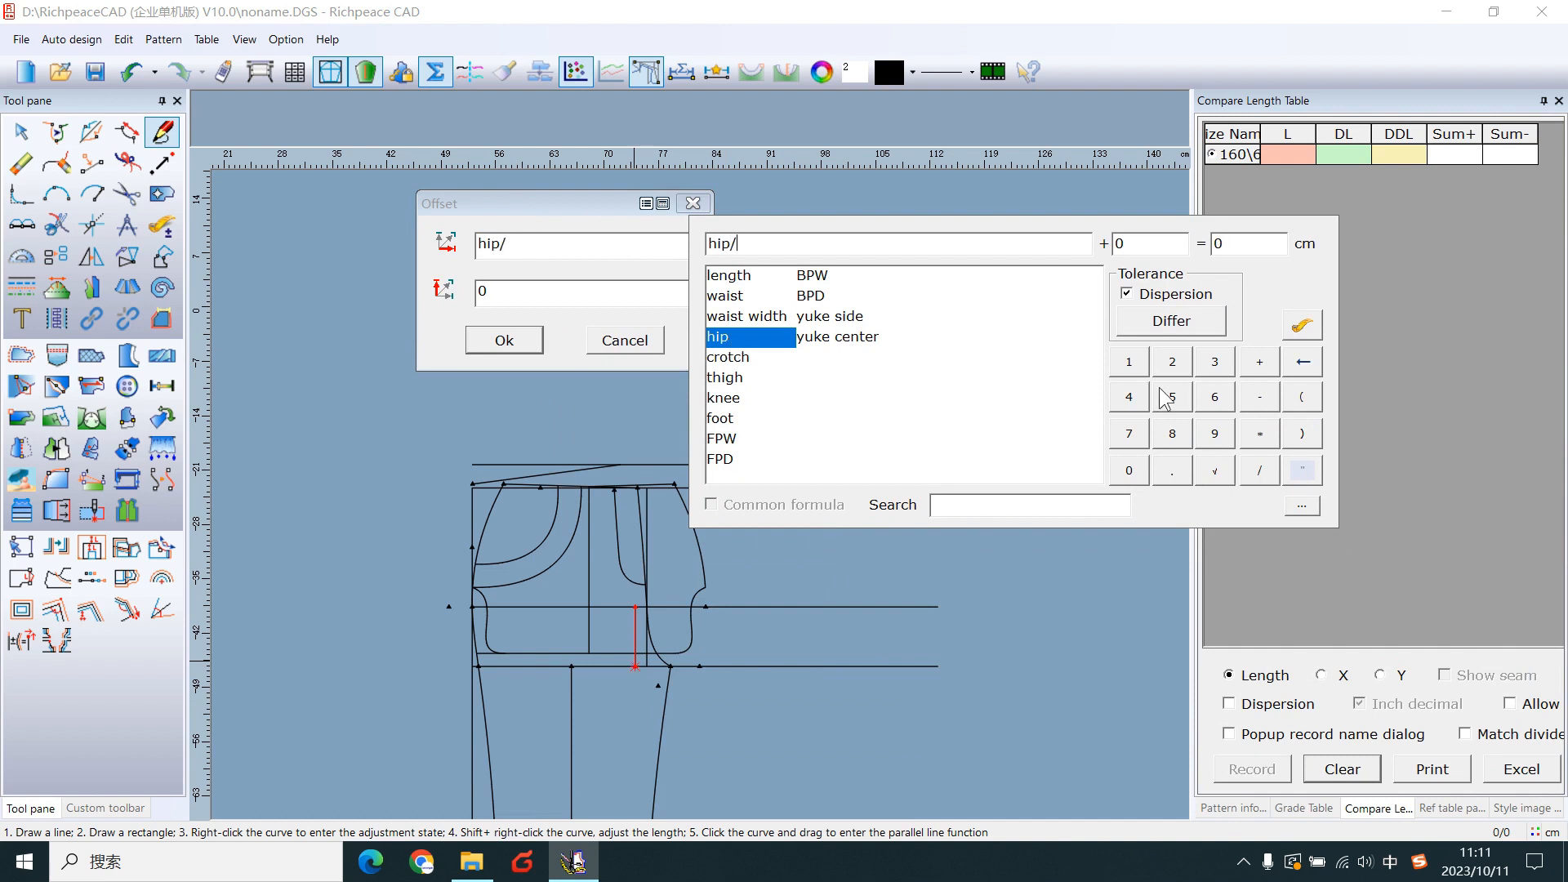
{"action": "type", "text": "10"}
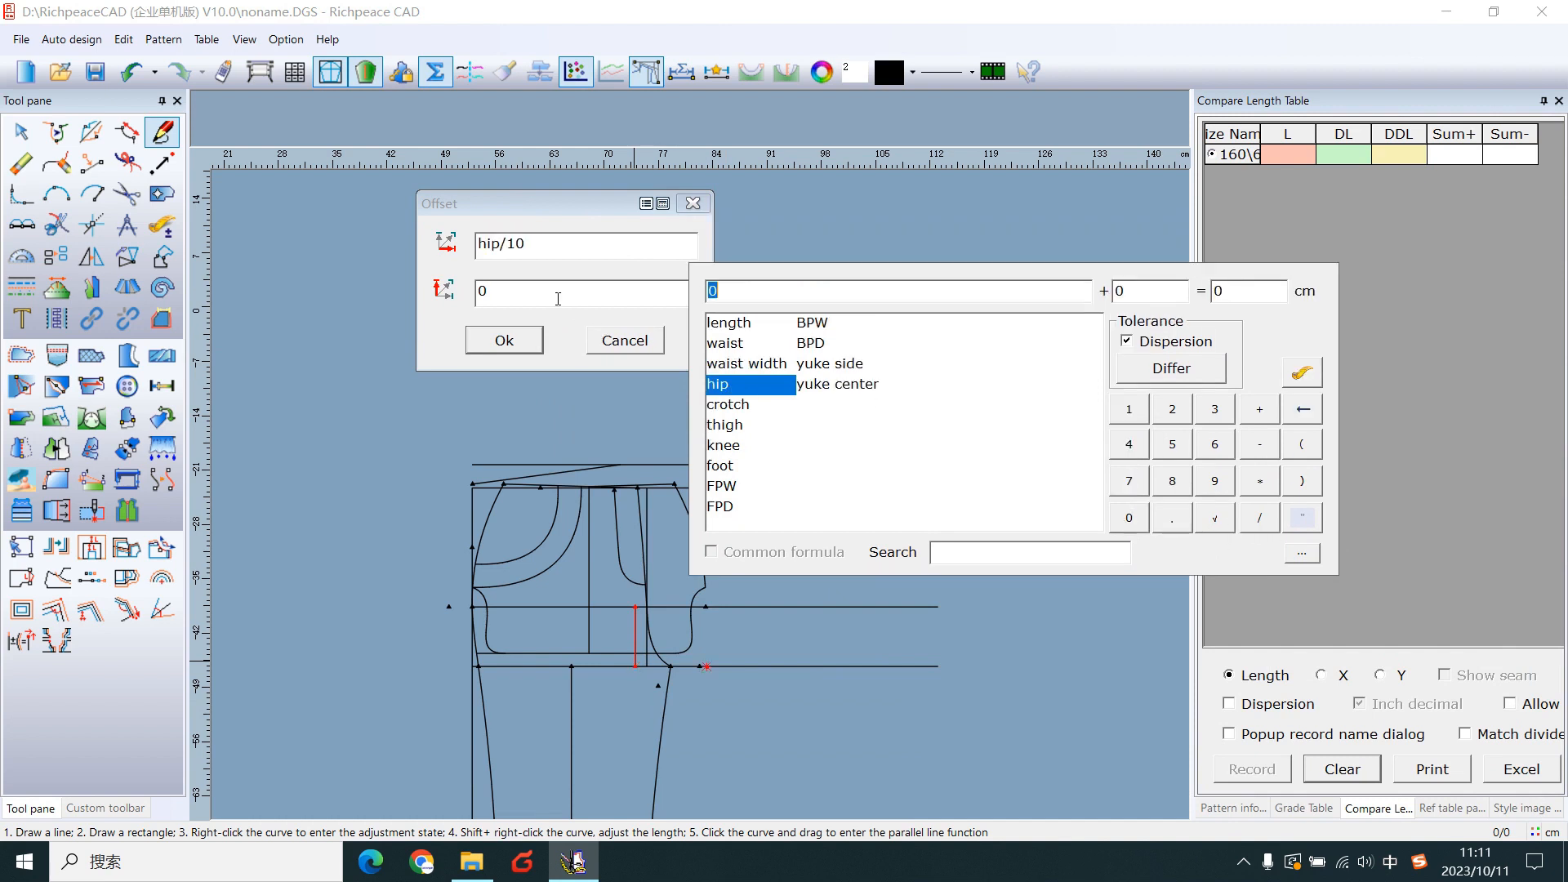
{"action": "type", "text": "-1.2"}
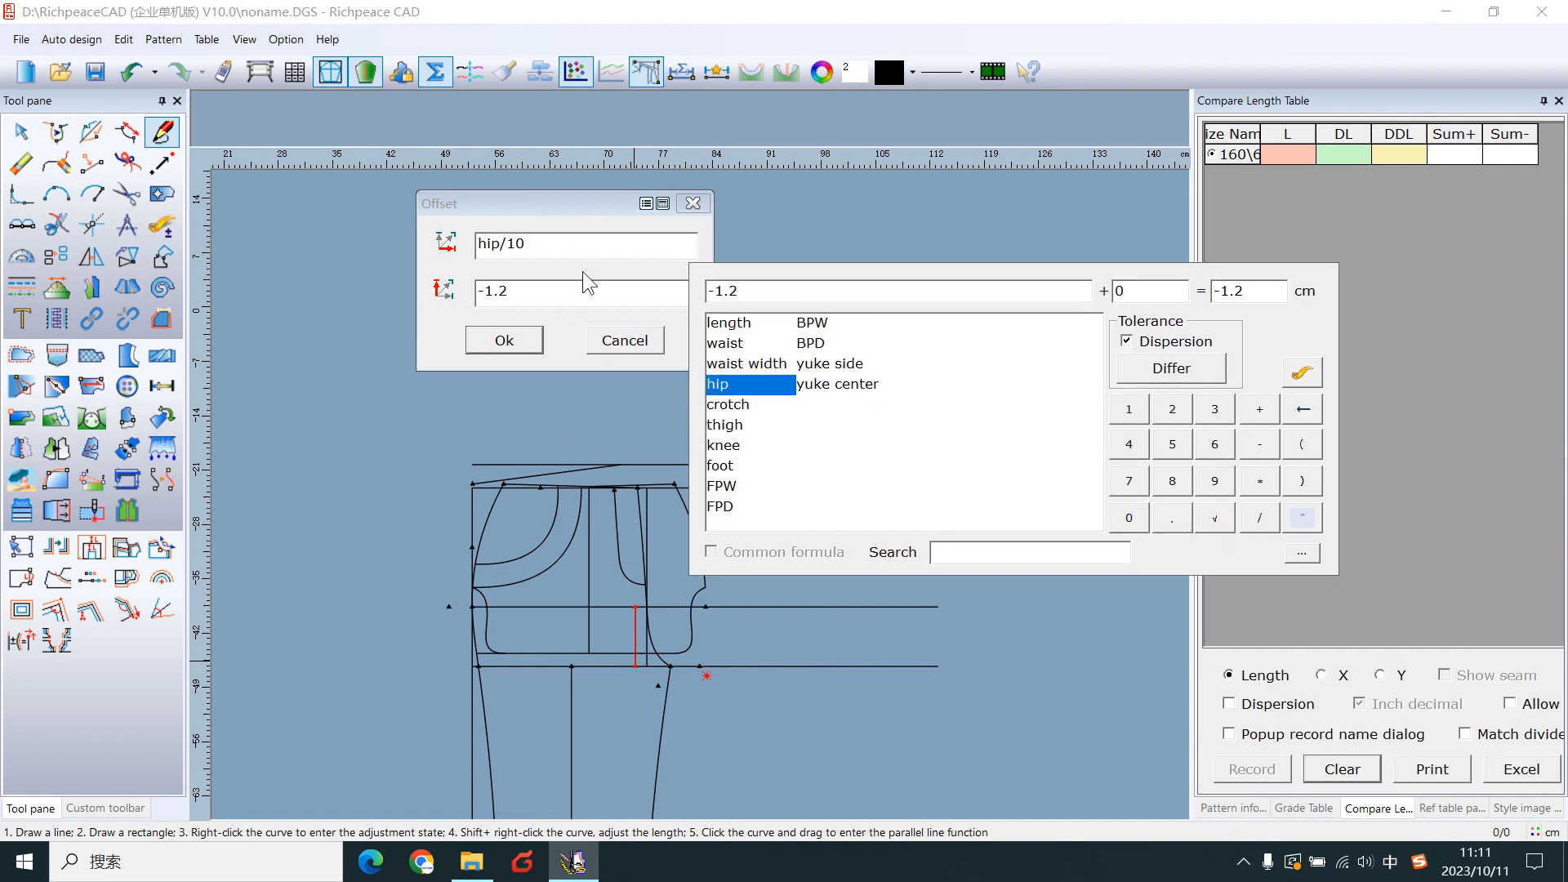
{"action": "left_click", "coordinate": [503, 340]}
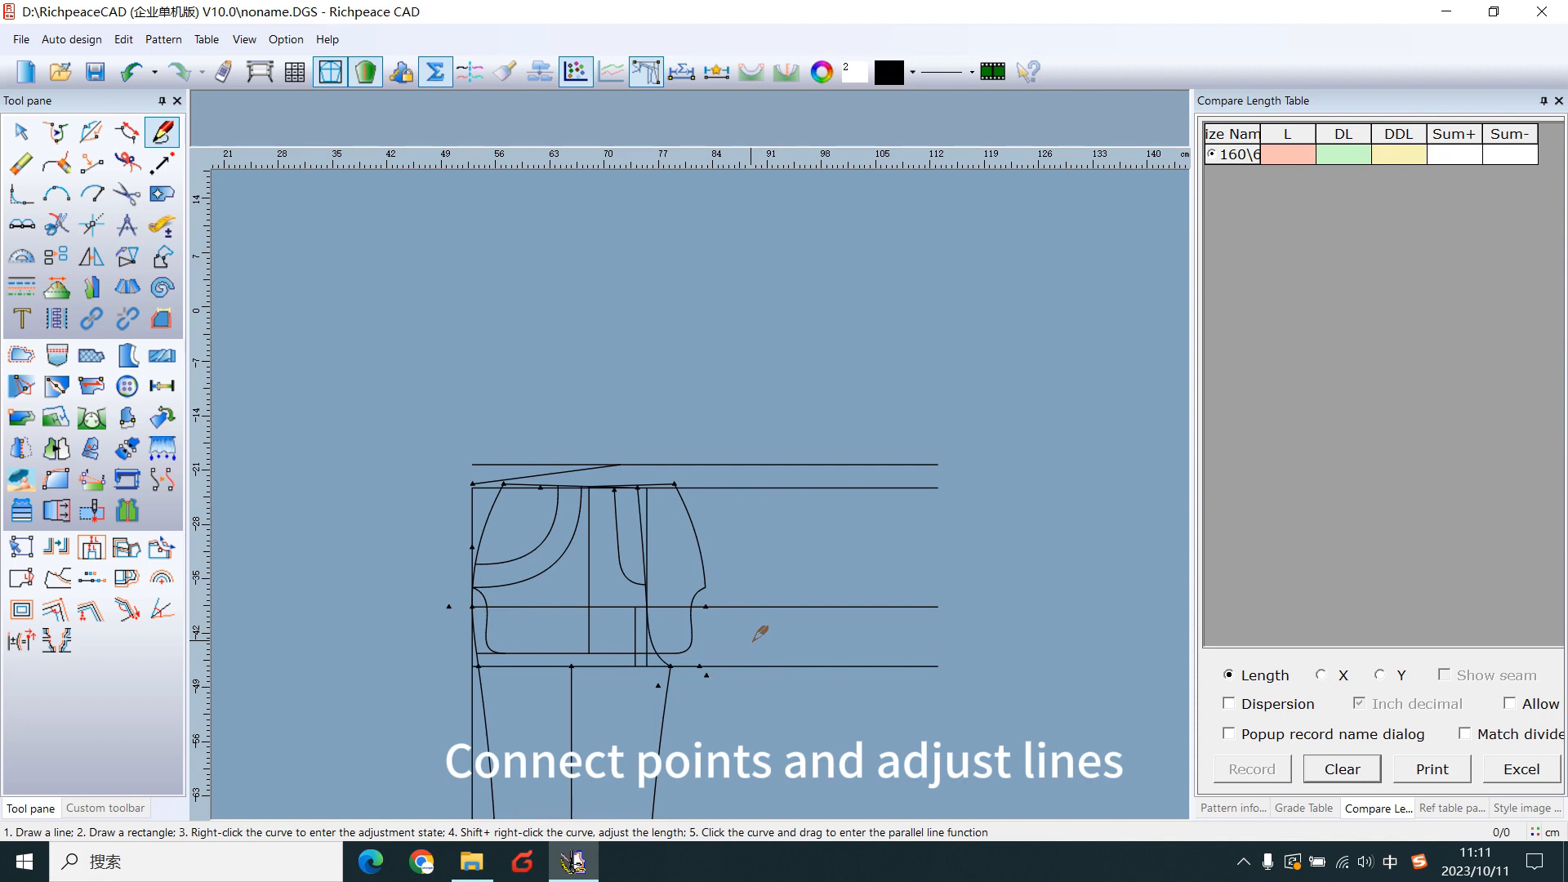
{"action": "mouse_move", "coordinate": [732, 588]}
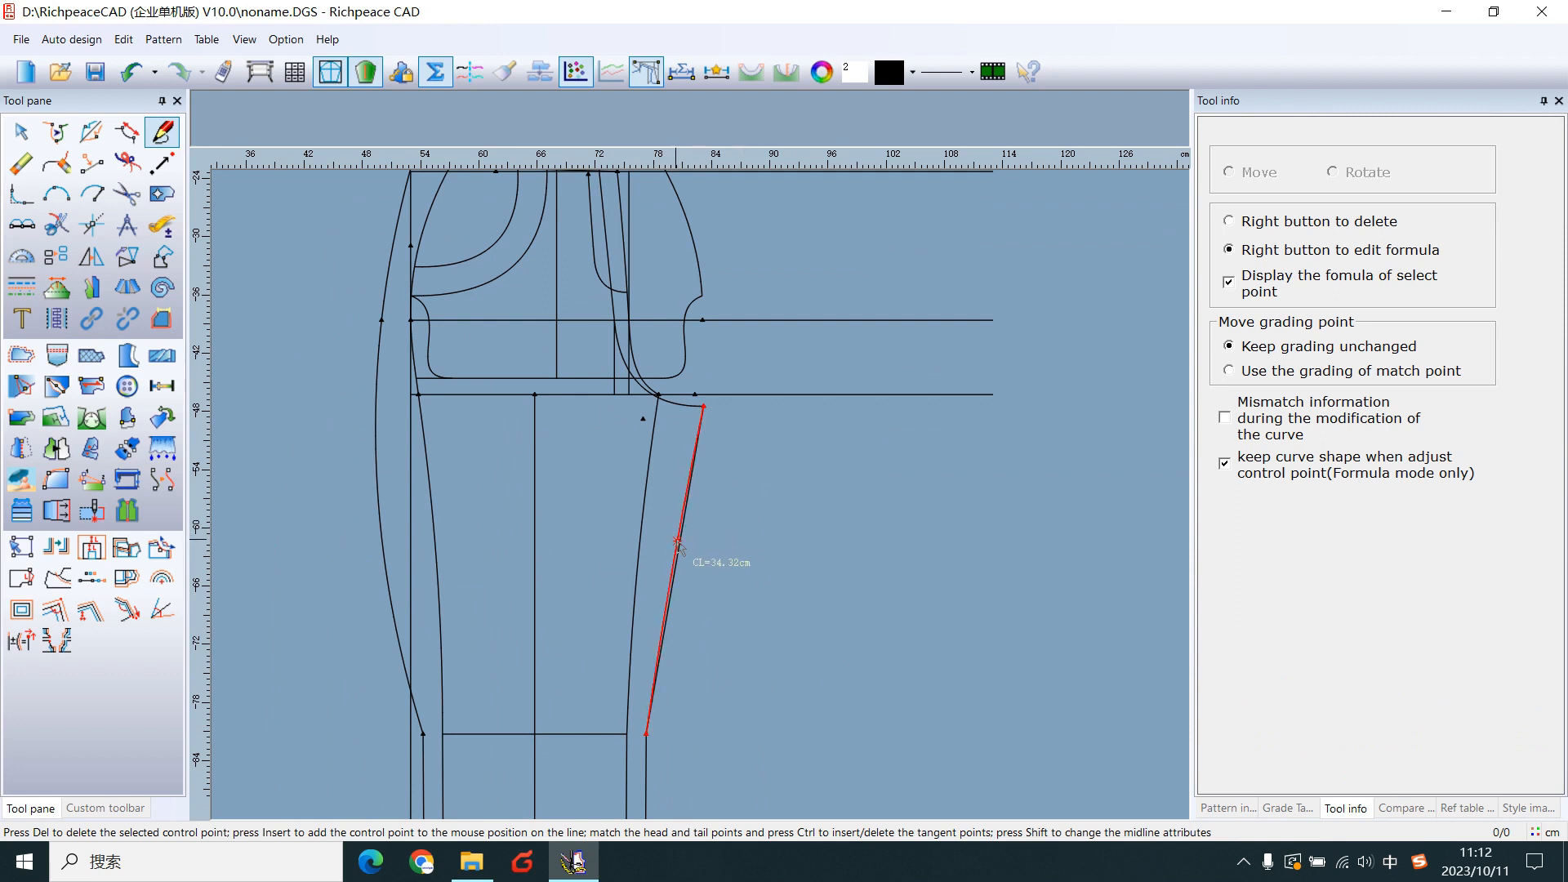
- Adjust the straight inseam and shape the curved outer side seam of the back panel
{"action": "left_click", "coordinate": [1378, 809]}
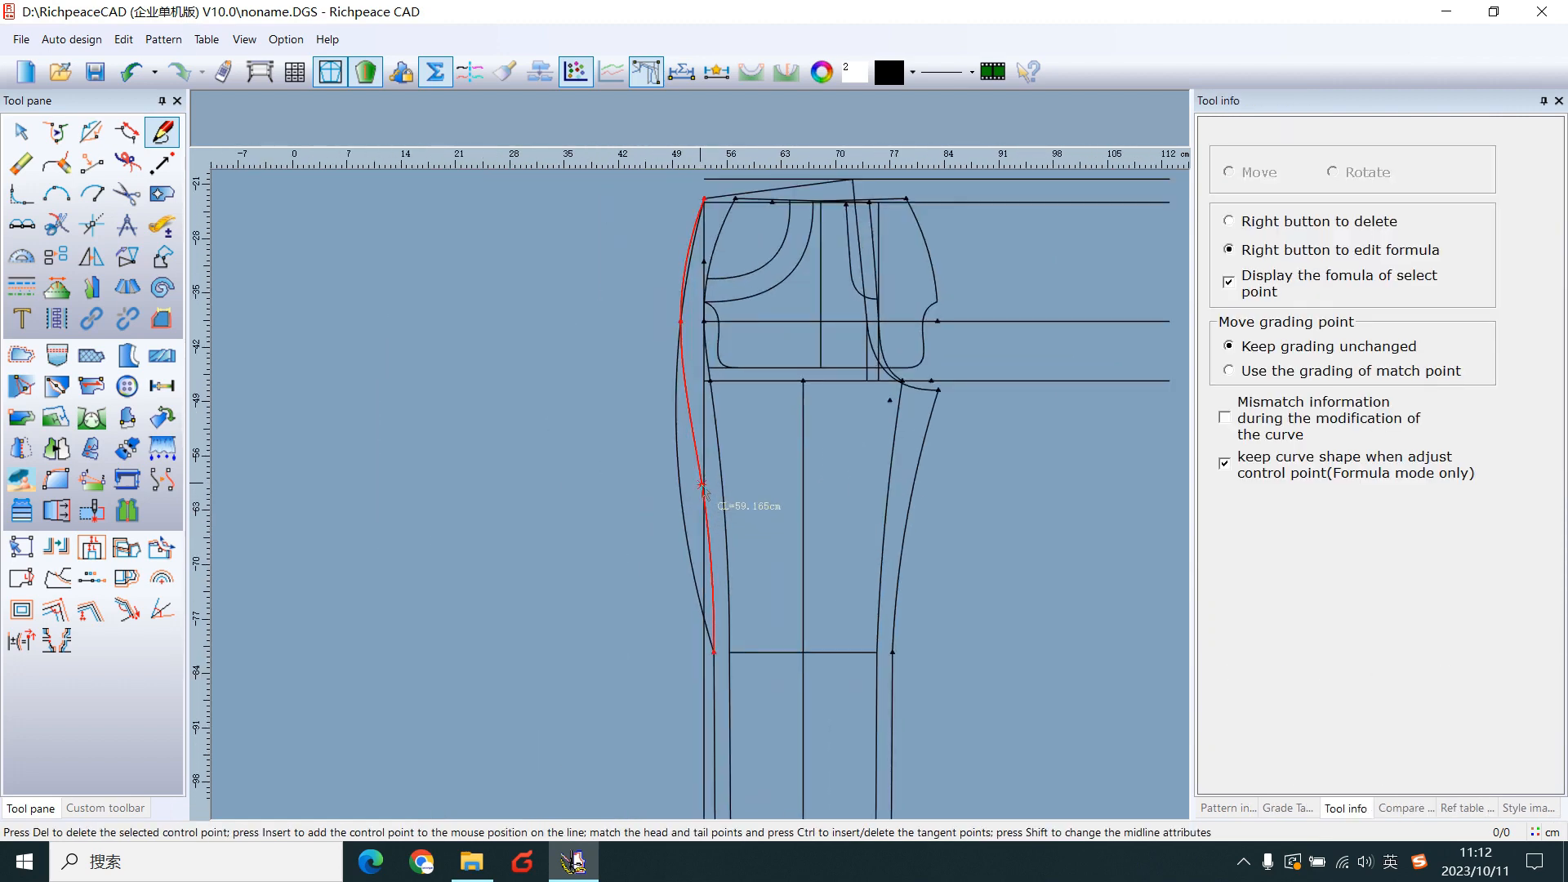
{"action": "left_click", "coordinate": [1377, 807]}
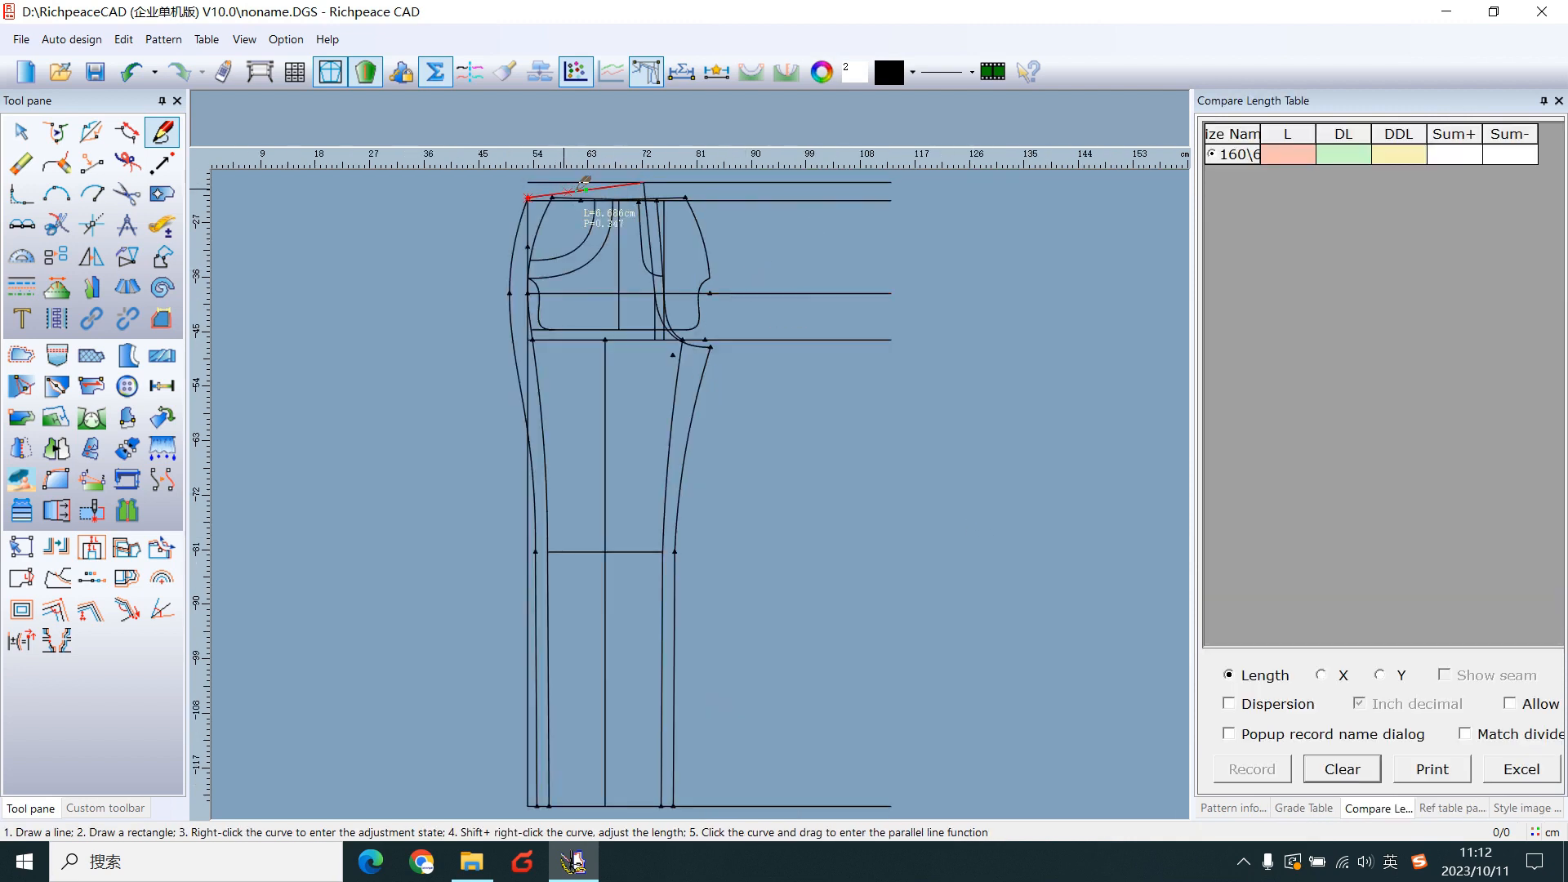
- Finish the slanted waist line and draw an angled pocket guide from its midpoint using the BPW measurement
{"action": "left_click", "coordinate": [91, 225]}
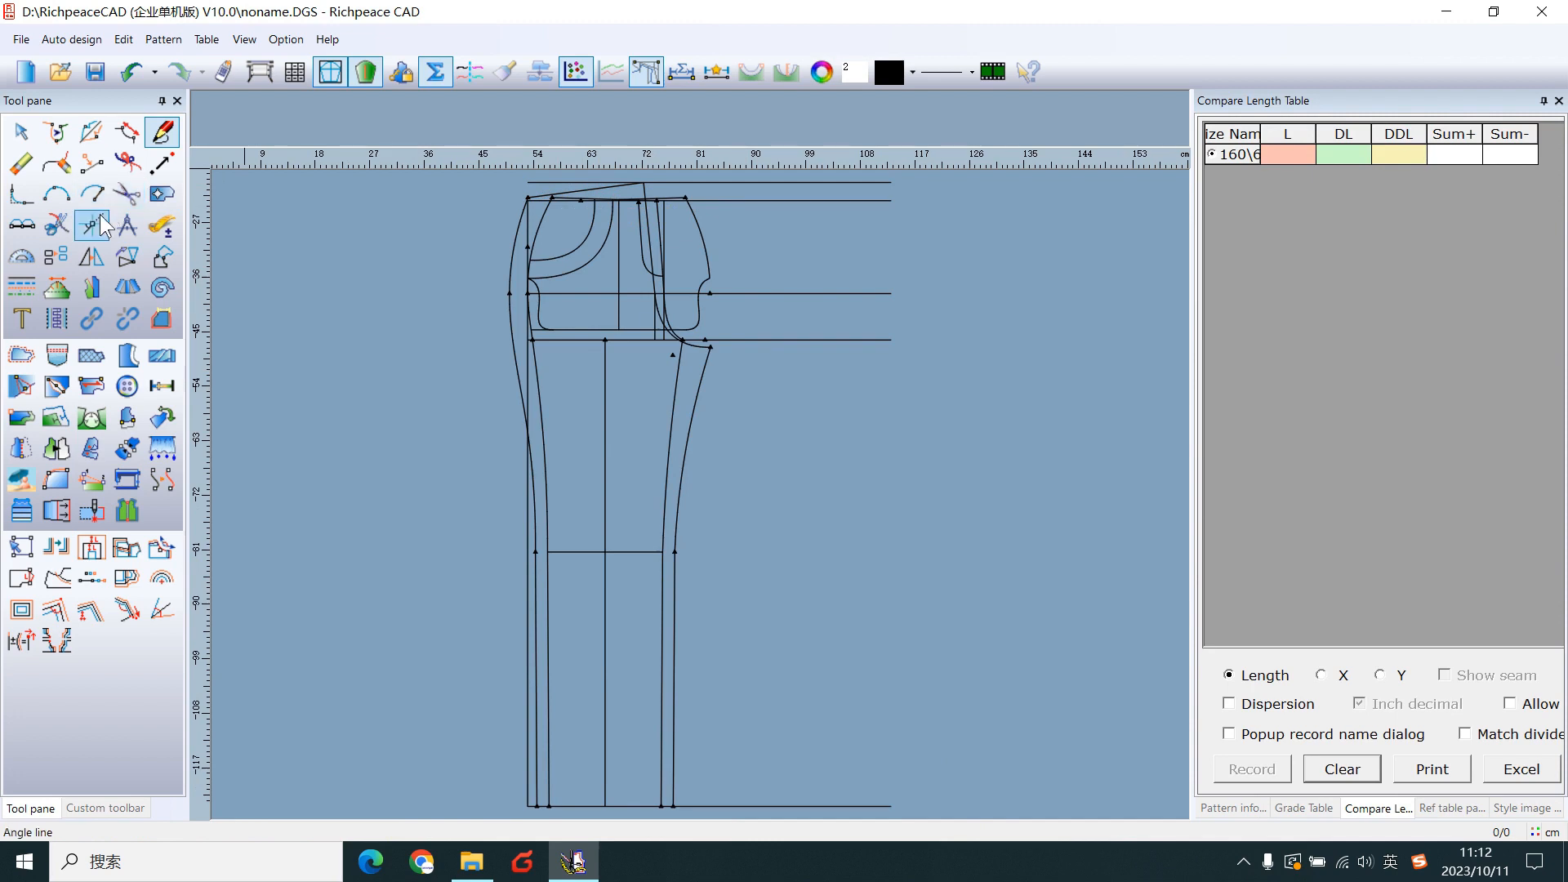
{"action": "mouse_move", "coordinate": [90, 224]}
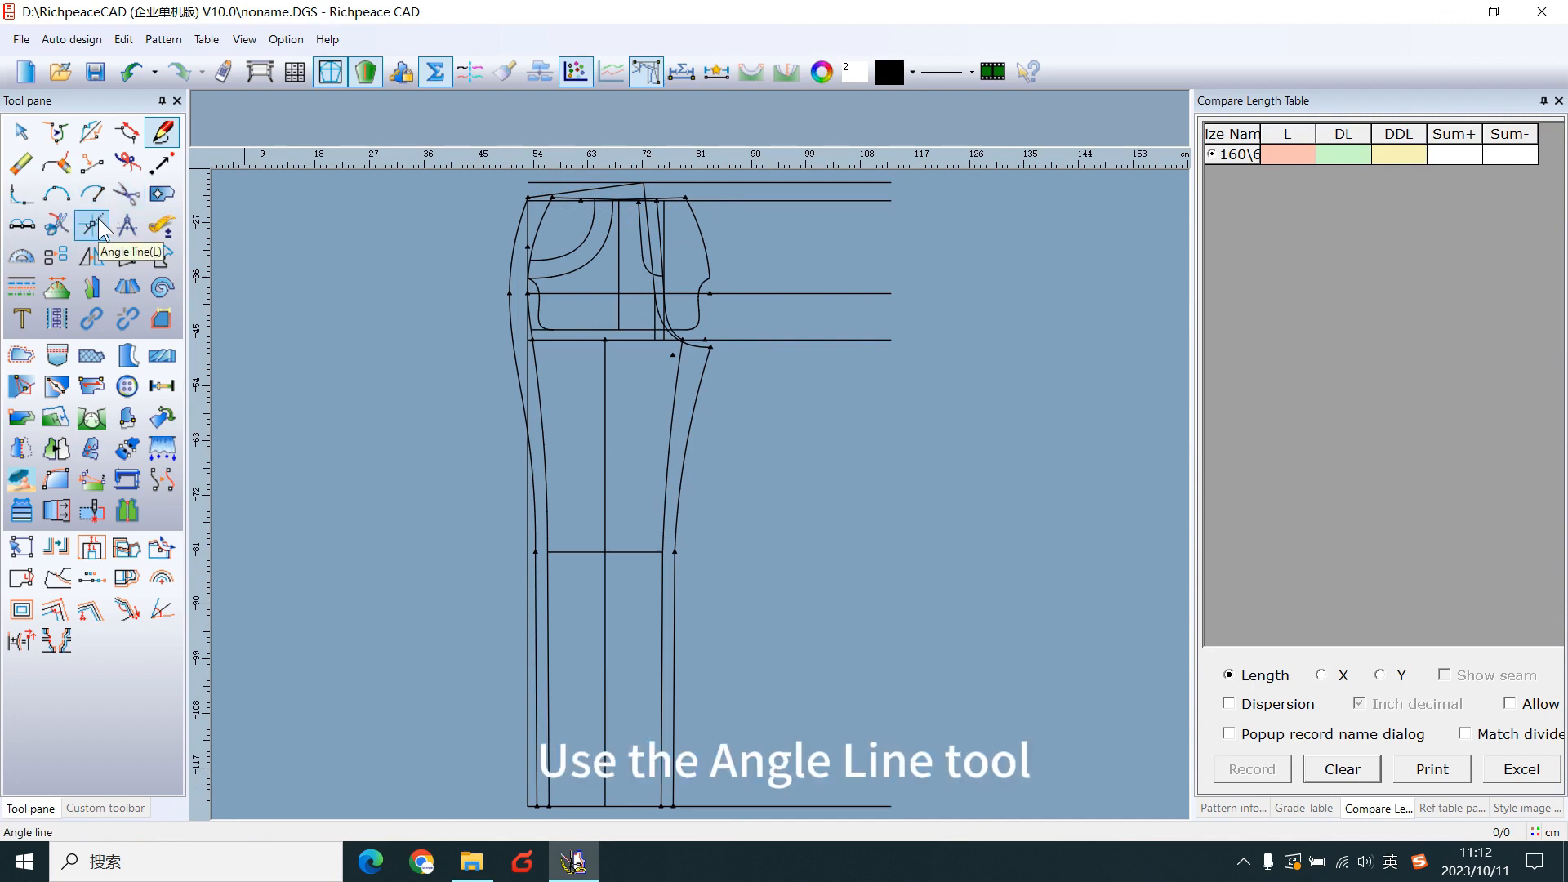
{"action": "left_click", "coordinate": [91, 226]}
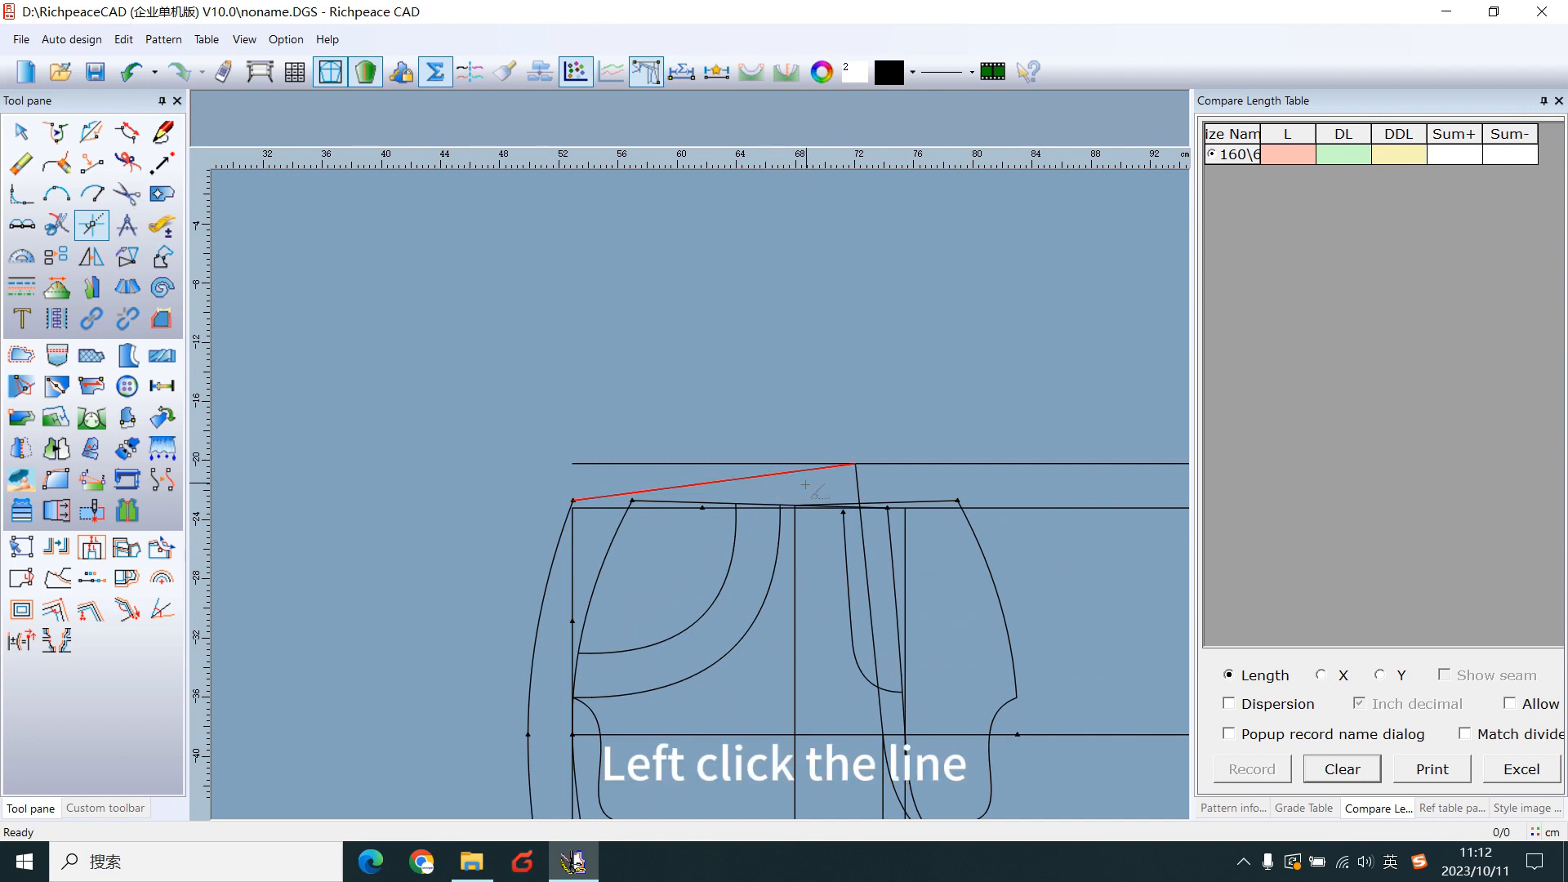
{"action": "left_click", "coordinate": [715, 484]}
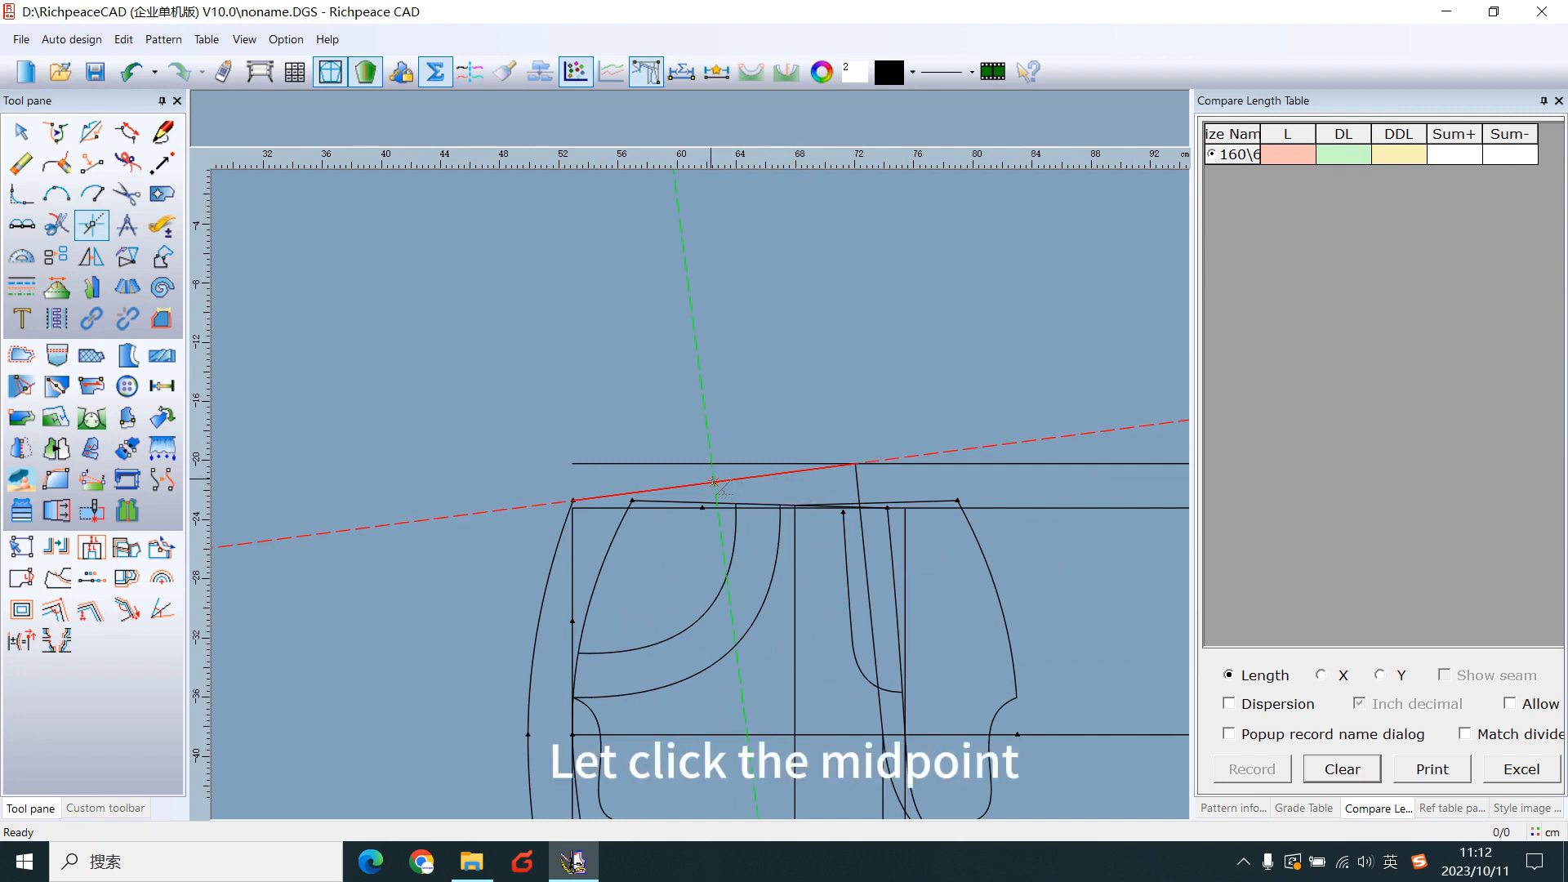
{"action": "left_click", "coordinate": [715, 483]}
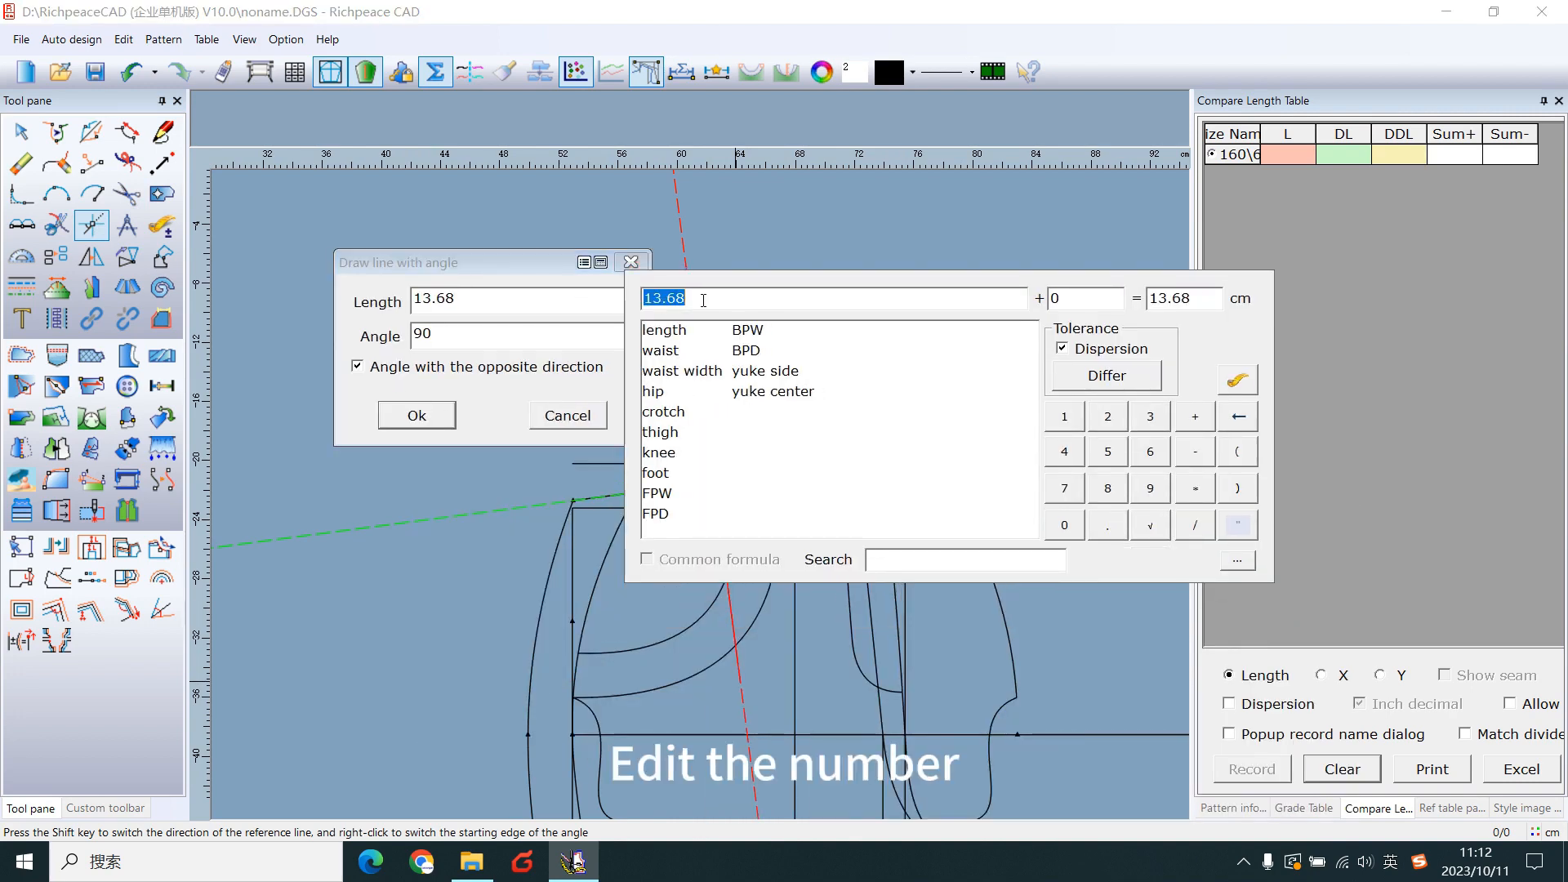
{"action": "left_click", "coordinate": [416, 415]}
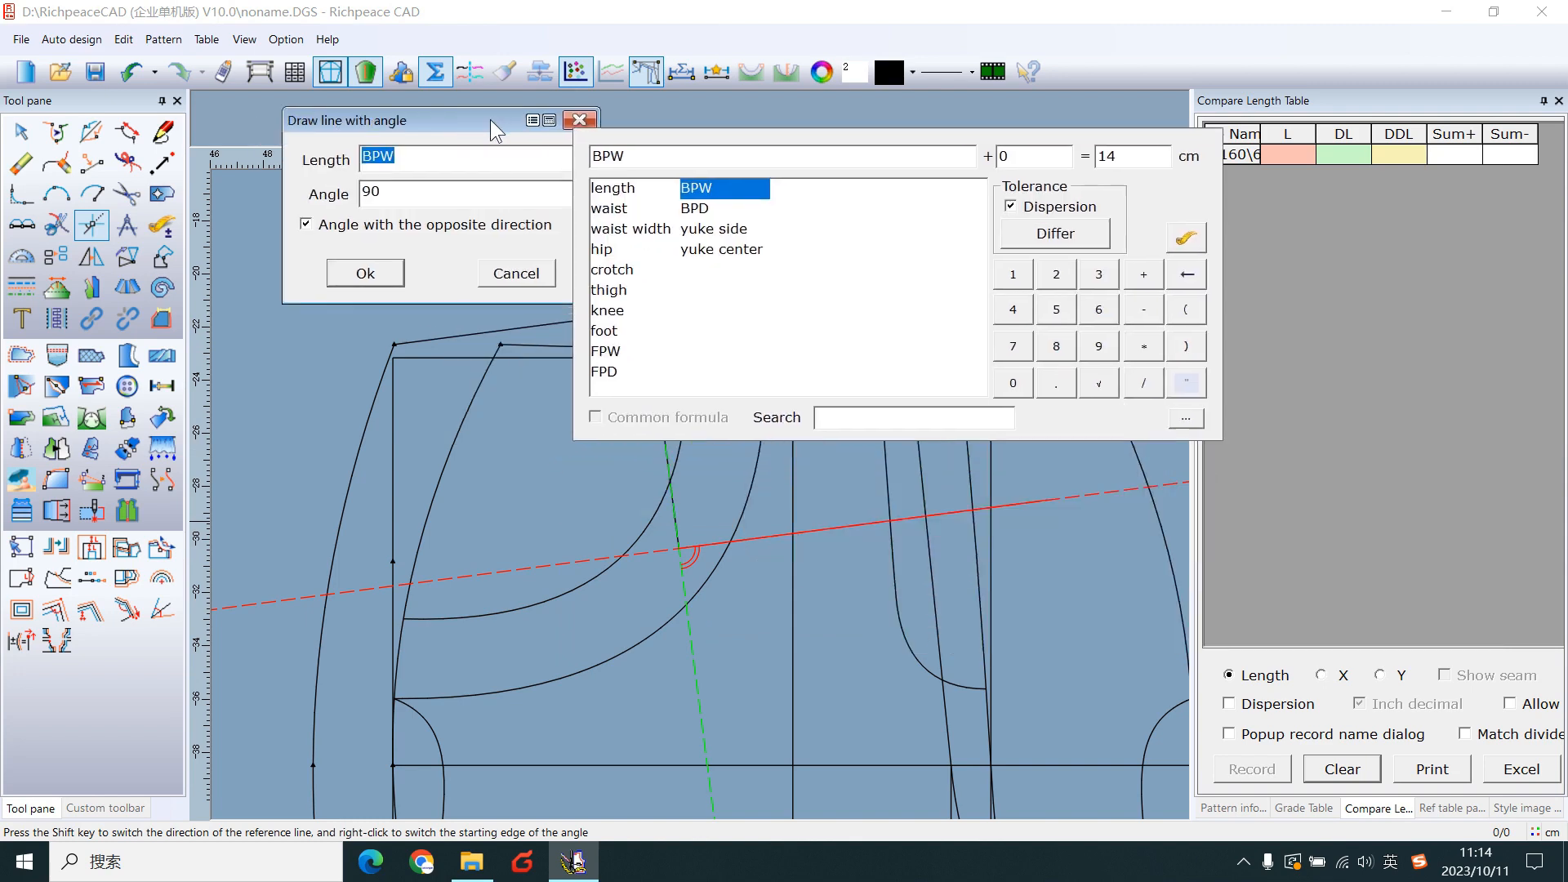
{"action": "left_click", "coordinate": [1147, 381]}
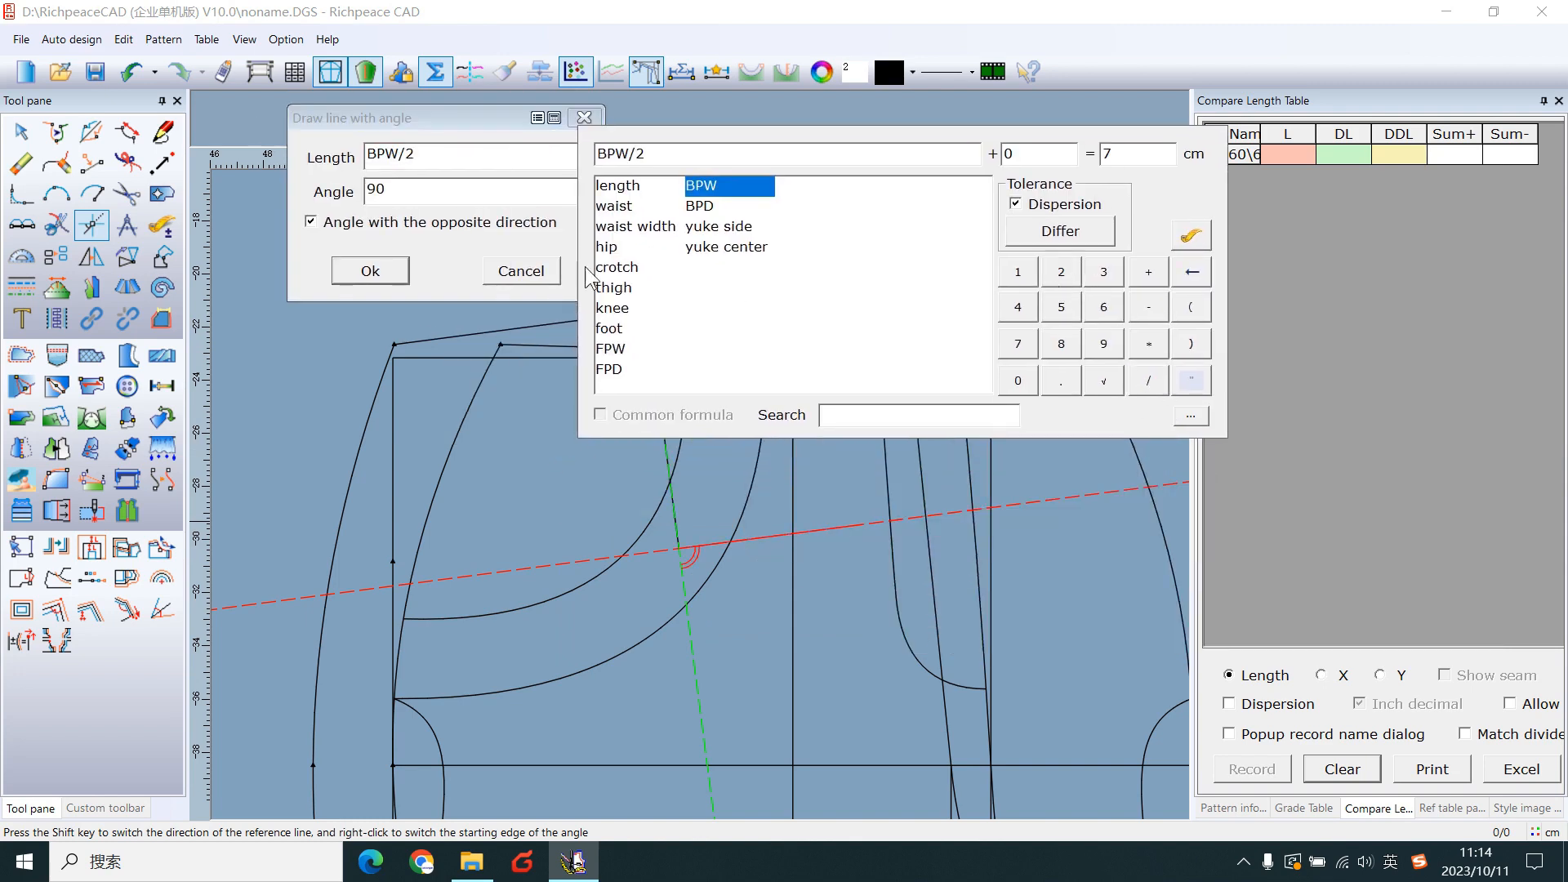
{"action": "left_click", "coordinate": [369, 269]}
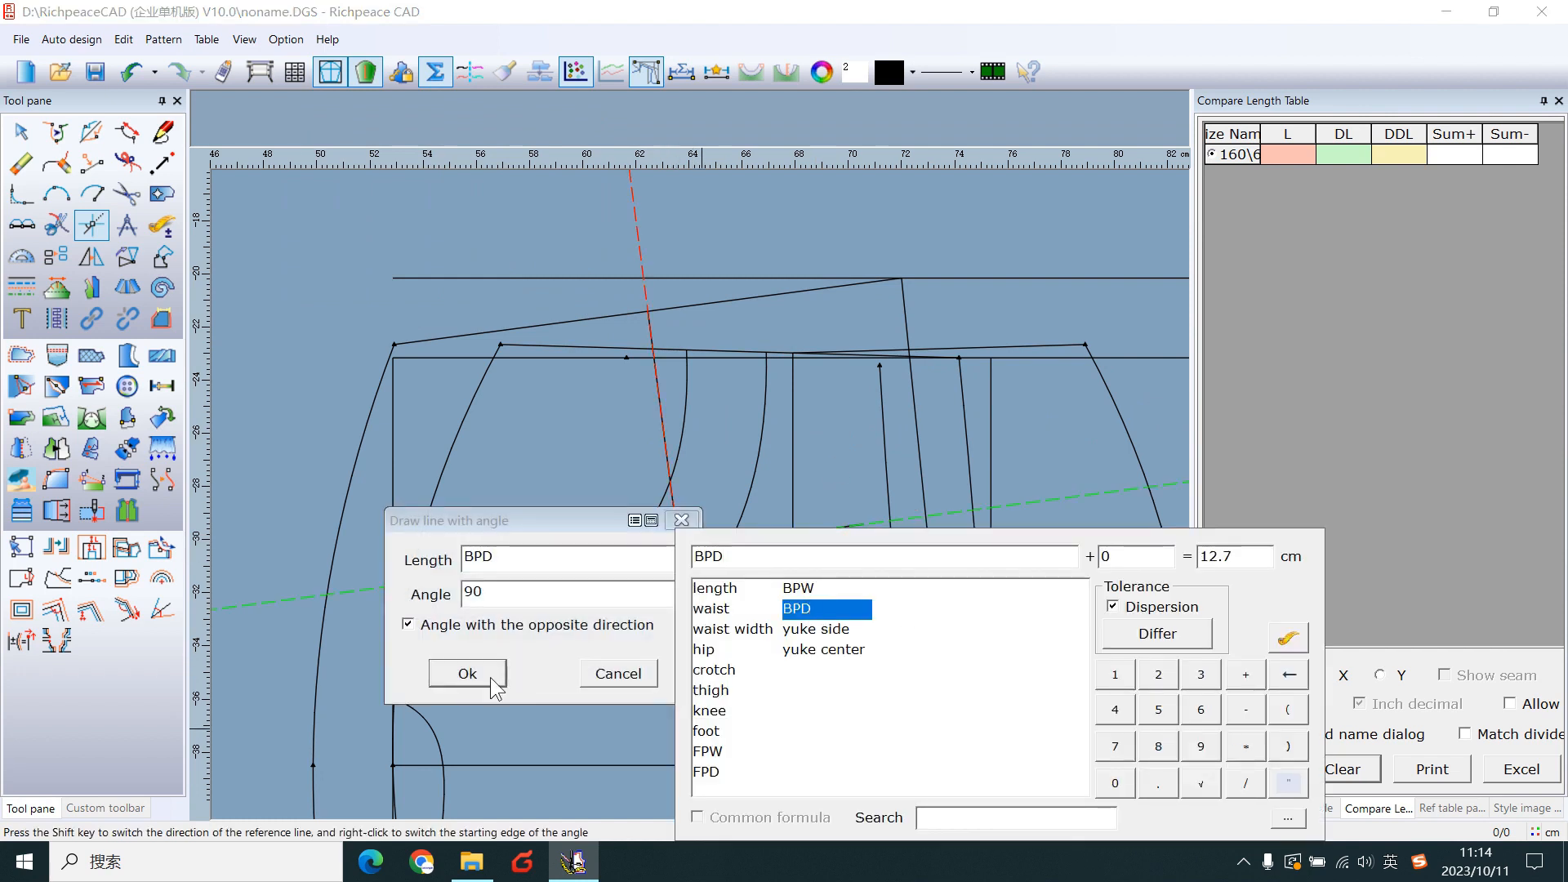
{"action": "left_click", "coordinate": [465, 671]}
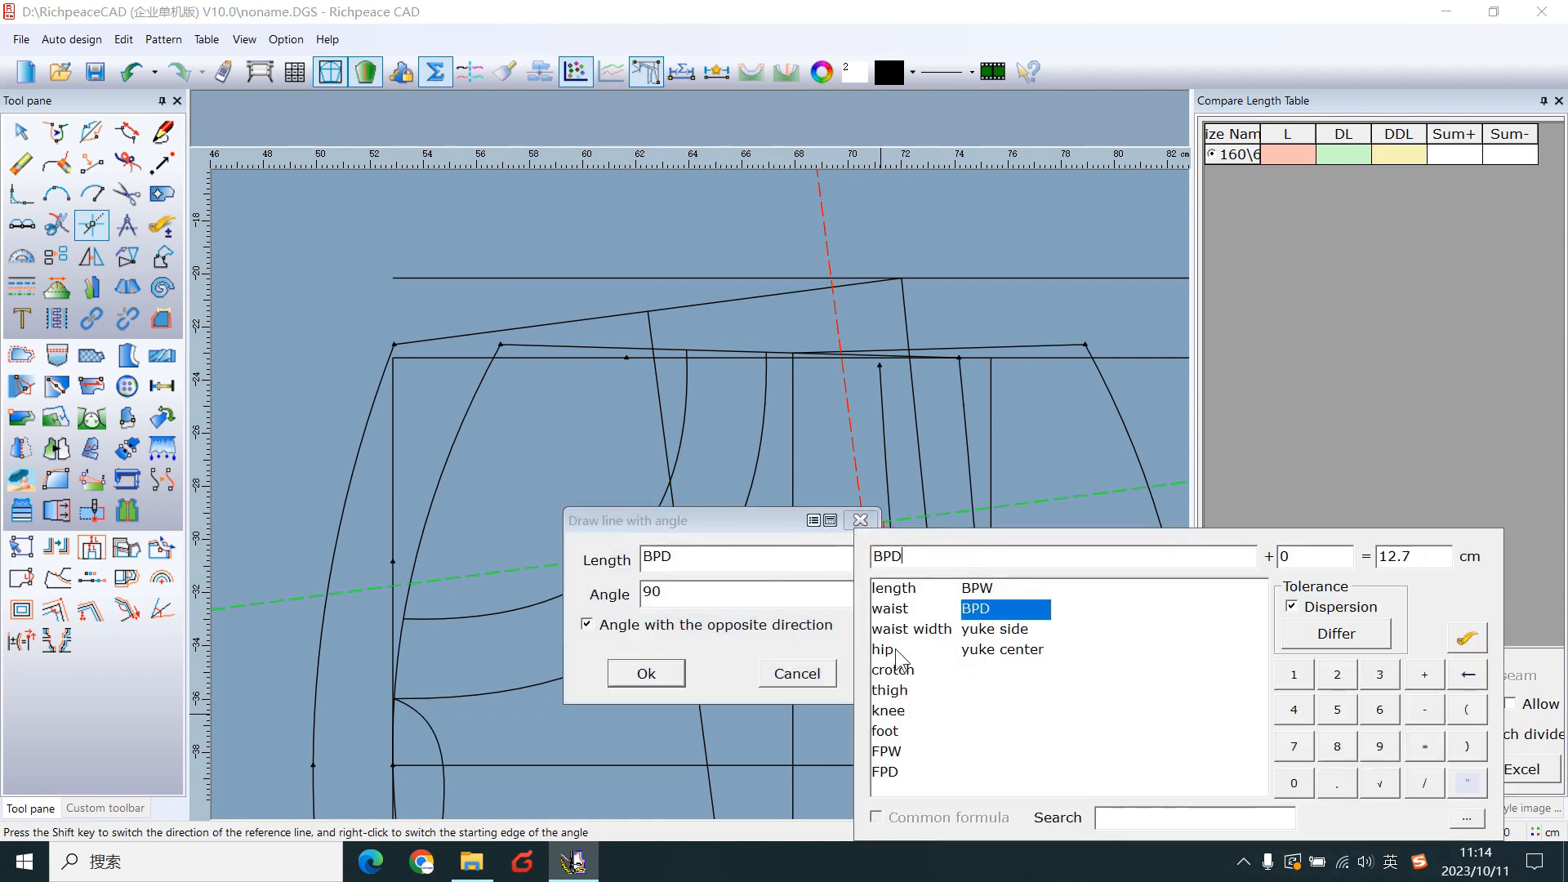
- Draw the perpendicular back pocket side line at 90° with length BPD, opposite direction ticked
{"action": "left_click", "coordinate": [645, 672]}
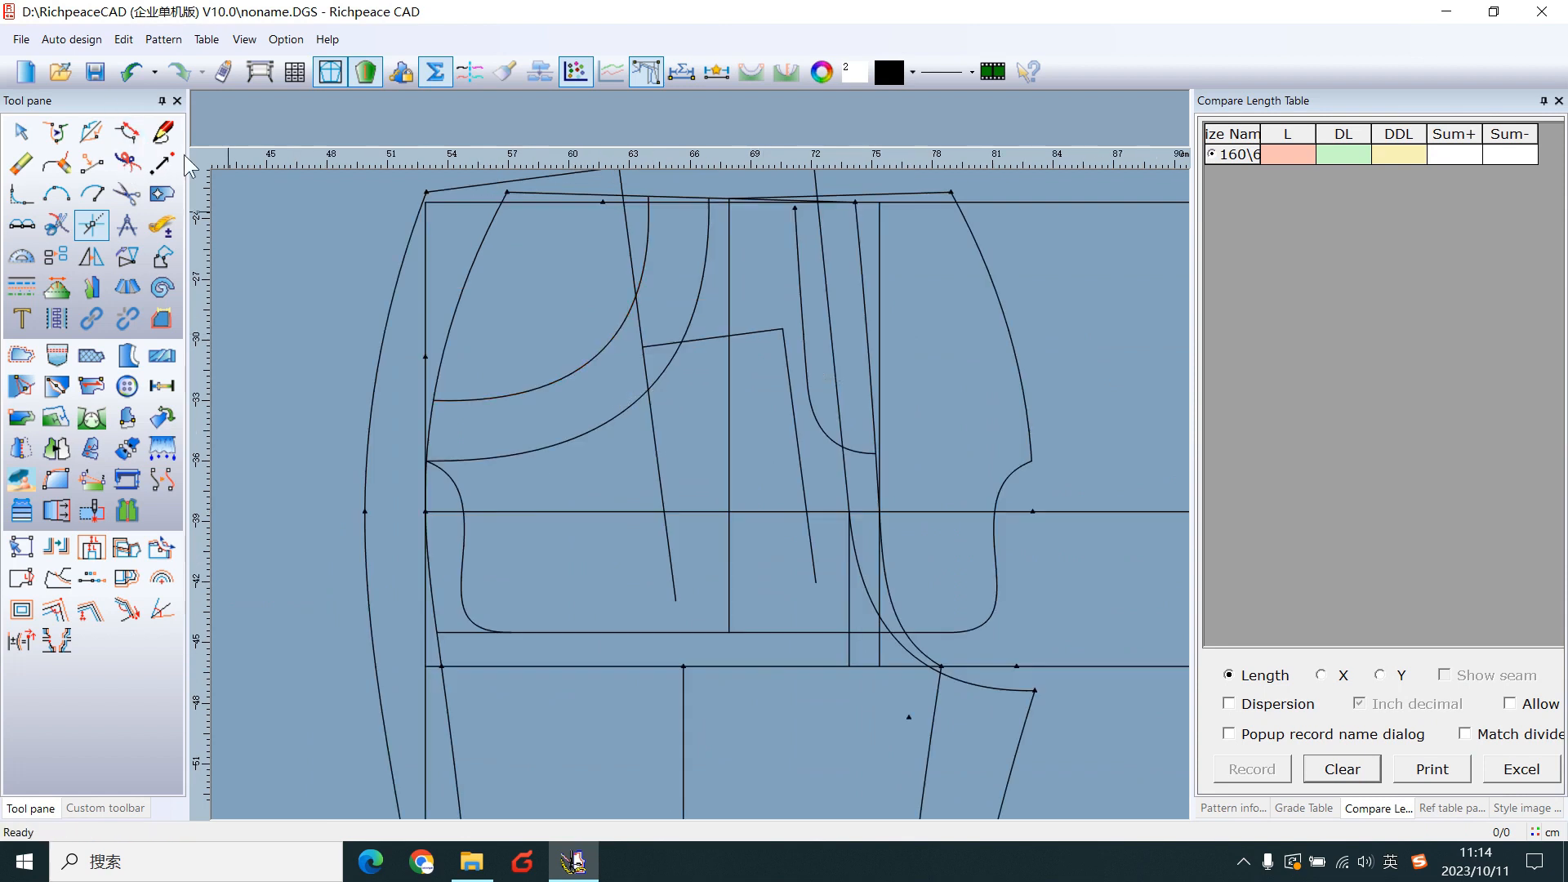
{"action": "left_click", "coordinate": [160, 131]}
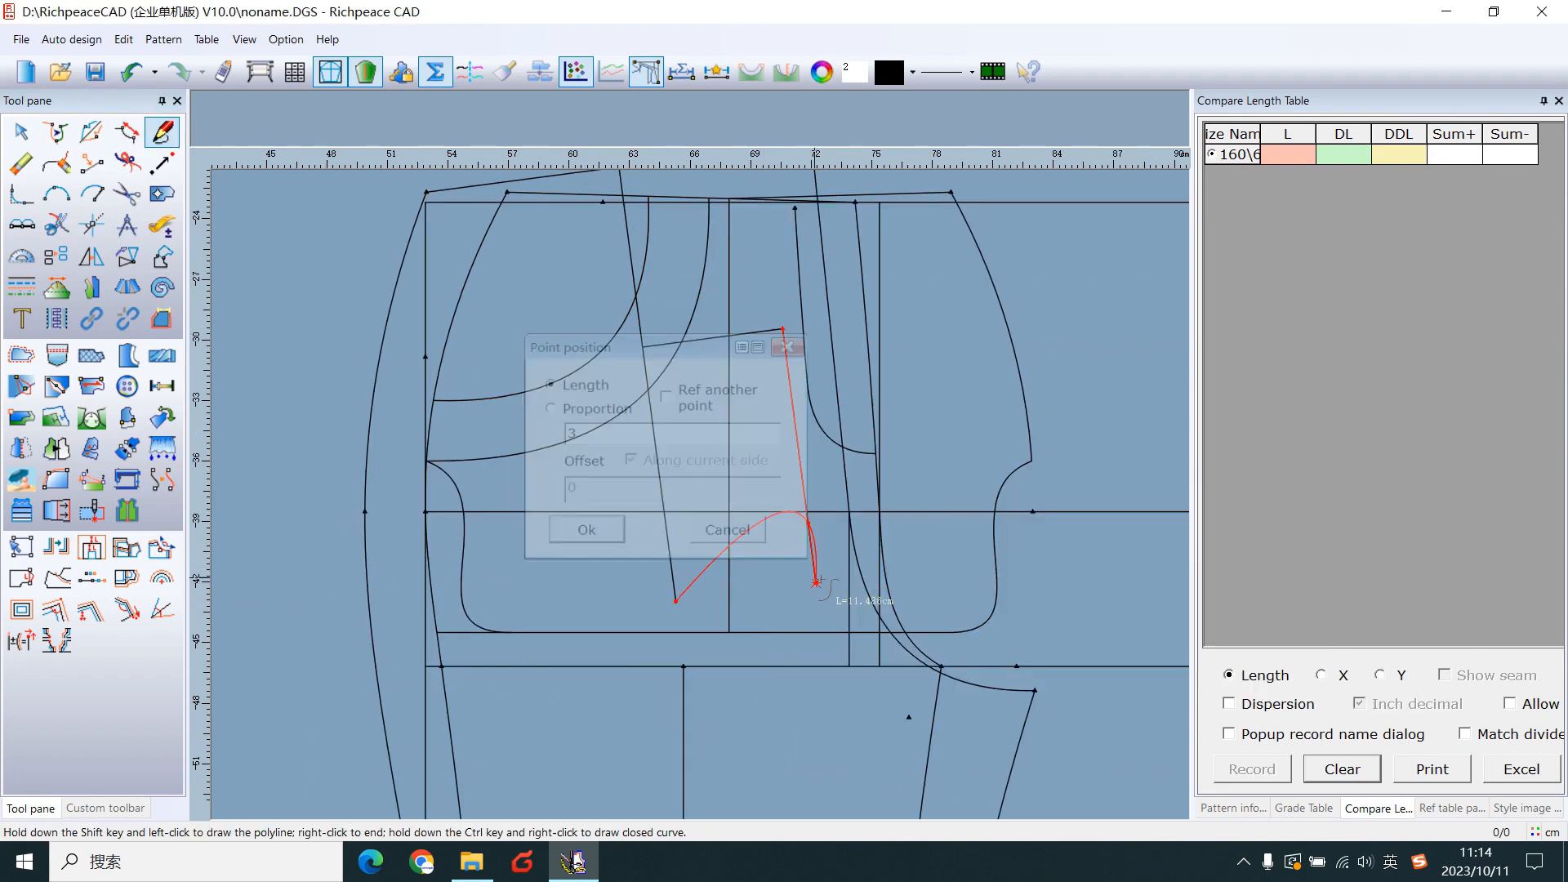
- Draw the pocket's pointed bottom 3 cm along the line, mirror it symmetrical and zoom to the whole pattern
{"action": "left_click", "coordinate": [585, 527]}
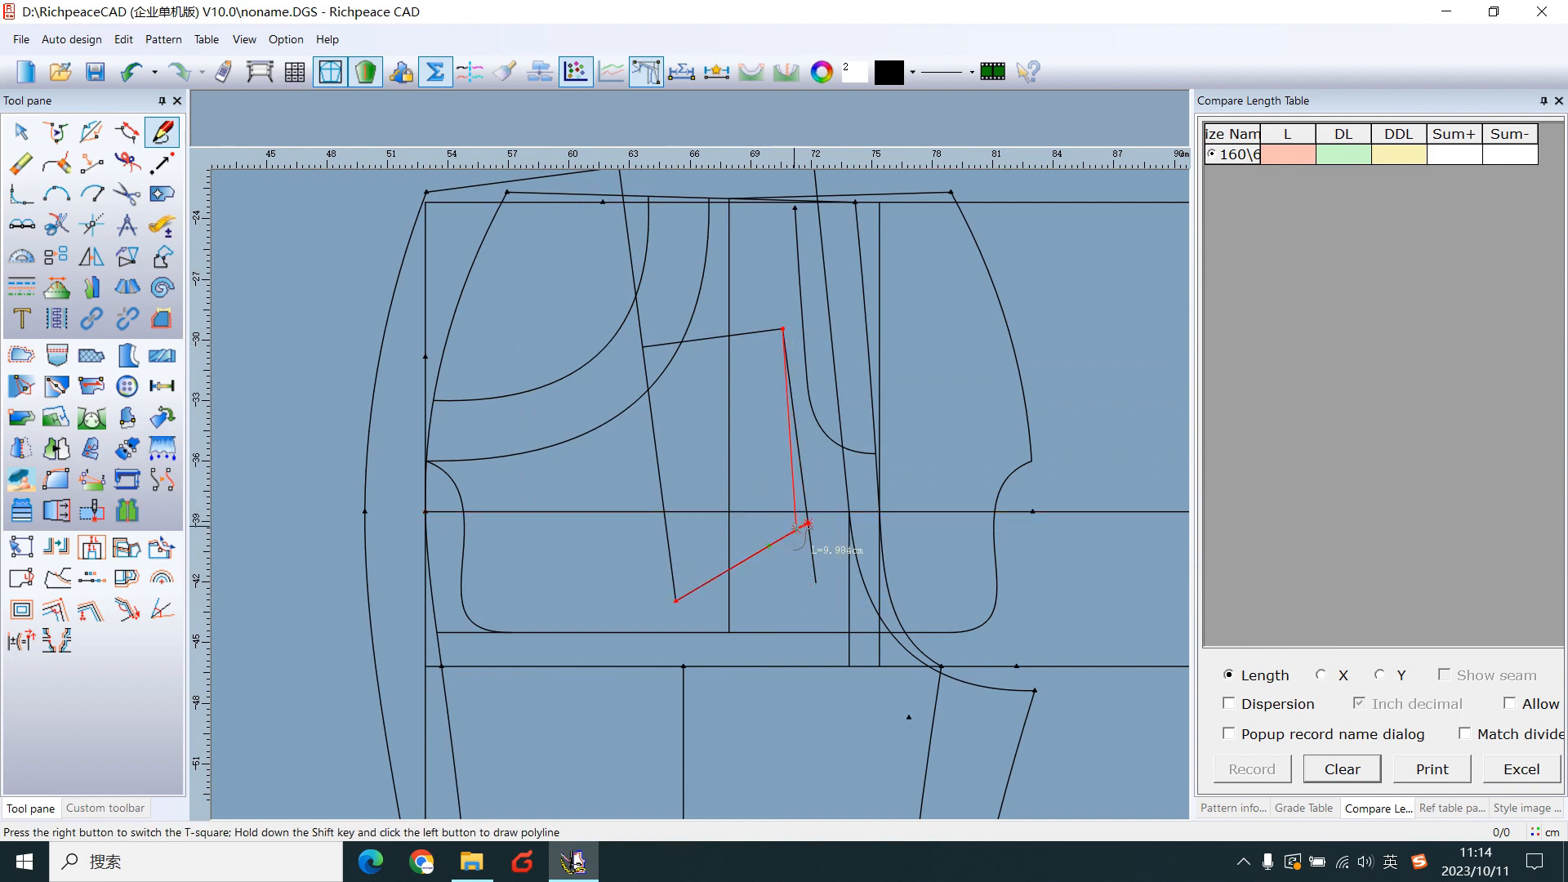
{"action": "left_click", "coordinate": [713, 431]}
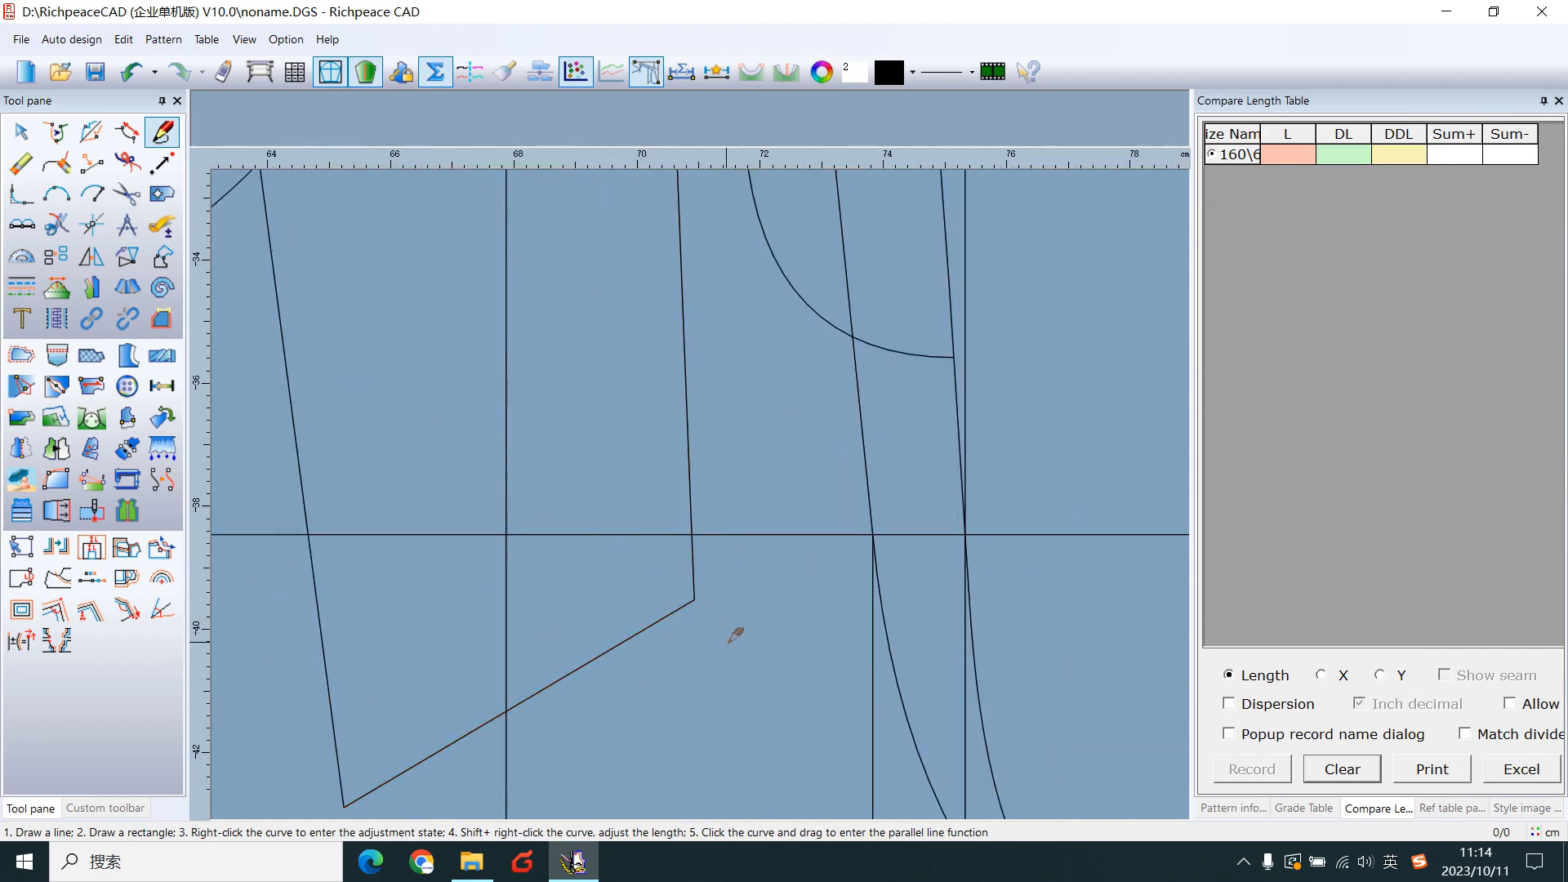
{"action": "scroll", "scroll_direction": "down", "scroll_amount": 3}
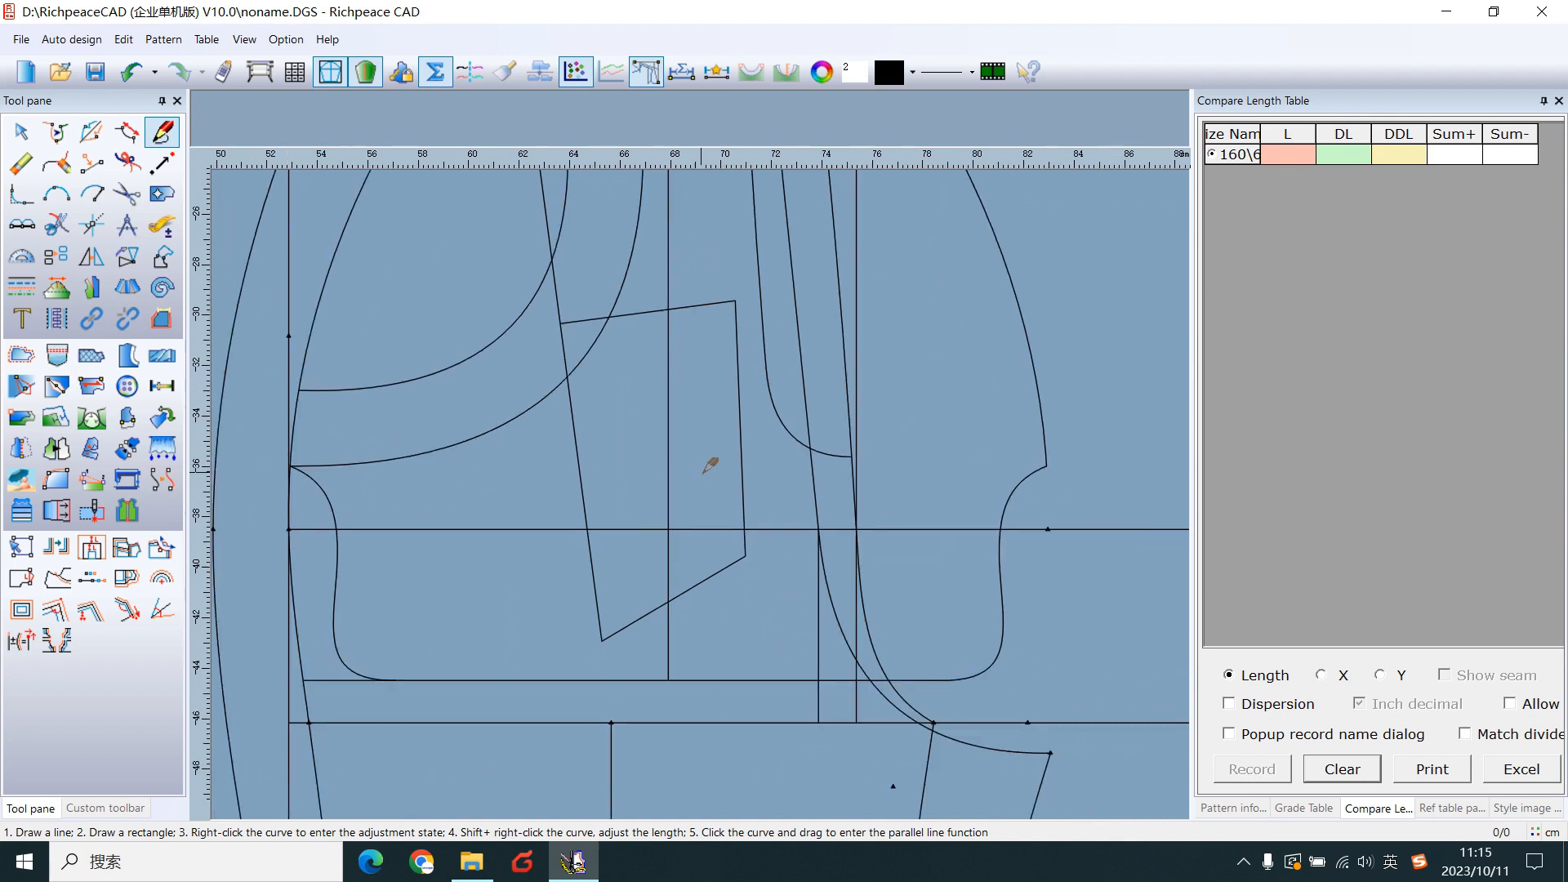
{"action": "left_click", "coordinate": [126, 257]}
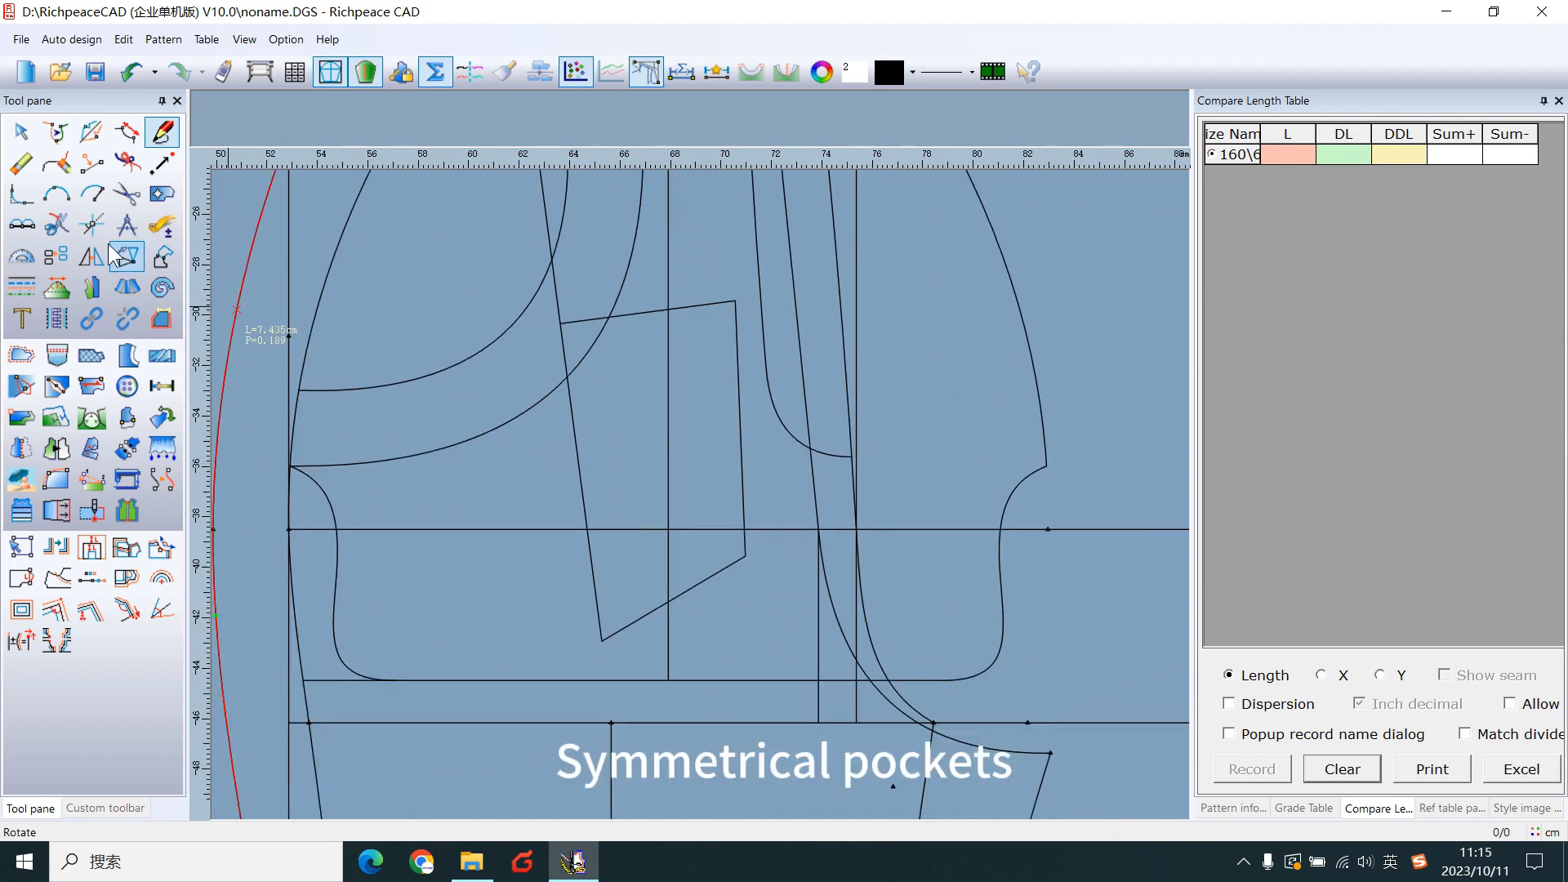
{"action": "left_click", "coordinate": [91, 257]}
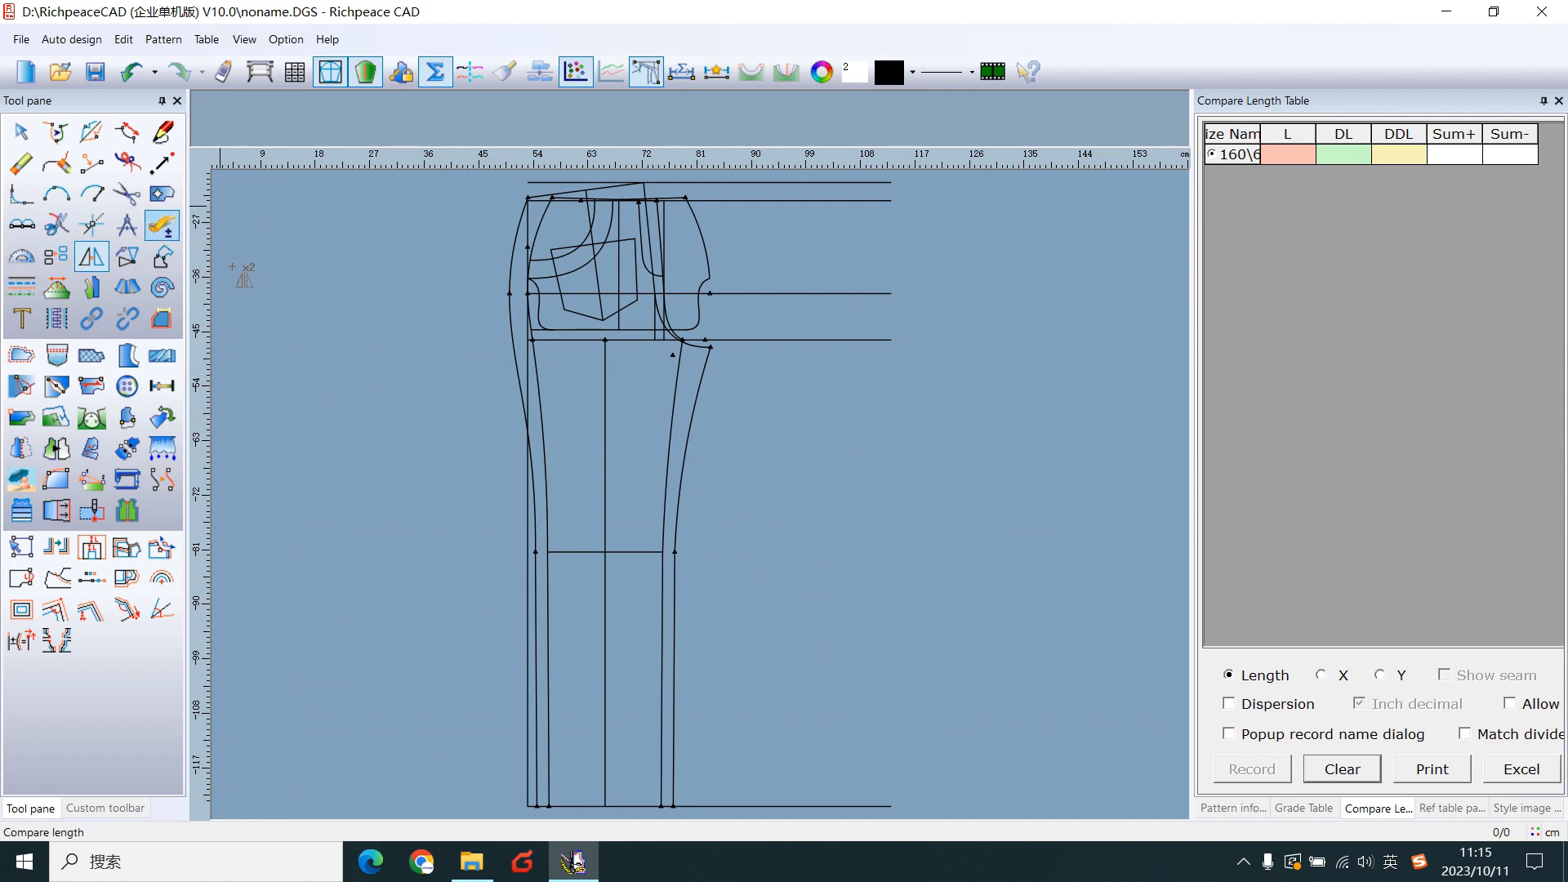
{"action": "mouse_move", "coordinate": [58, 133]}
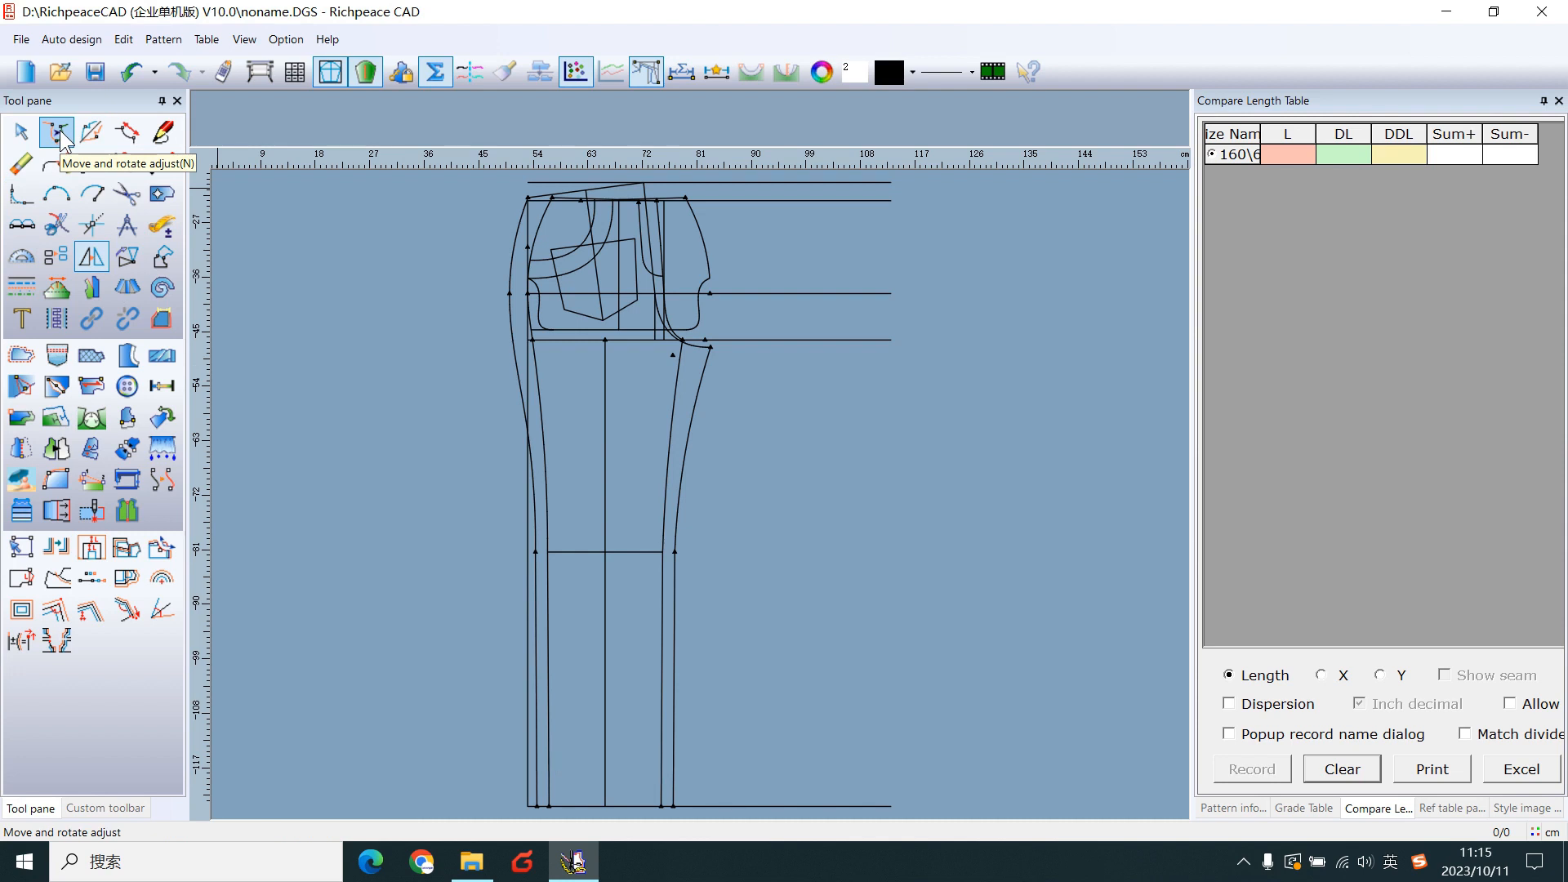
- Move-and-rotate the crotch curve and inseam together using the flip group along the flip line
{"action": "left_click", "coordinate": [55, 131]}
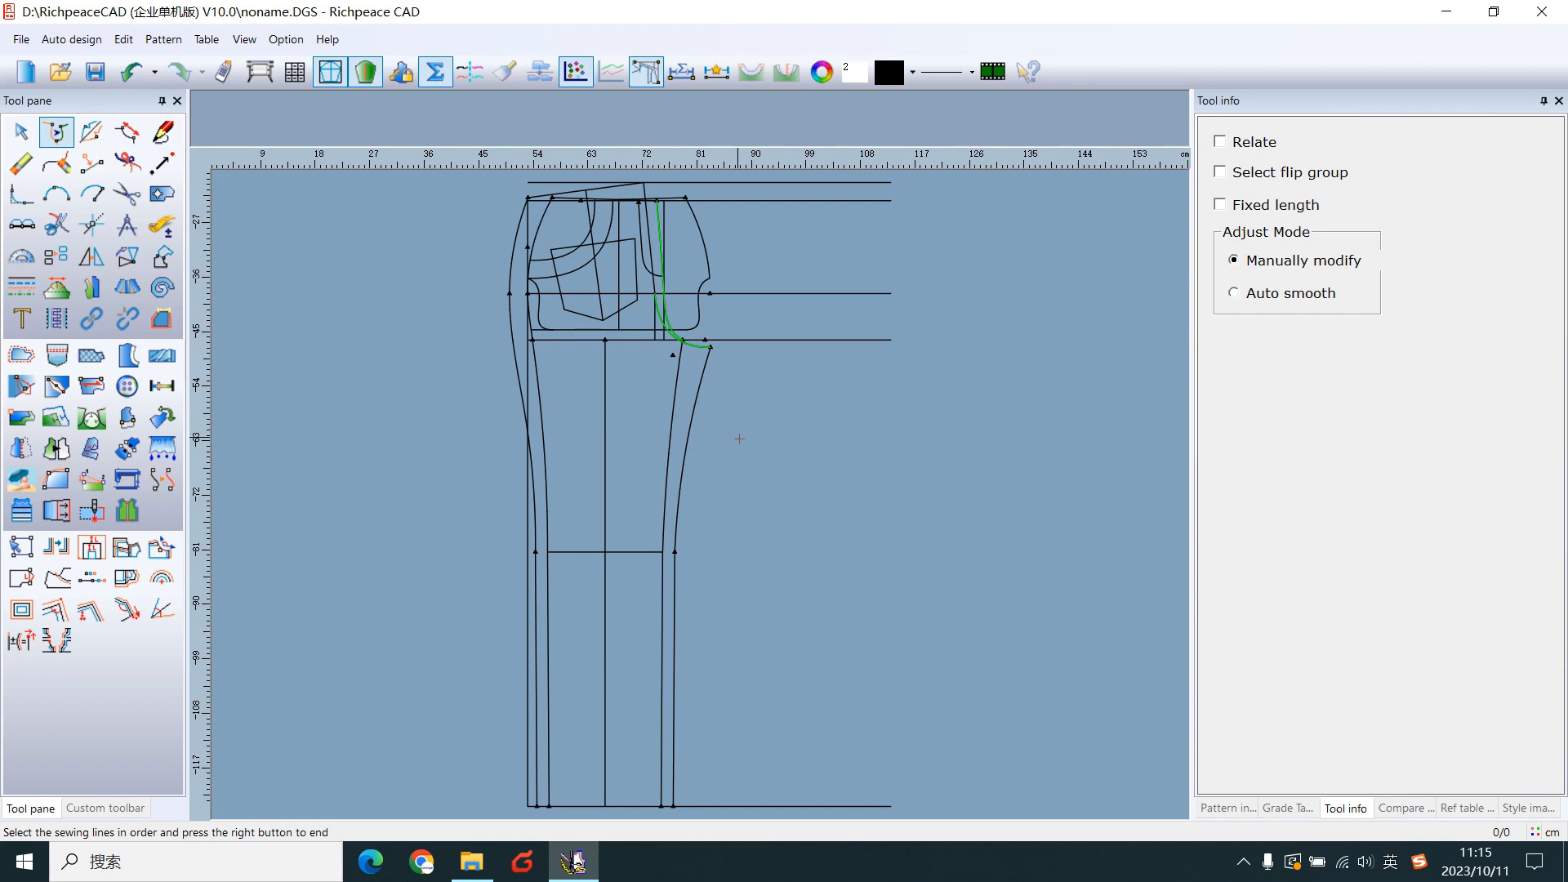
{"action": "left_click", "coordinate": [671, 461]}
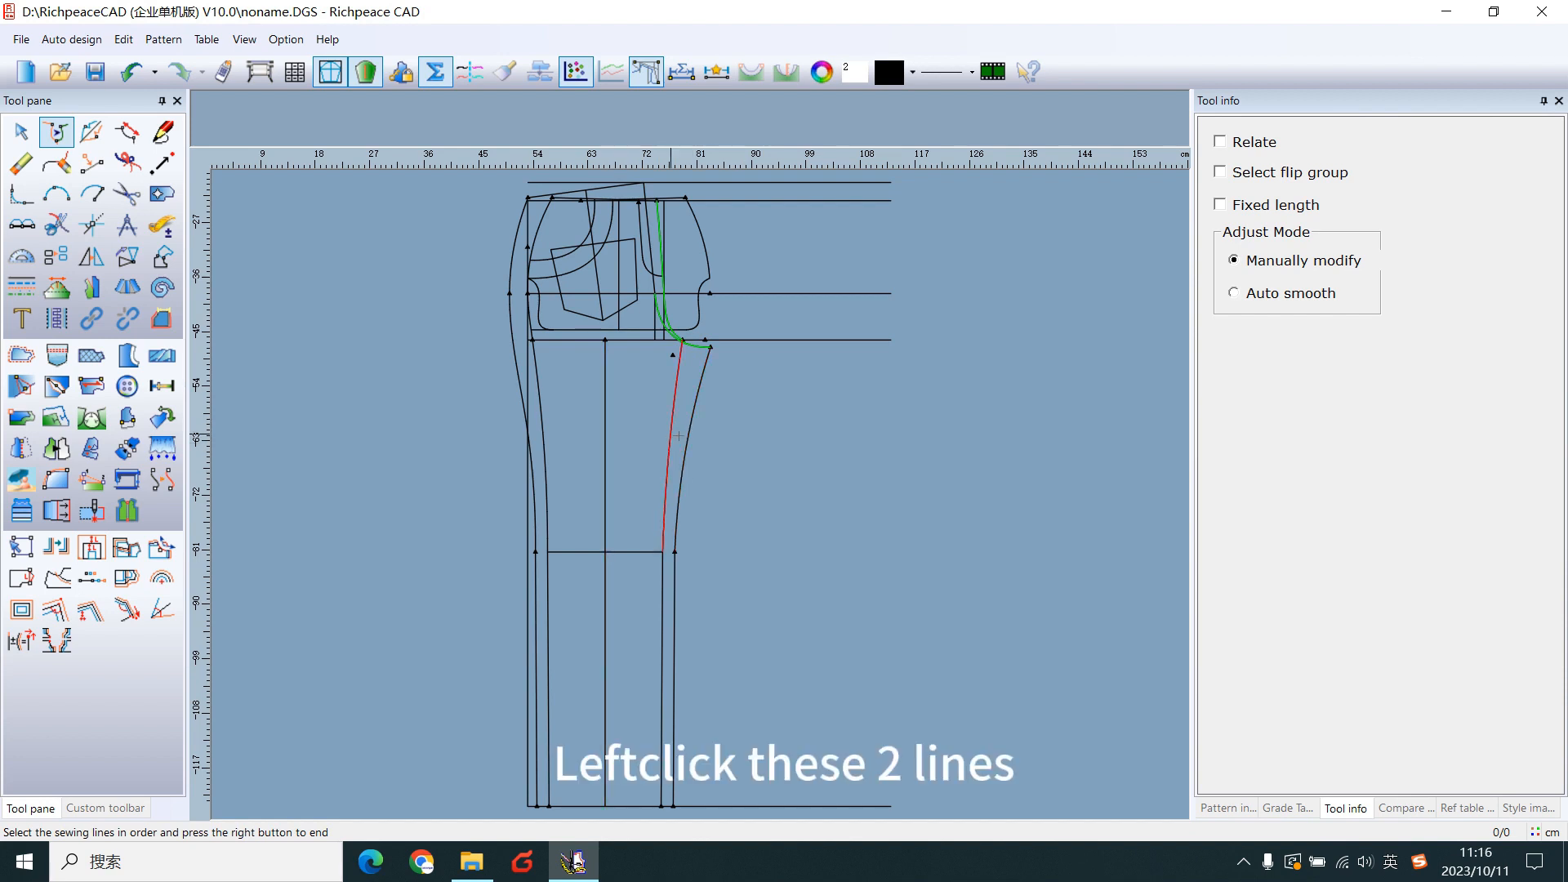
{"action": "left_click", "coordinate": [660, 451]}
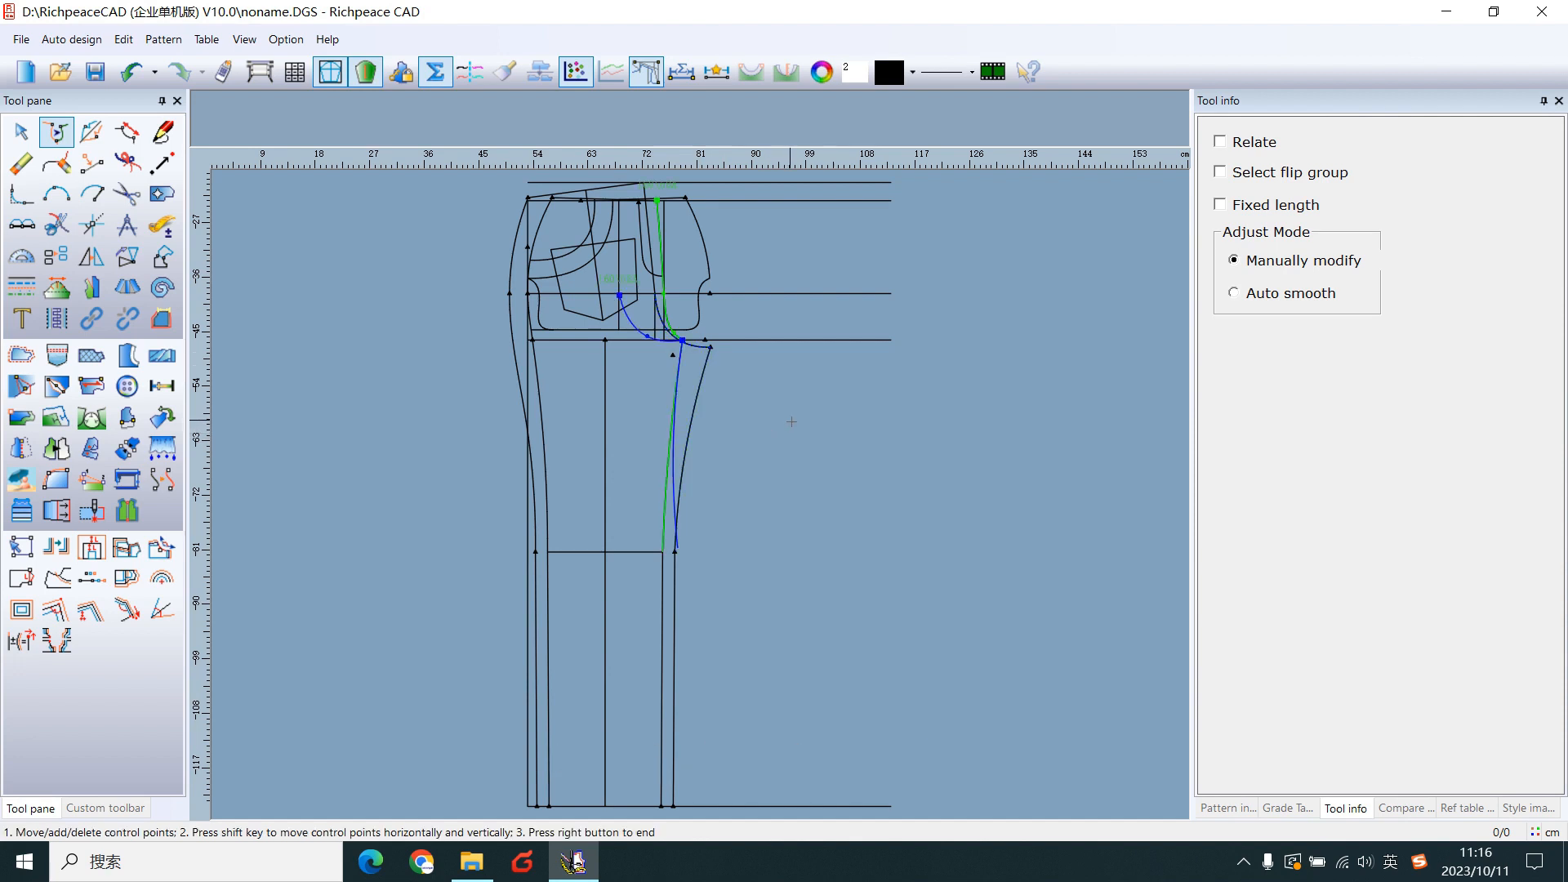
{"action": "mouse_move", "coordinate": [1227, 132]}
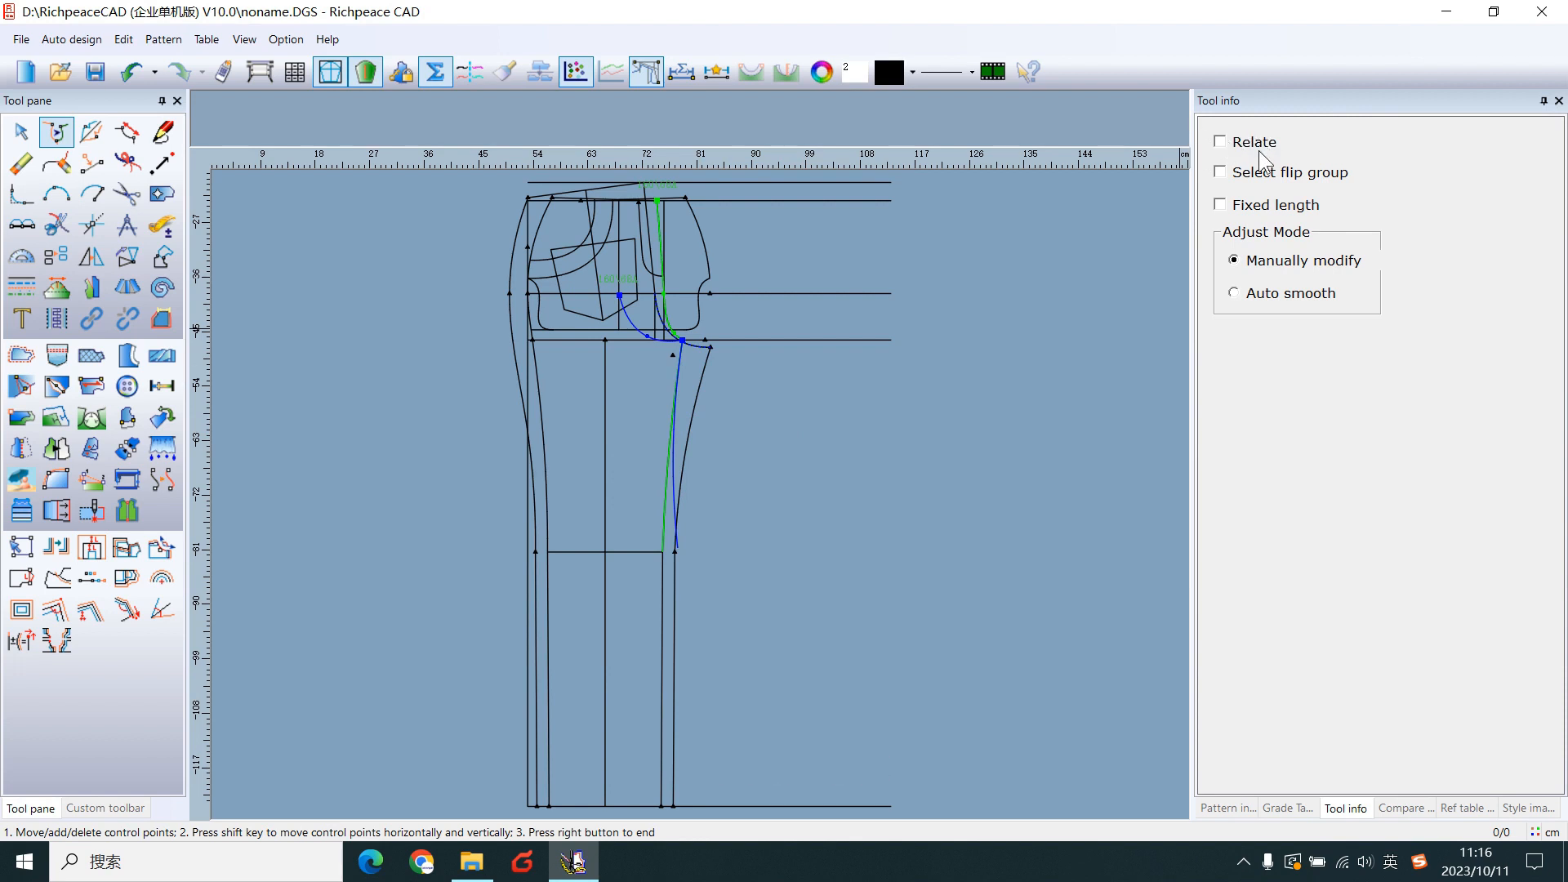
{"action": "left_click", "coordinate": [1218, 172]}
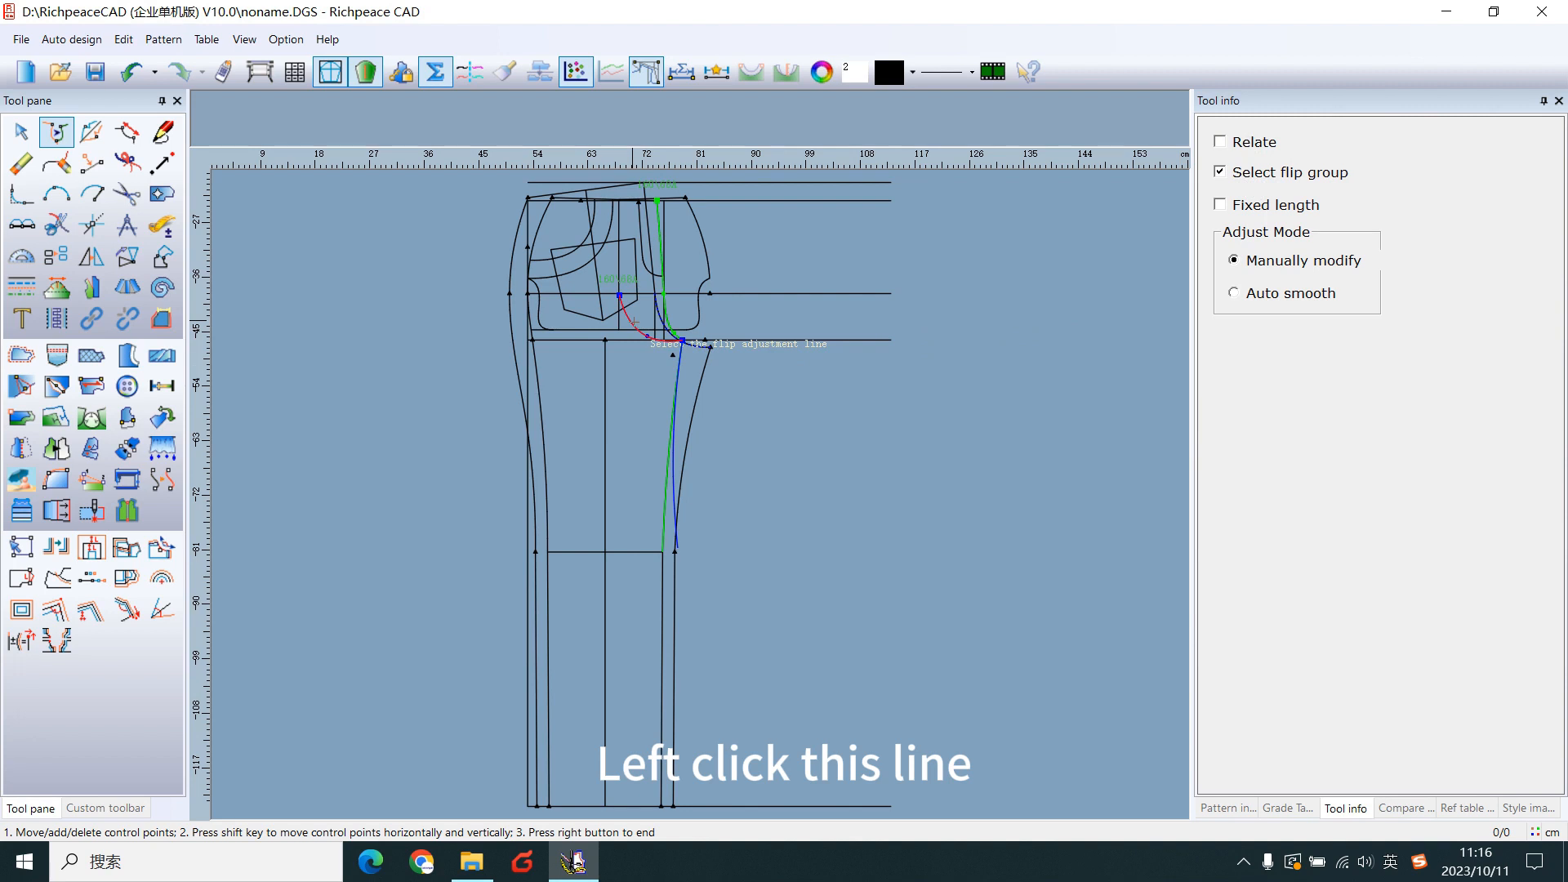
{"action": "left_click", "coordinate": [684, 343]}
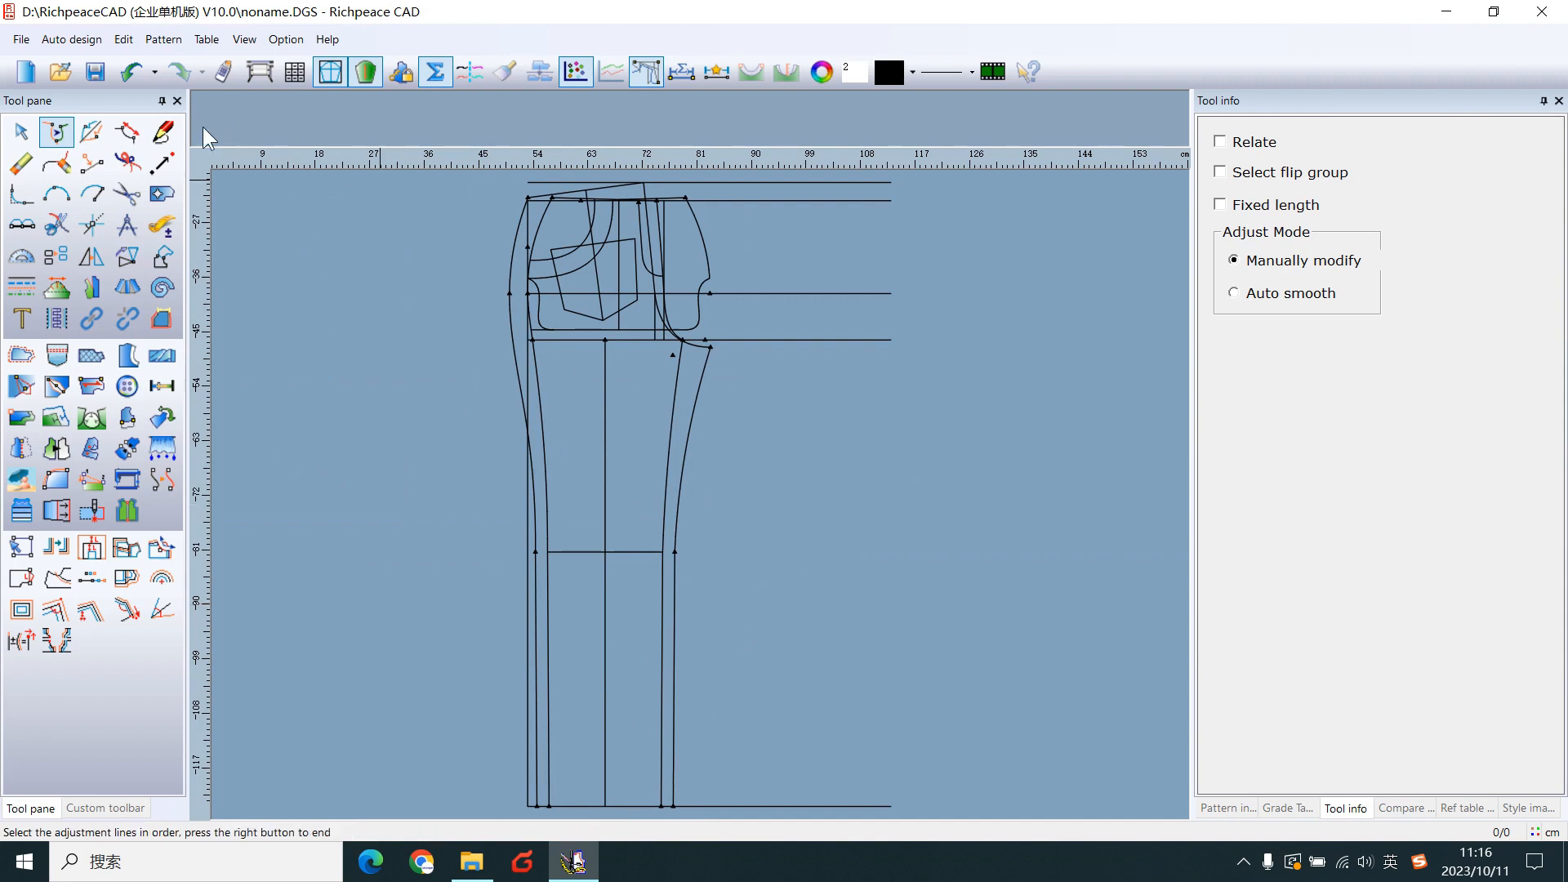
{"action": "left_click", "coordinate": [161, 131]}
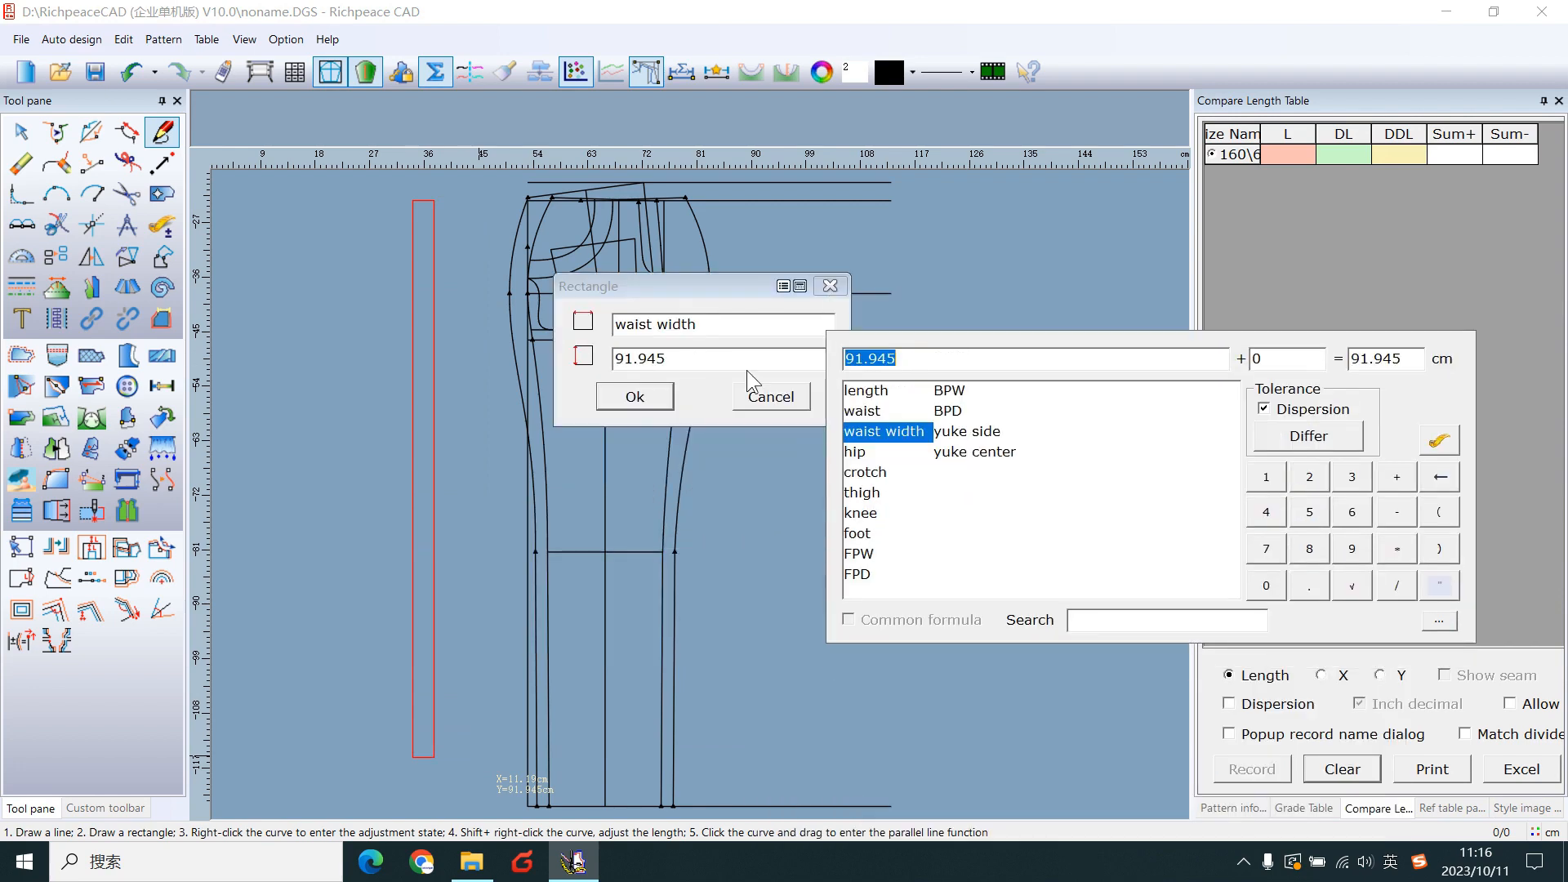
- Draw the waistband rectangle waist width by waist+3 and mark a point 3 cm from the end
{"action": "left_click", "coordinate": [861, 411]}
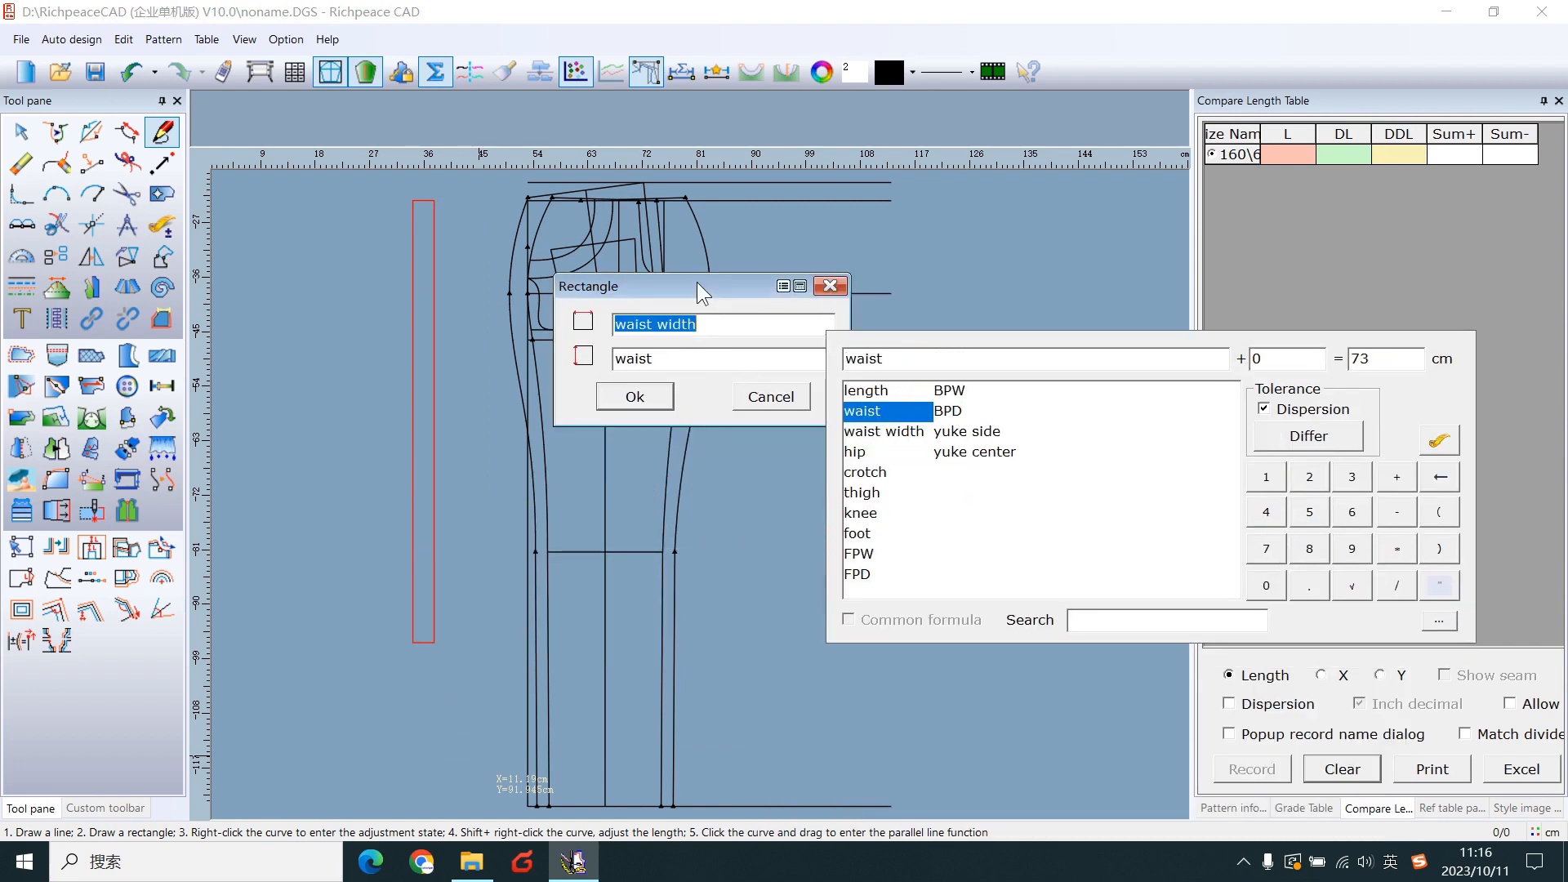
{"action": "type", "text": "+3"}
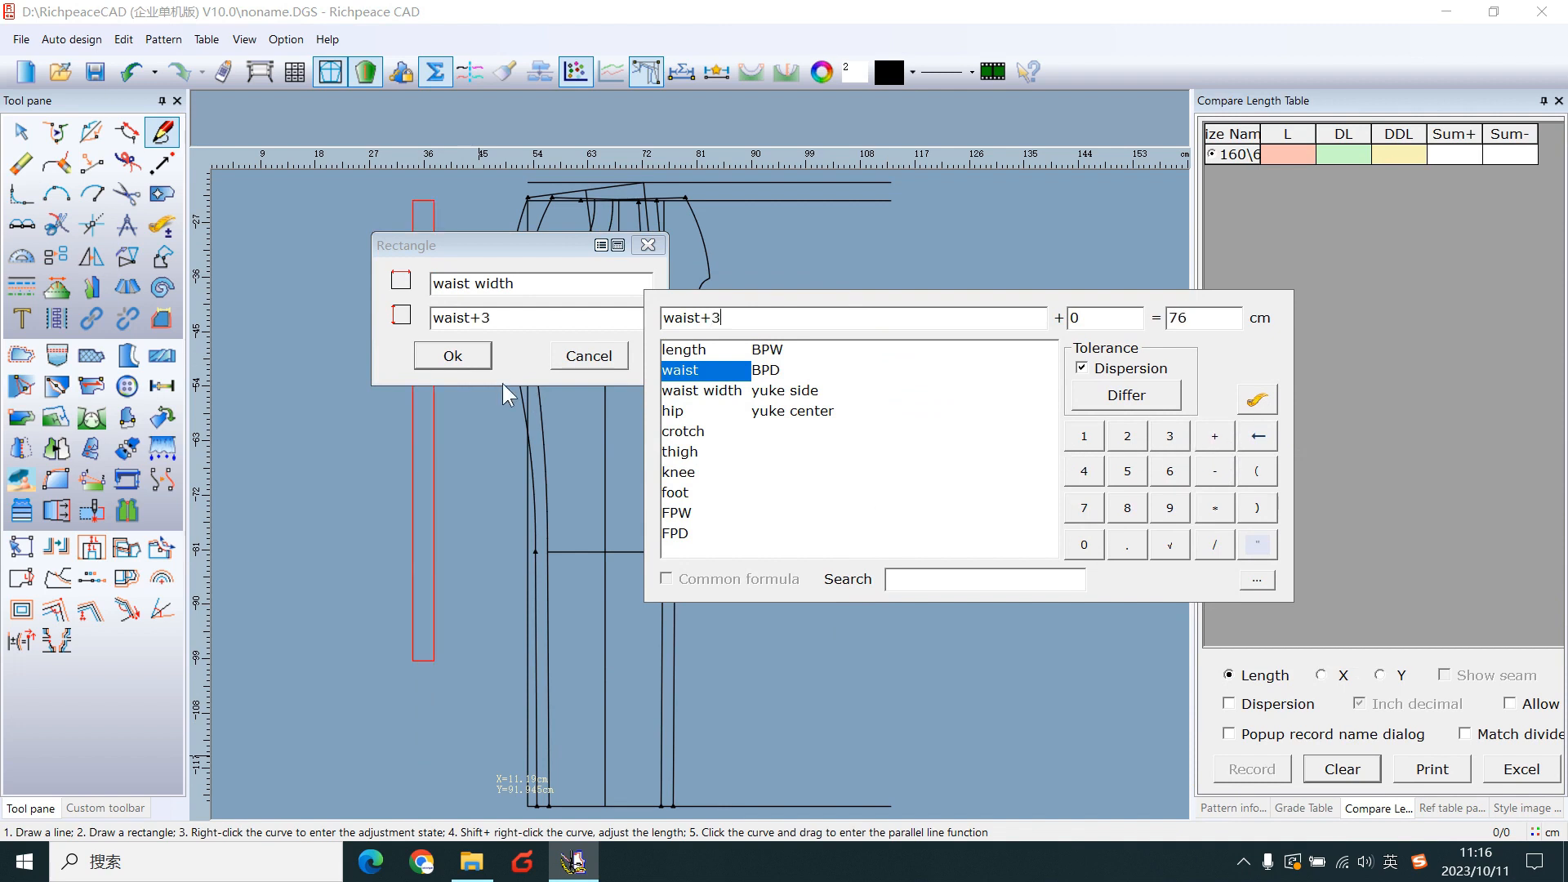
{"action": "left_click", "coordinate": [451, 354]}
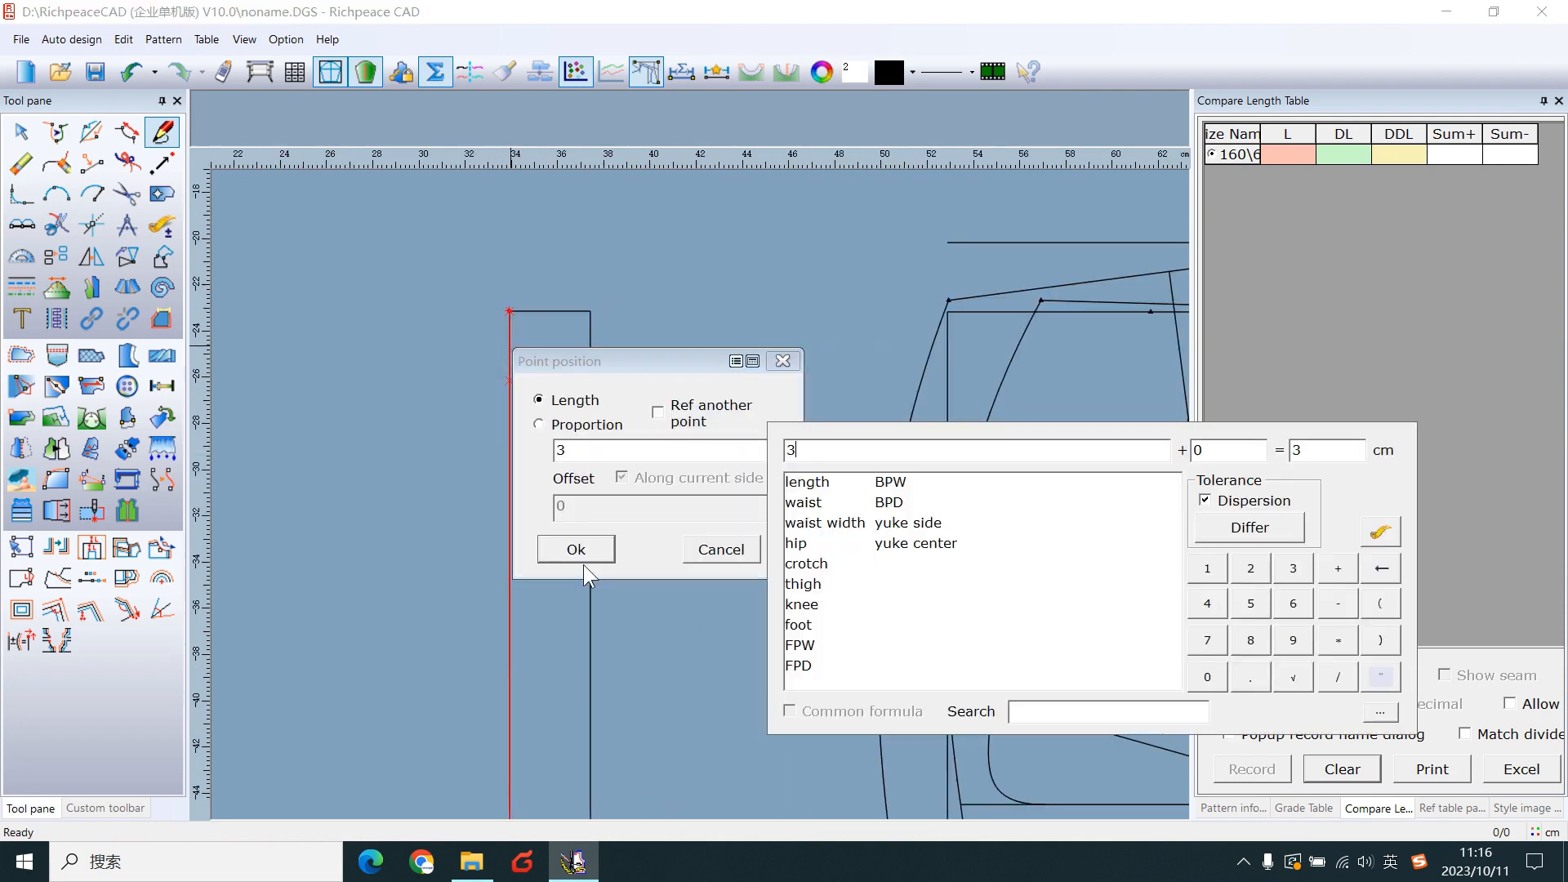
{"action": "left_click", "coordinate": [575, 549]}
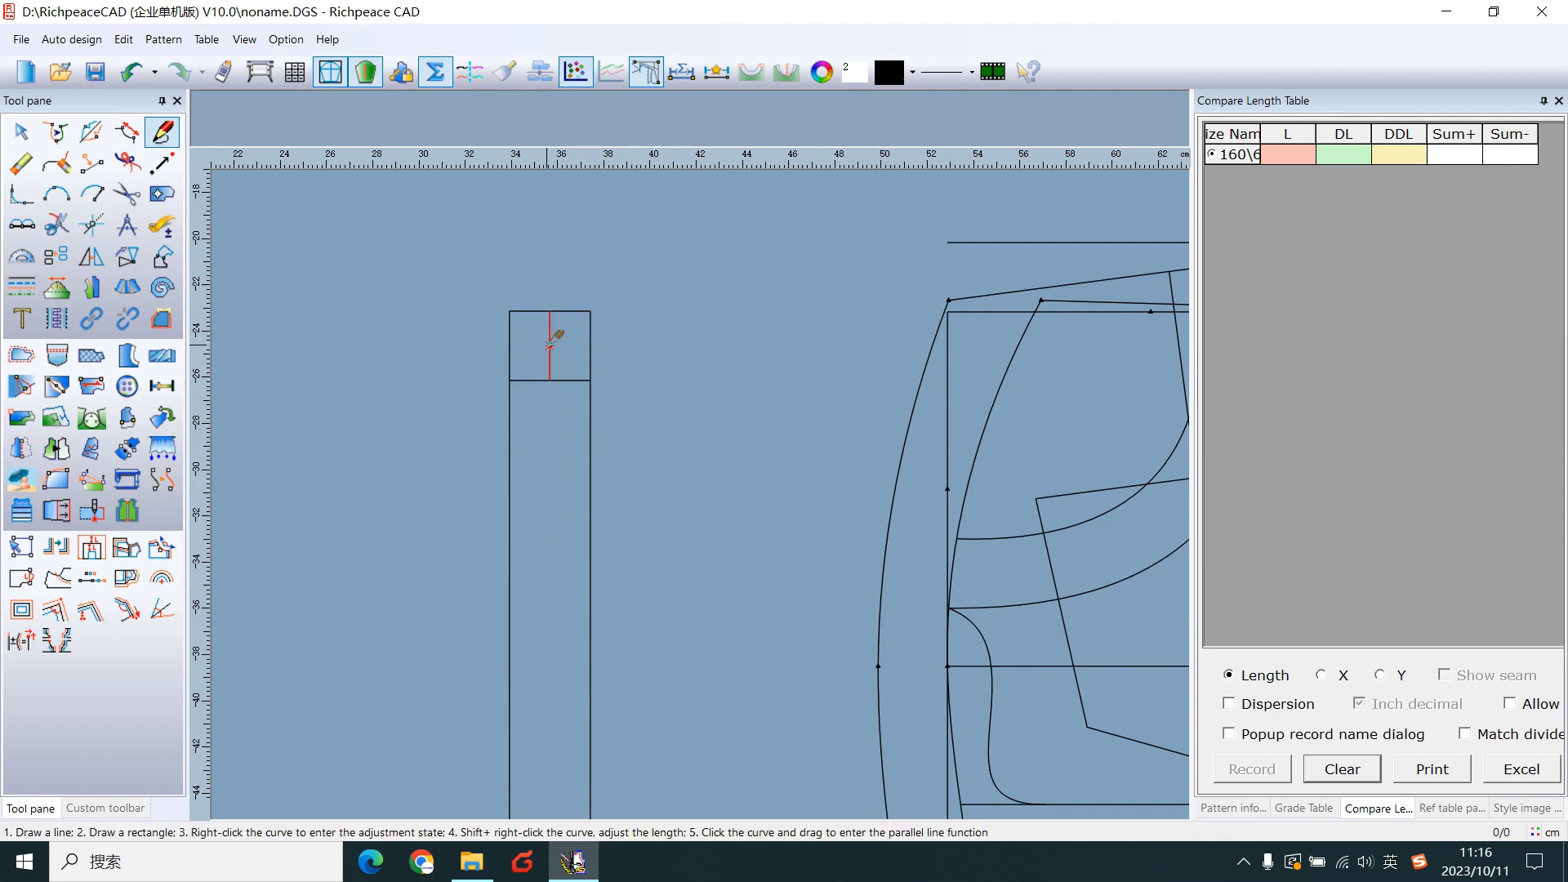
- Place a drill hole on the waistband with radius 1.25
{"action": "left_click", "coordinate": [126, 385]}
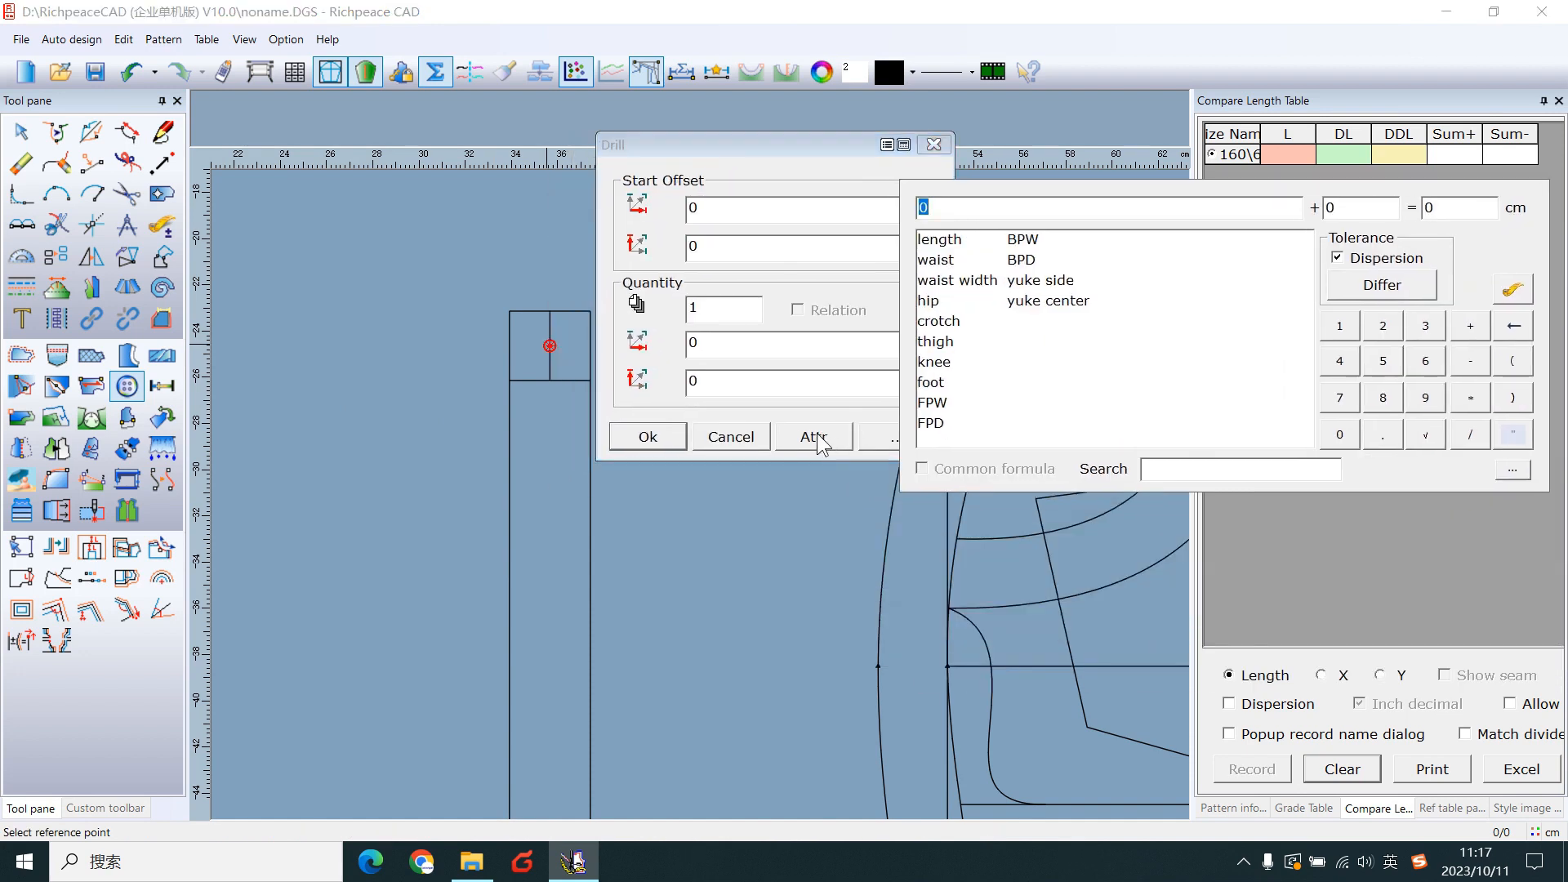
{"action": "left_click", "coordinate": [814, 437]}
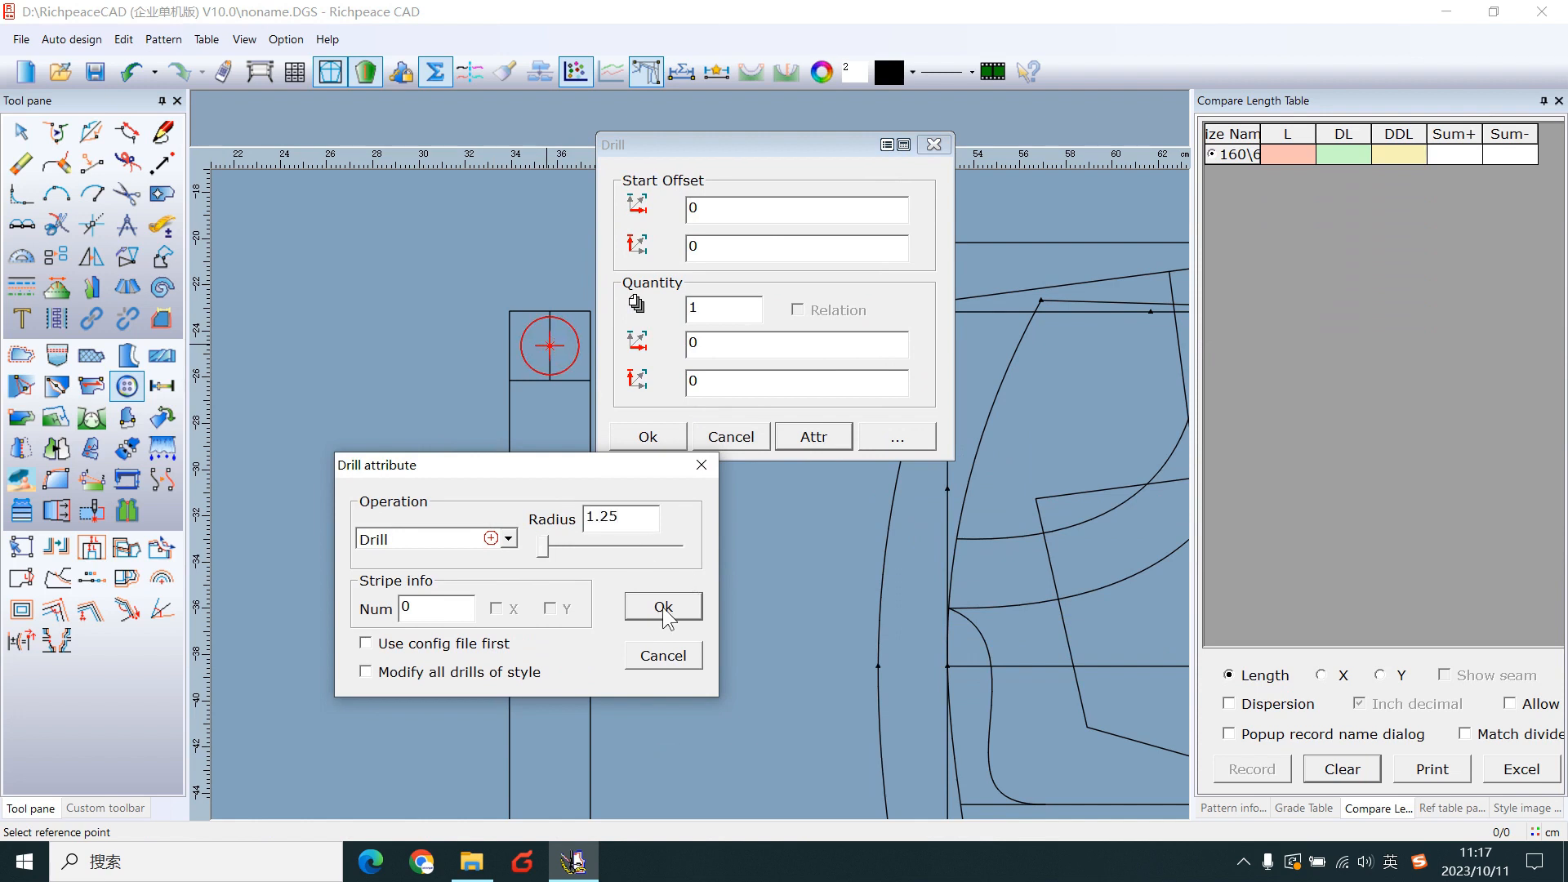
{"action": "left_click", "coordinate": [662, 606]}
{"action": "type", "text": "3"}
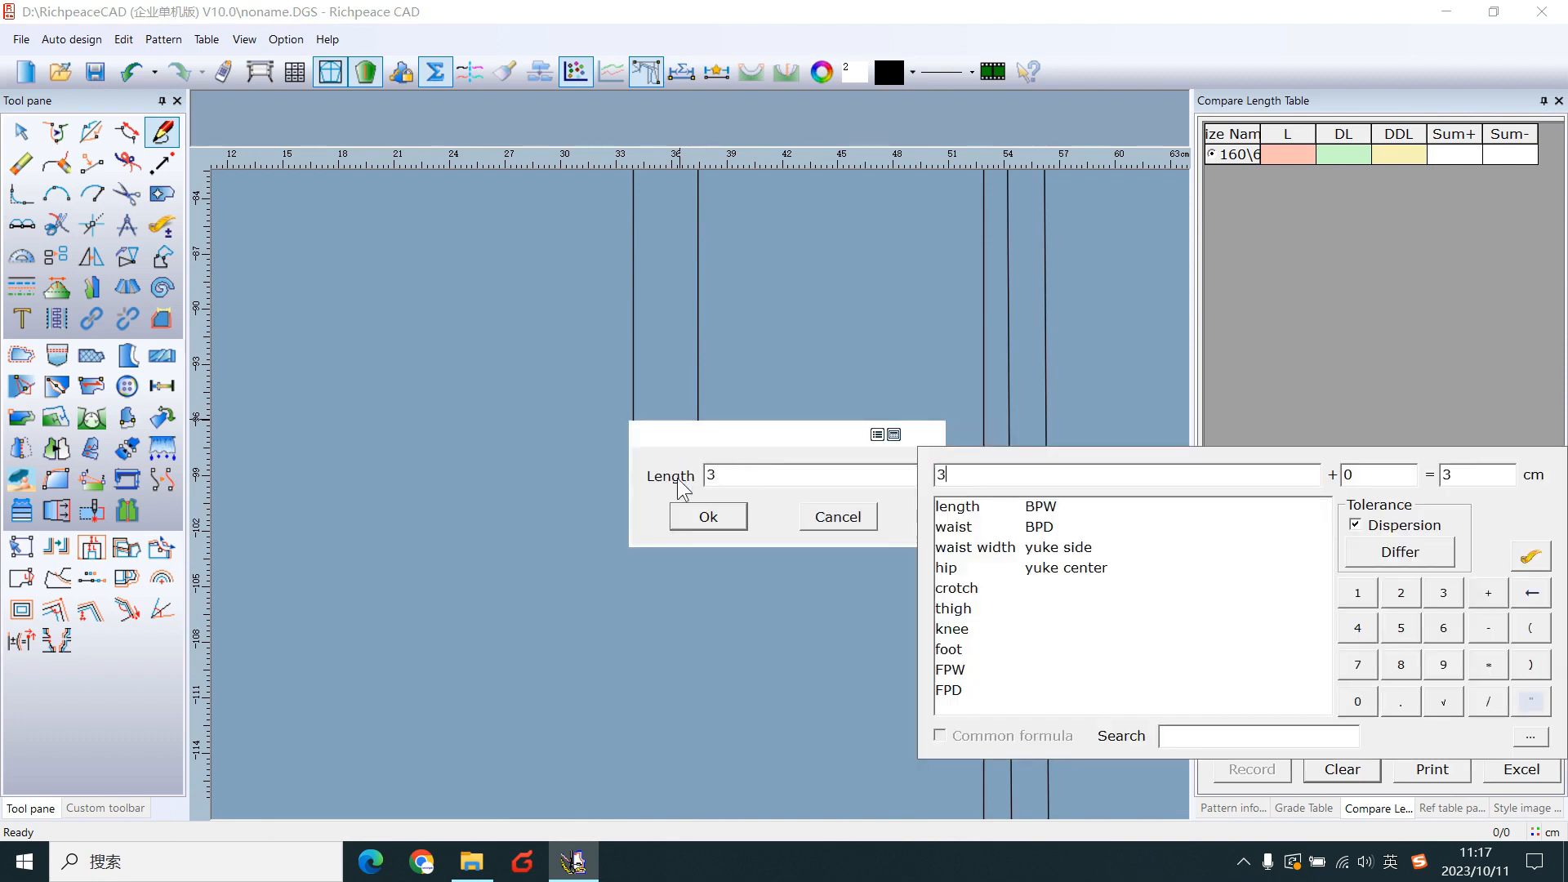
- Mark a 3 cm line and add a 3/0.6/1.5 buttonhole at 90° near the waistband end
{"action": "left_click", "coordinate": [707, 516]}
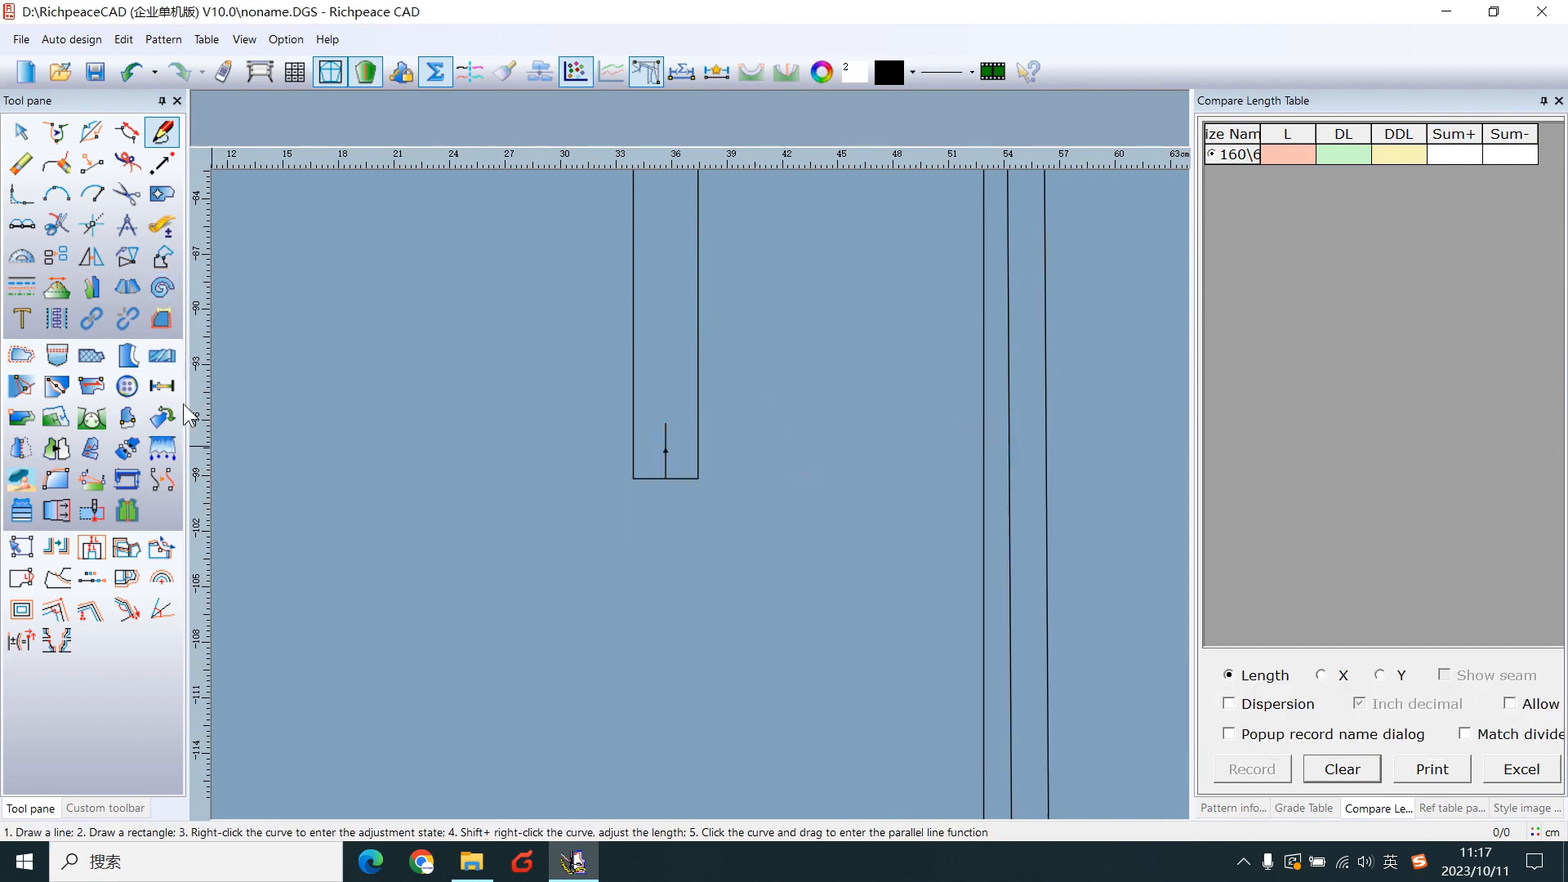
{"action": "left_click", "coordinate": [160, 386]}
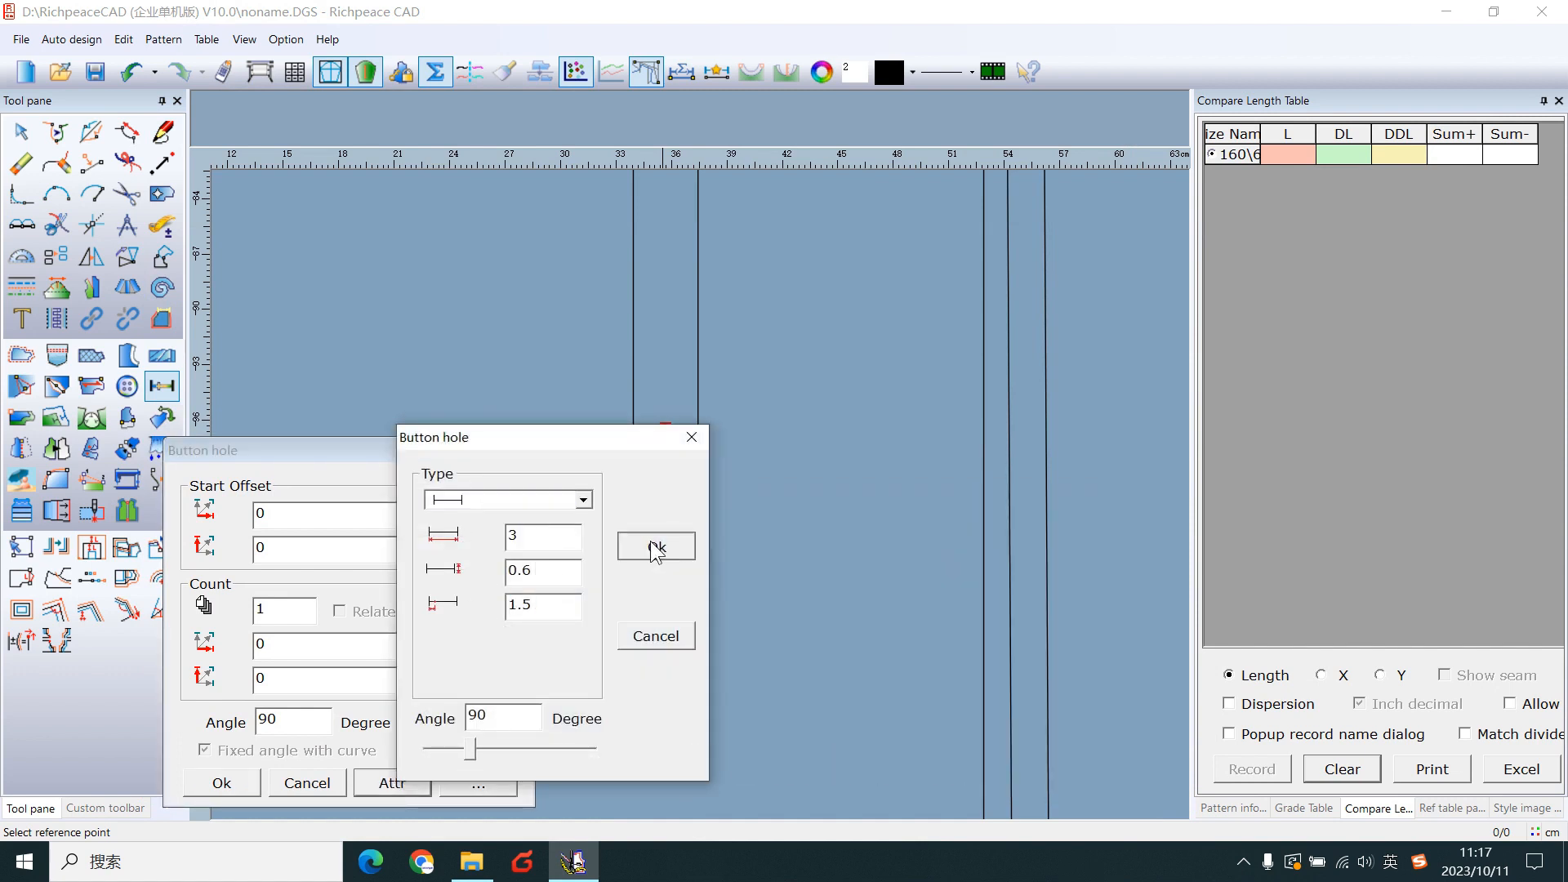
{"action": "left_click", "coordinate": [653, 545]}
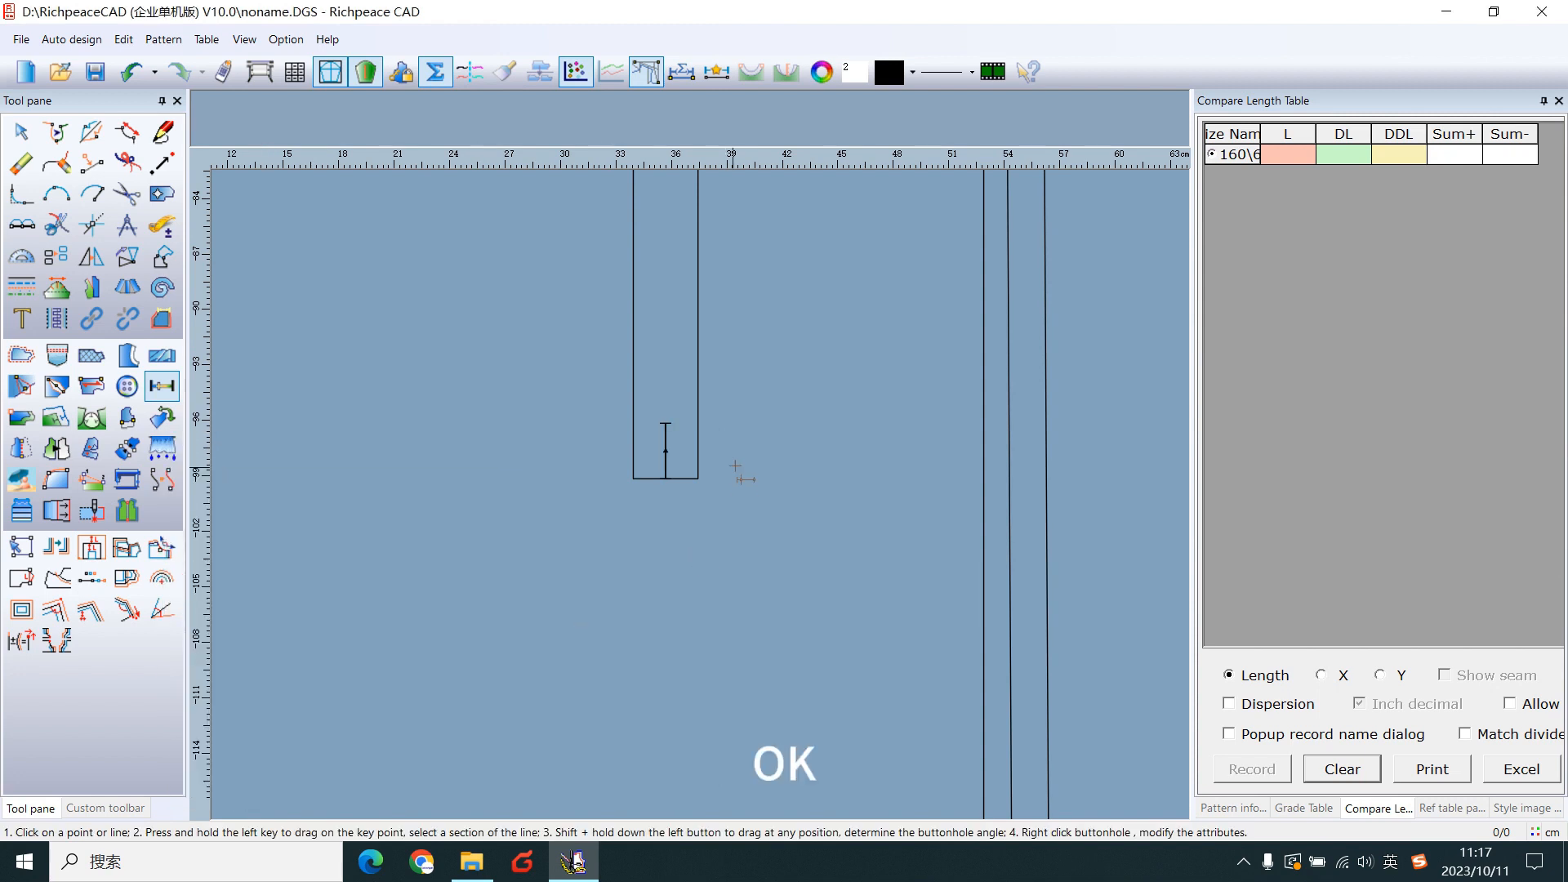